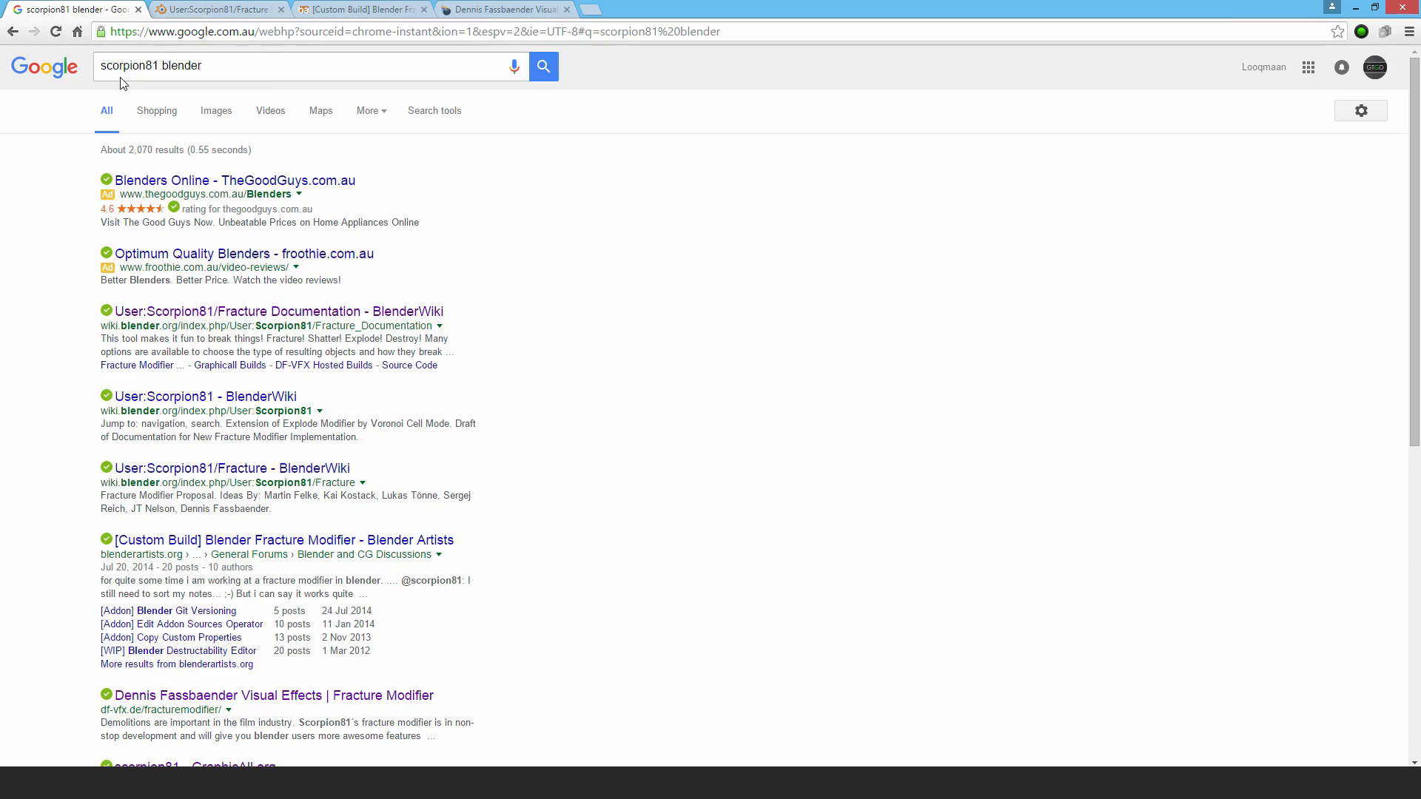
mouse_move(203, 319)
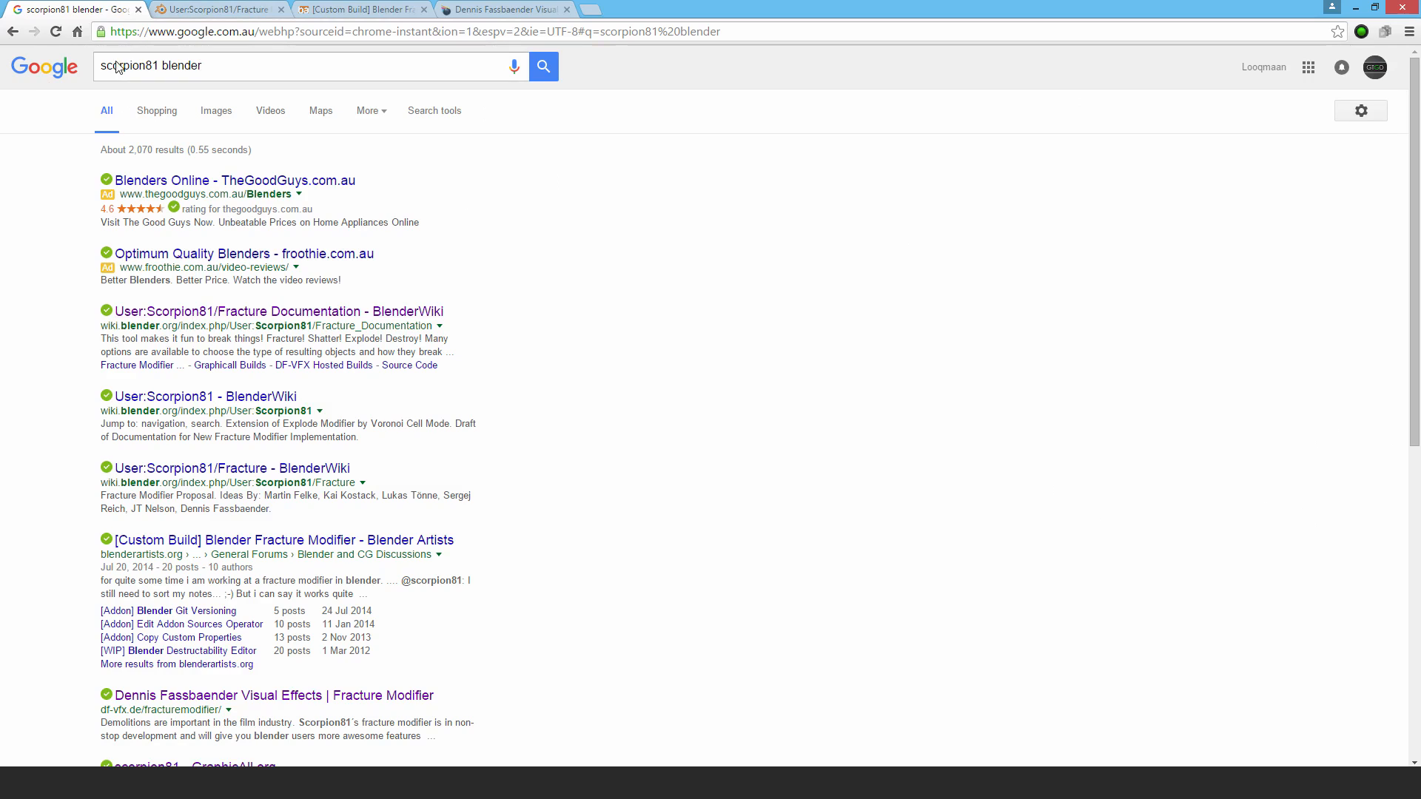
mouse_move(715, 302)
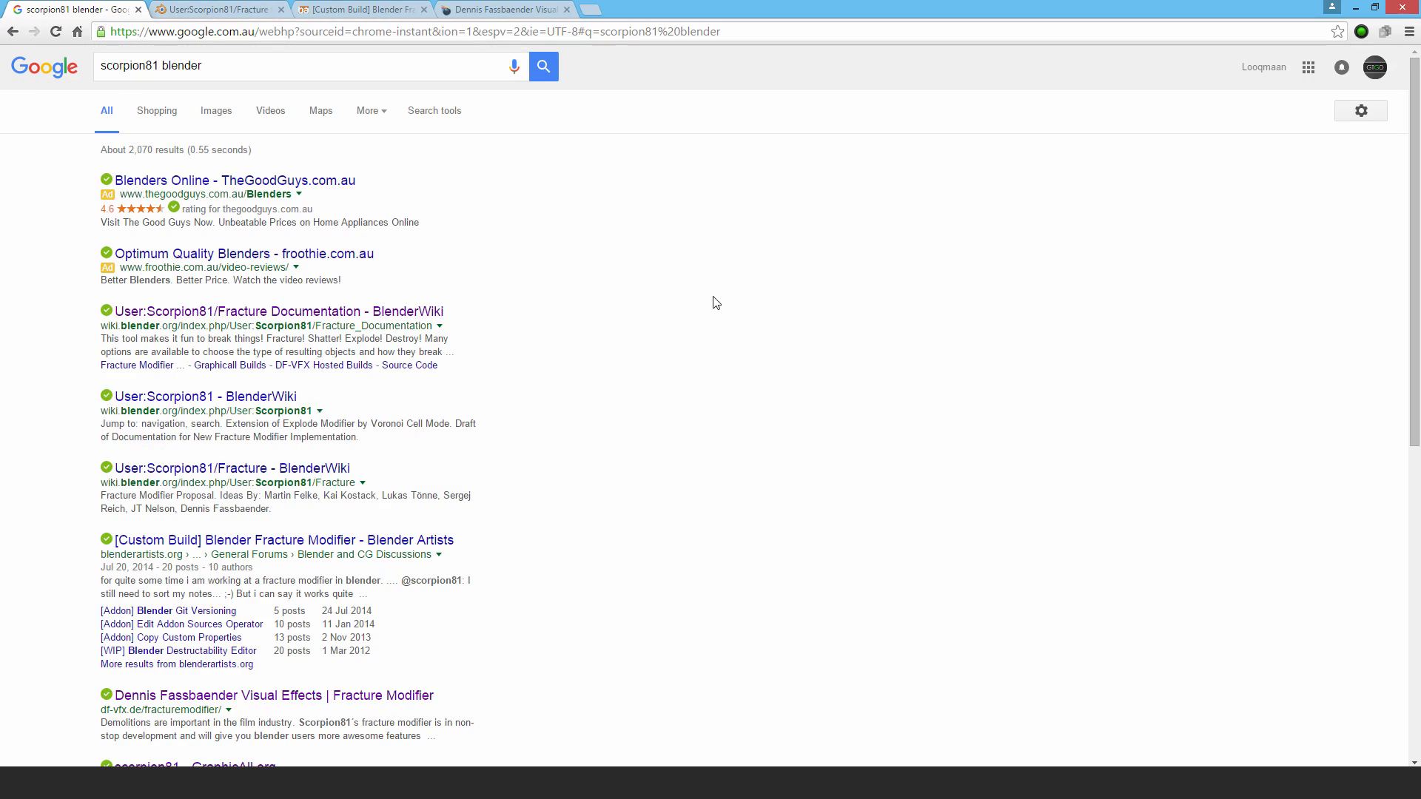
mouse_move(706, 302)
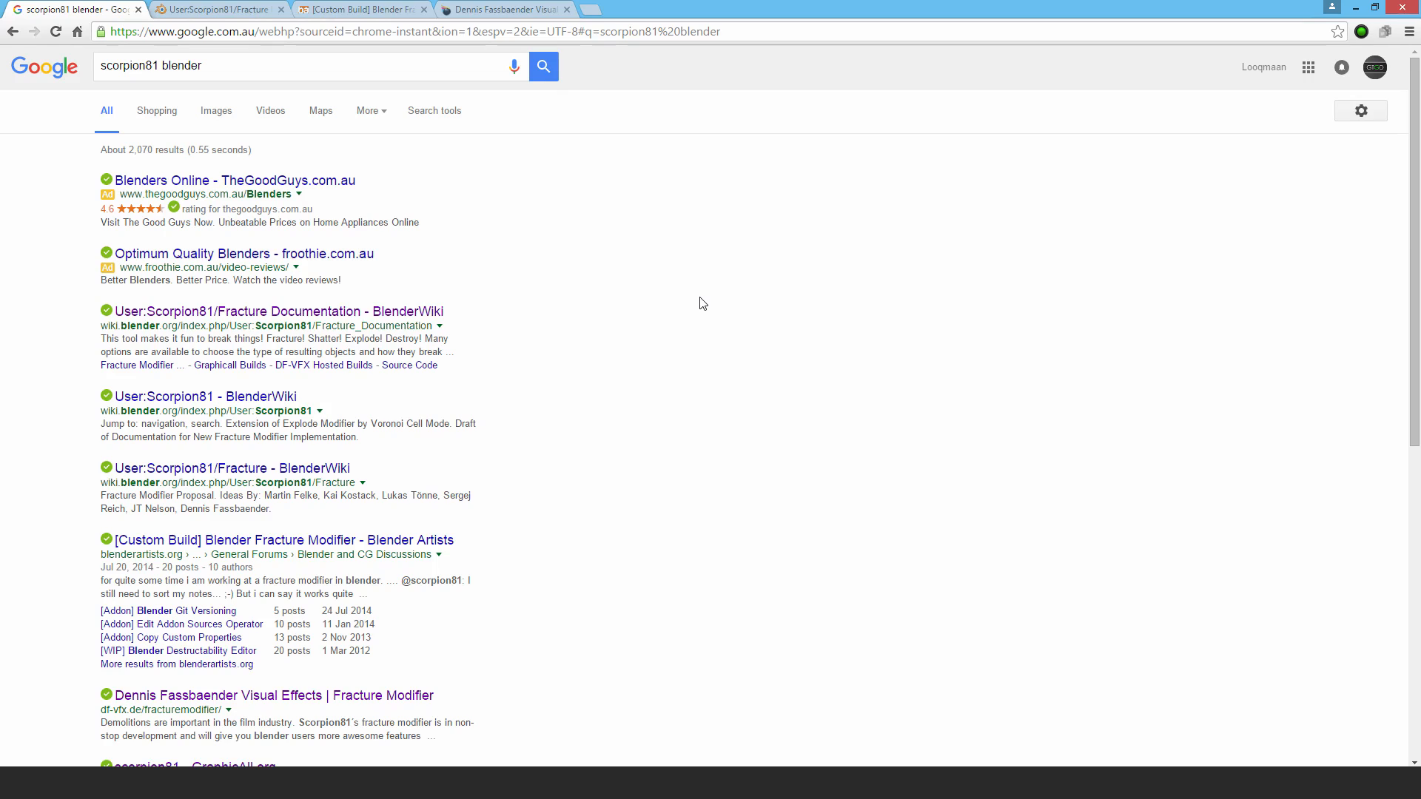
mouse_move(218, 315)
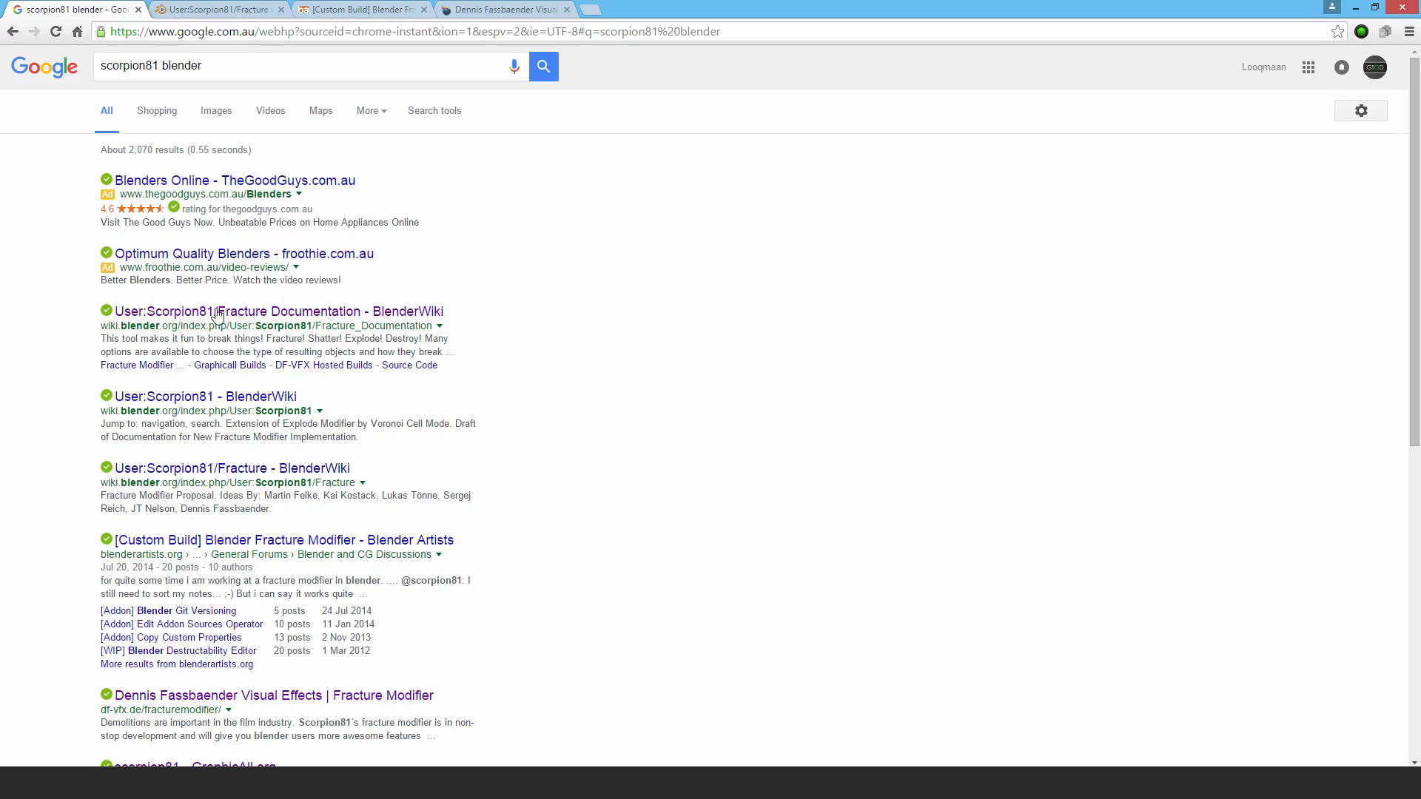
mouse_move(222, 311)
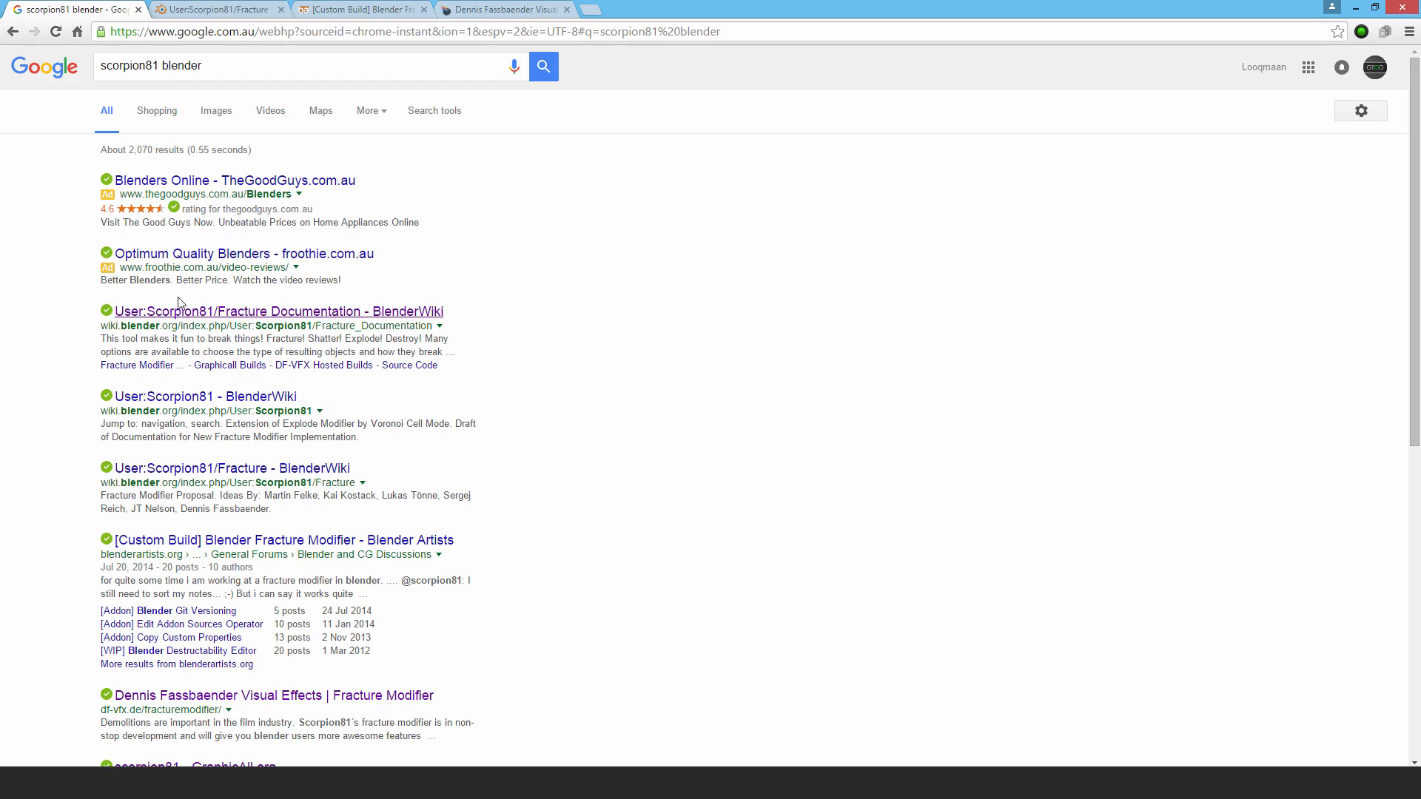
Step: Follow the Fracture Modifier forum thread to the df-vfx.de downloads page
left_click(277, 311)
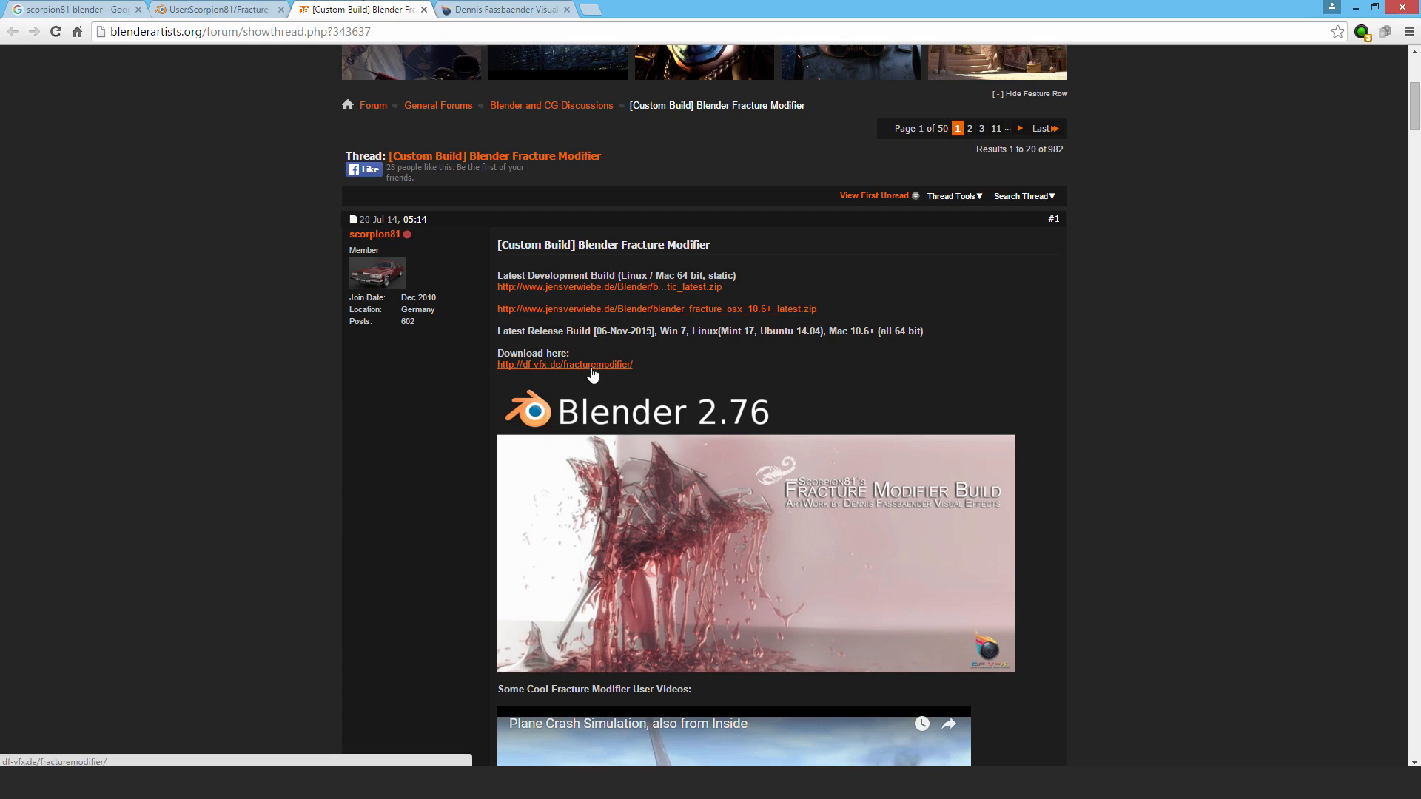
left_click(564, 364)
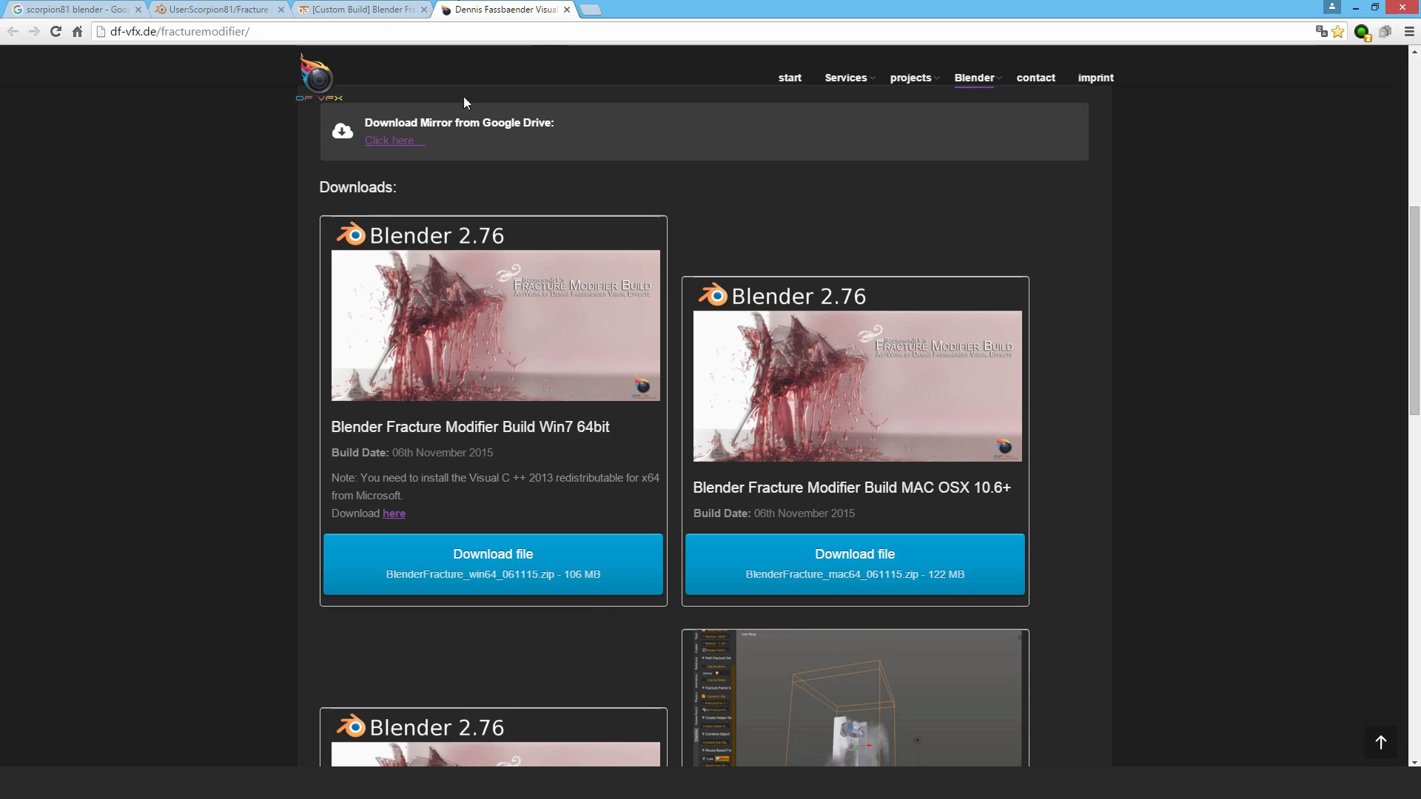
mouse_move(291, 541)
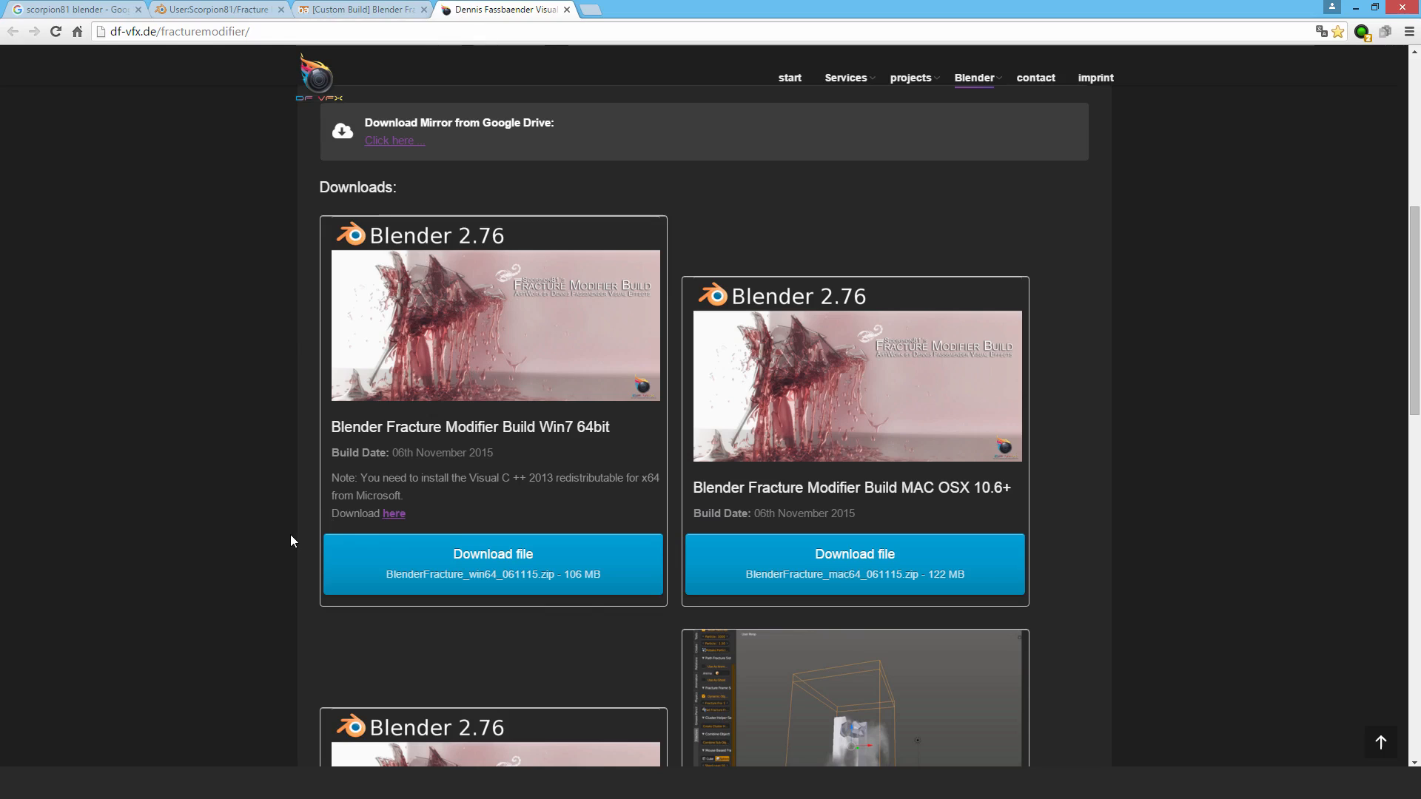
mouse_move(556, 435)
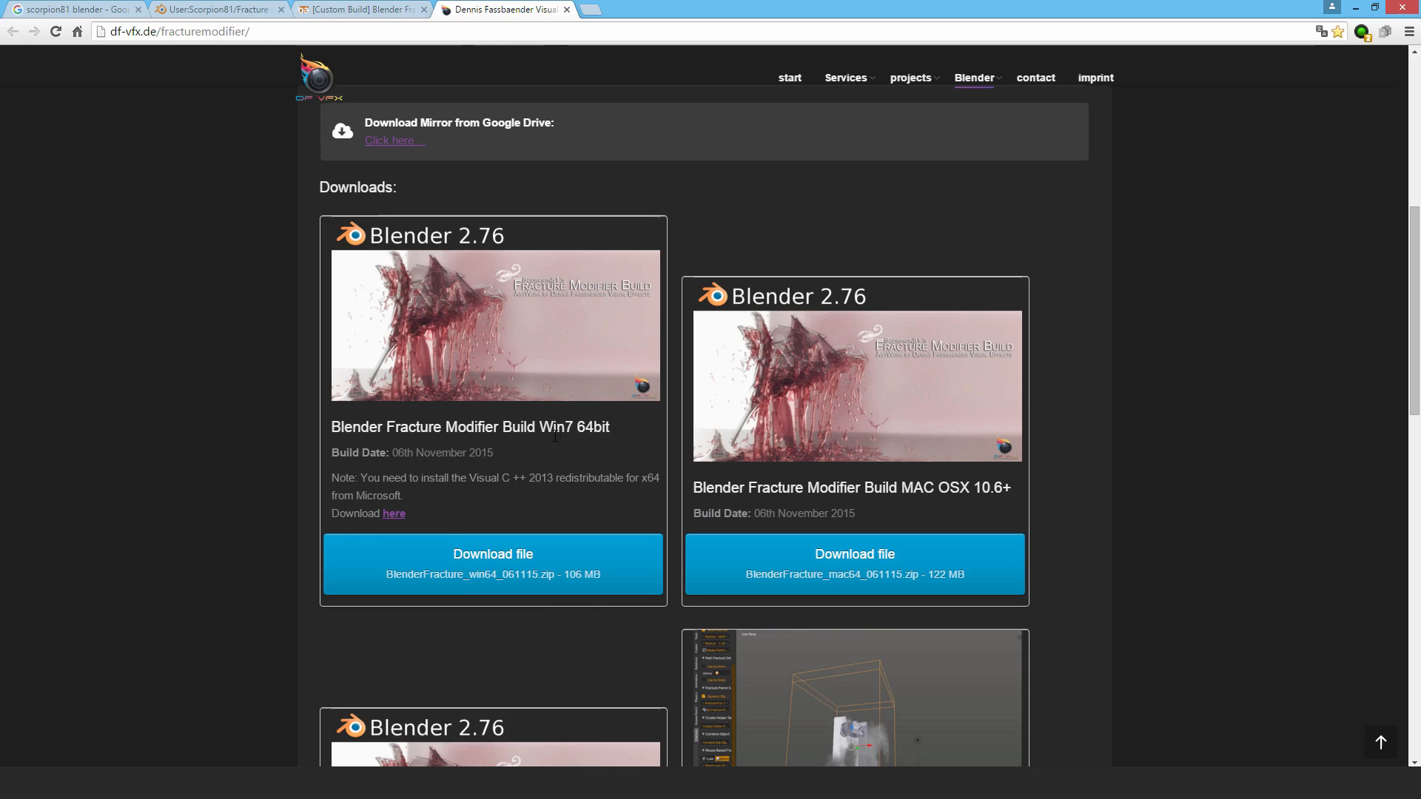
mouse_move(427, 396)
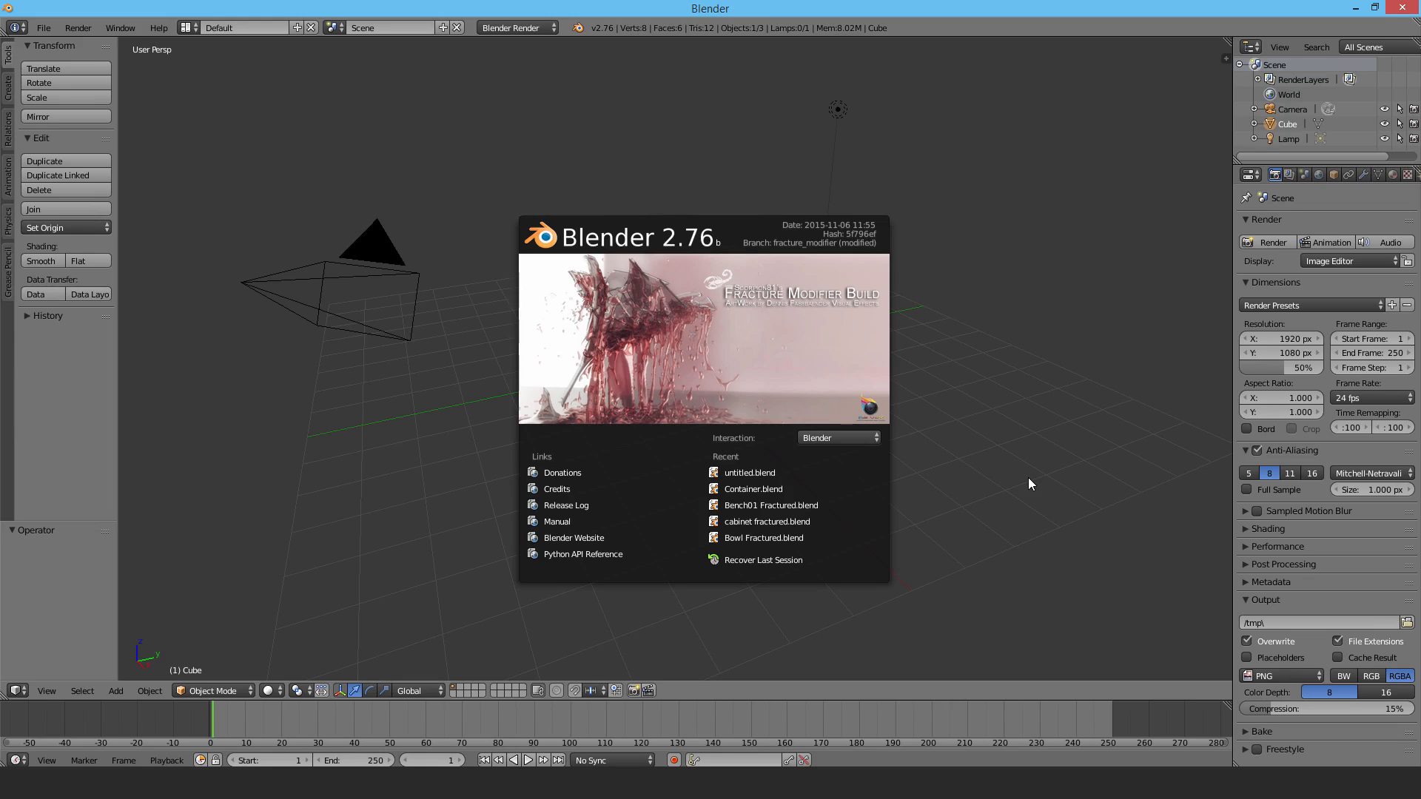
mouse_move(1001, 336)
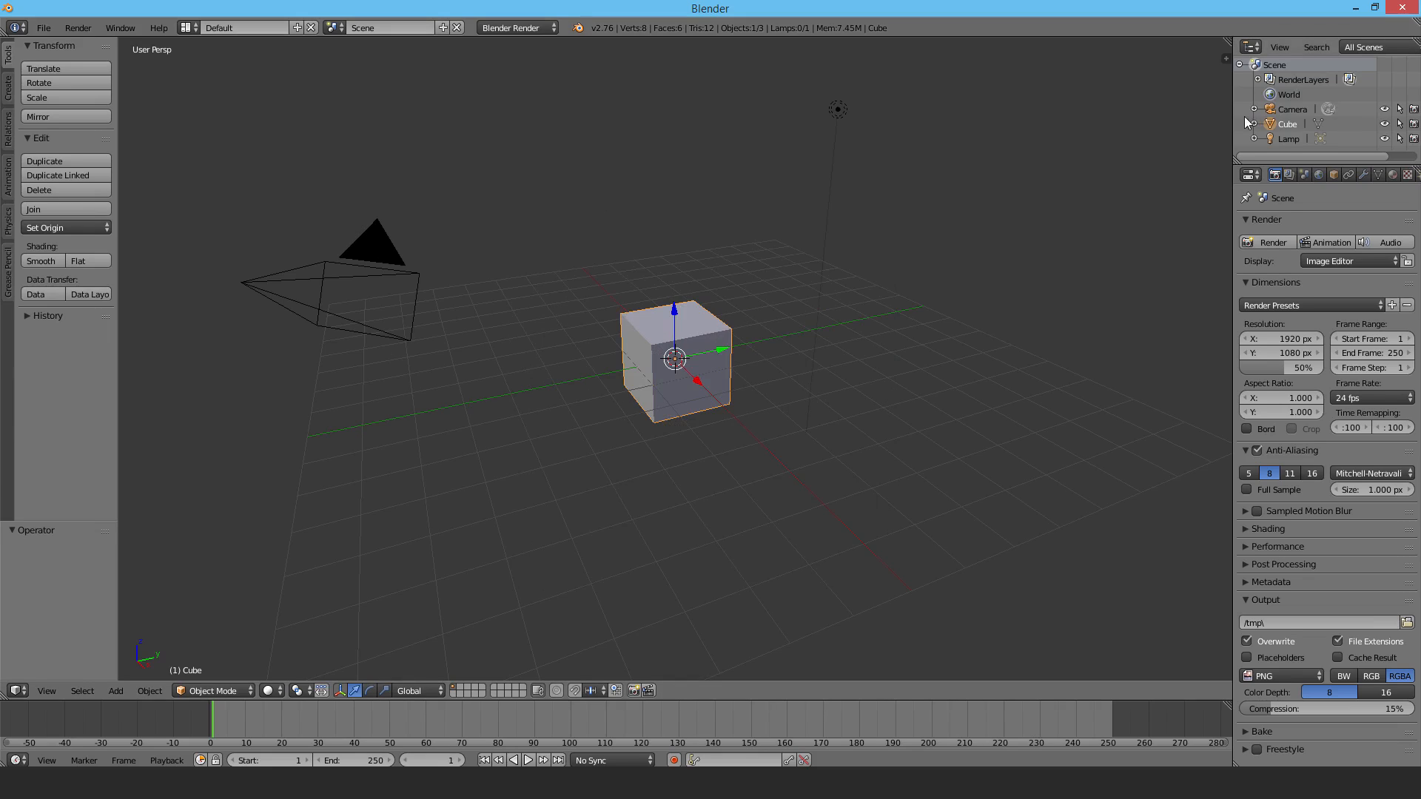
Step: Select the default cube and camera and delete them, leaving only the lamp
left_click(1289, 108)
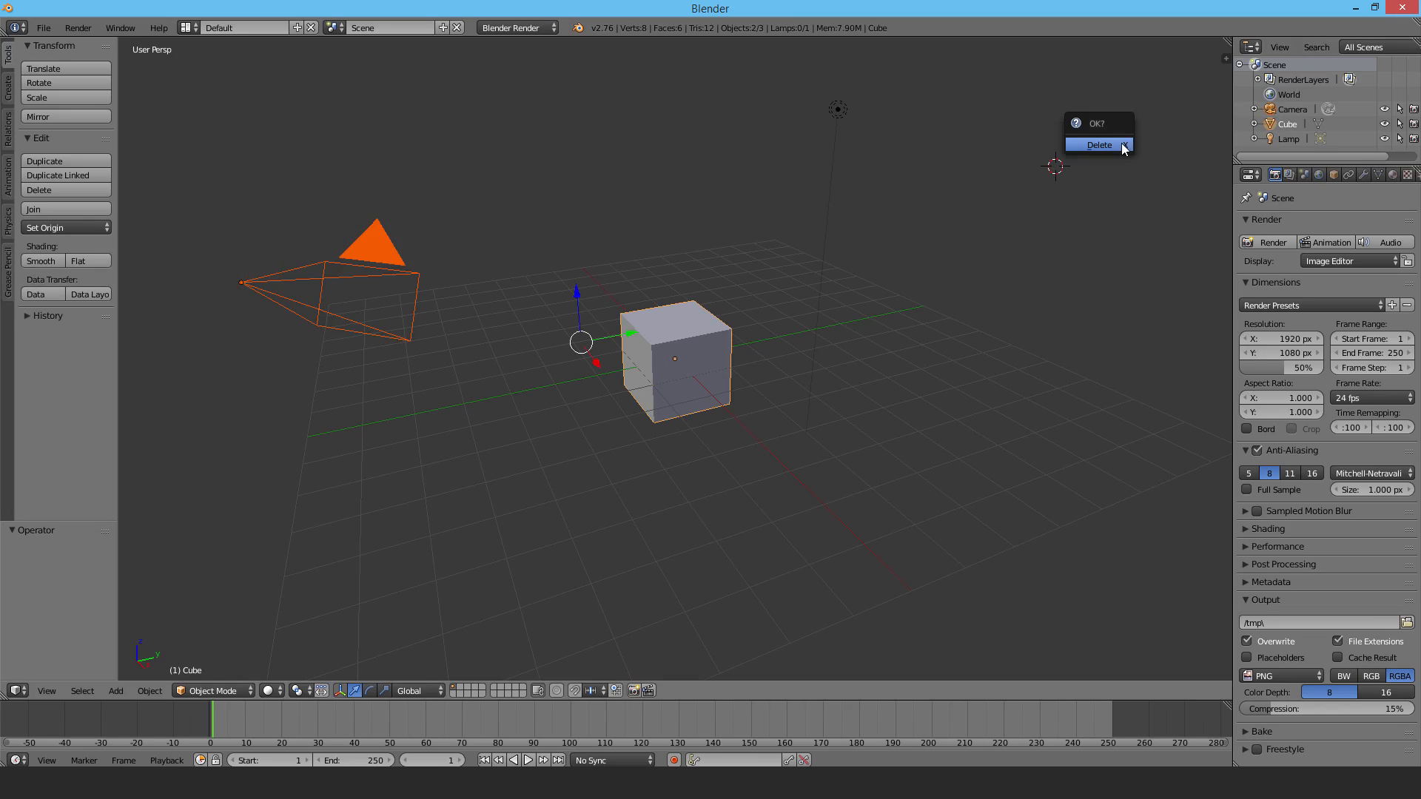
left_click(1097, 146)
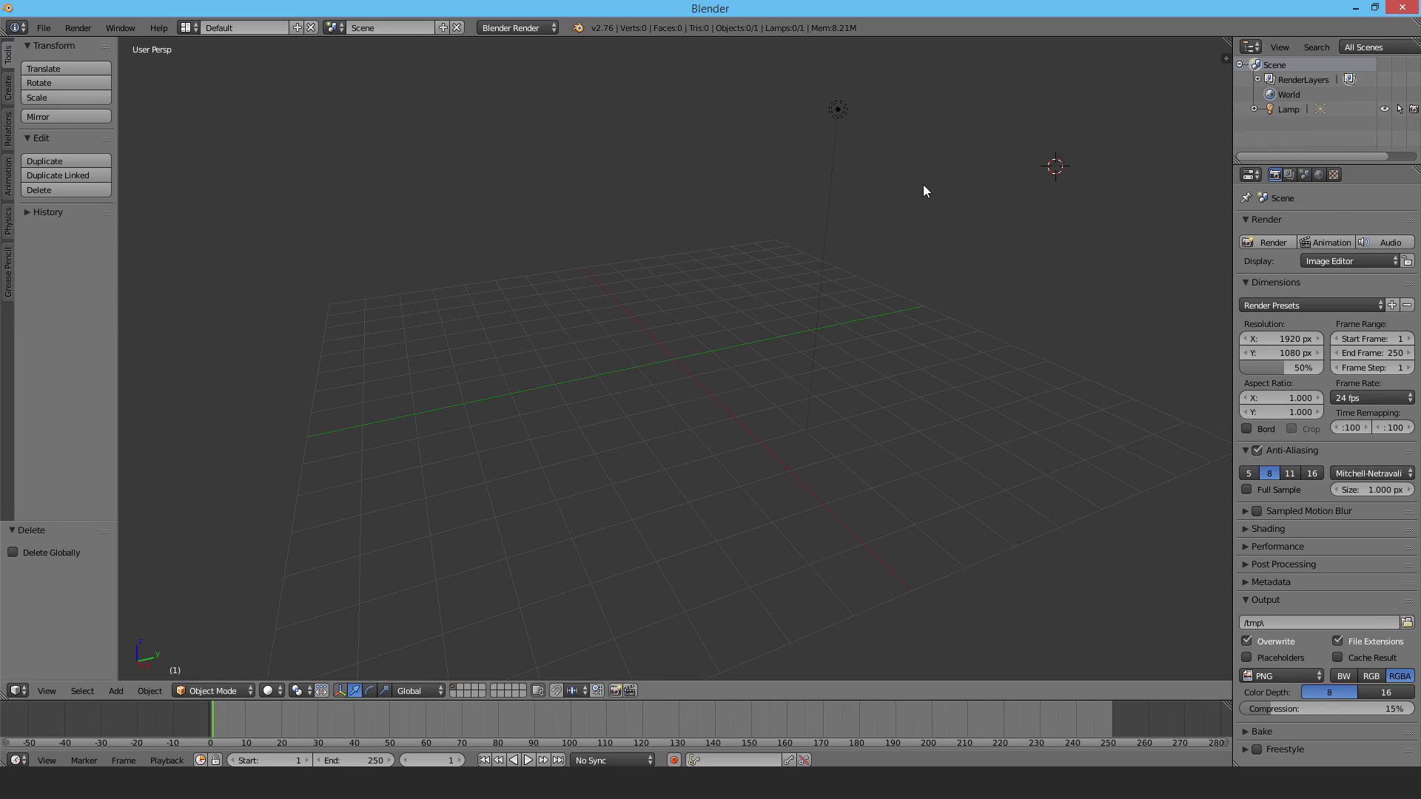
mouse_move(939, 251)
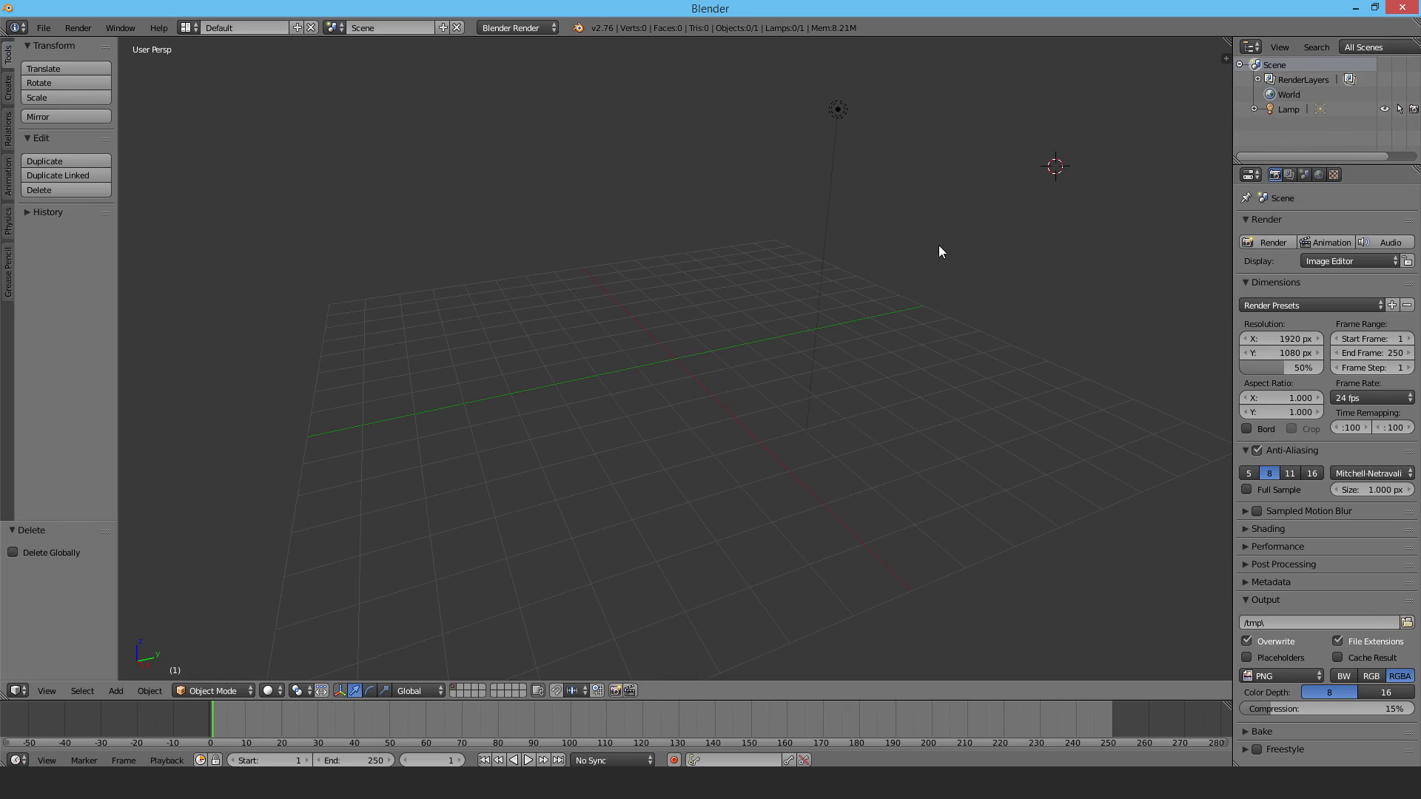
mouse_move(536, 201)
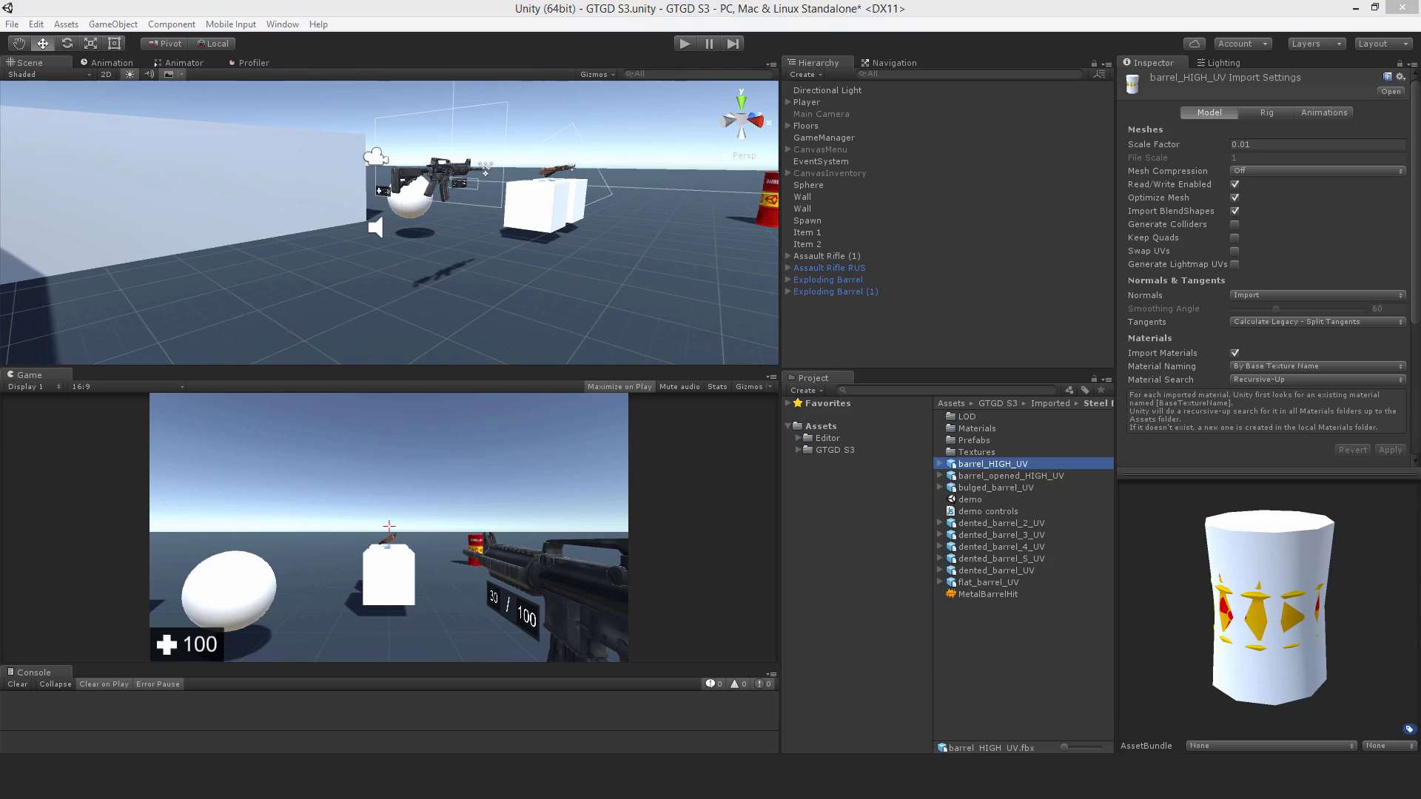
mouse_move(1279, 579)
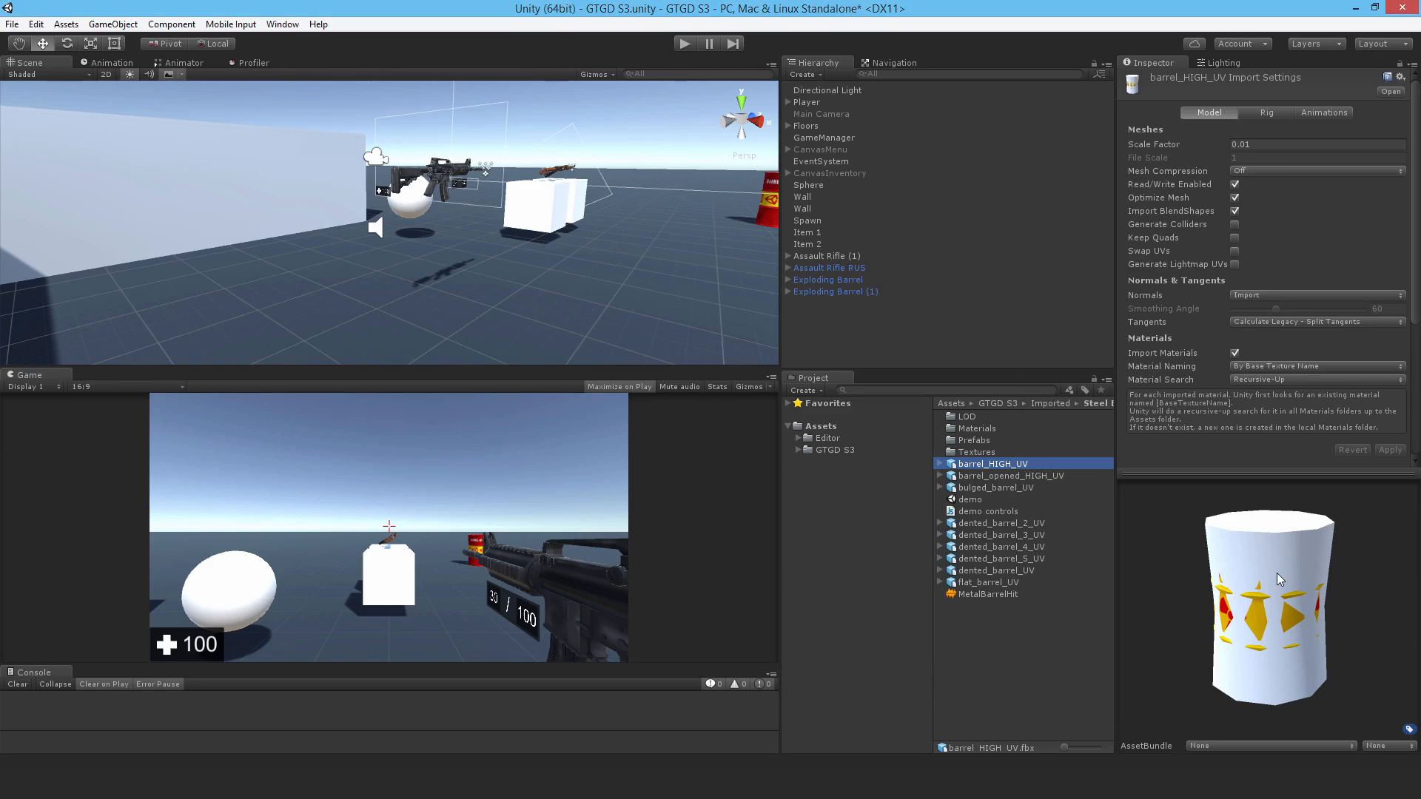
mouse_move(1039, 451)
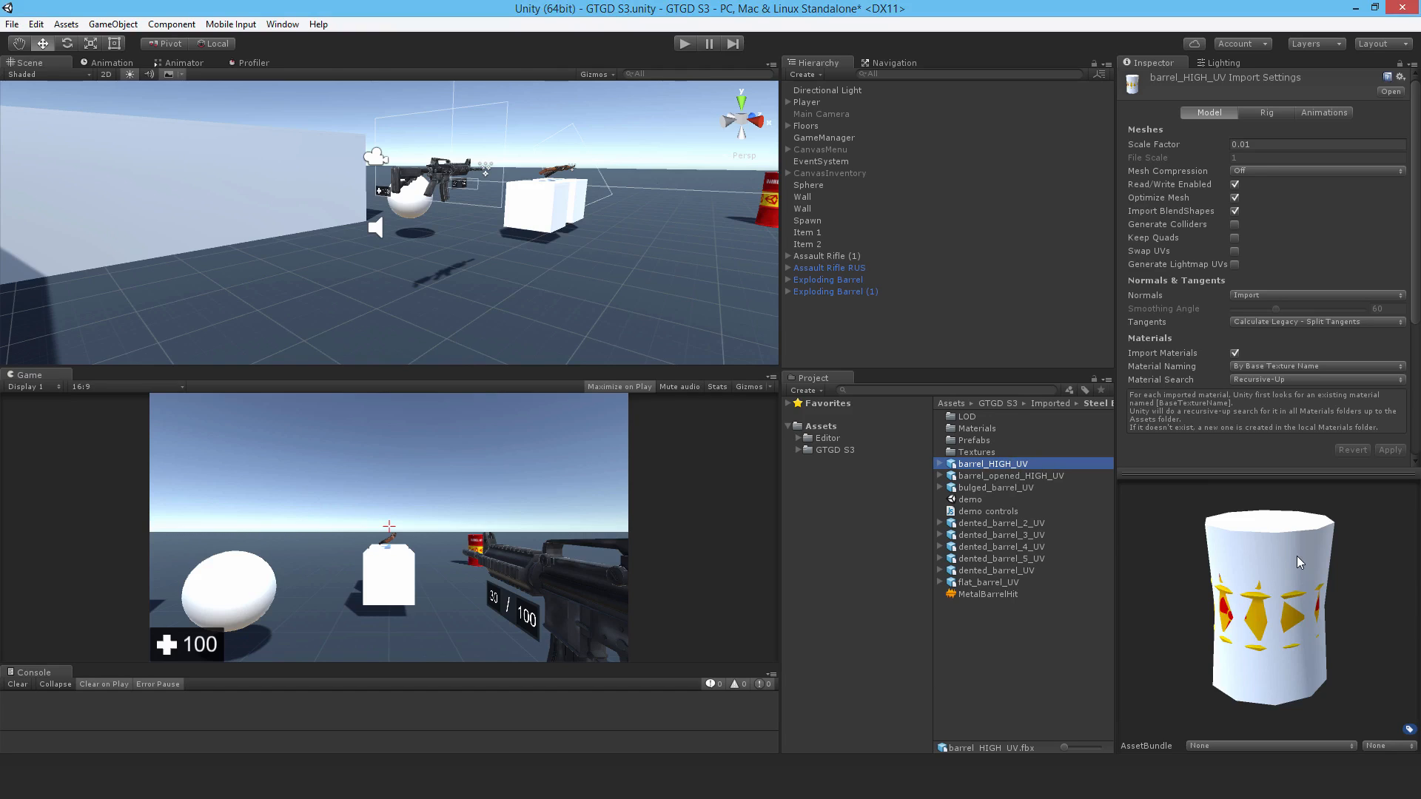
mouse_move(1278, 550)
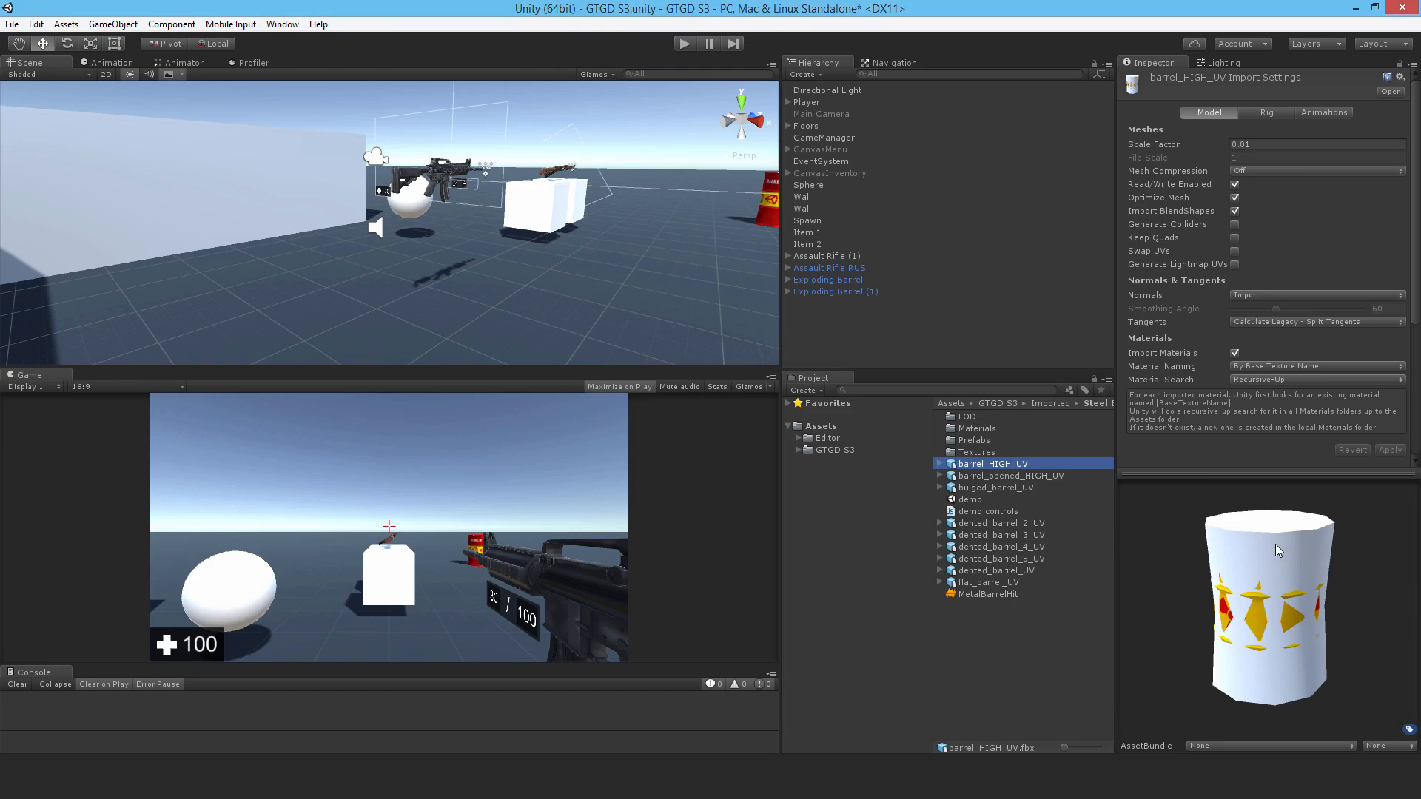
mouse_move(912, 532)
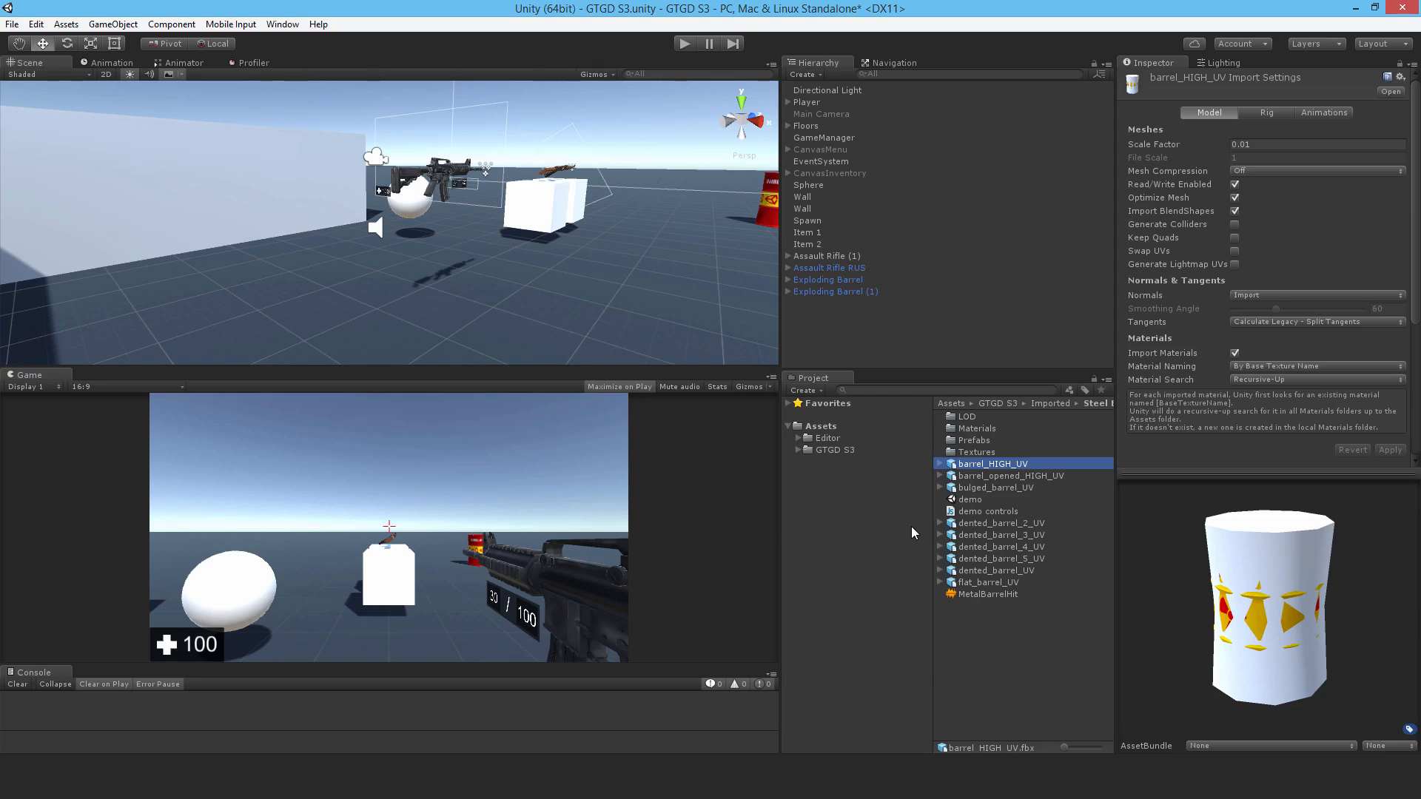
mouse_move(894, 500)
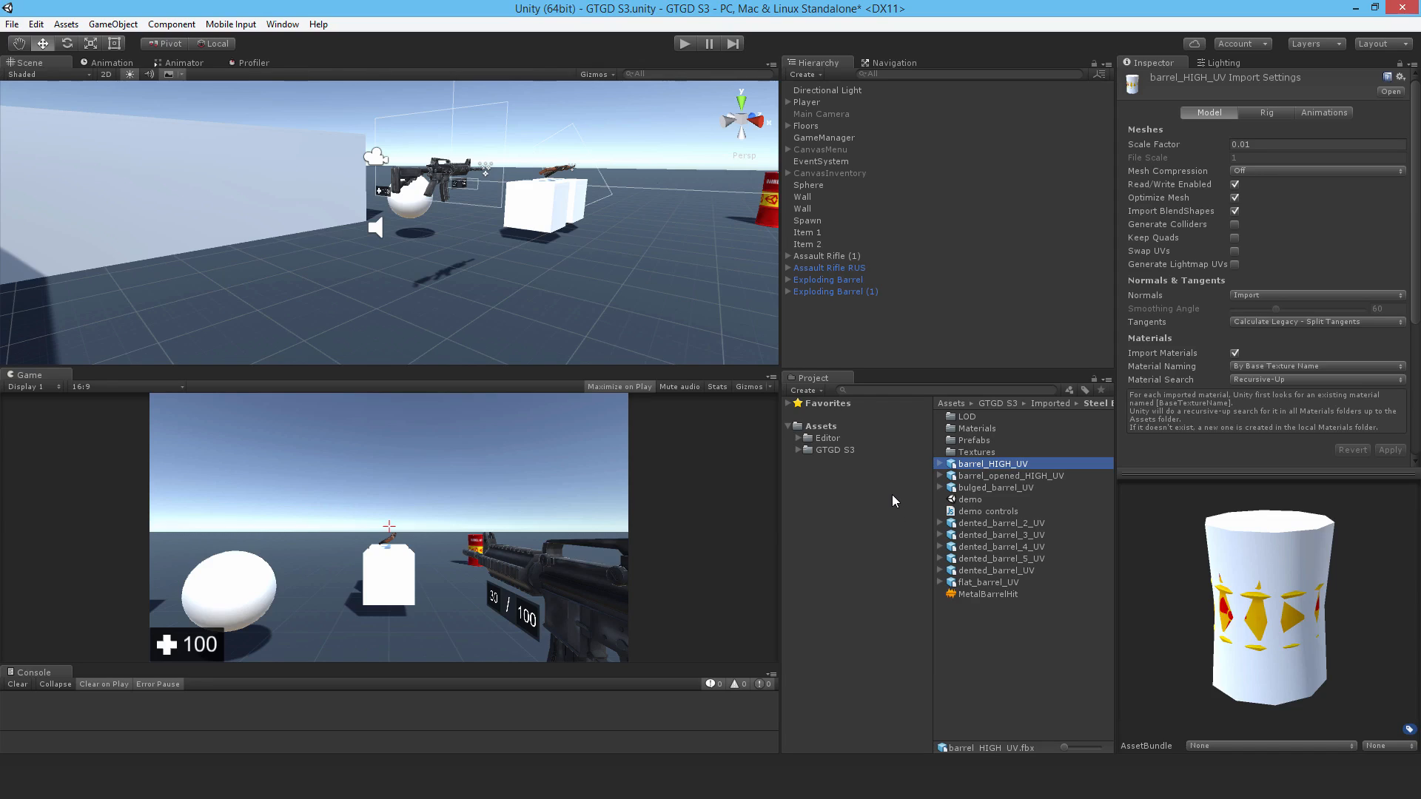
mouse_move(889, 492)
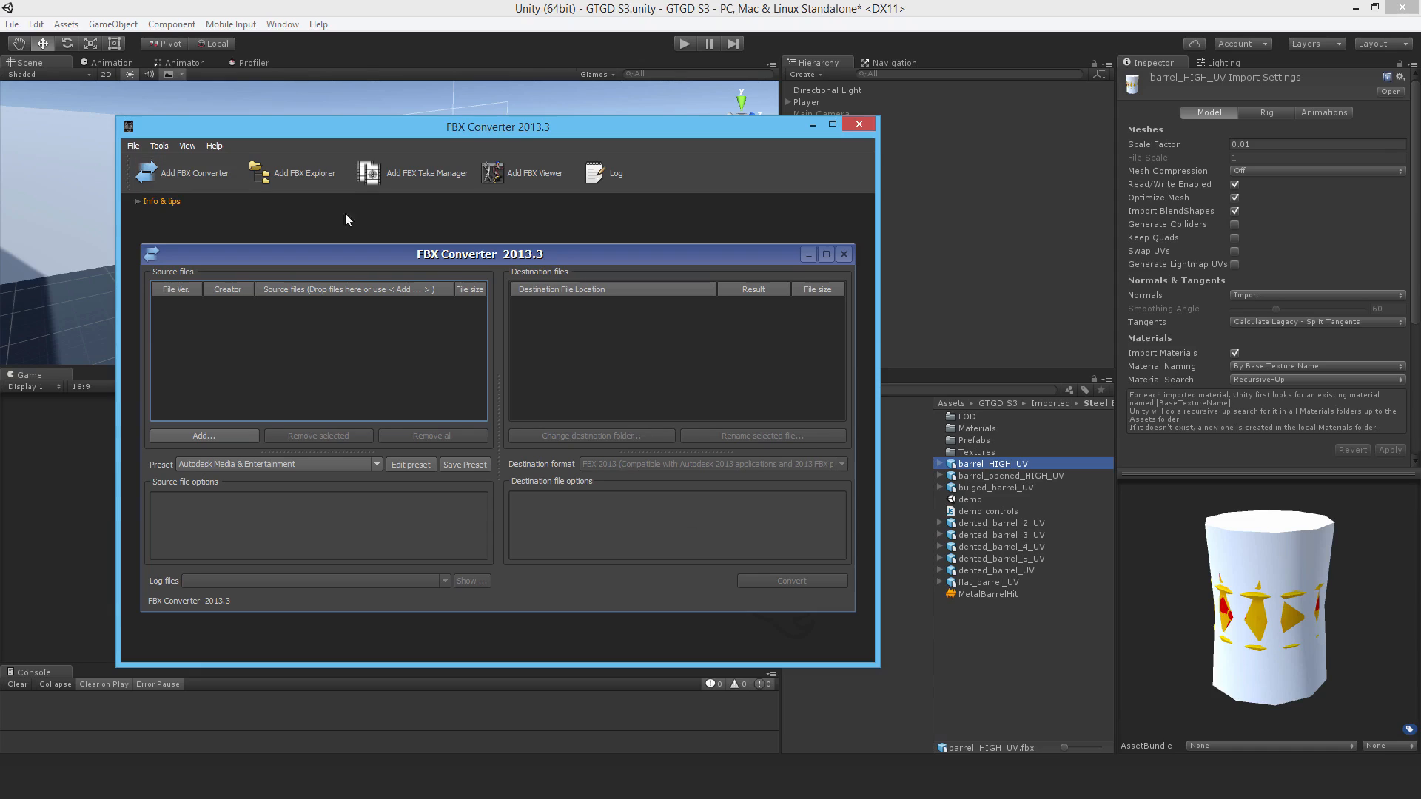
mouse_move(465, 200)
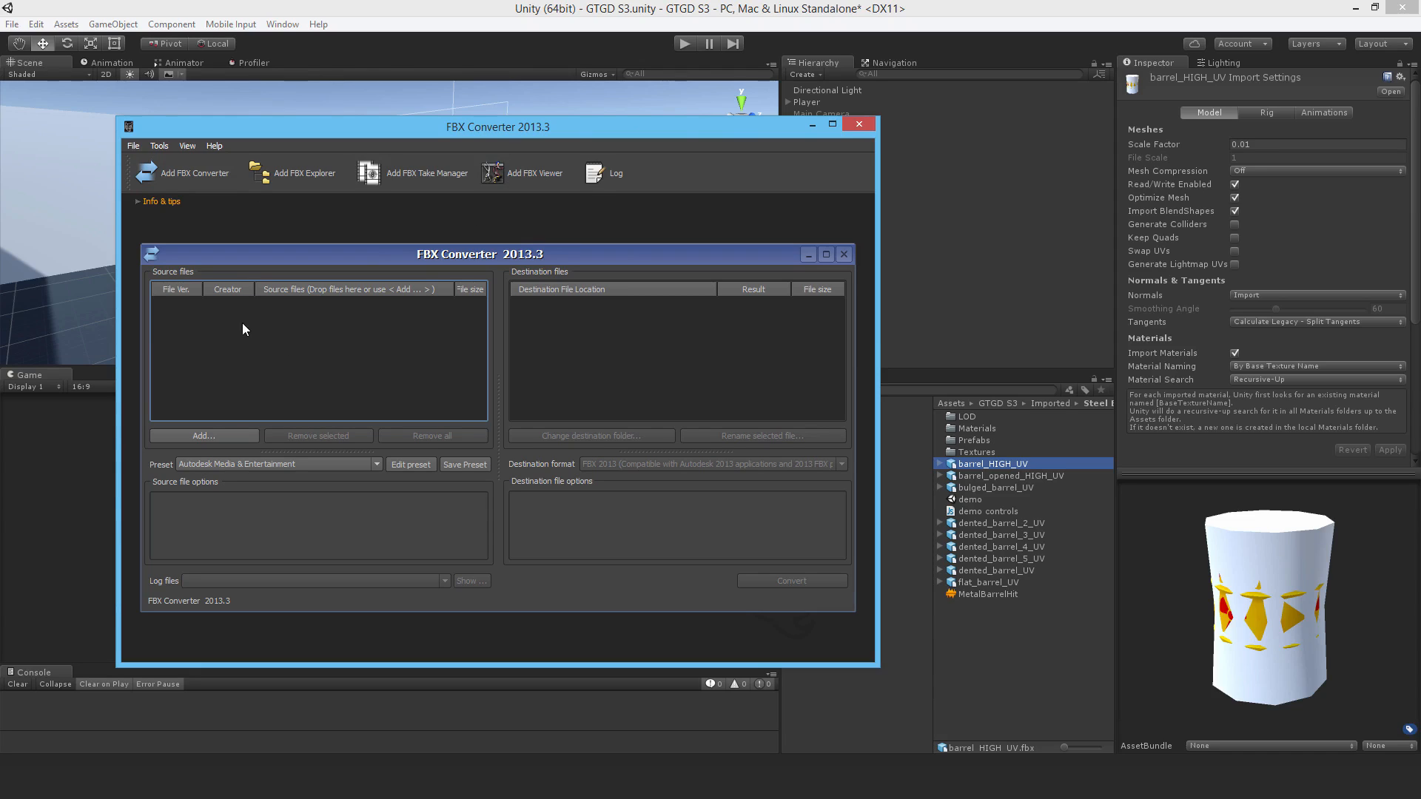
mouse_move(605, 333)
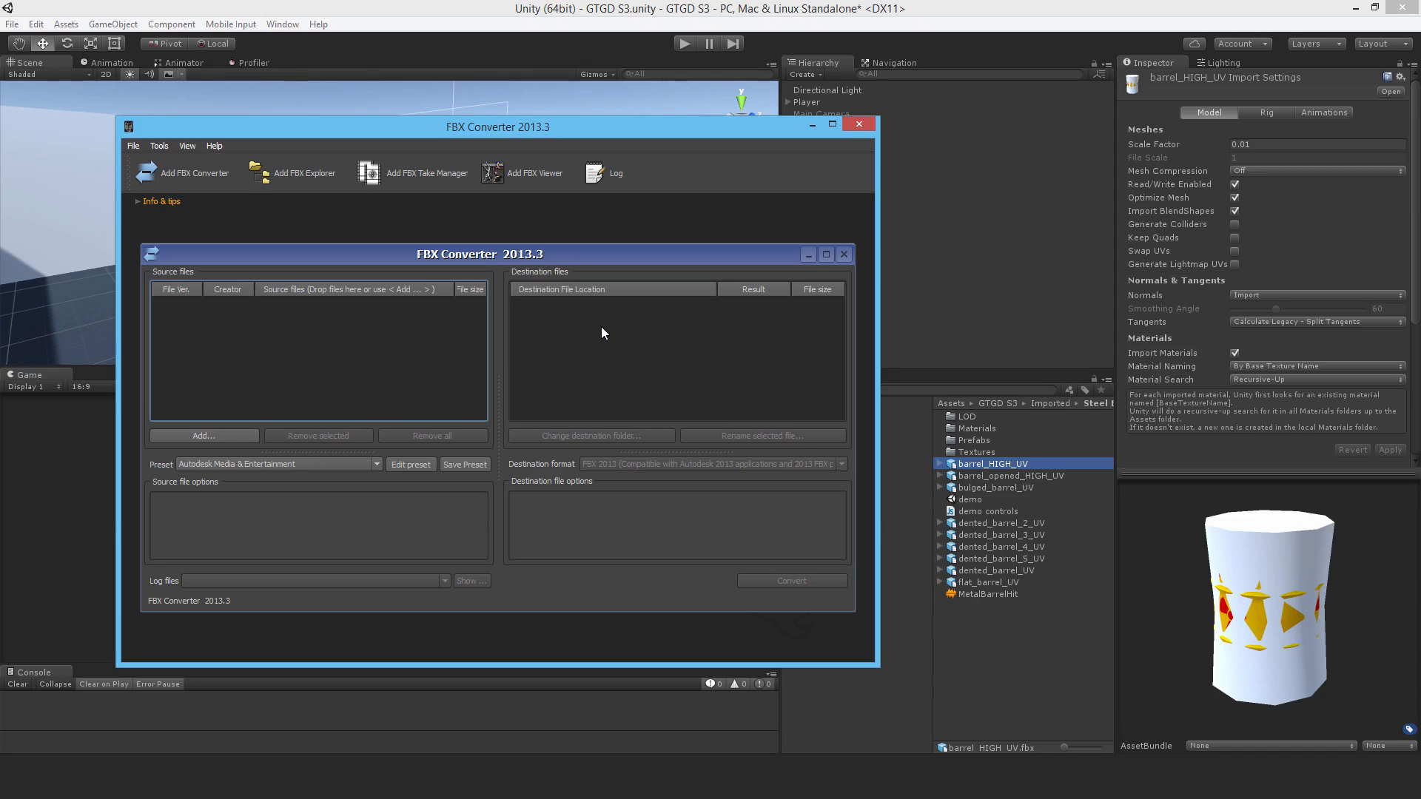
mouse_move(713, 374)
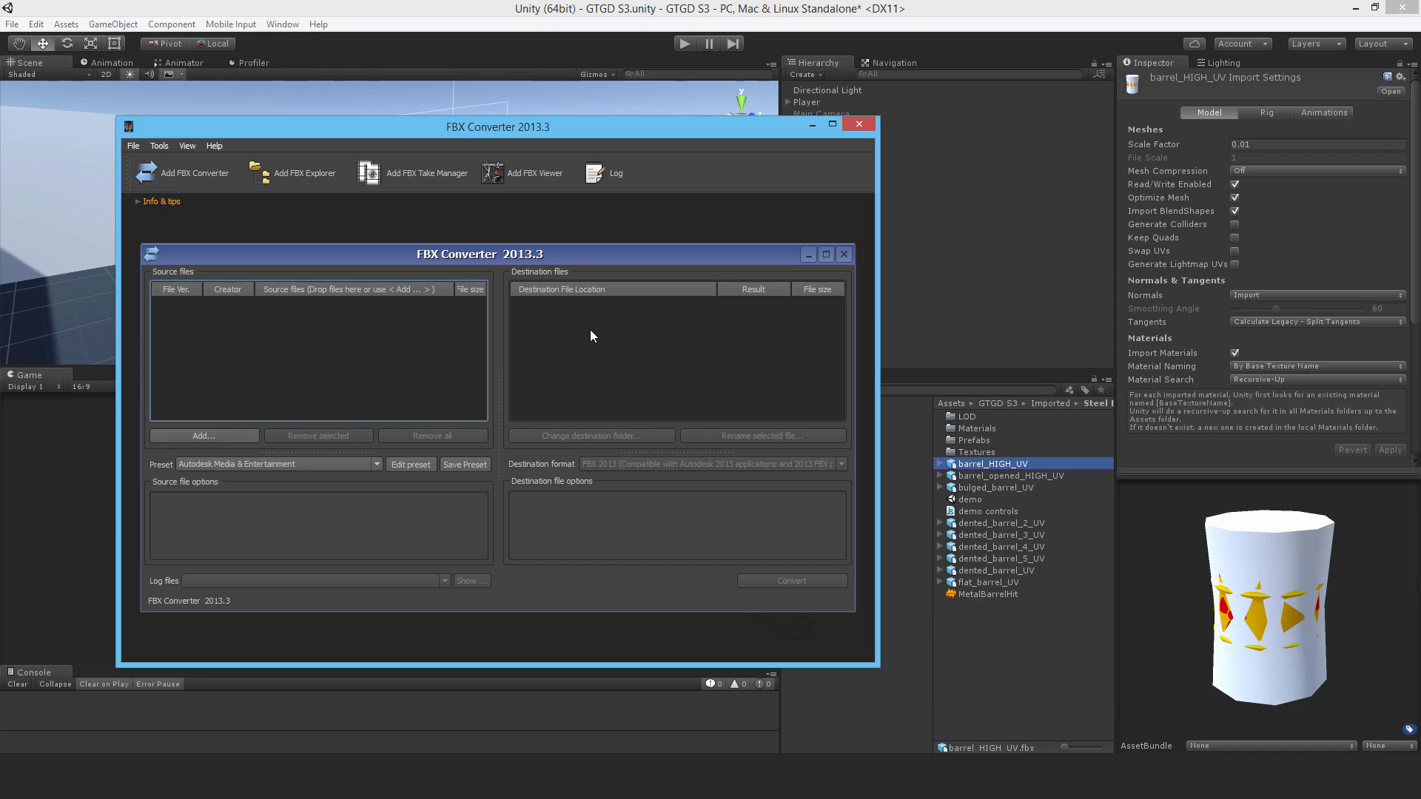
mouse_move(473, 307)
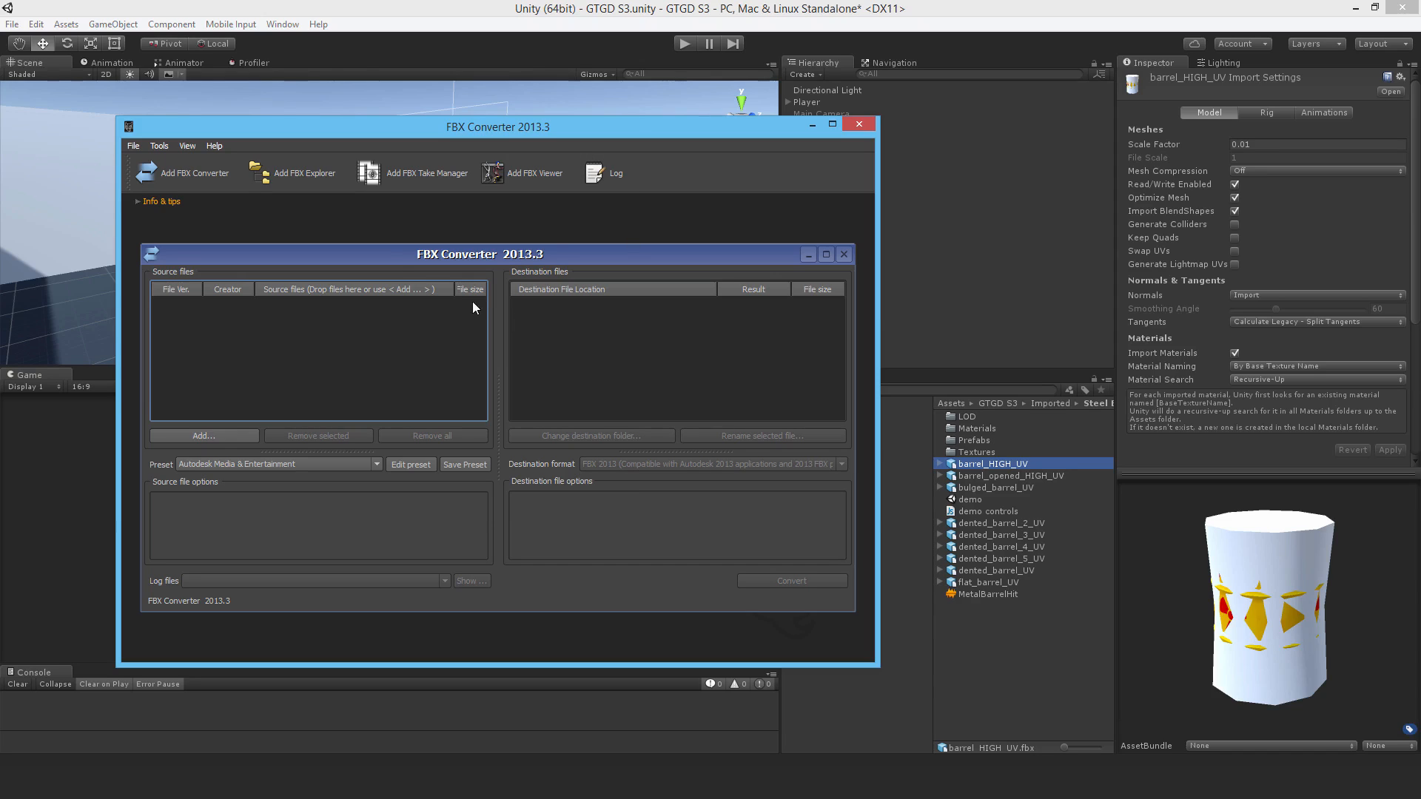
mouse_move(745, 351)
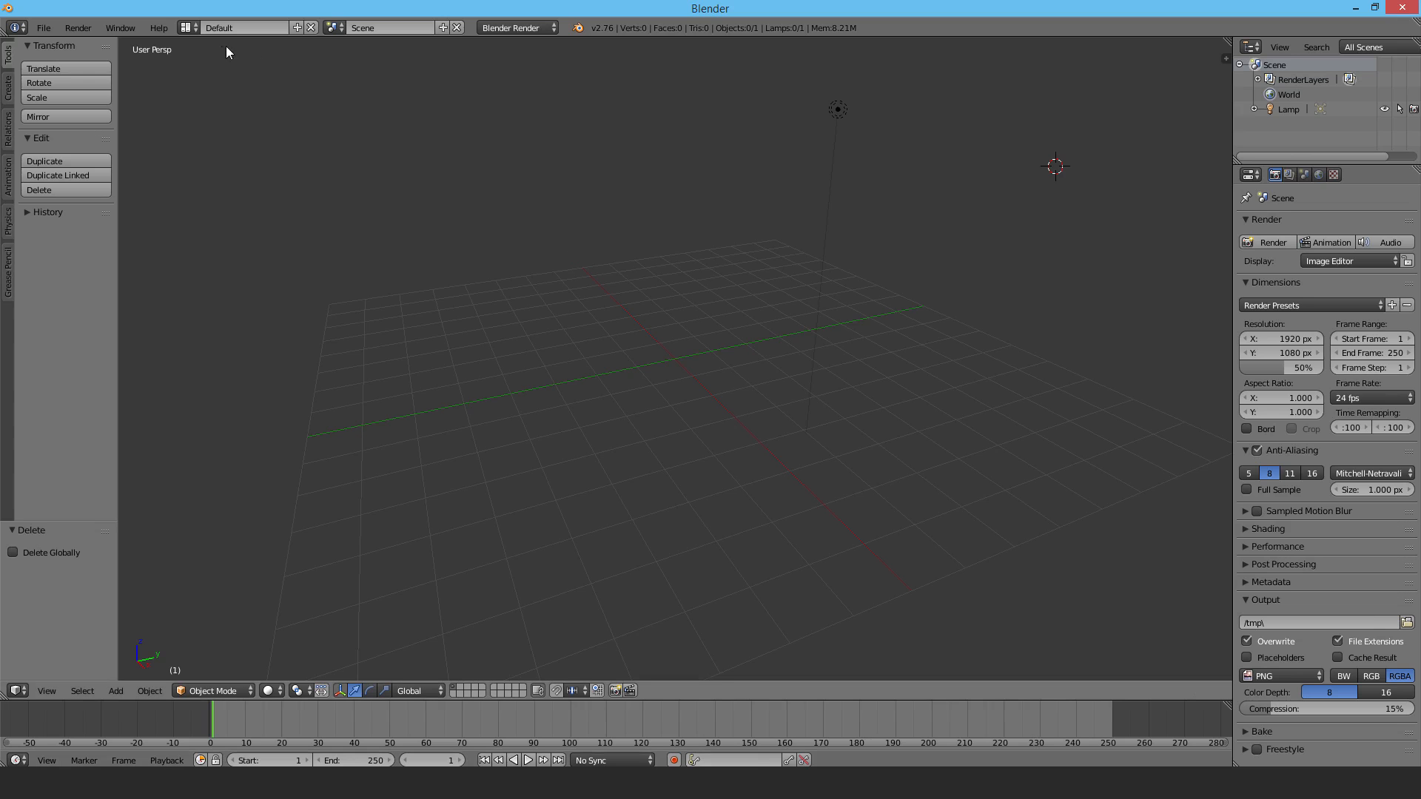
Step: Import barrel_HIGH_UV.fbx from Imported/Steel Barrels via Autodesk FBX import
left_click(43, 27)
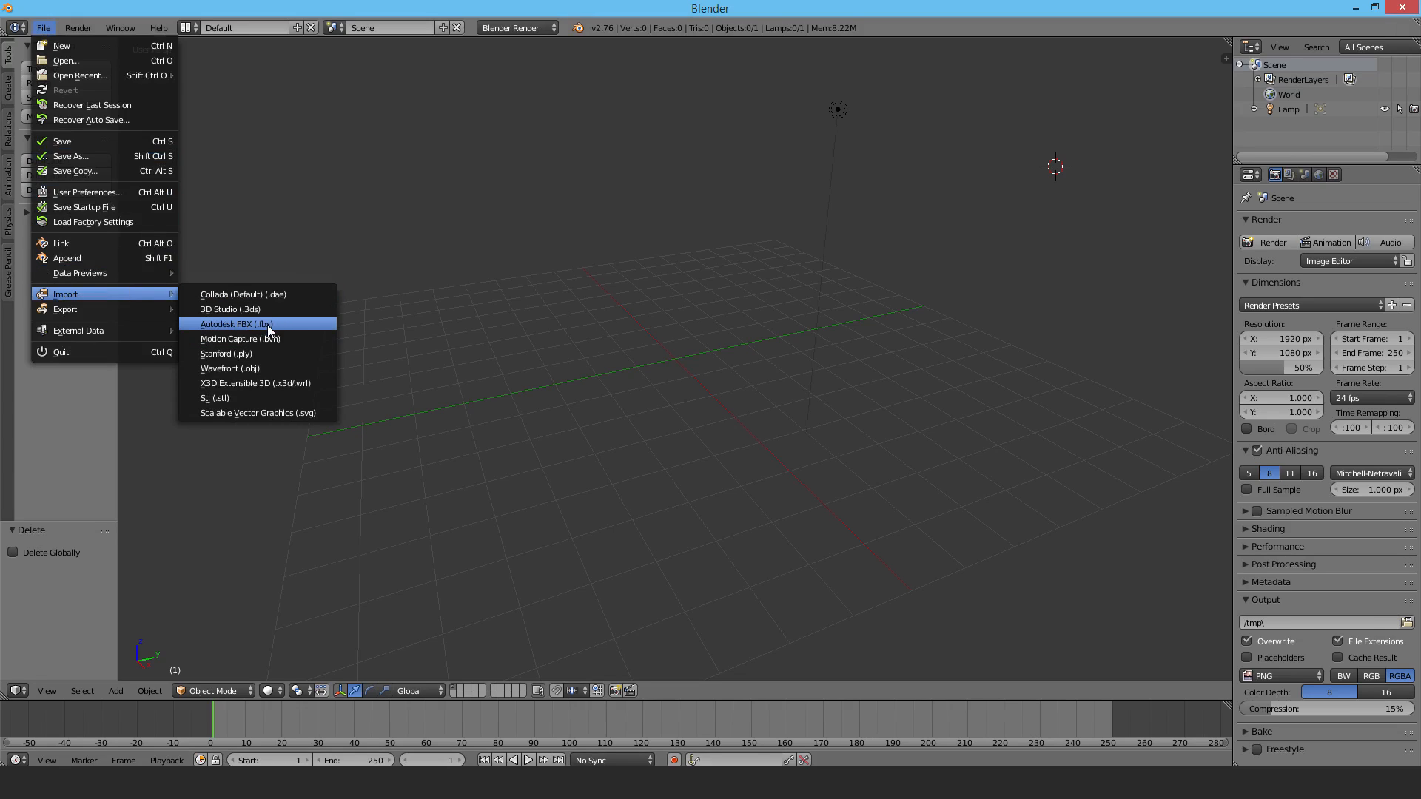
mouse_move(236, 323)
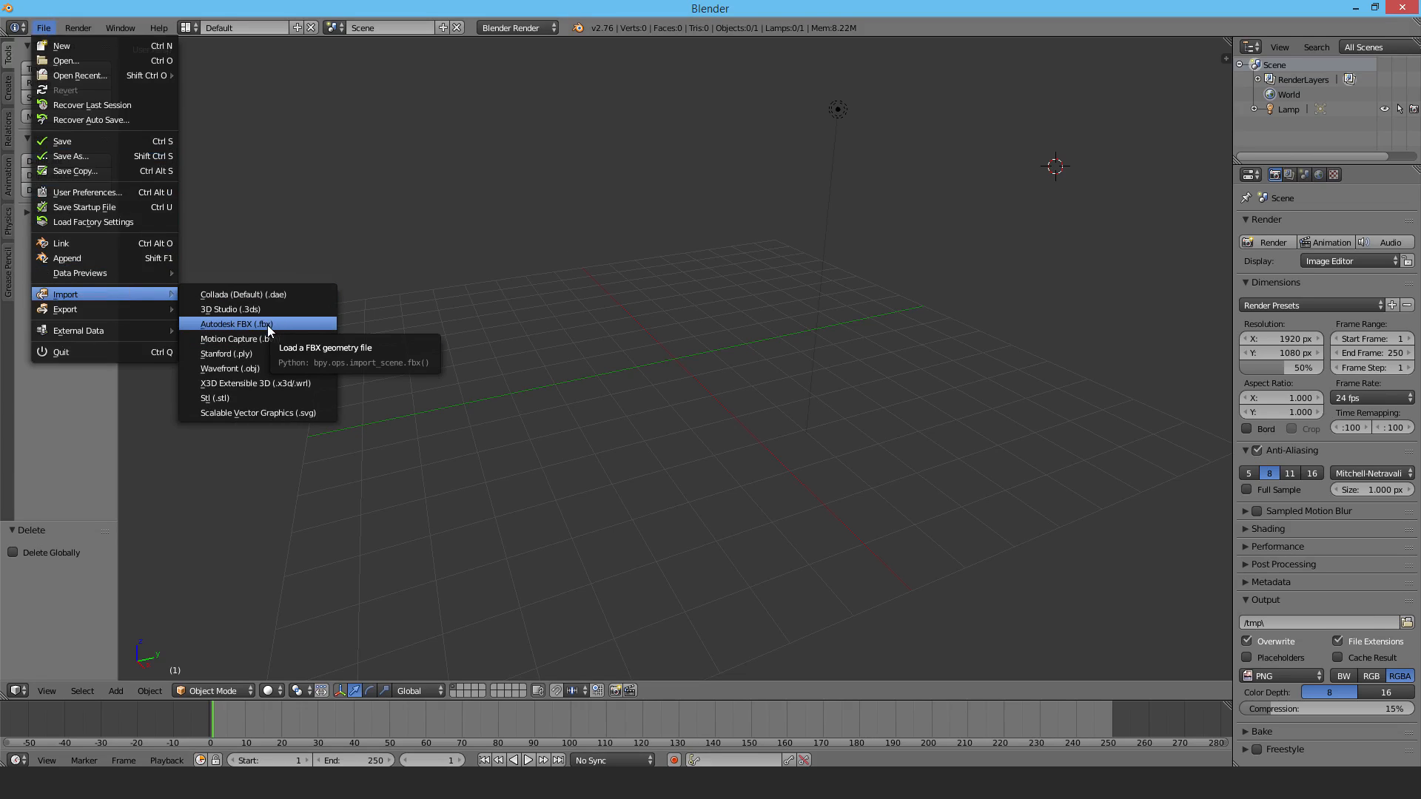
left_click(234, 324)
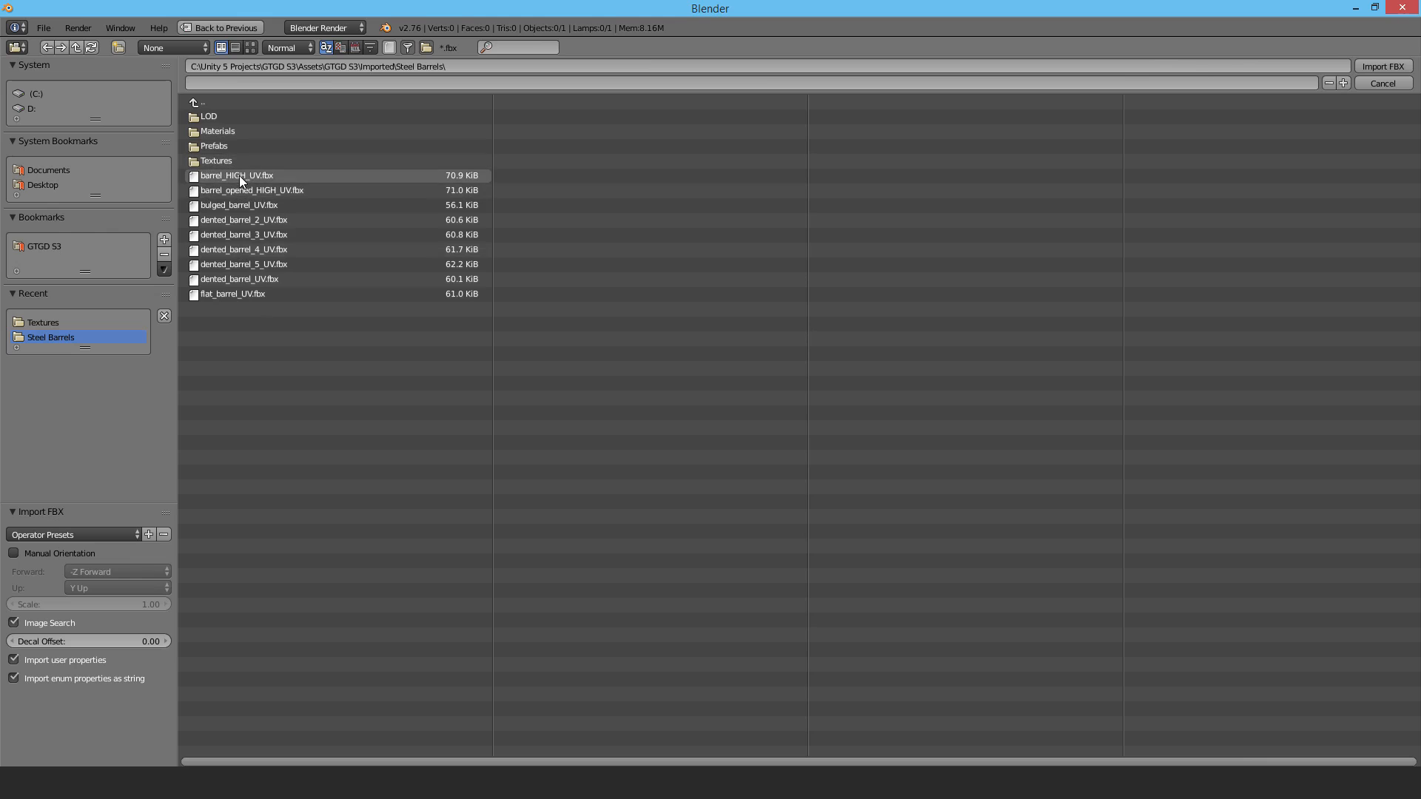
left_click(1381, 65)
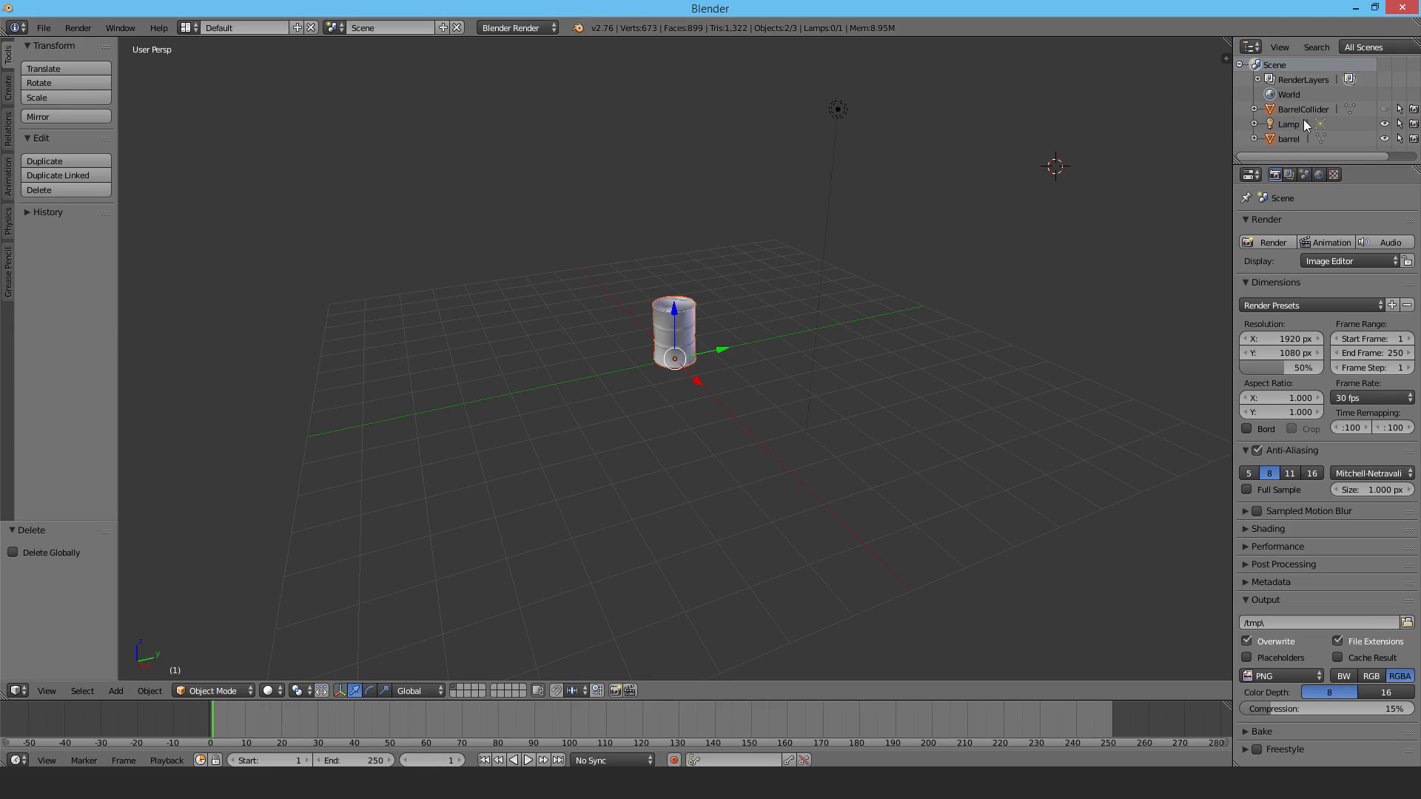
Step: Remove the leftover BarrelCollider object so only the barrel and lamp remain
right_click(1301, 109)
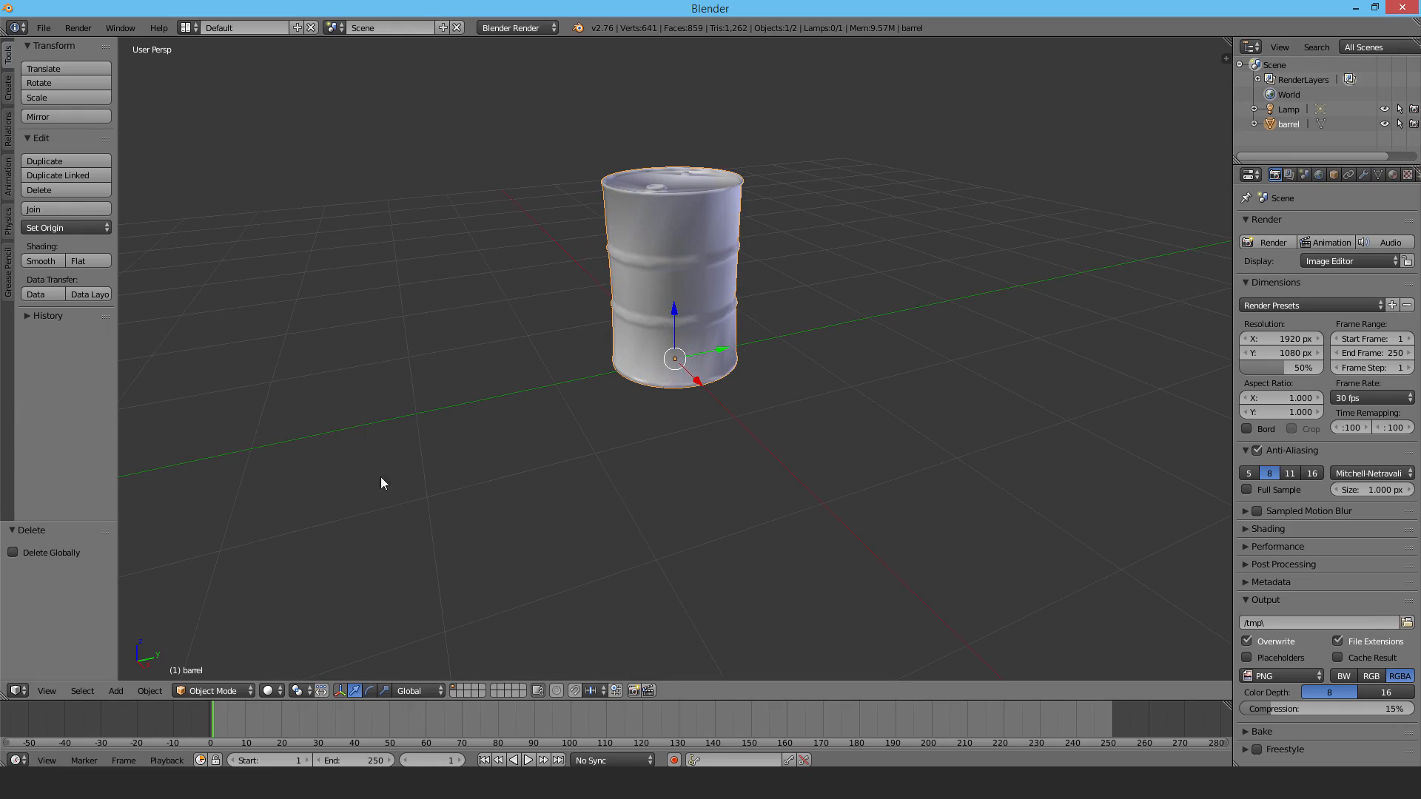
Step: In Edit Mode run Remove Doubles on the barrel mesh and reselect all vertices
key("Tab")
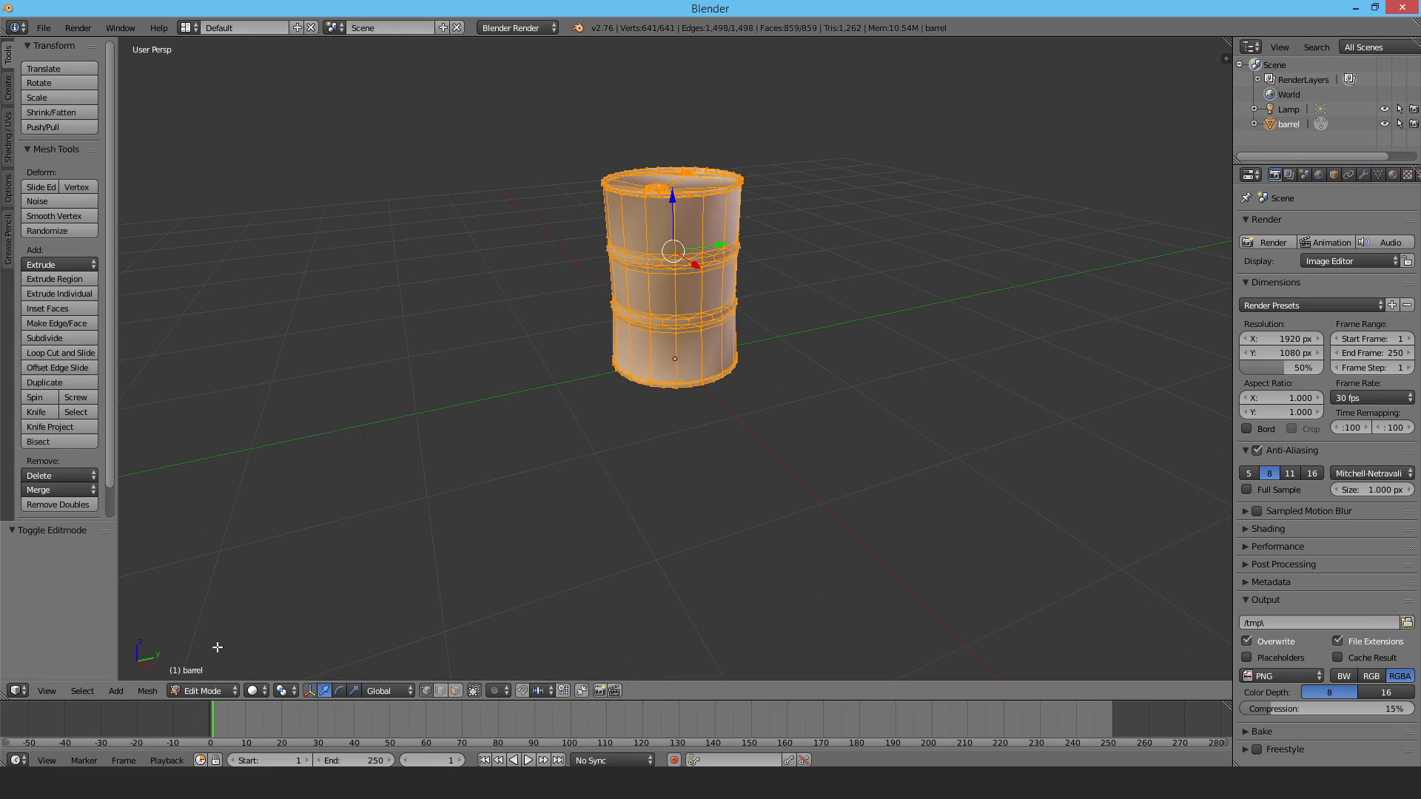
mouse_move(657, 316)
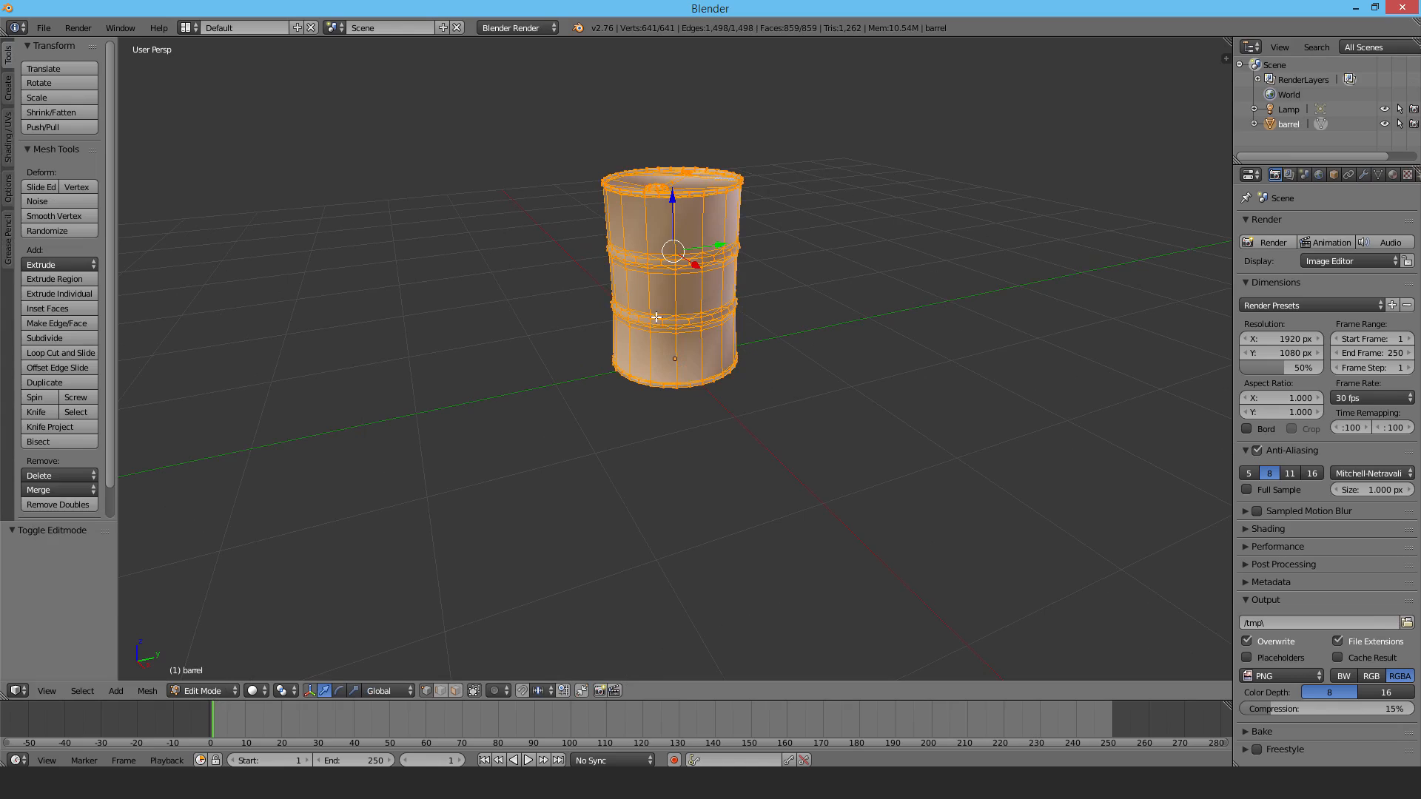
mouse_move(520, 327)
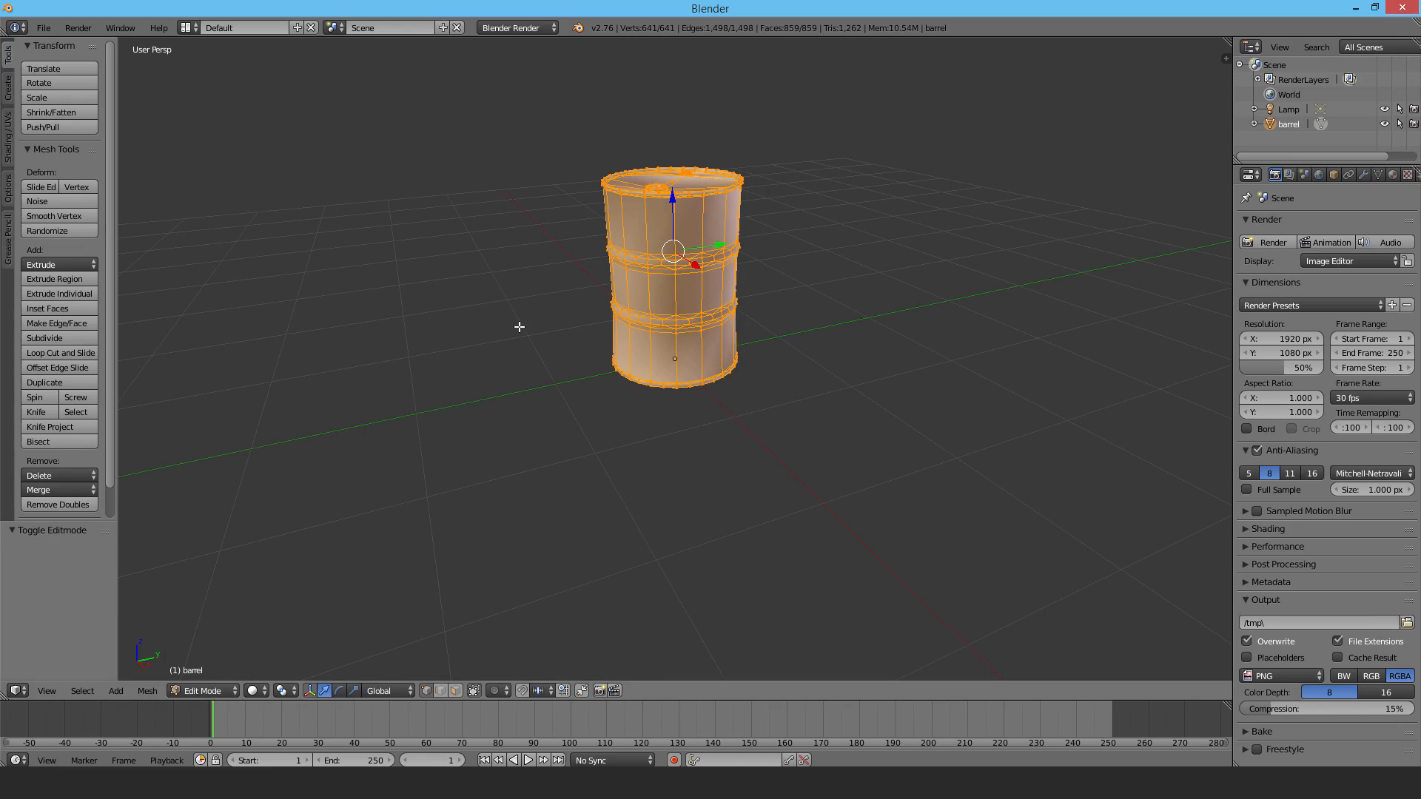
mouse_move(654, 315)
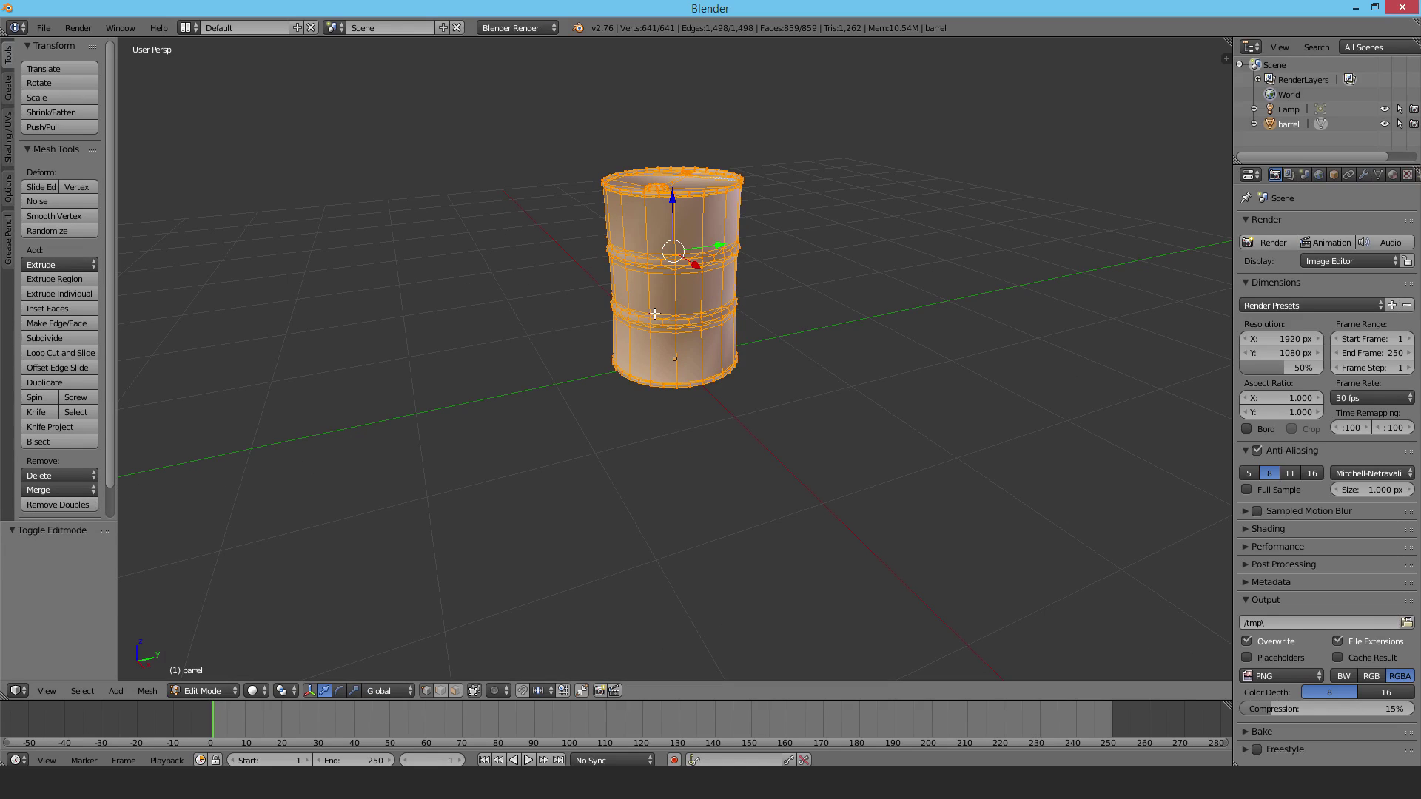
mouse_move(604, 319)
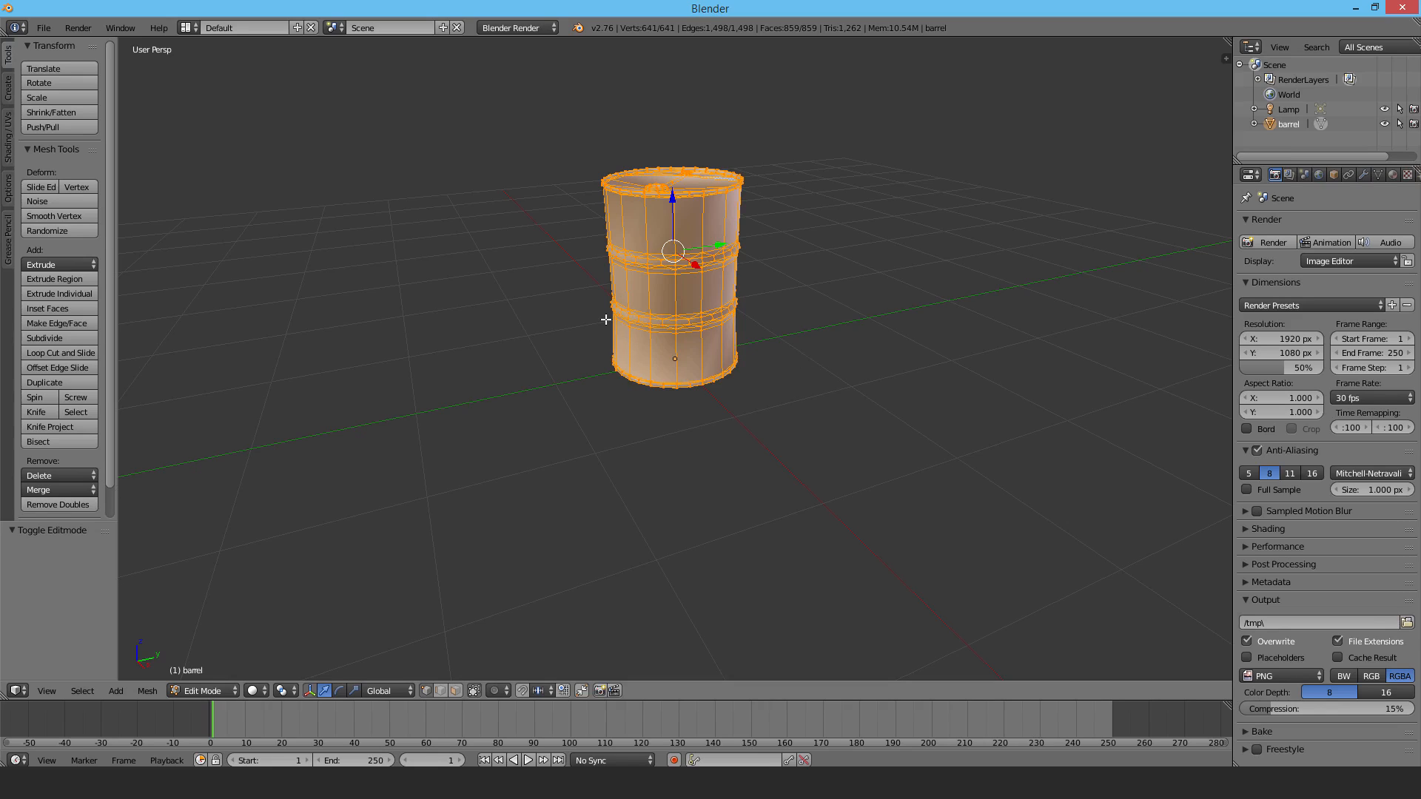
mouse_move(58, 505)
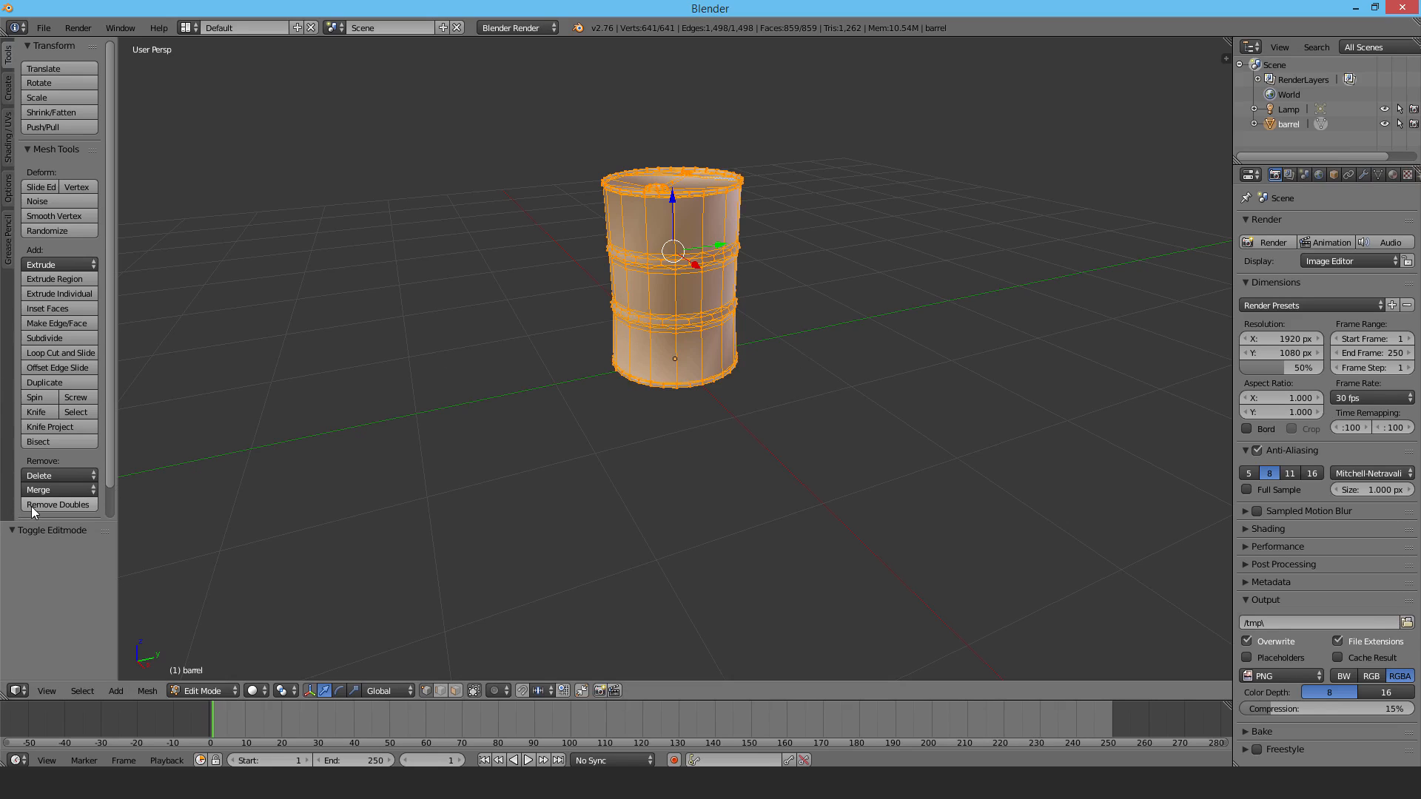
left_click(57, 505)
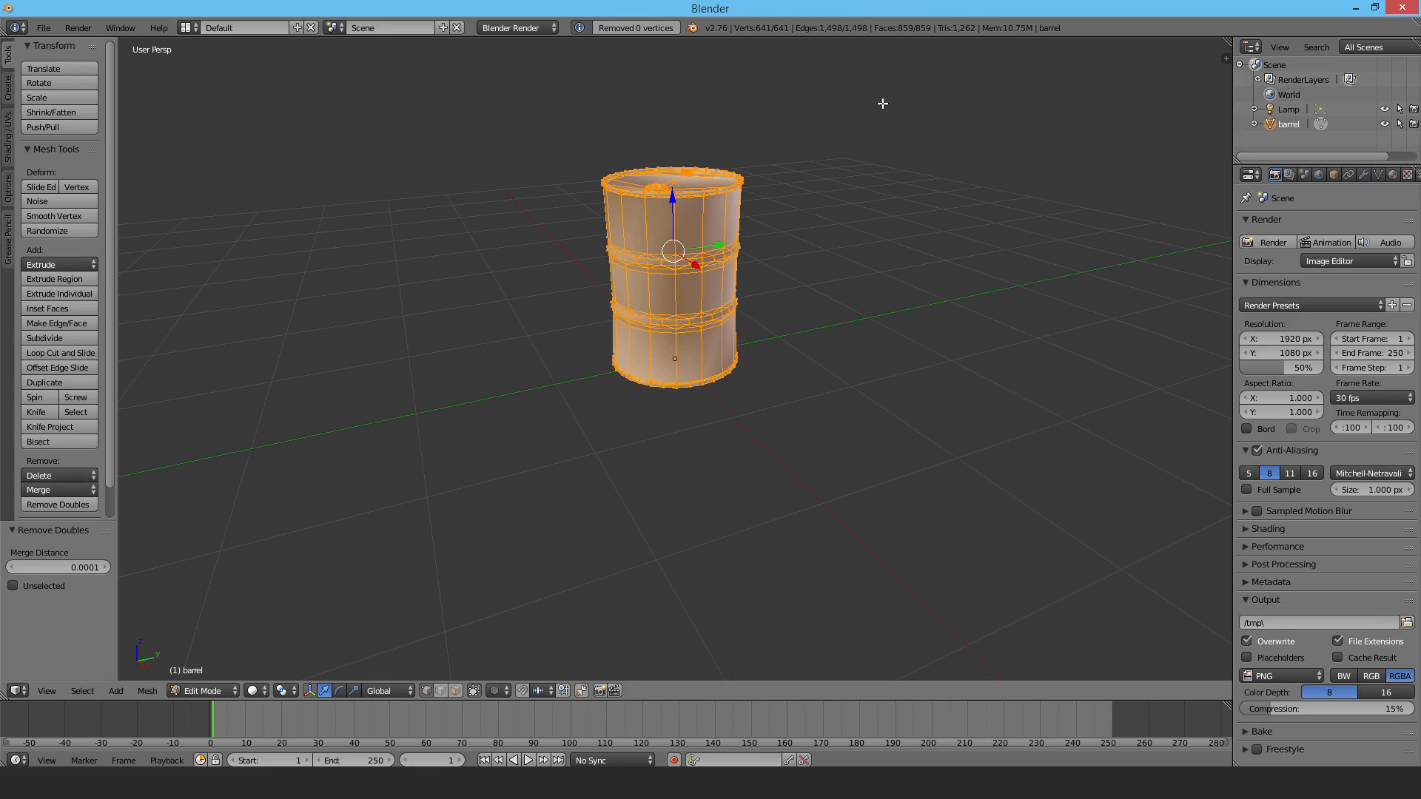
key("a")
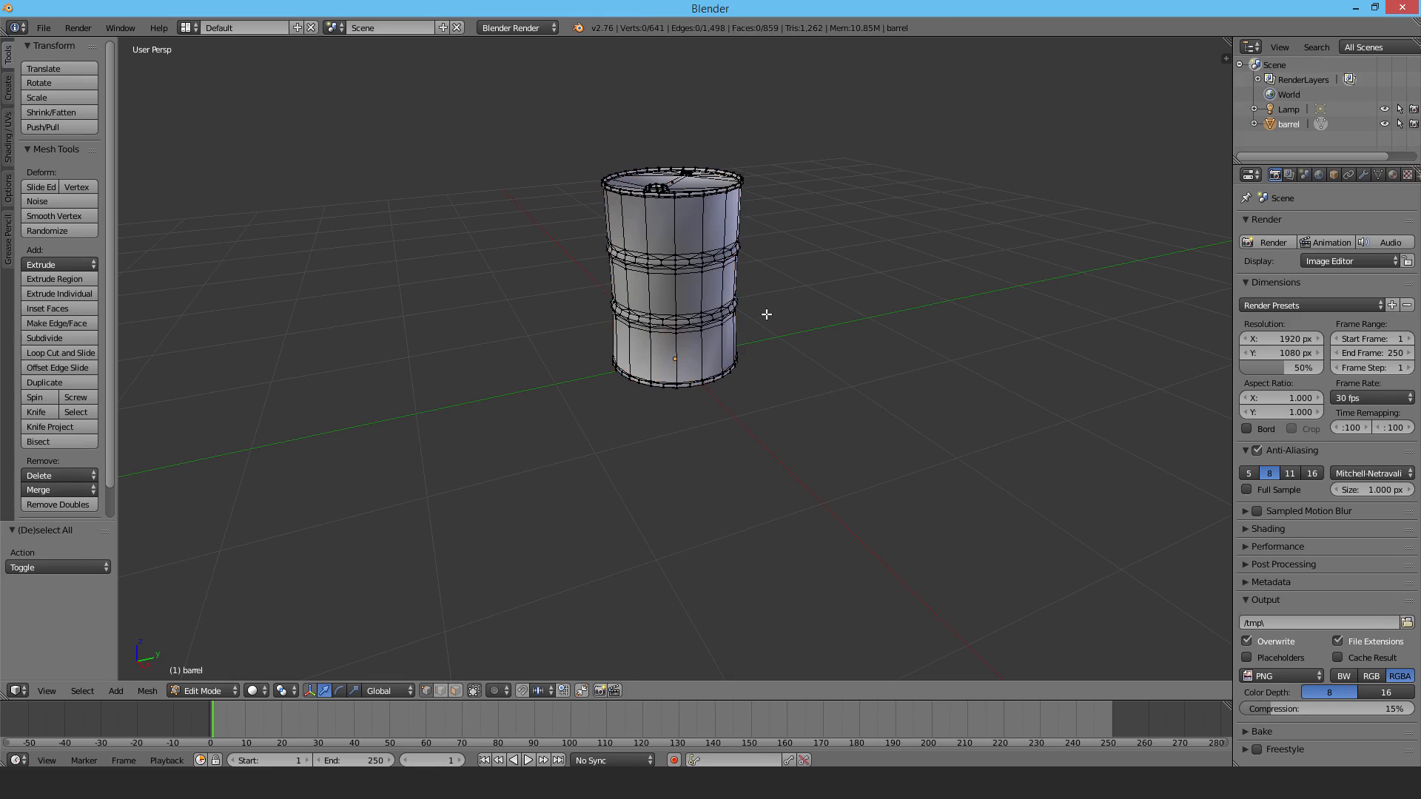
key("a")
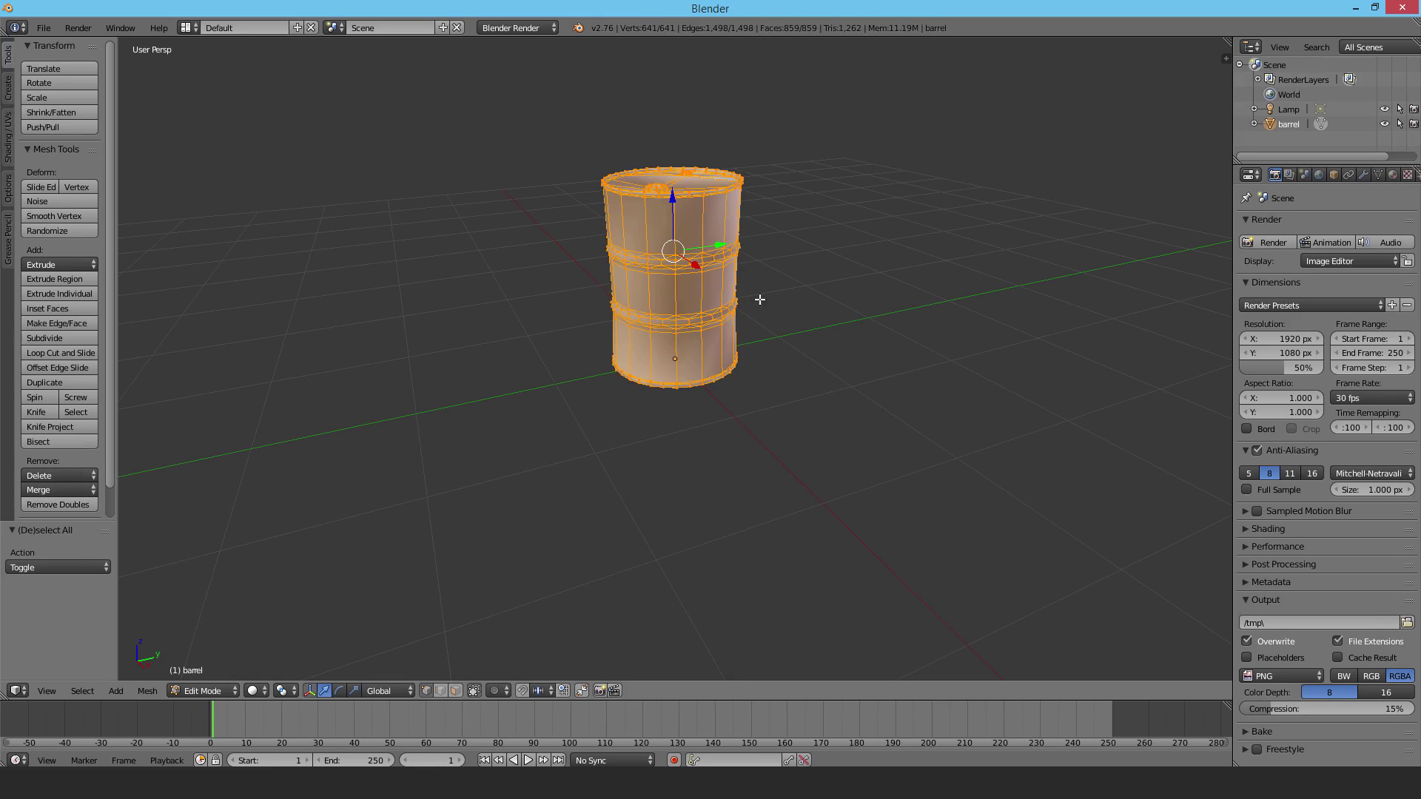
mouse_move(598, 84)
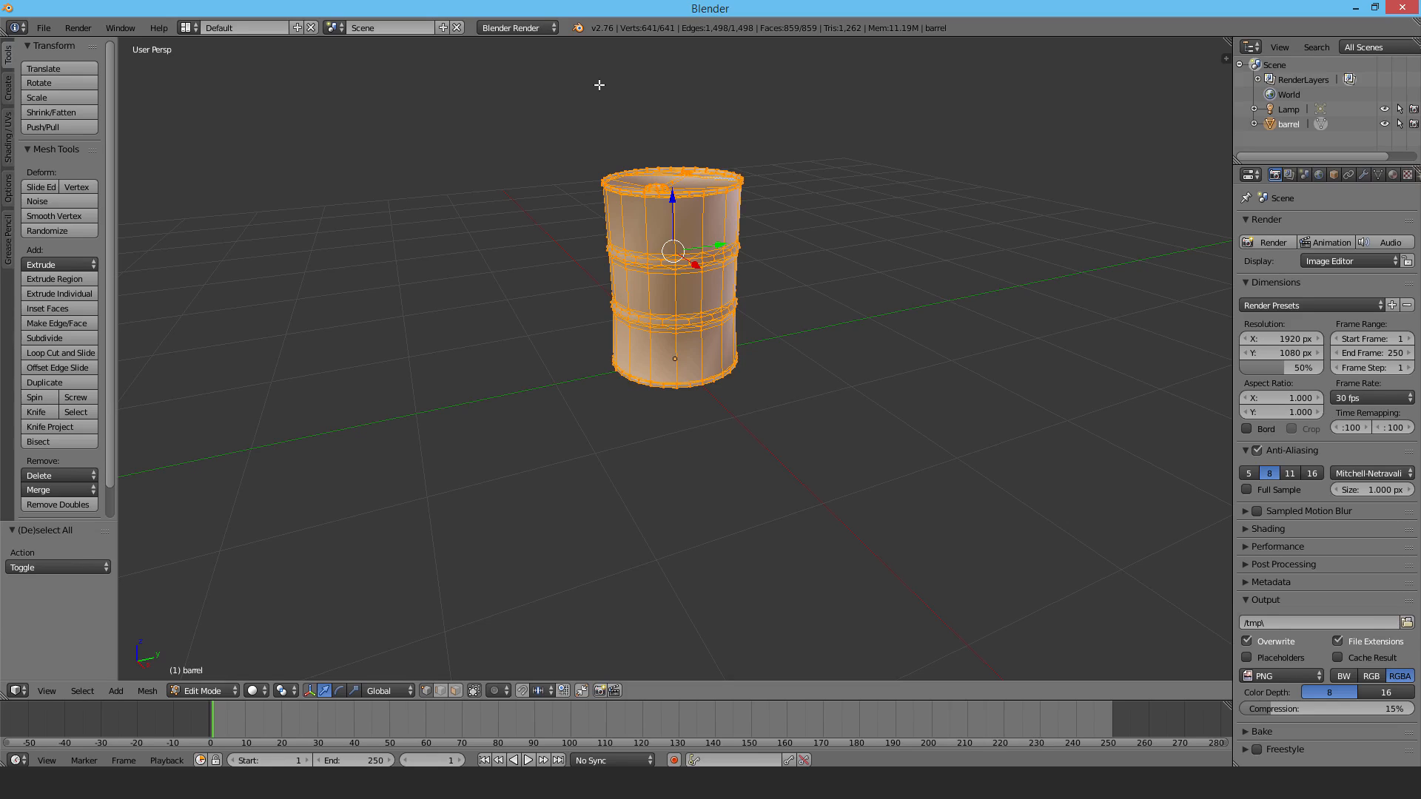
mouse_move(1231, 201)
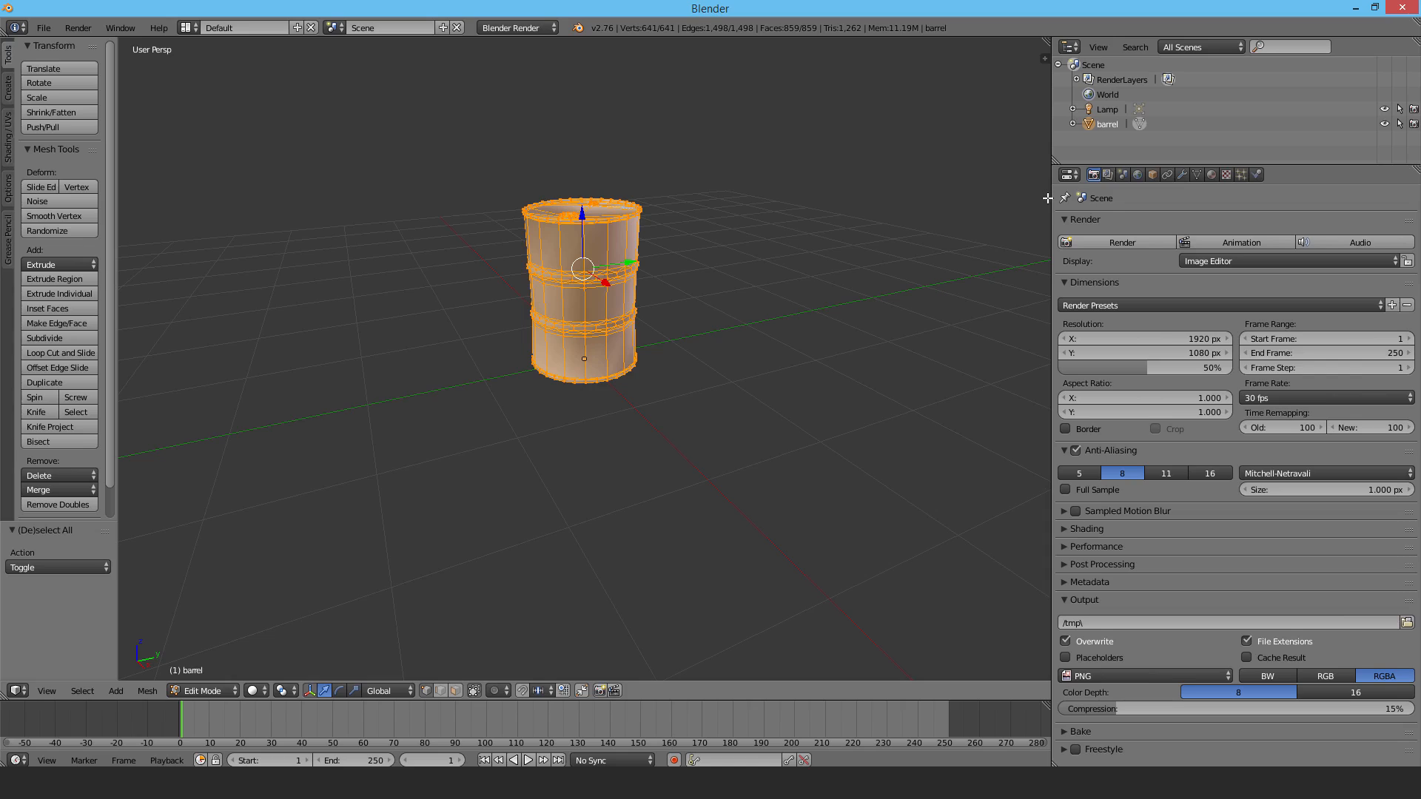
mouse_move(1260, 218)
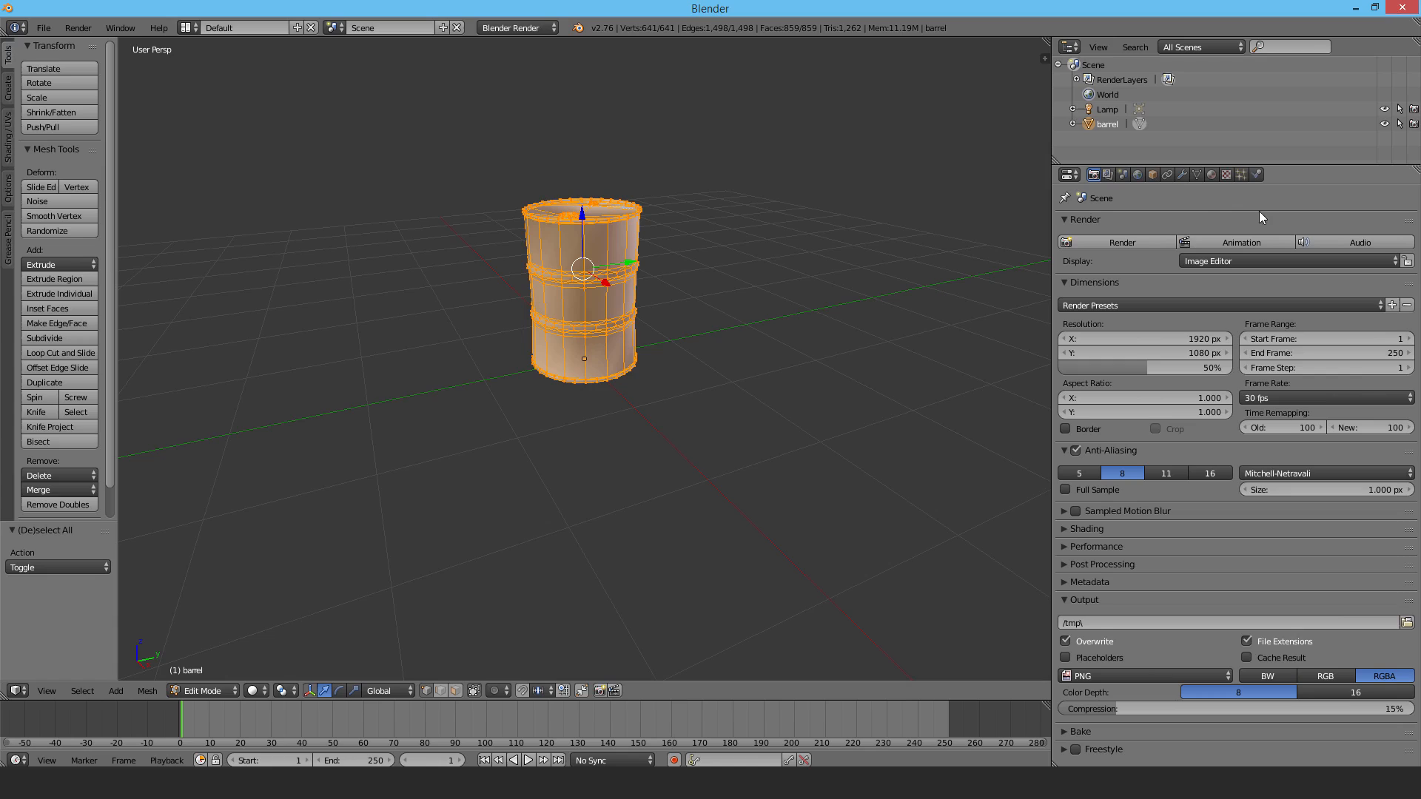
mouse_move(328, 586)
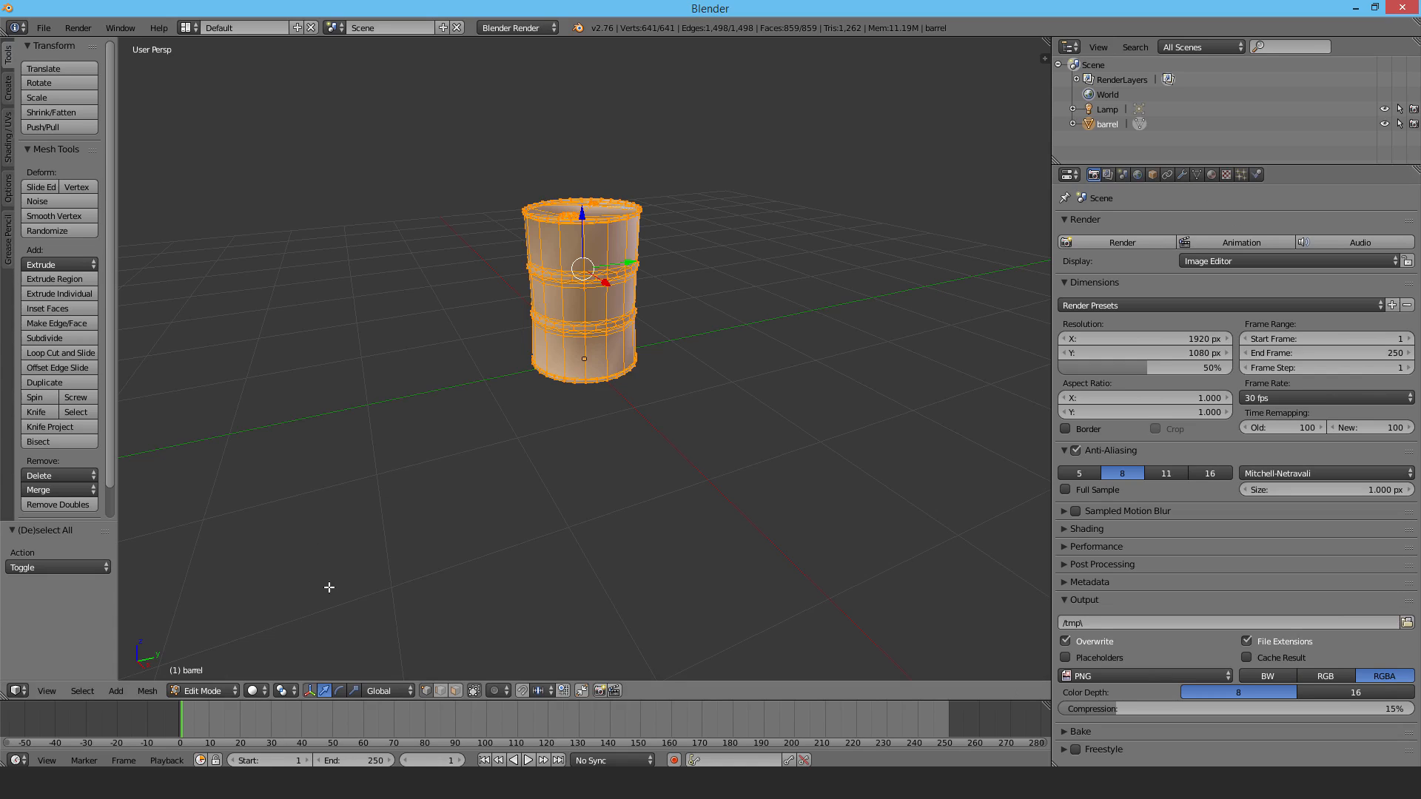
Step: Switch viewport shading to Texture and return to Object Mode
left_click(273, 691)
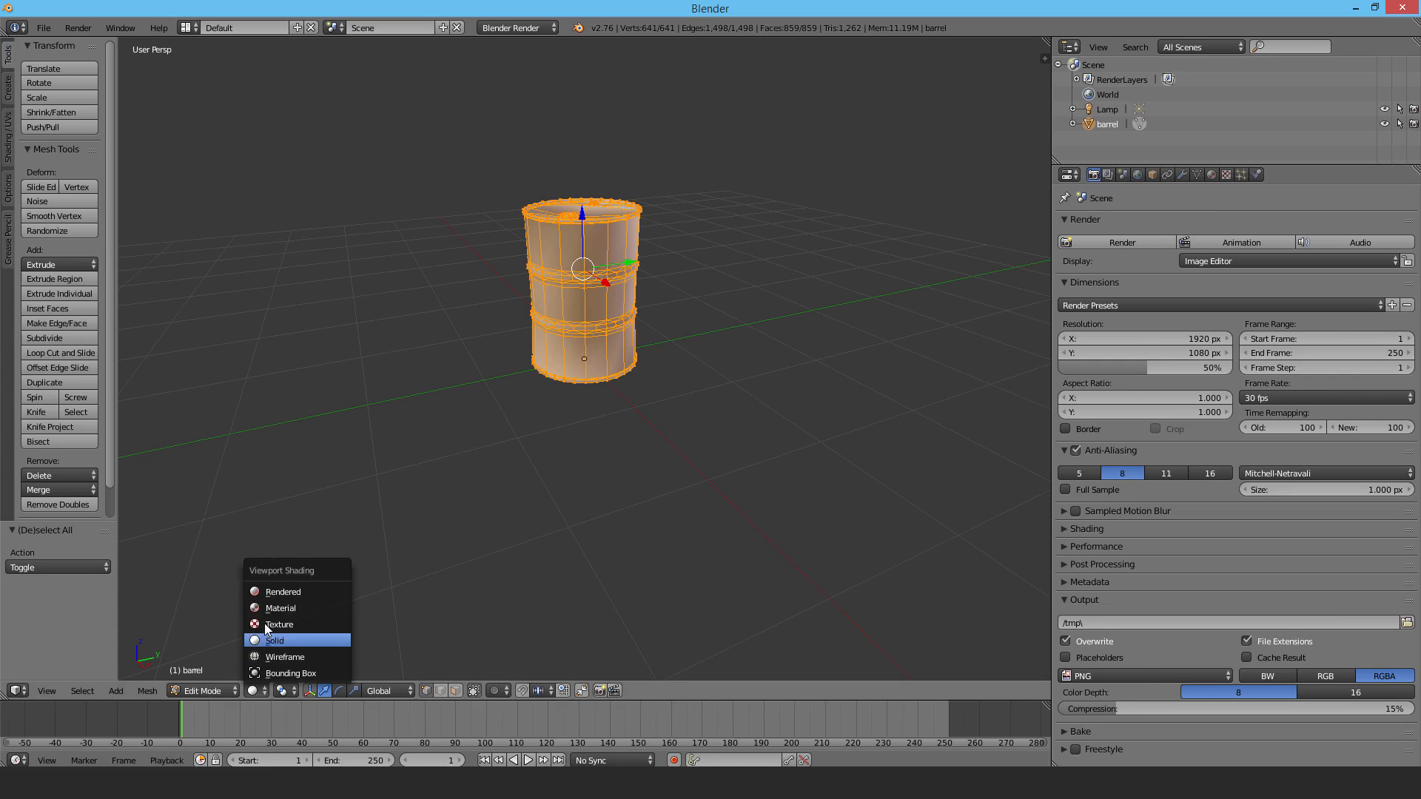
left_click(284, 657)
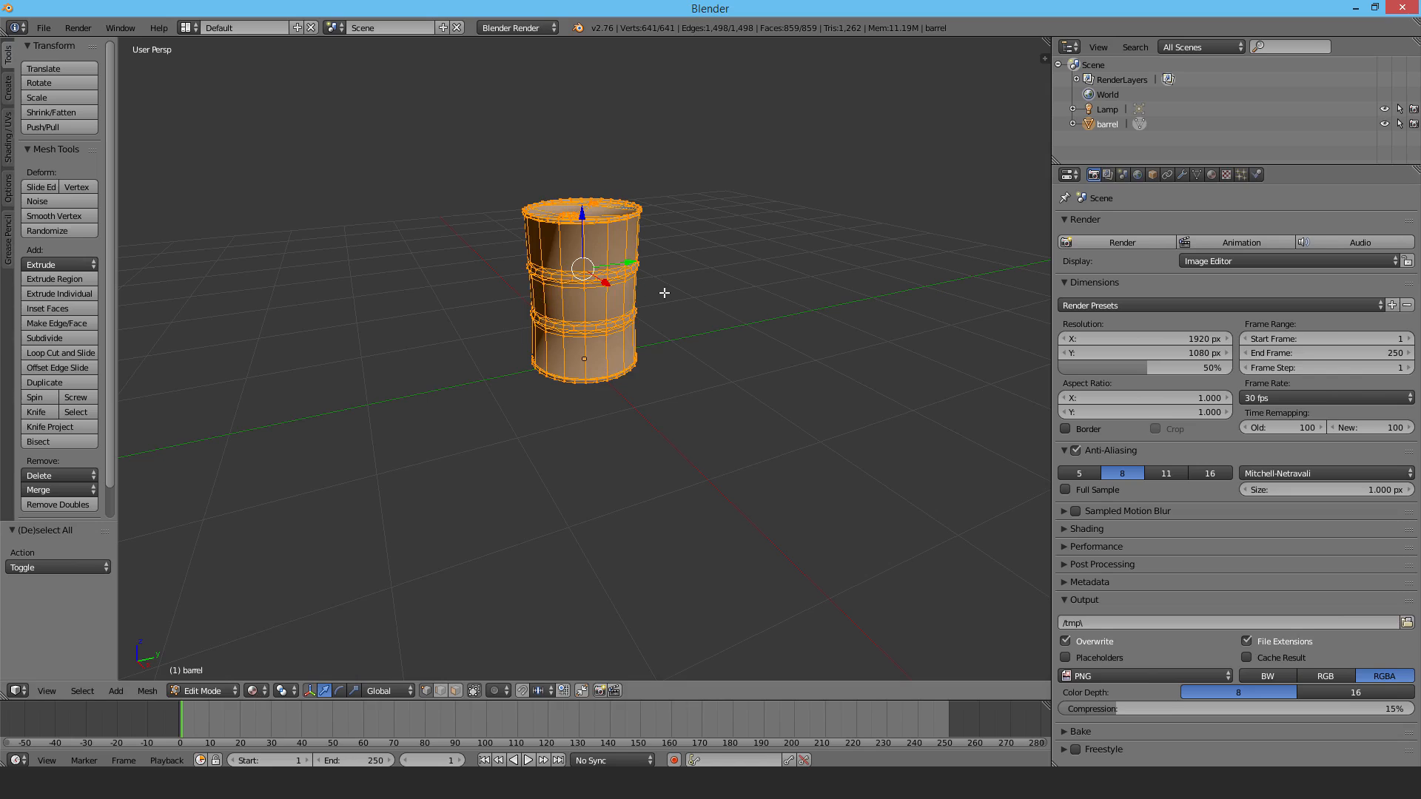
left_click(206, 691)
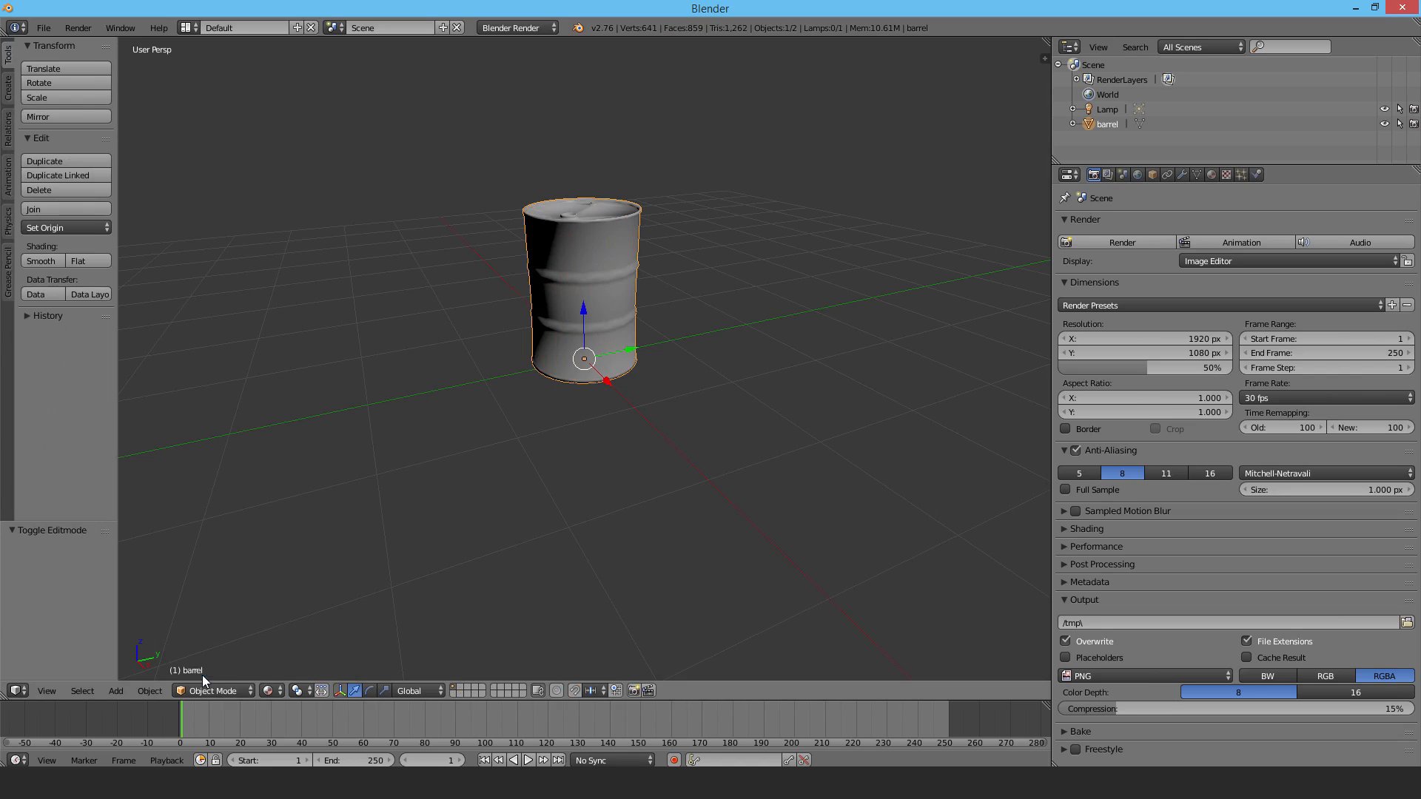
Step: Add a new image texture slot to the Oil Barrel 1 material
left_click(1210, 174)
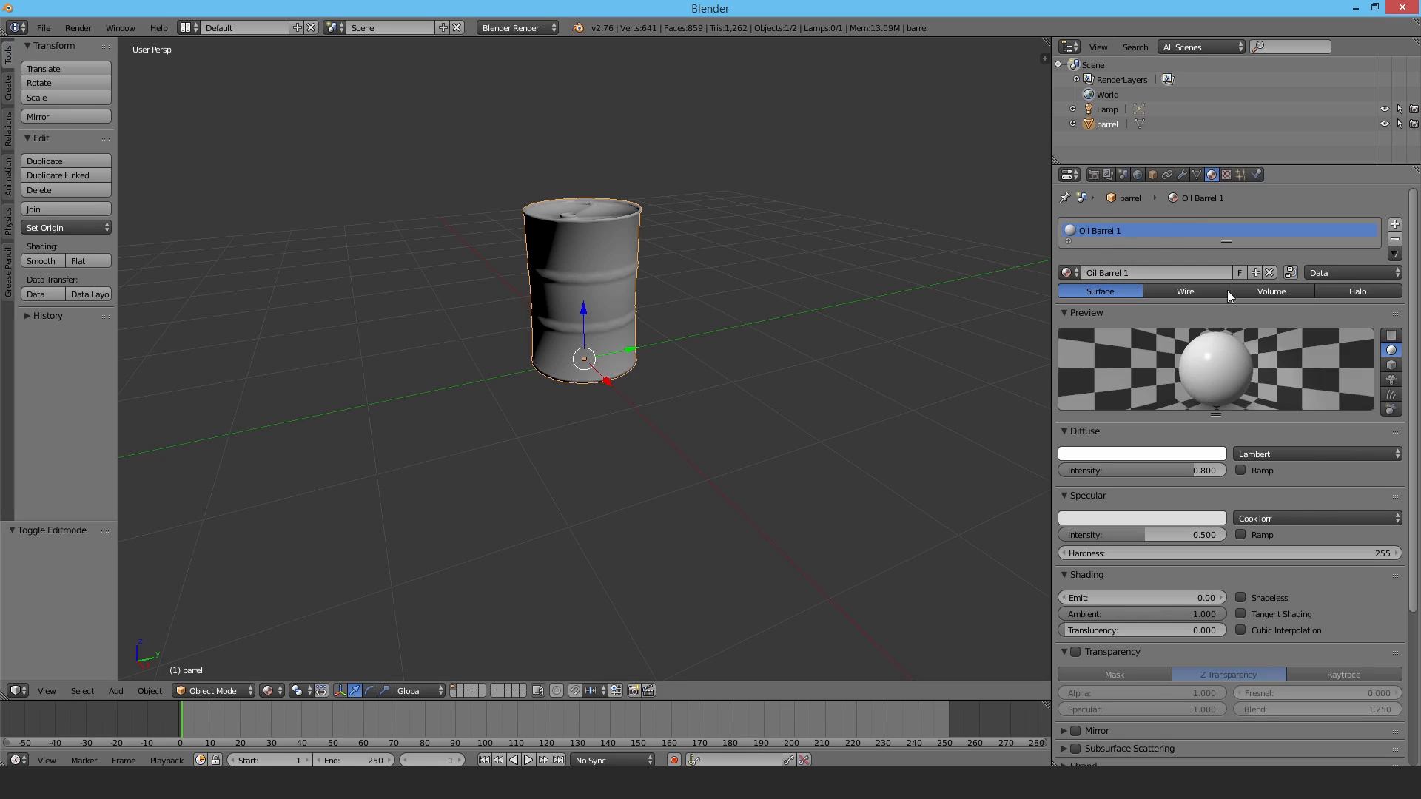
left_click(1224, 174)
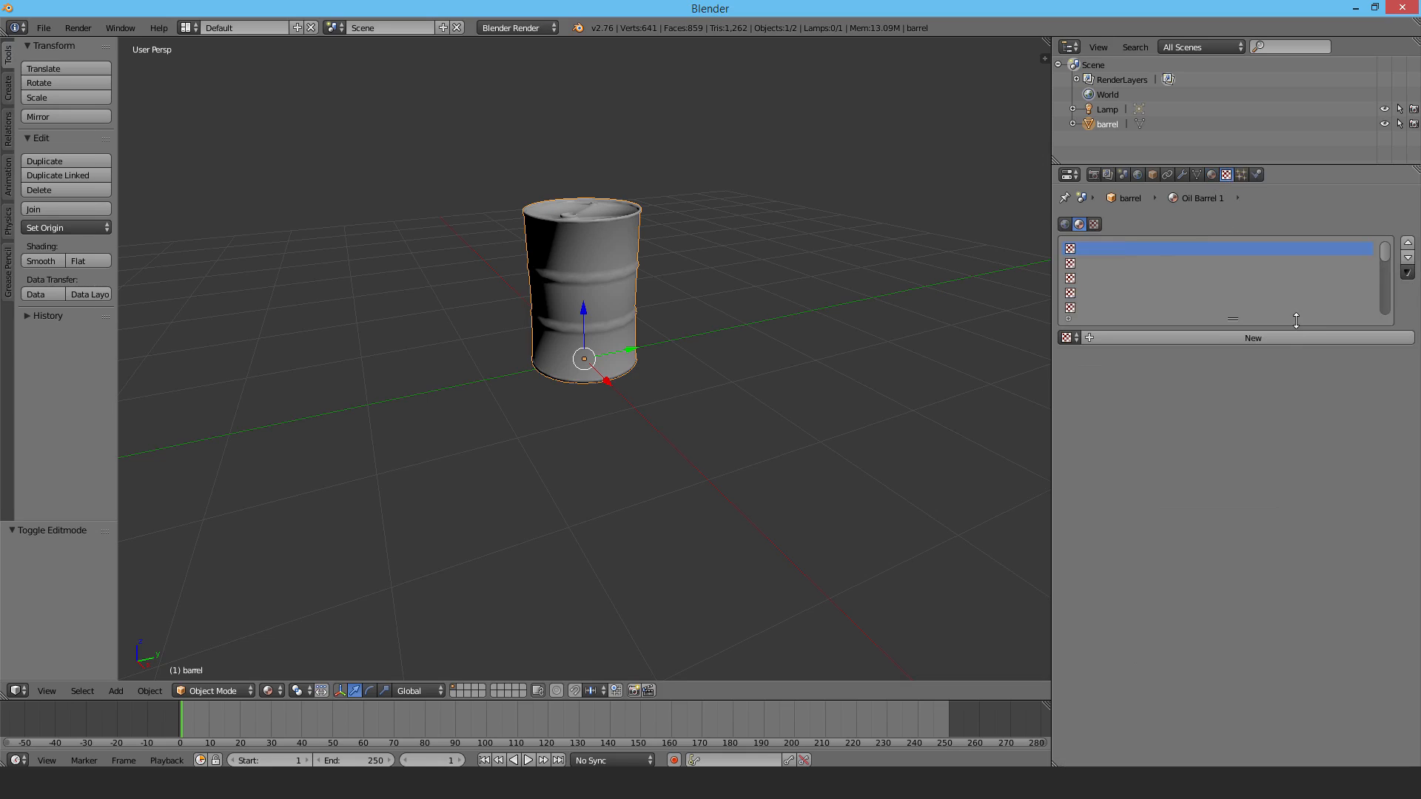
left_click(1252, 338)
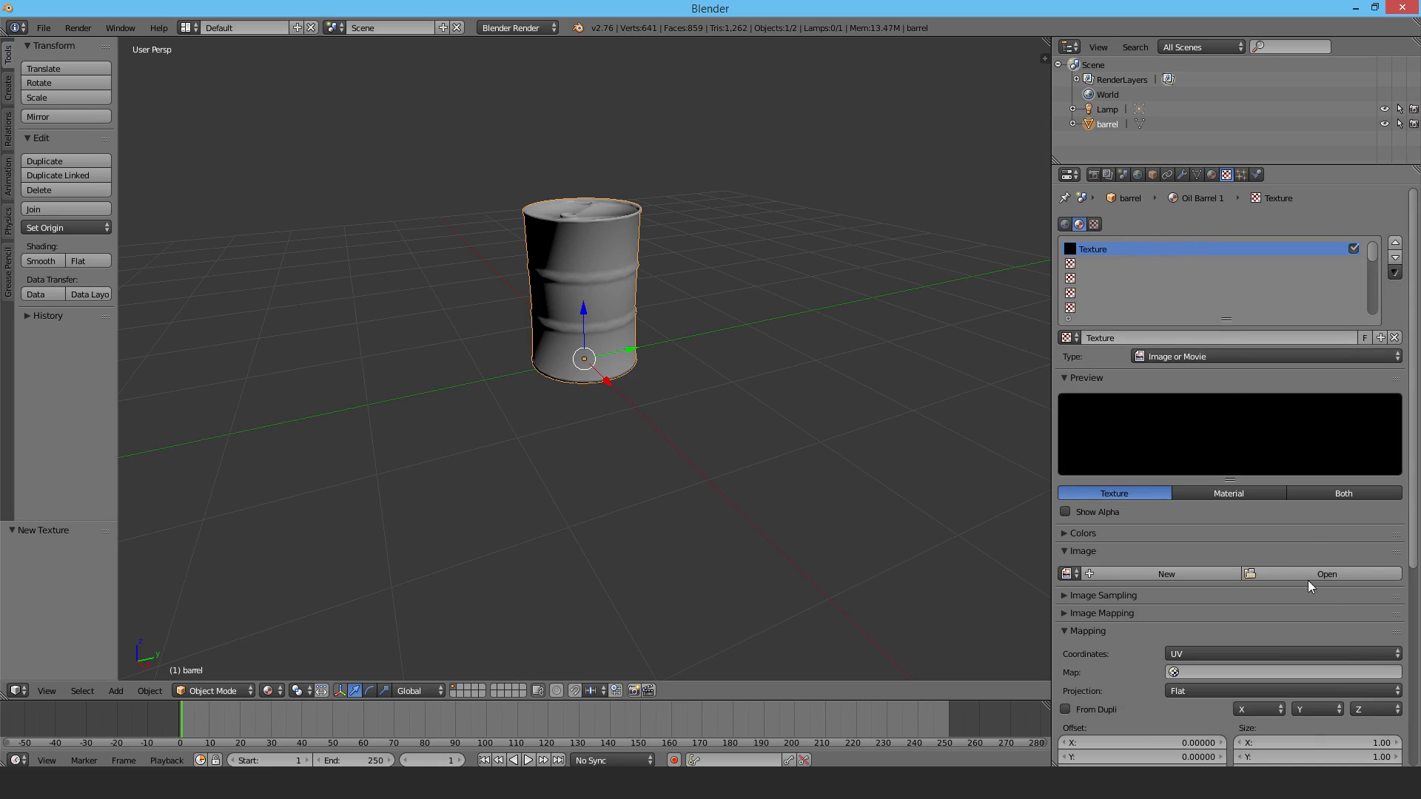
Step: Load unity_barrel.psd as the image for the barrel's texture
left_click(1325, 574)
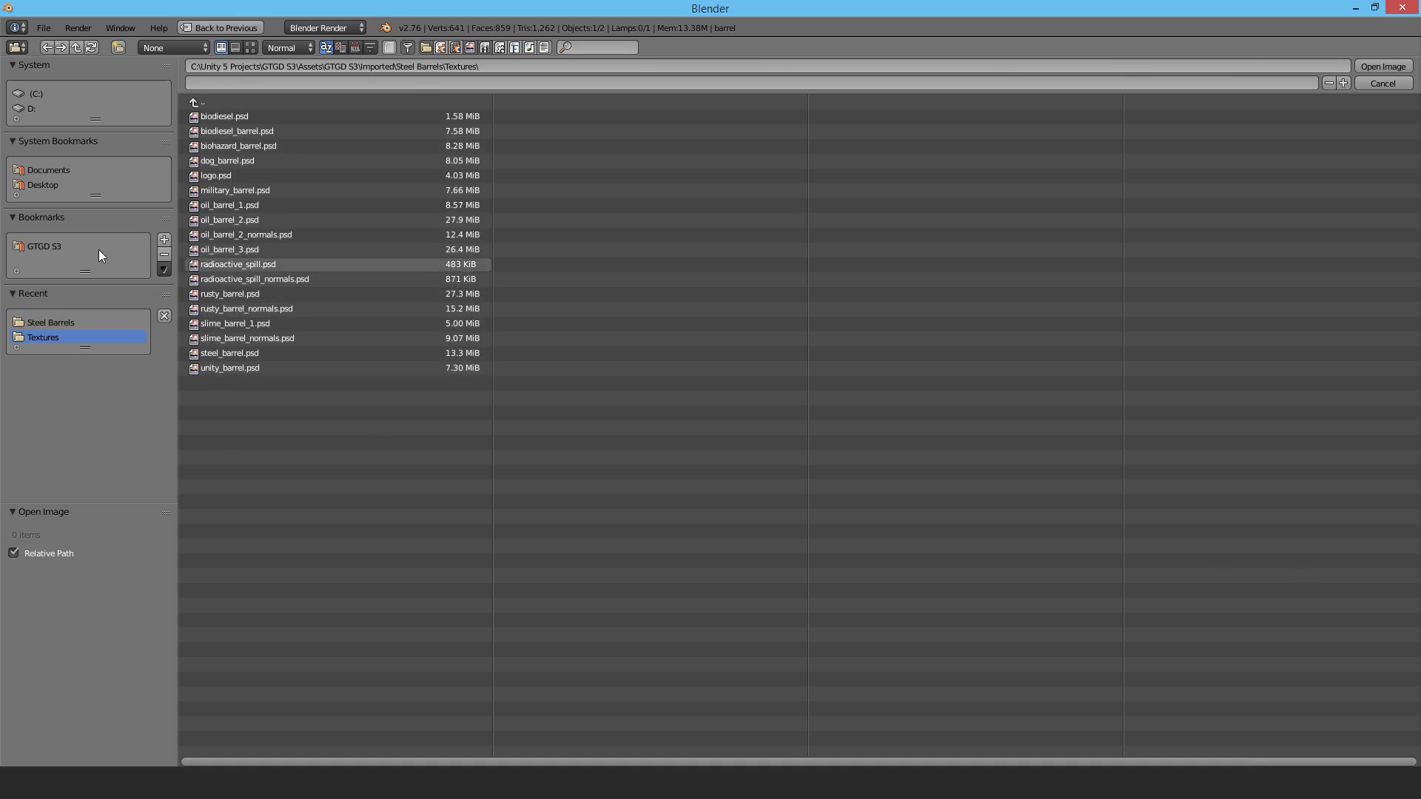
left_click(230, 368)
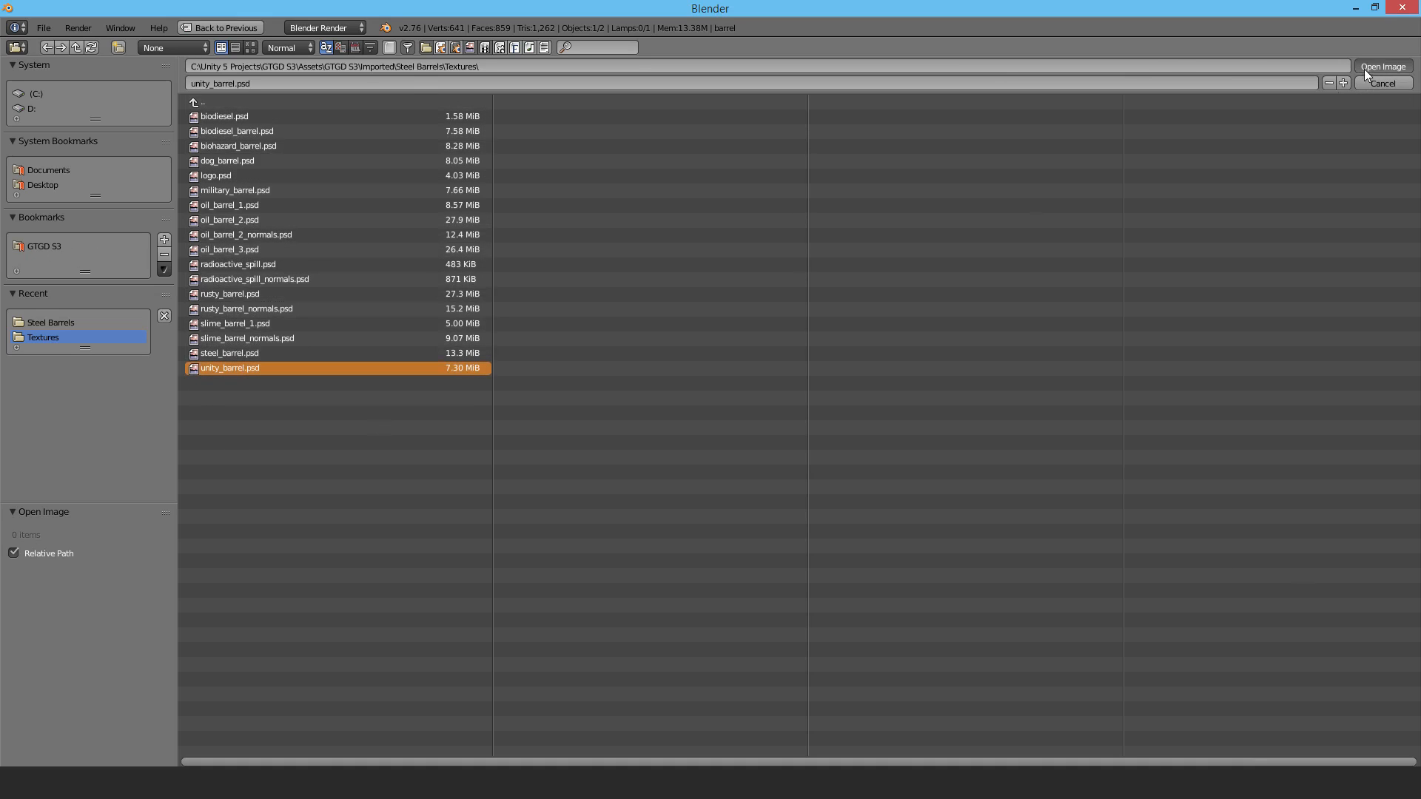
left_click(1382, 65)
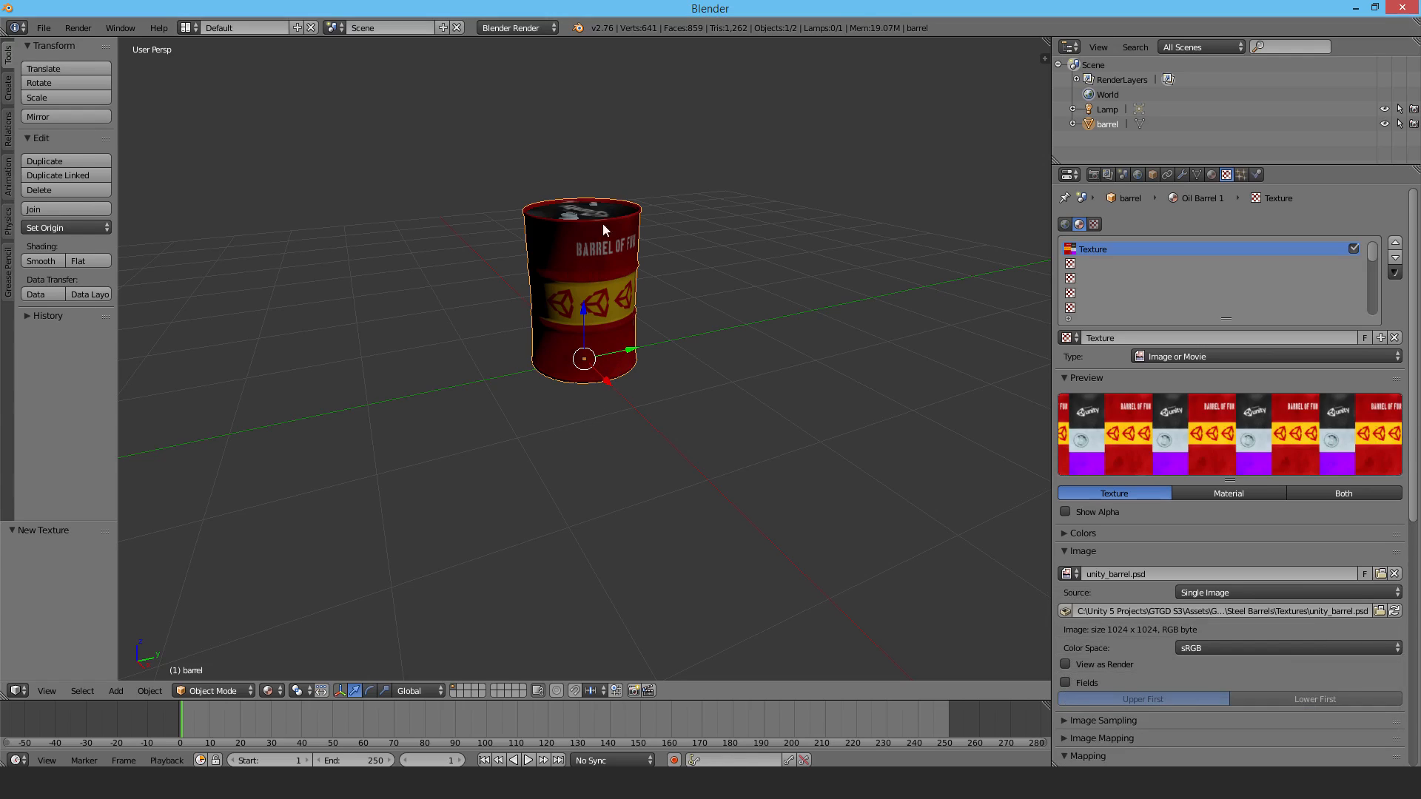
mouse_move(559, 307)
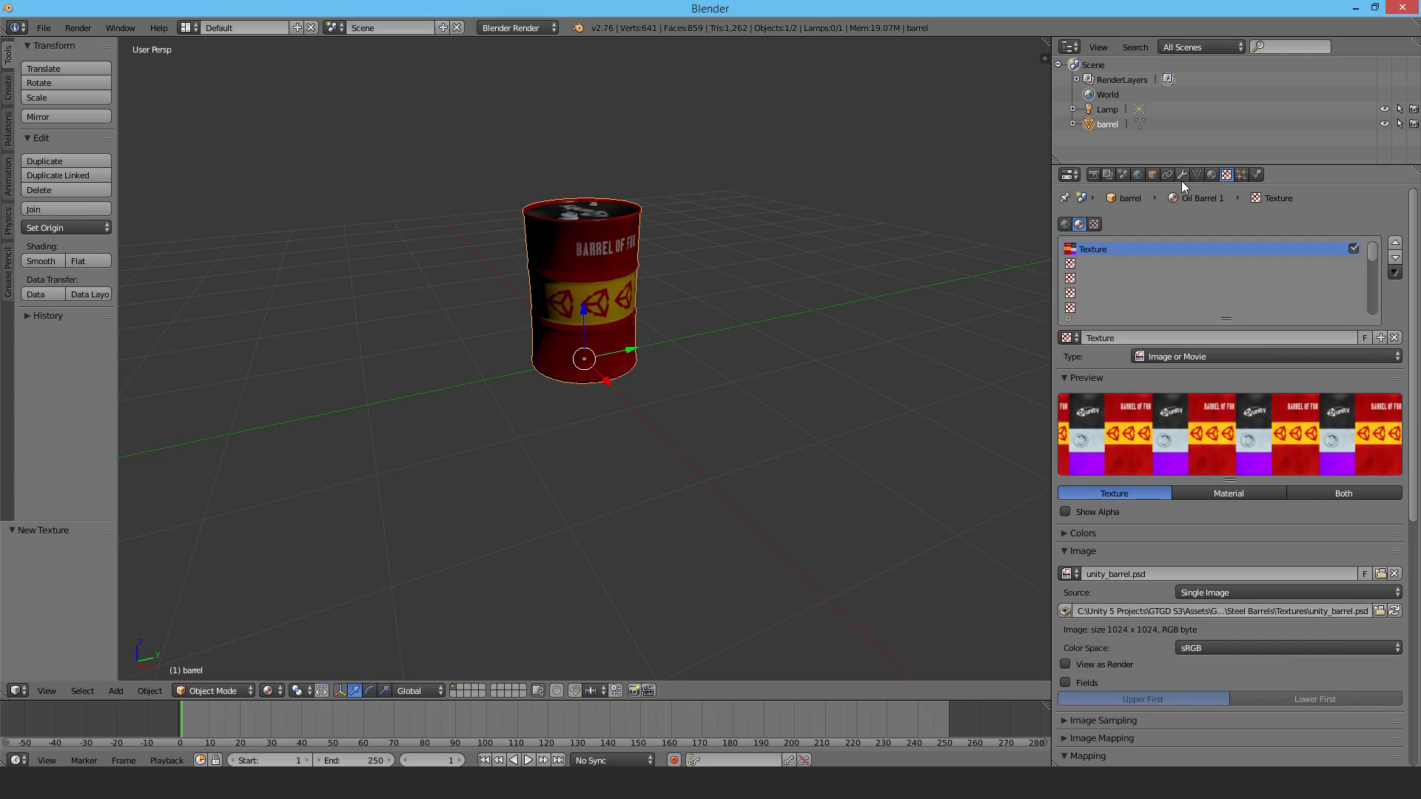
mouse_move(587, 282)
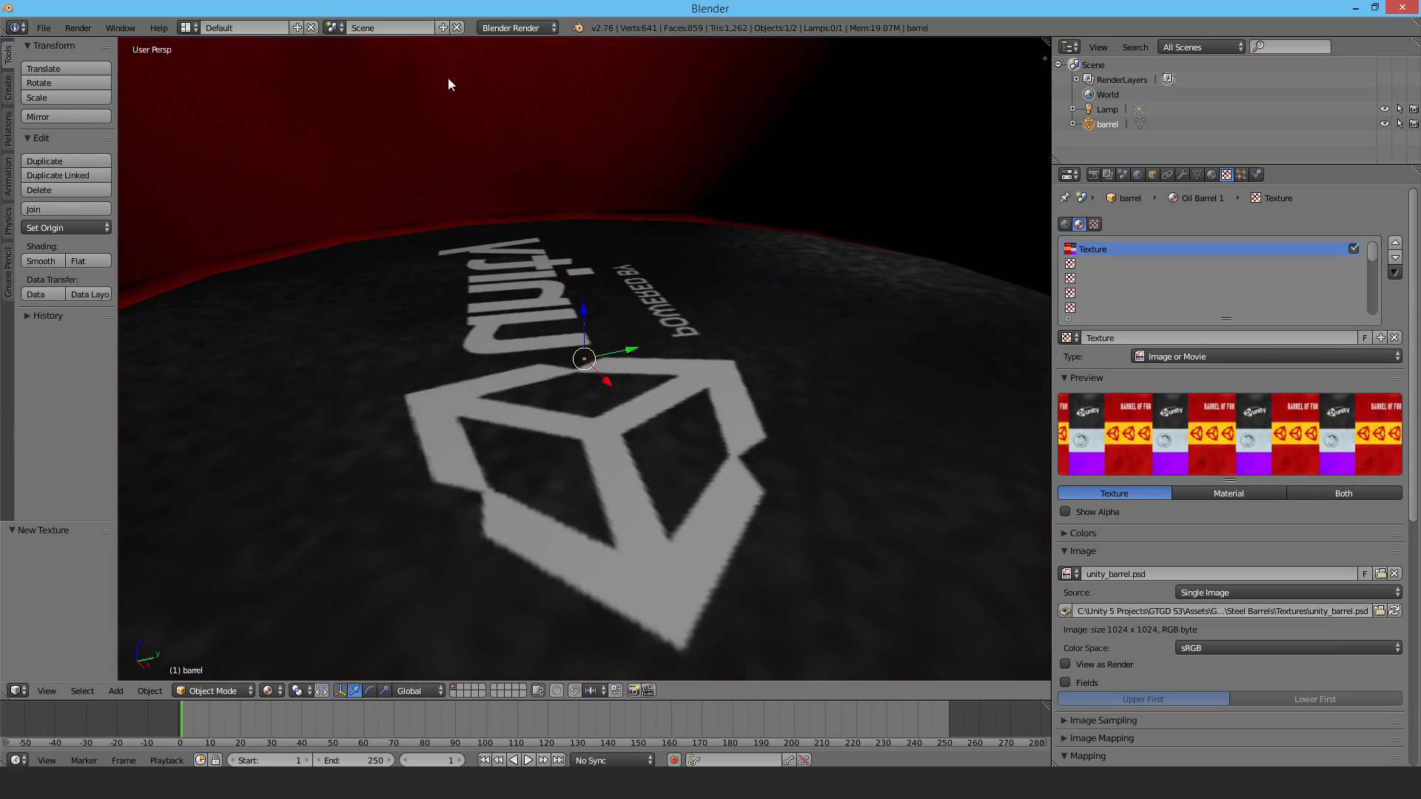
mouse_move(711, 446)
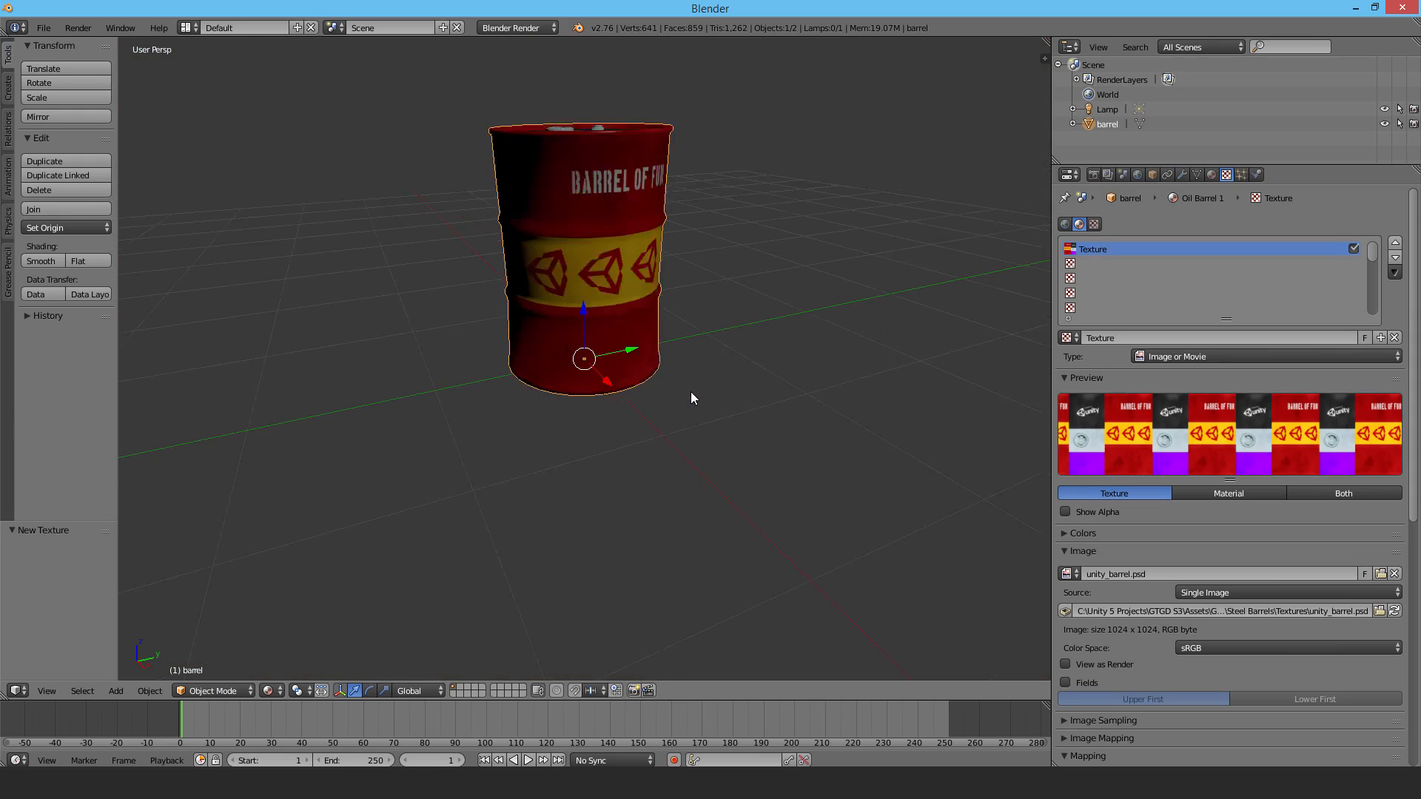
Step: Add a Solidify modifier to the barrel with thickness 0.5
left_click(1257, 174)
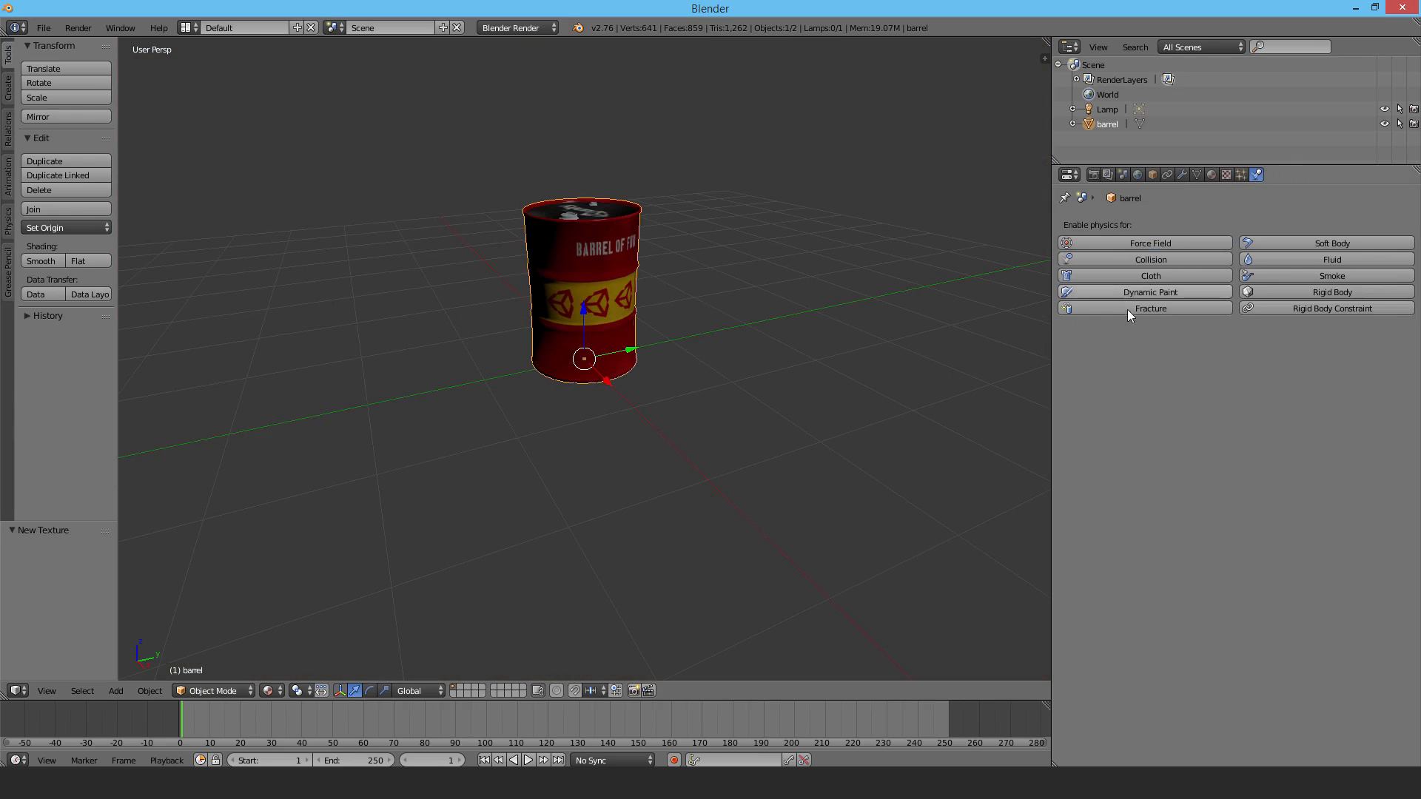
mouse_move(993, 261)
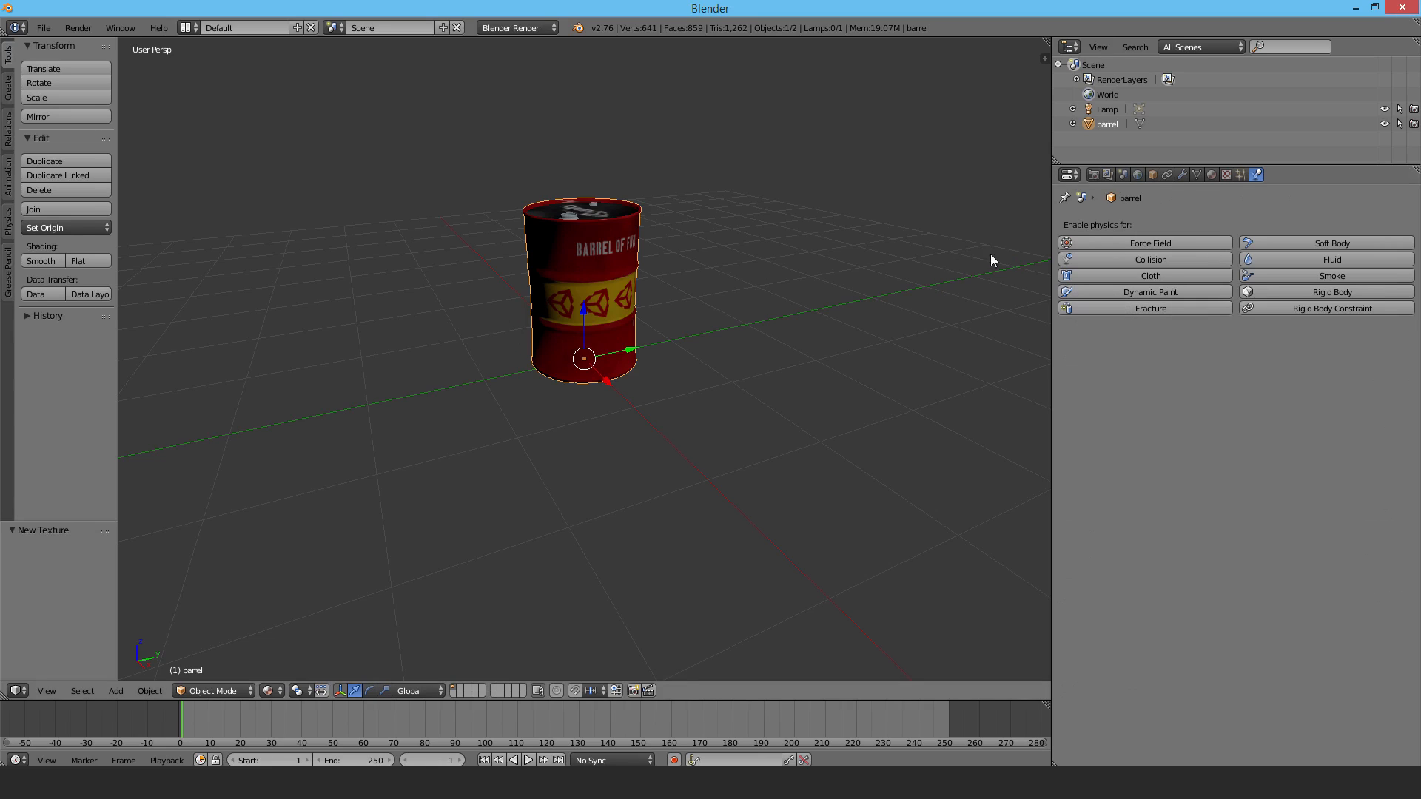
left_click(1182, 174)
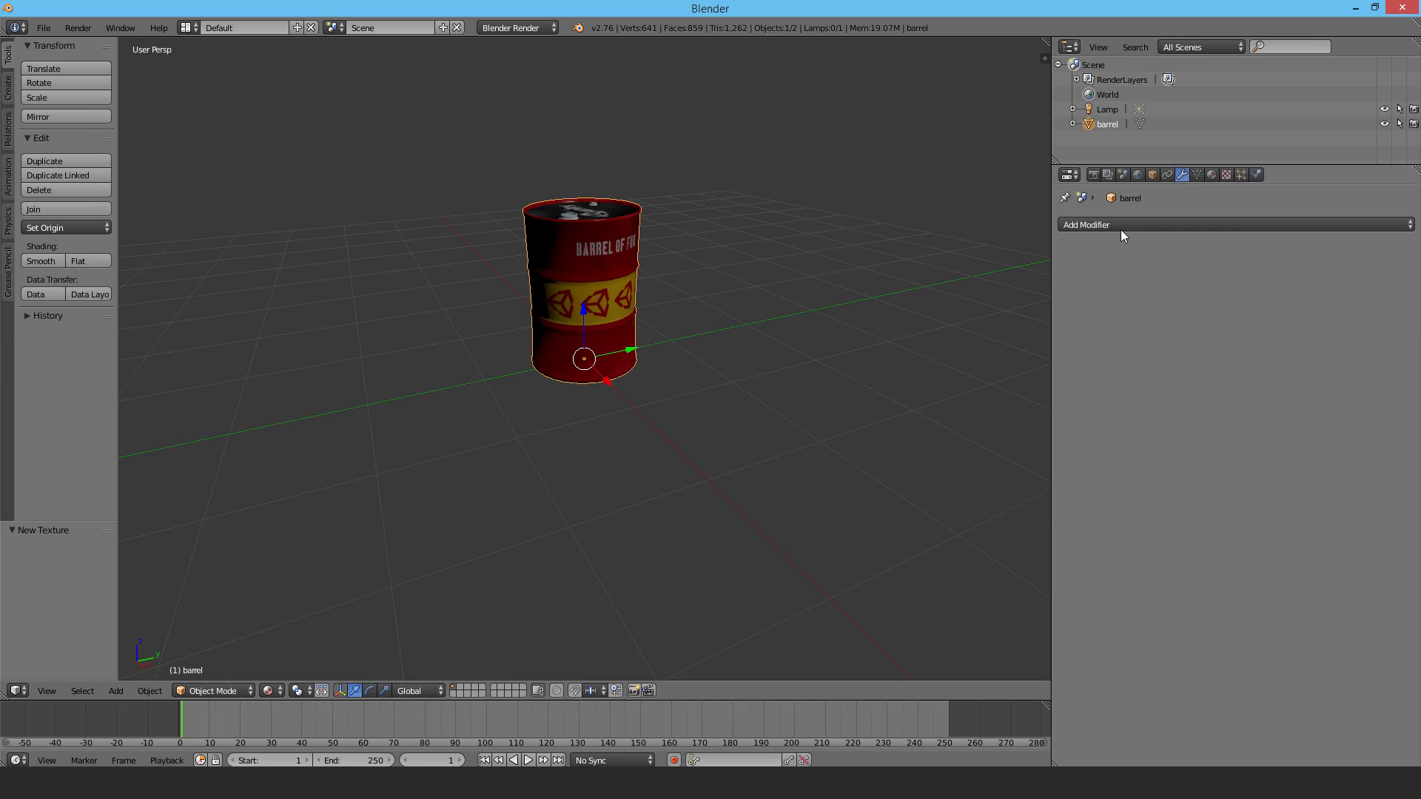
left_click(1086, 224)
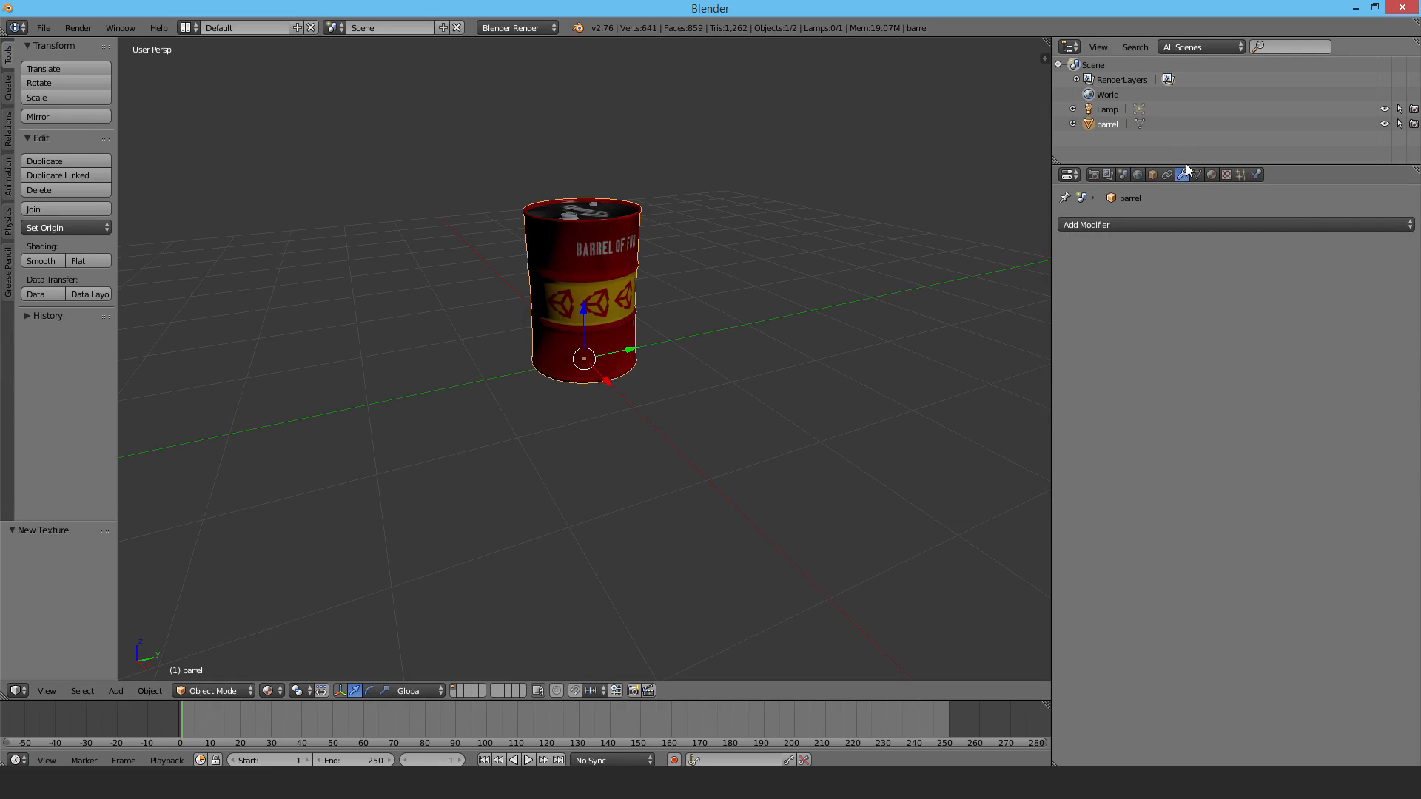
left_click(1086, 224)
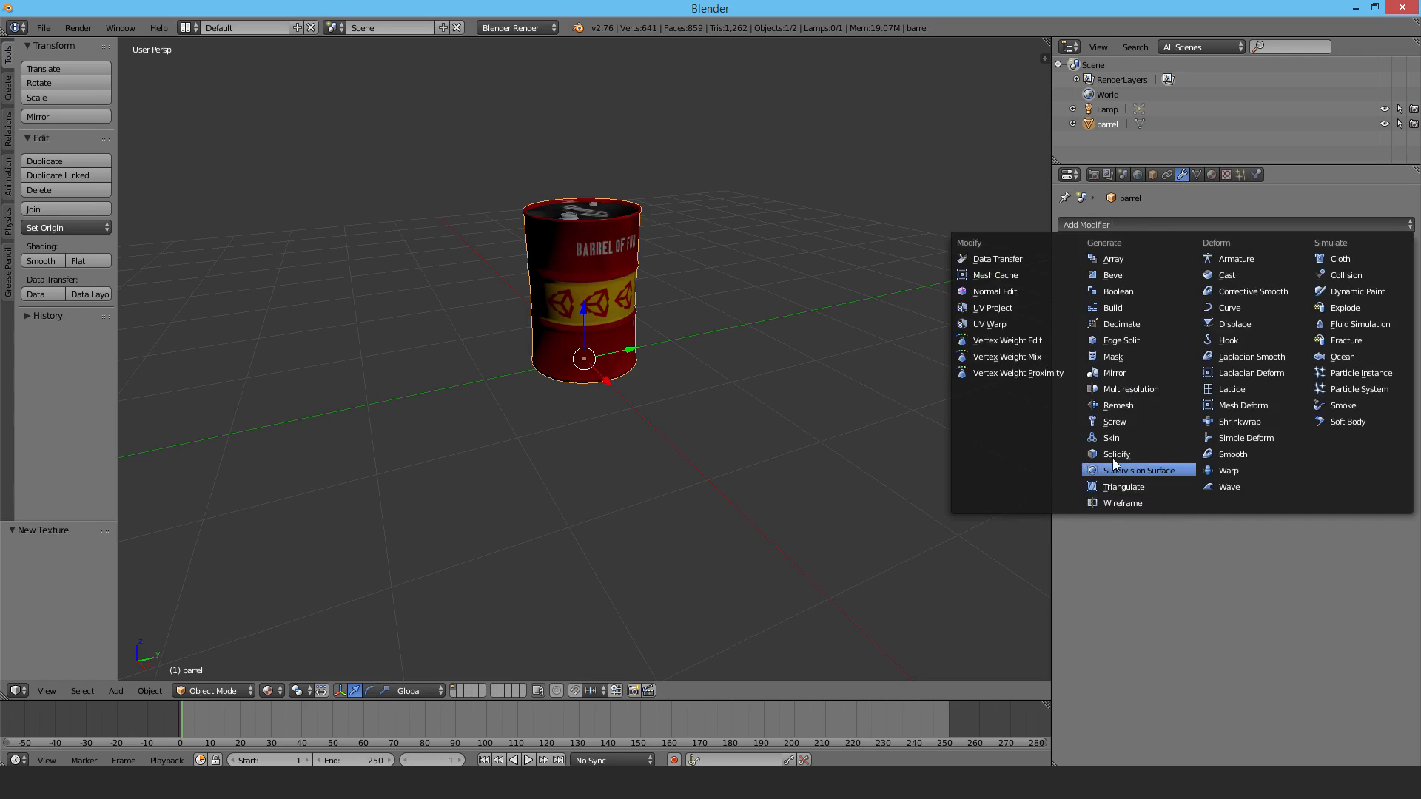
left_click(1114, 454)
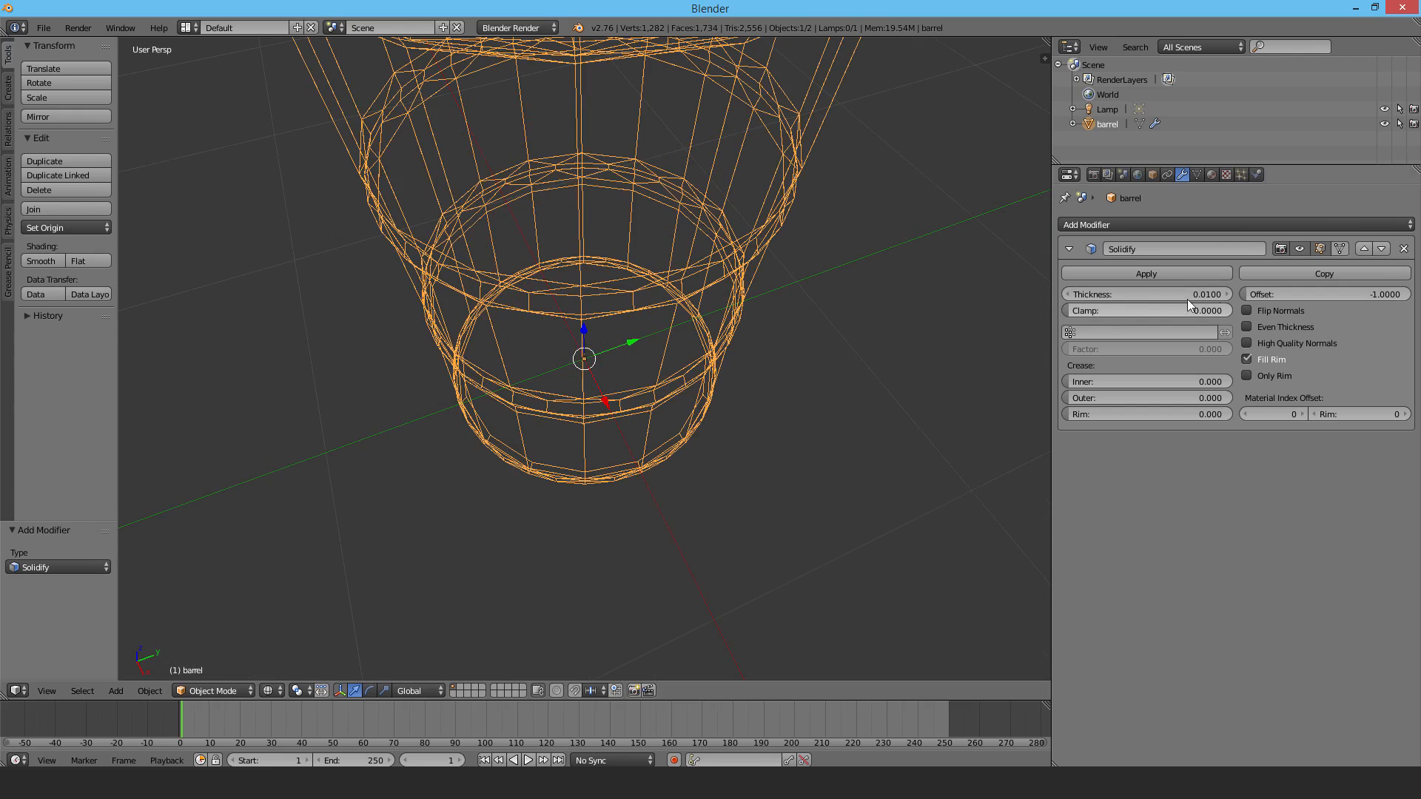
left_click(1145, 294)
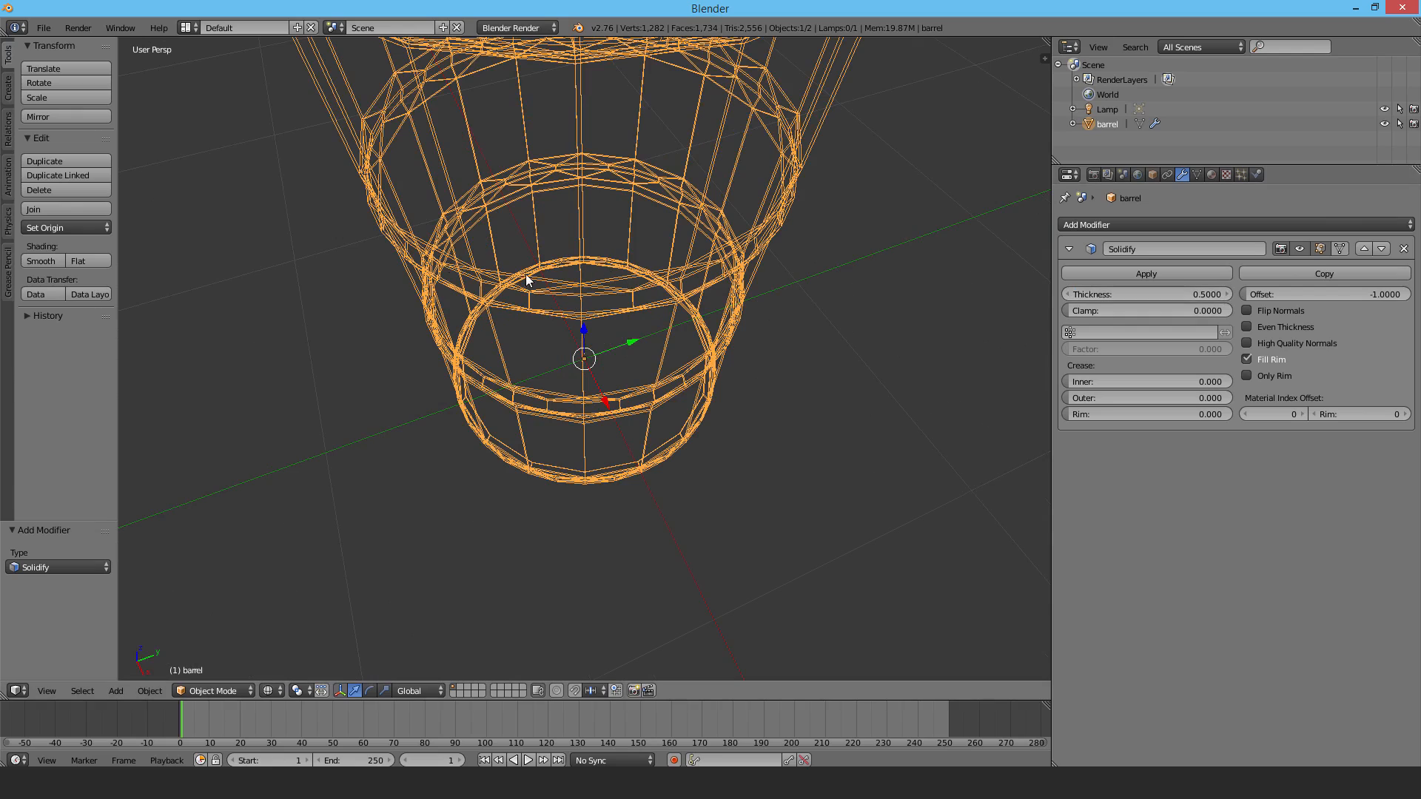
mouse_move(575, 302)
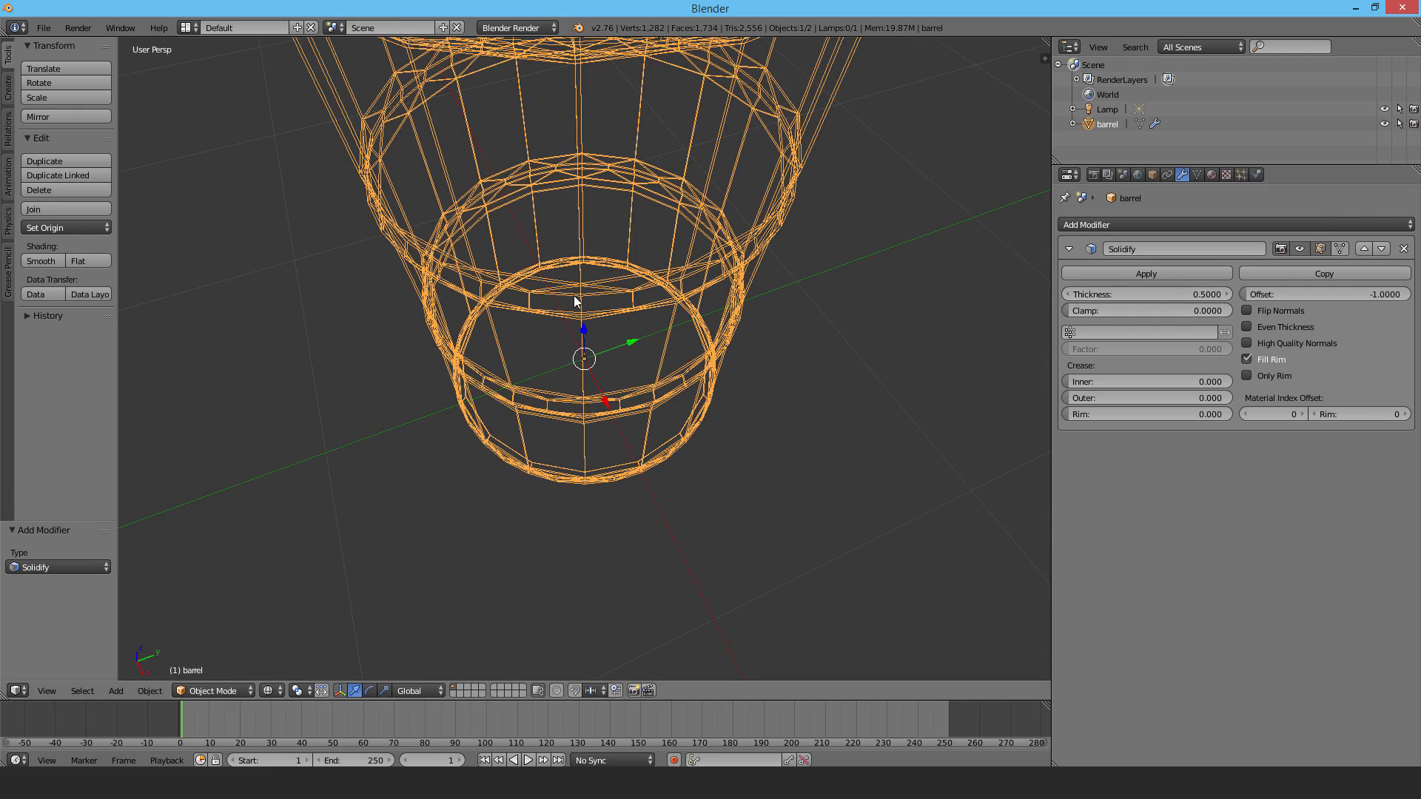
mouse_move(407, 511)
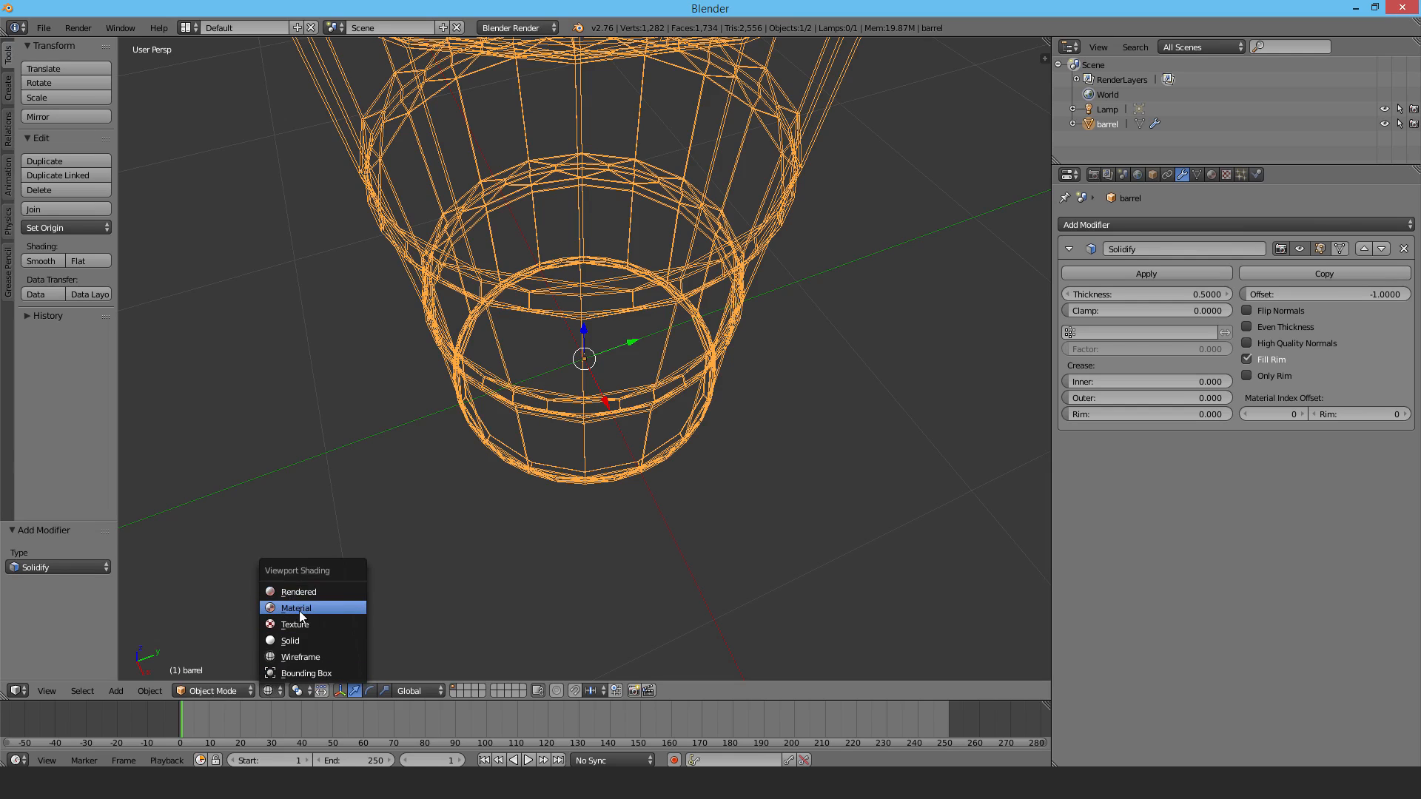
Step: Show the barrel with Material shading and apply the Solidify modifier
left_click(296, 608)
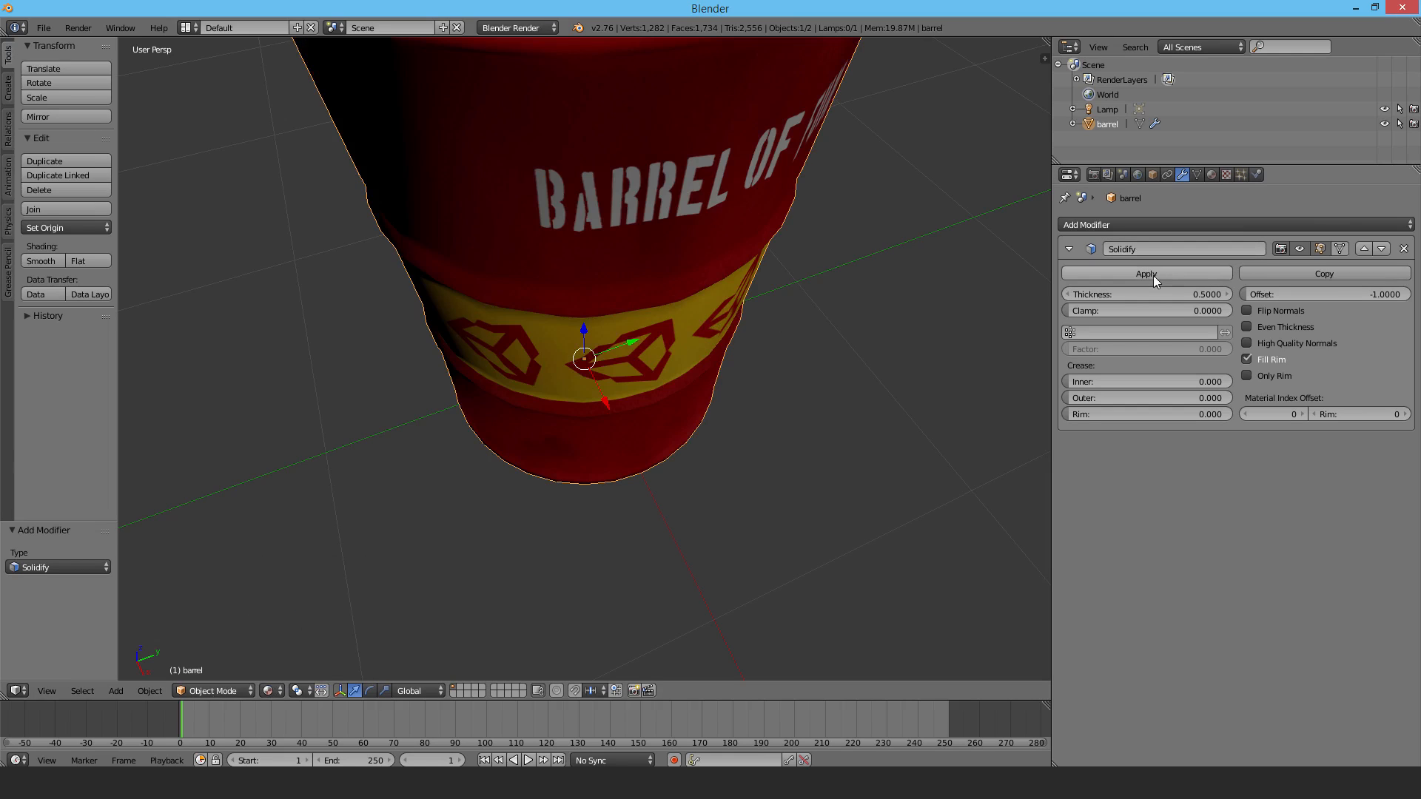
mouse_move(1145, 273)
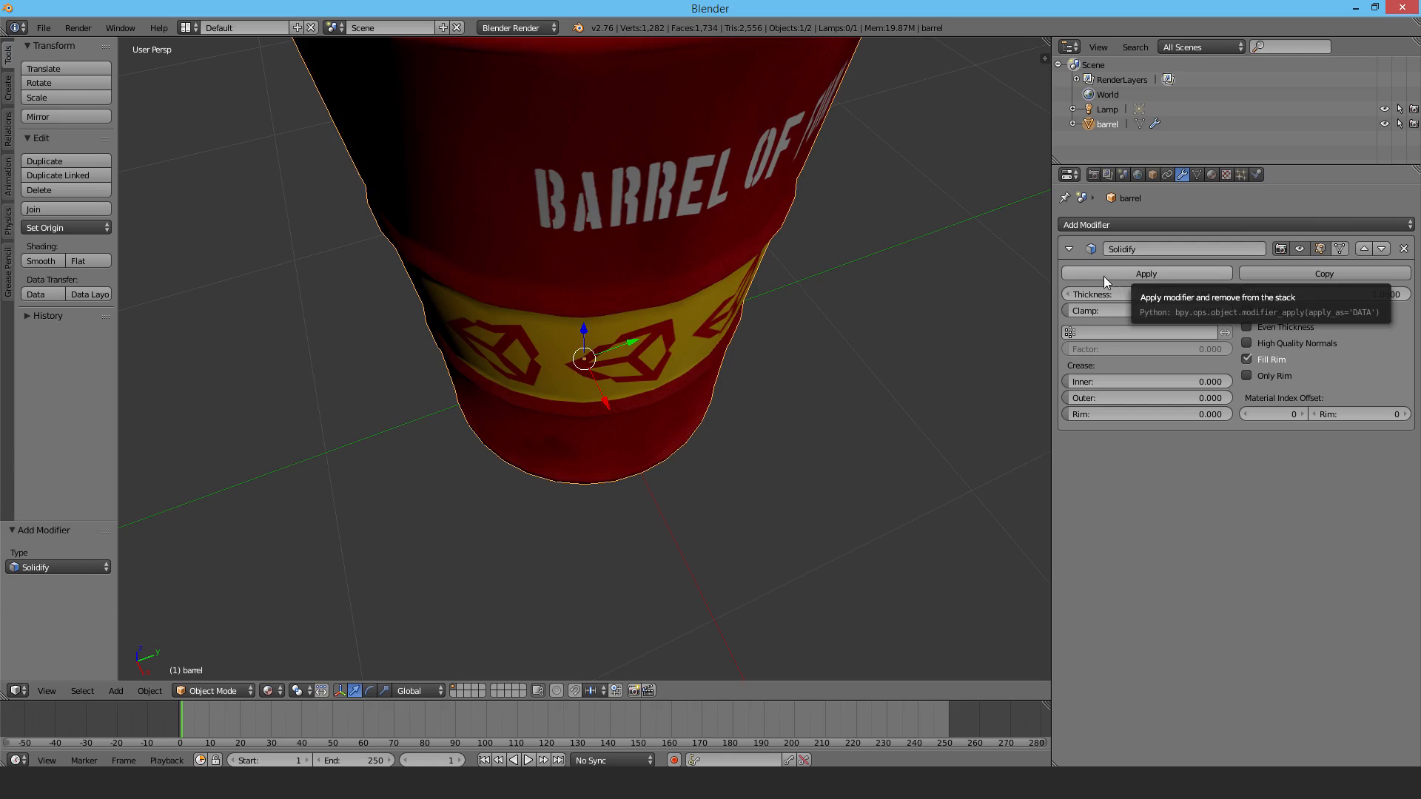
left_click(1257, 174)
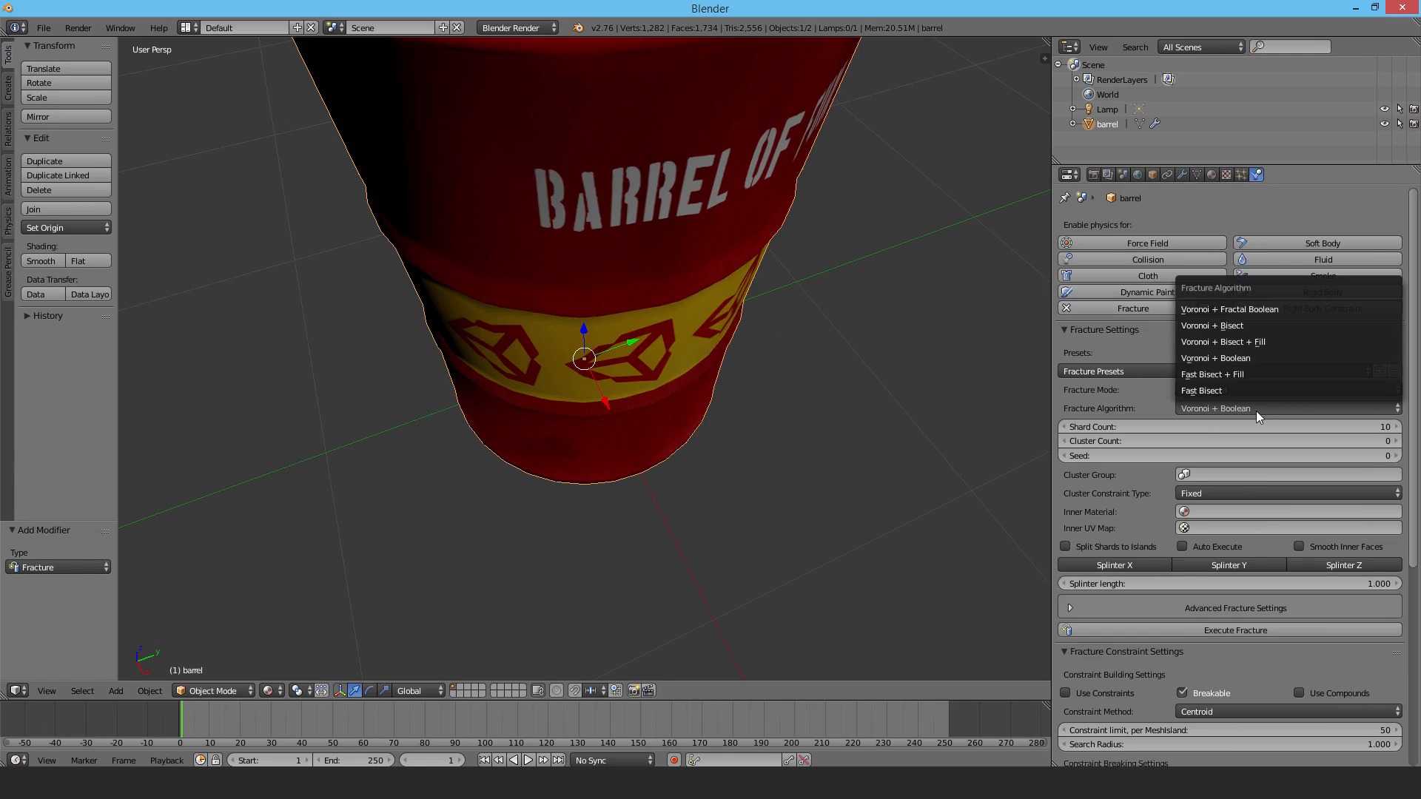
mouse_move(1215, 374)
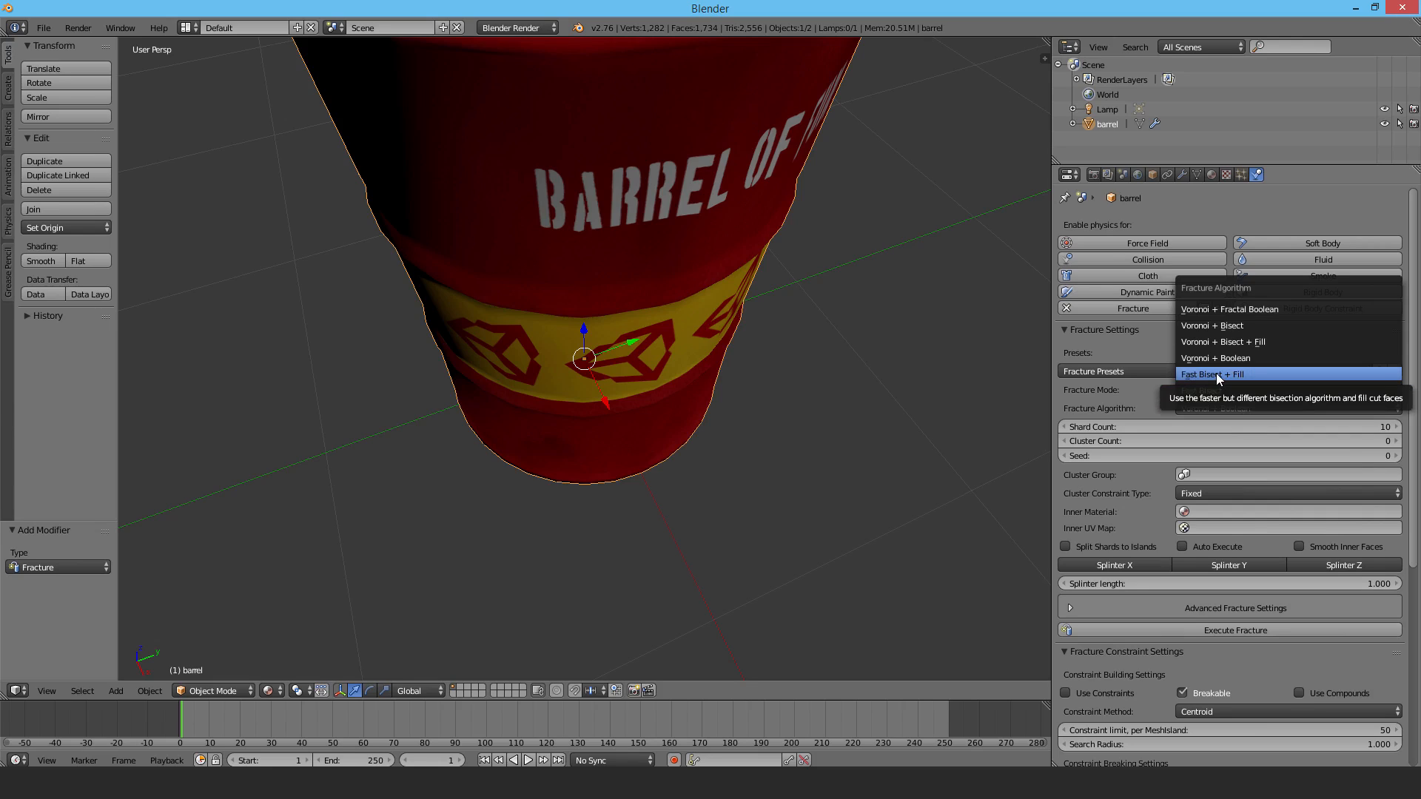
Step: Set the fracture algorithm to Fast Bisect + Fill with Oil Barrel 1 inner material
left_click(1207, 373)
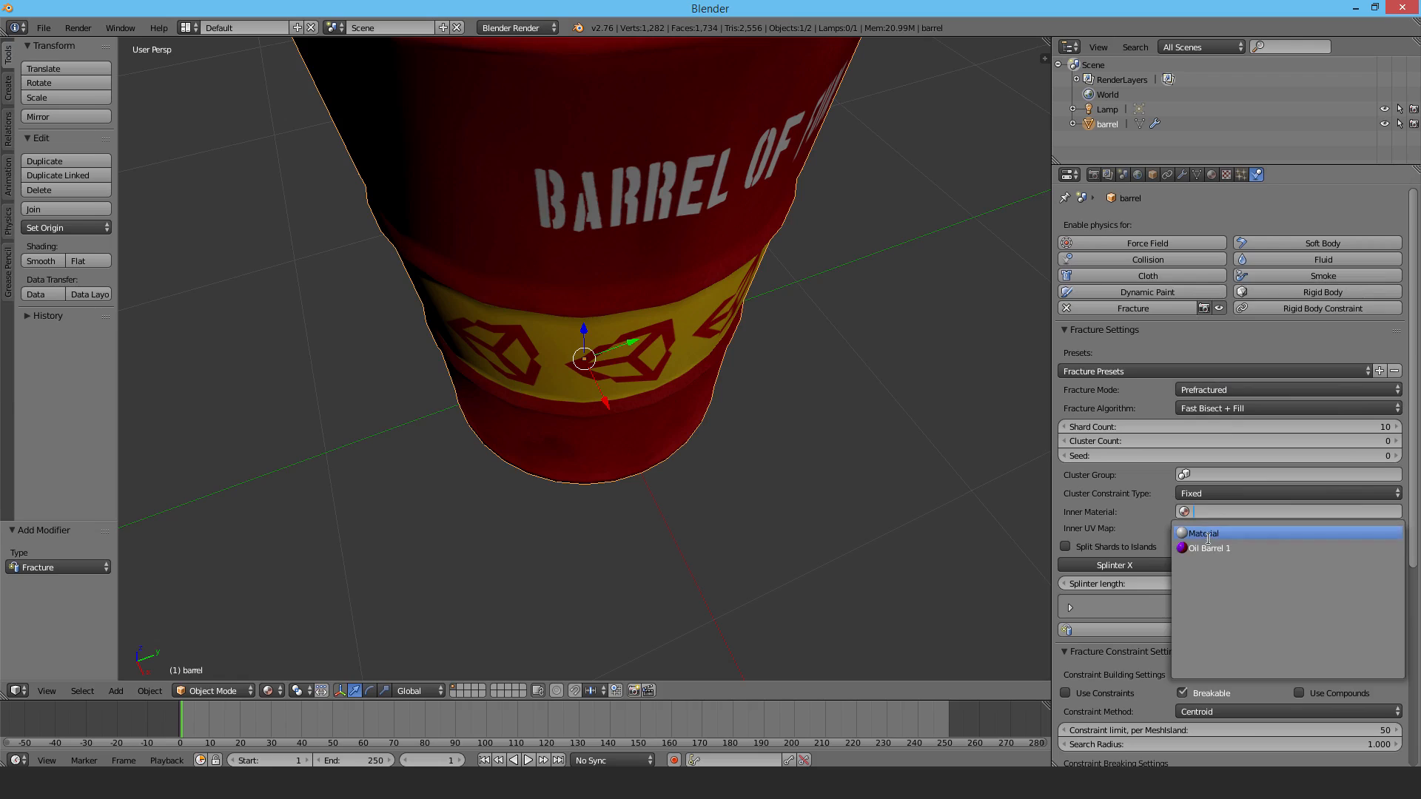
left_click(1208, 548)
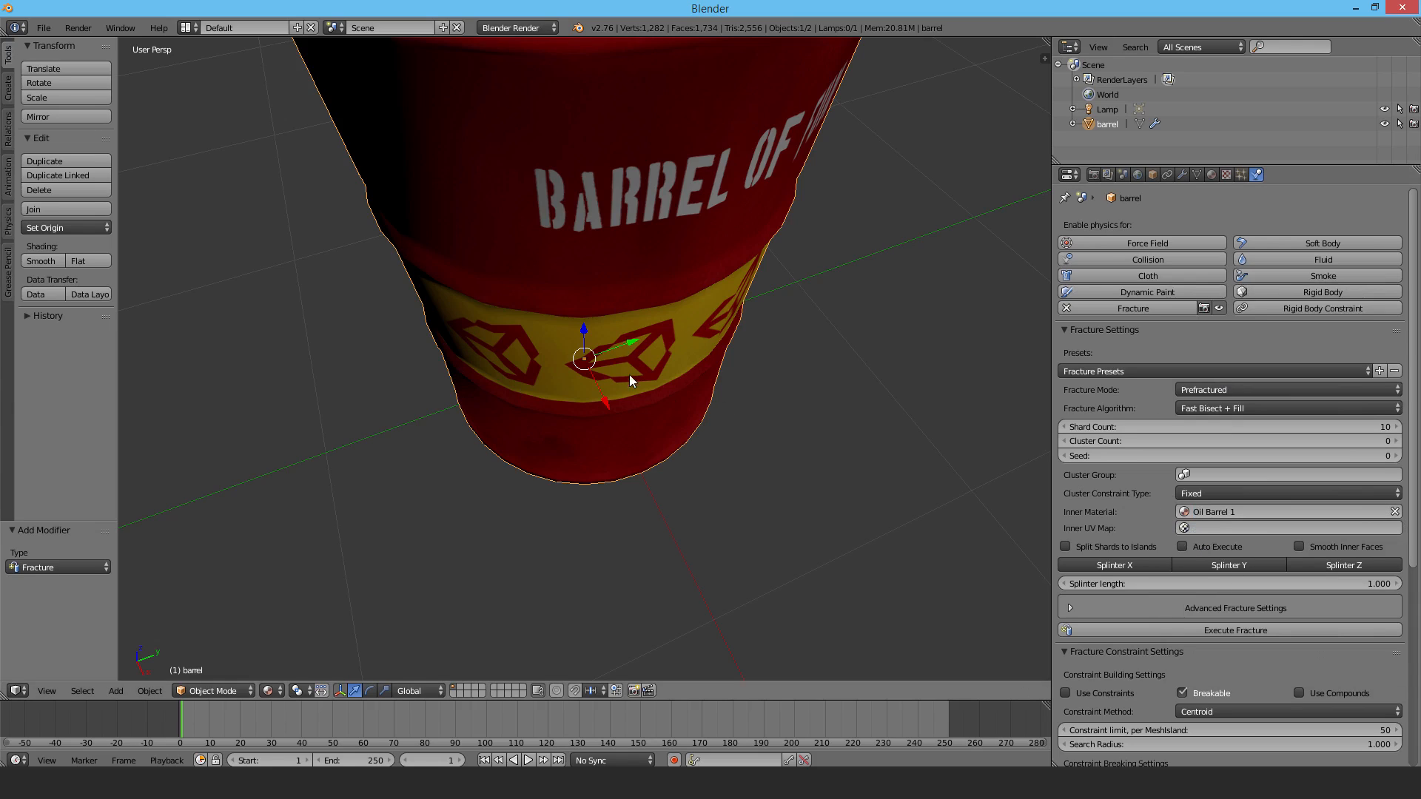
mouse_move(748, 366)
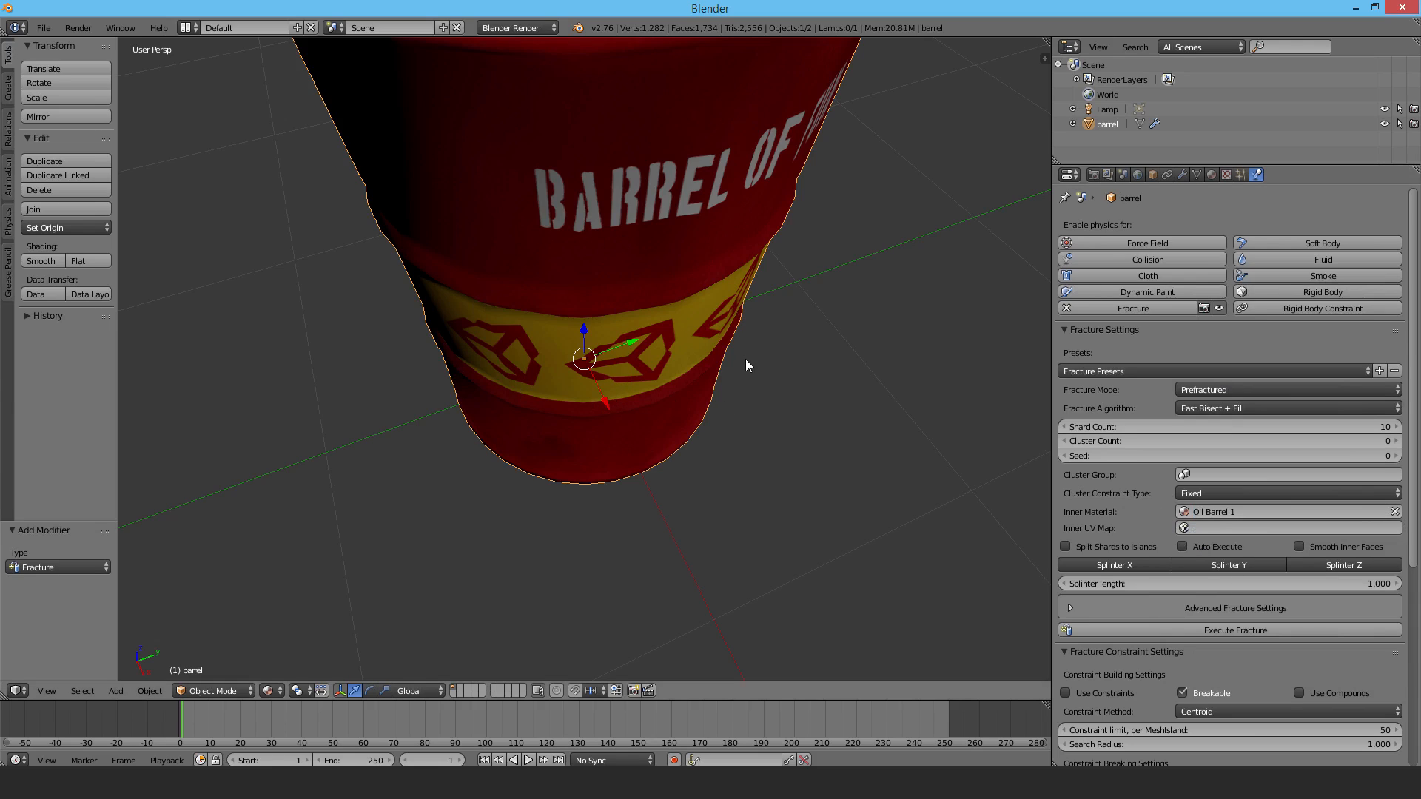
mouse_move(1206, 524)
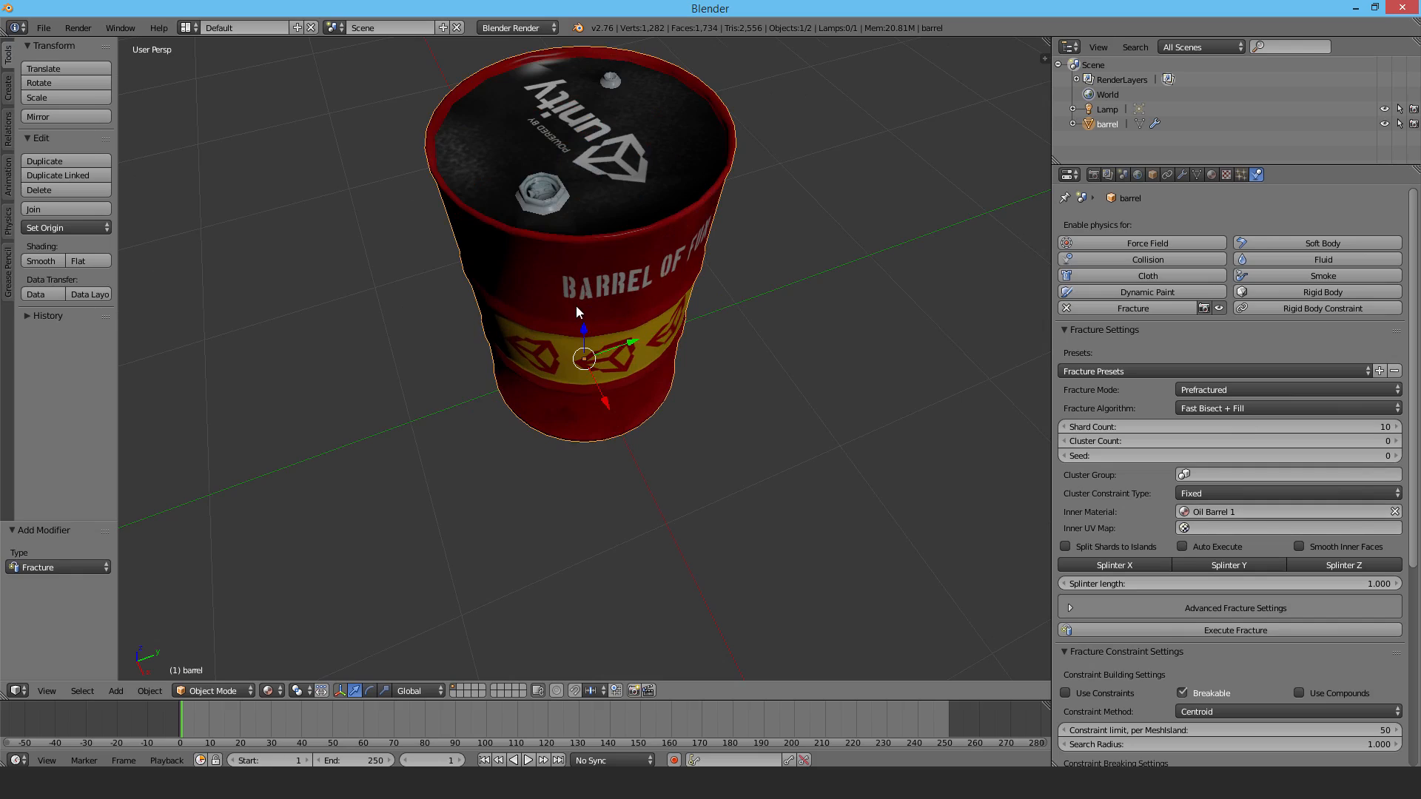
mouse_move(573, 307)
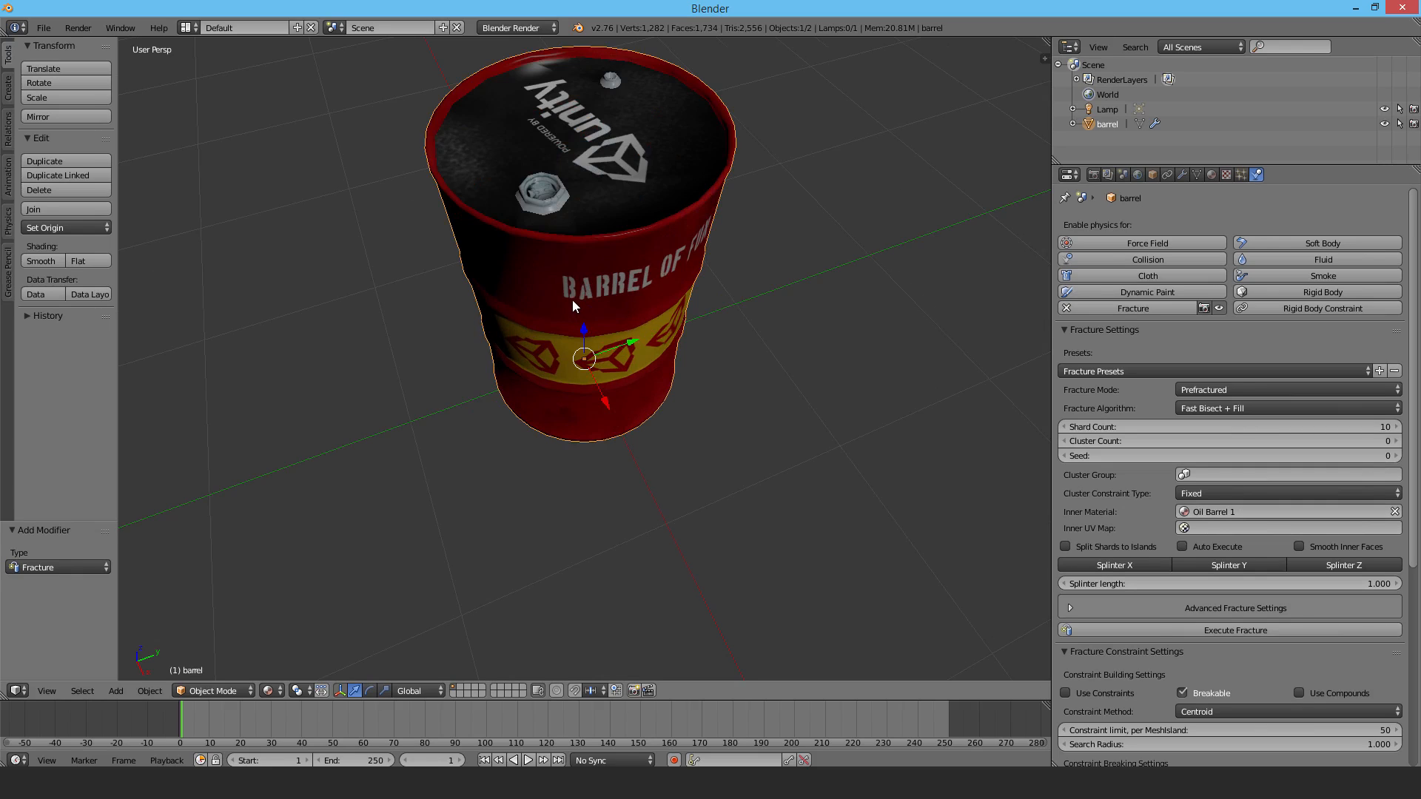
mouse_move(764, 383)
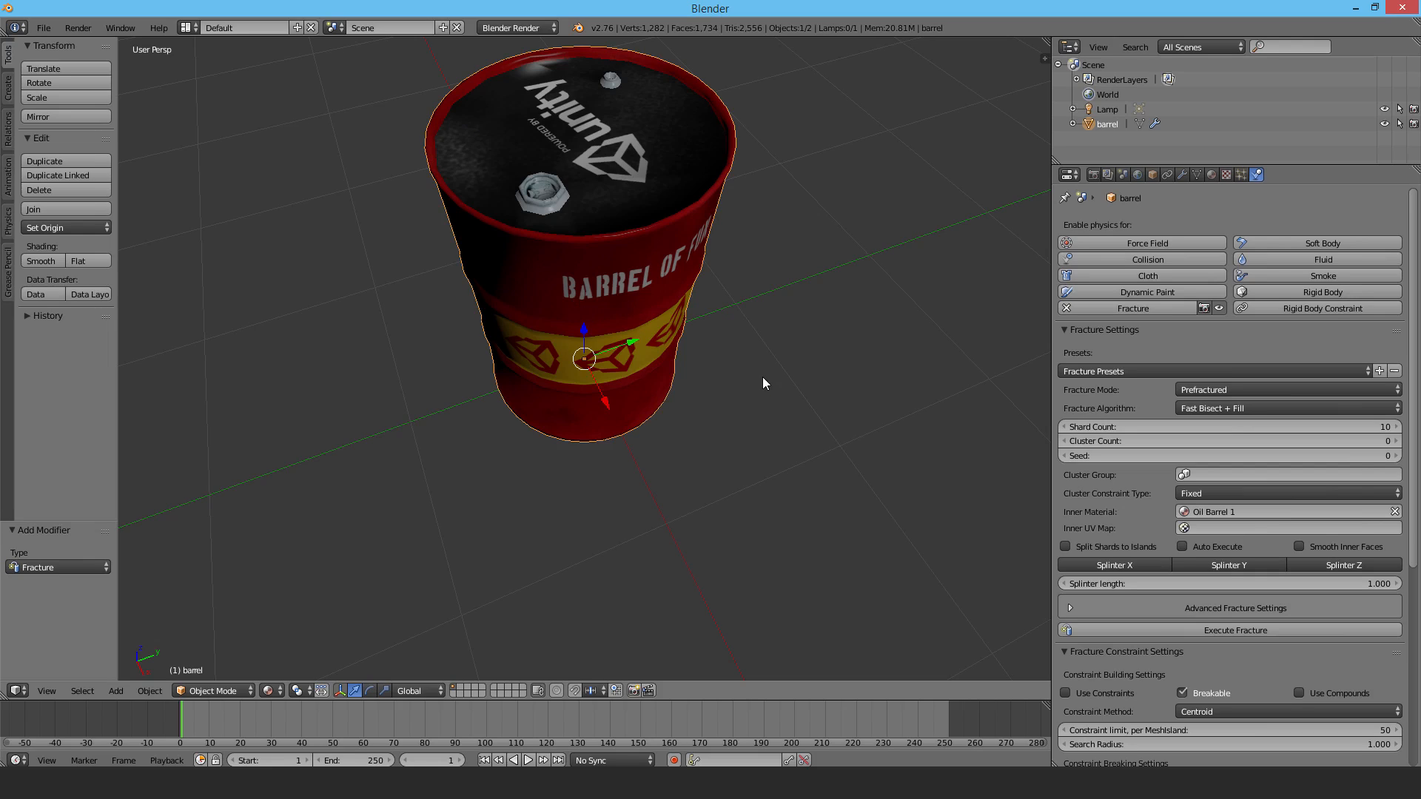
mouse_move(1389, 444)
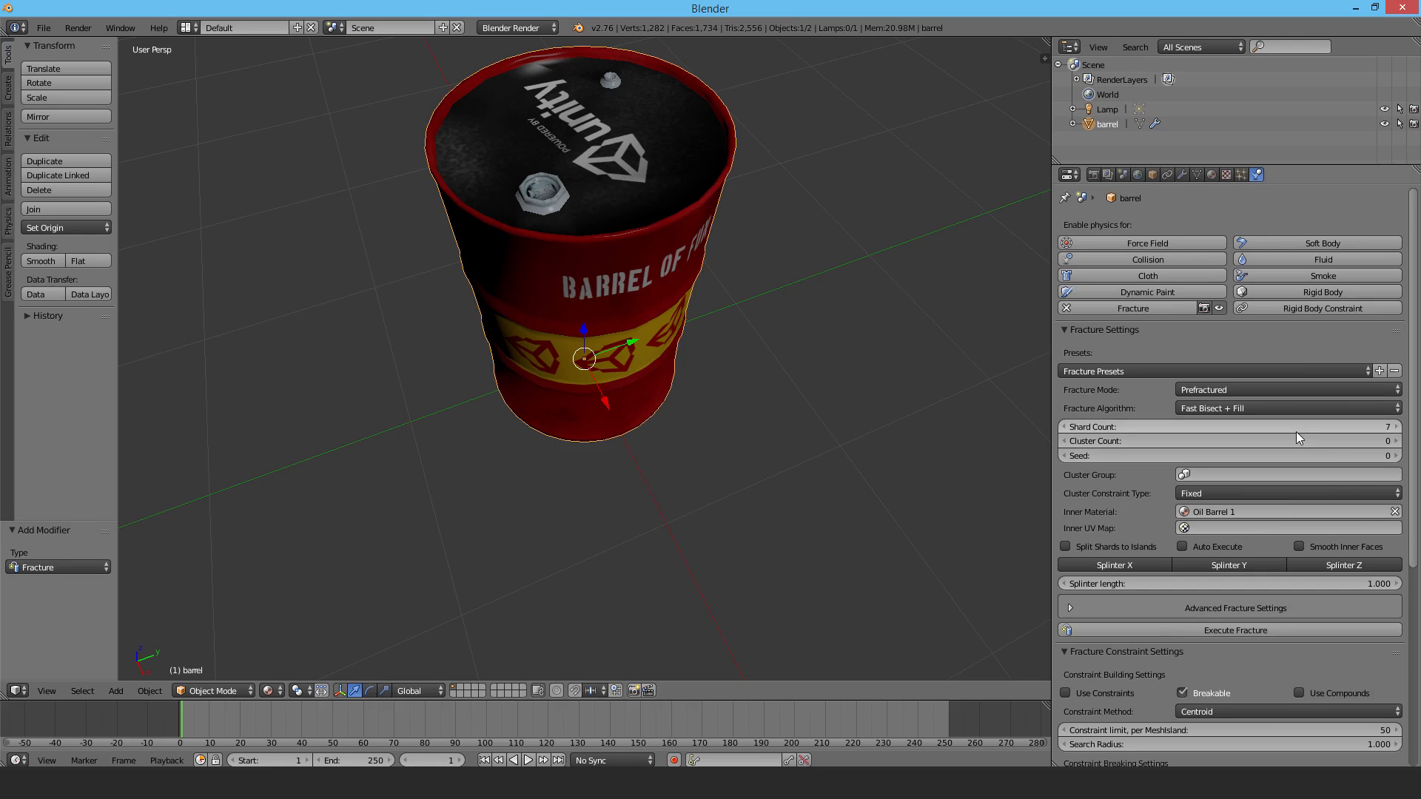
mouse_move(1297, 437)
type("1000")
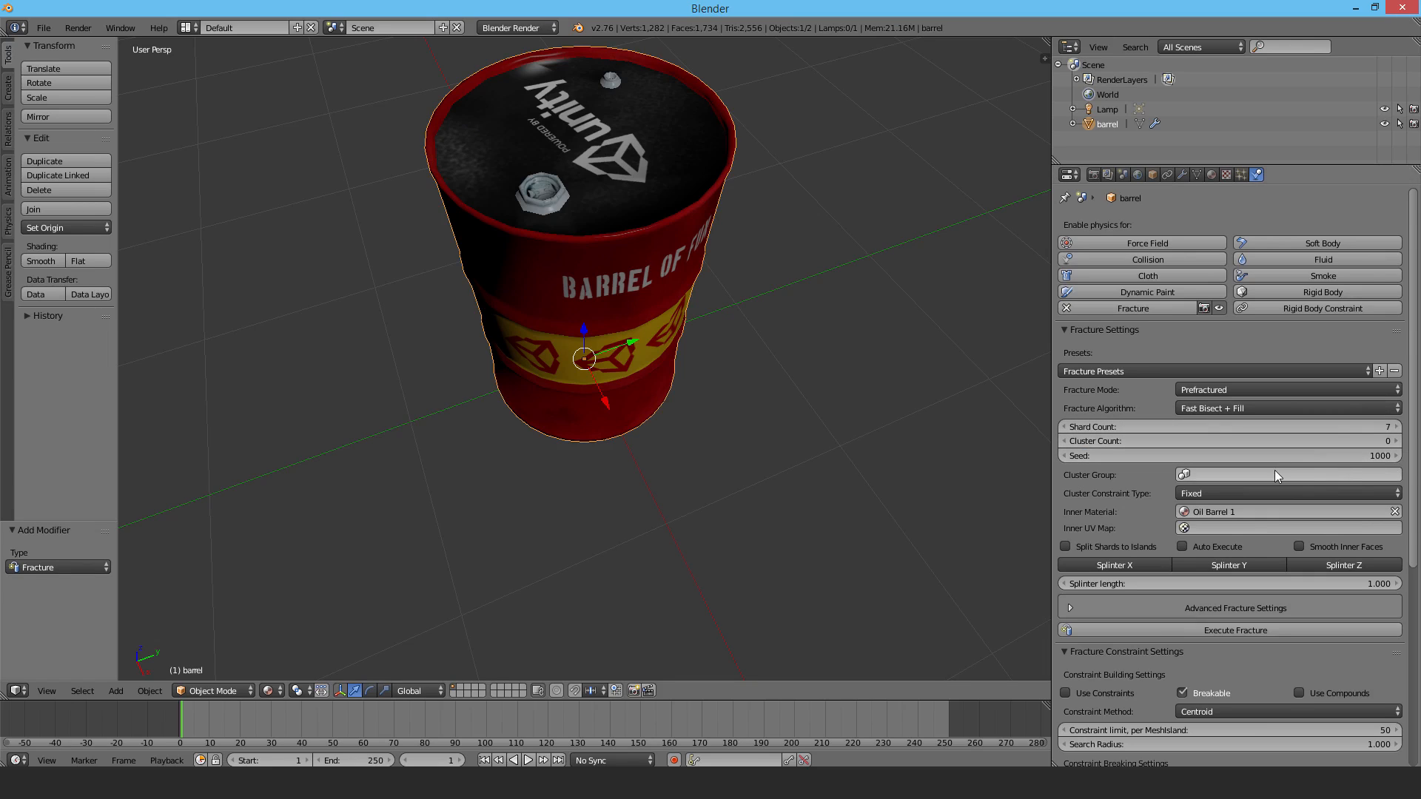
mouse_move(1293, 445)
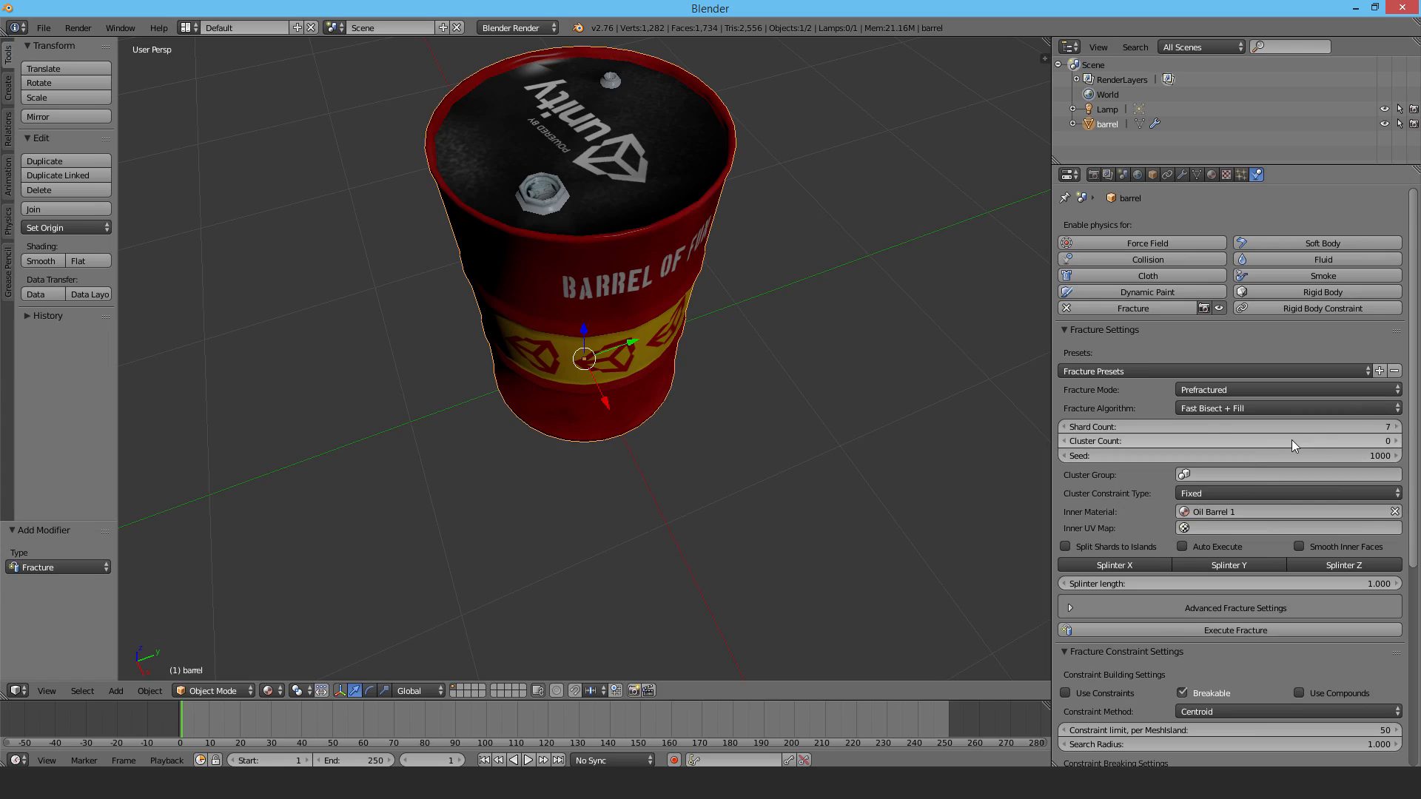
Step: Execute the fracture, breaking the barrel into its 7 shards
scroll("down", 3)
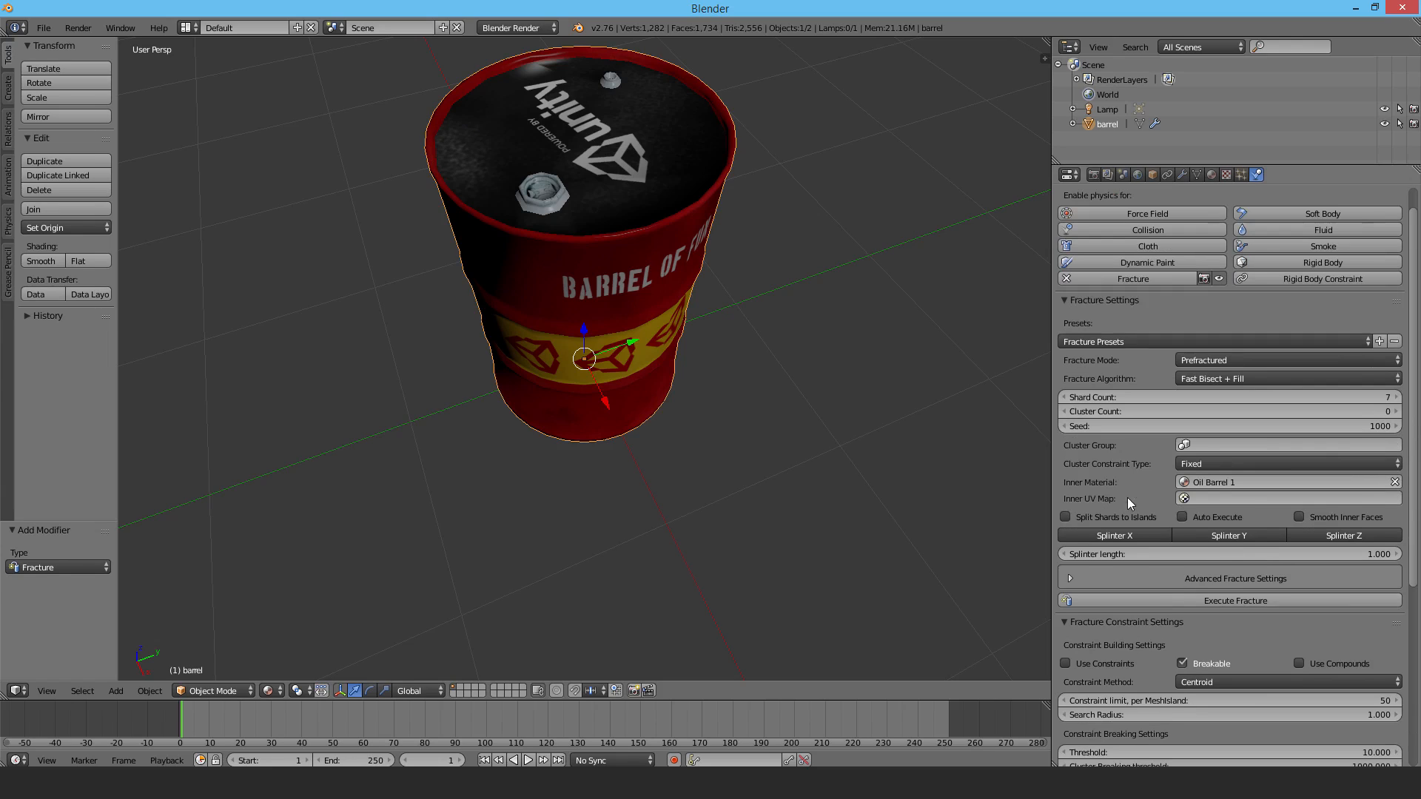
left_click(1235, 600)
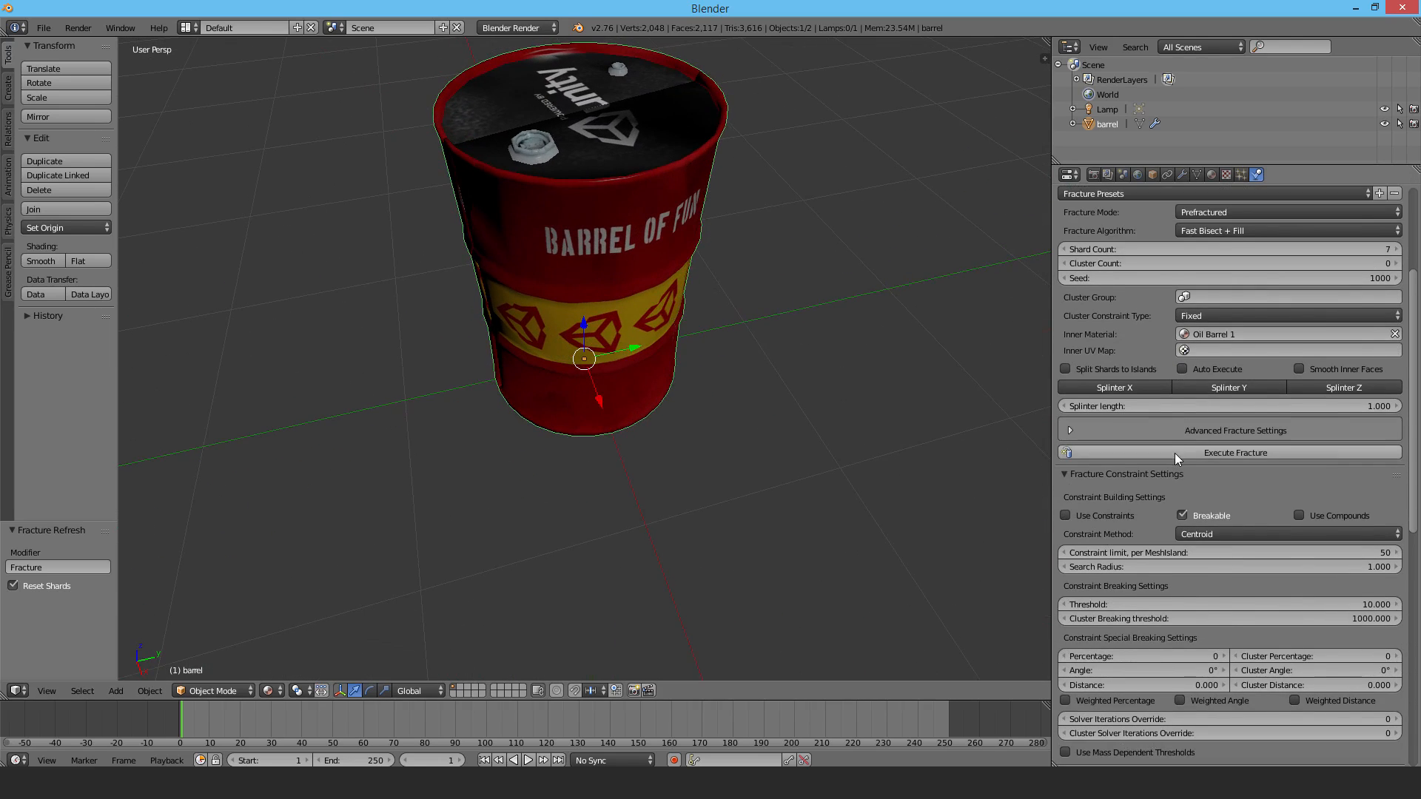
scroll("down", 3)
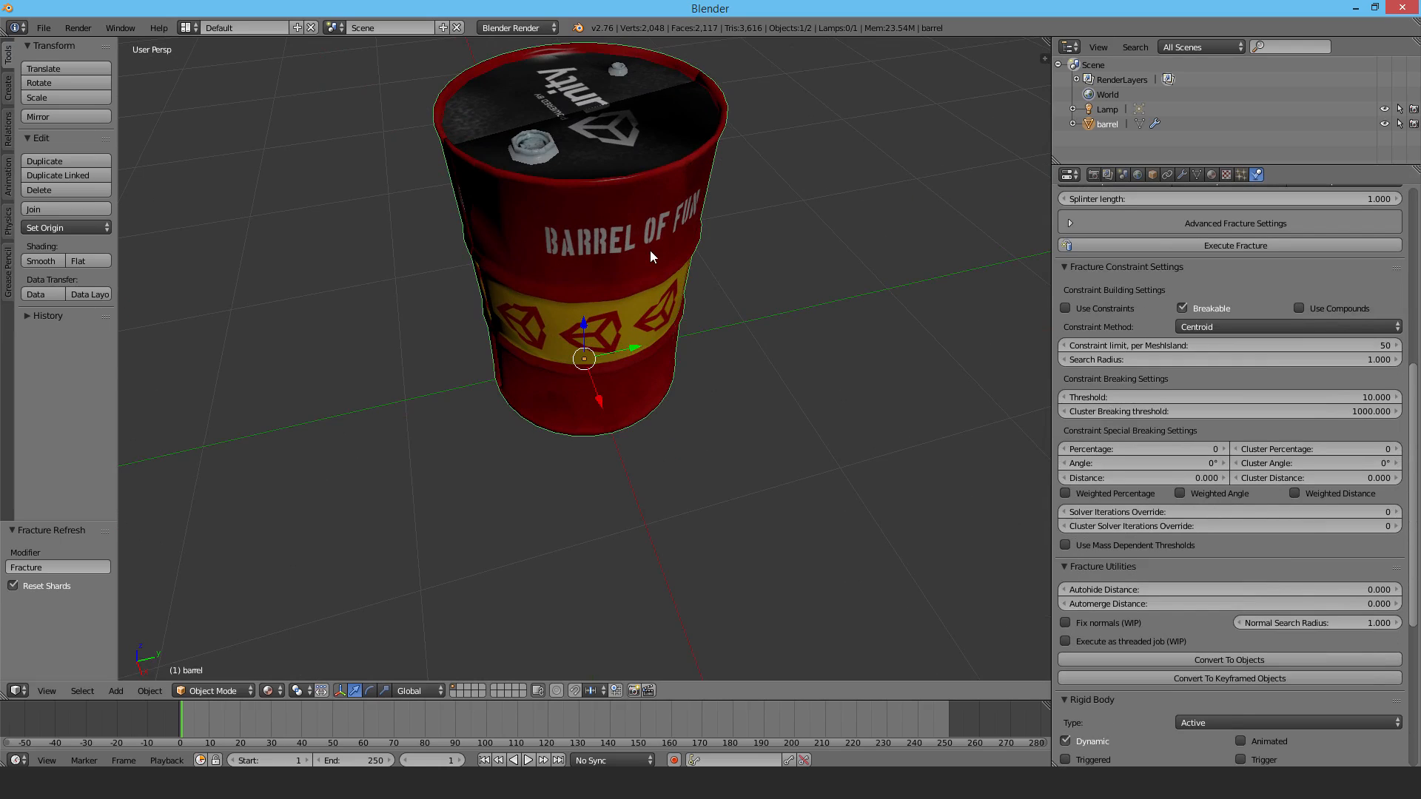
mouse_move(1228, 658)
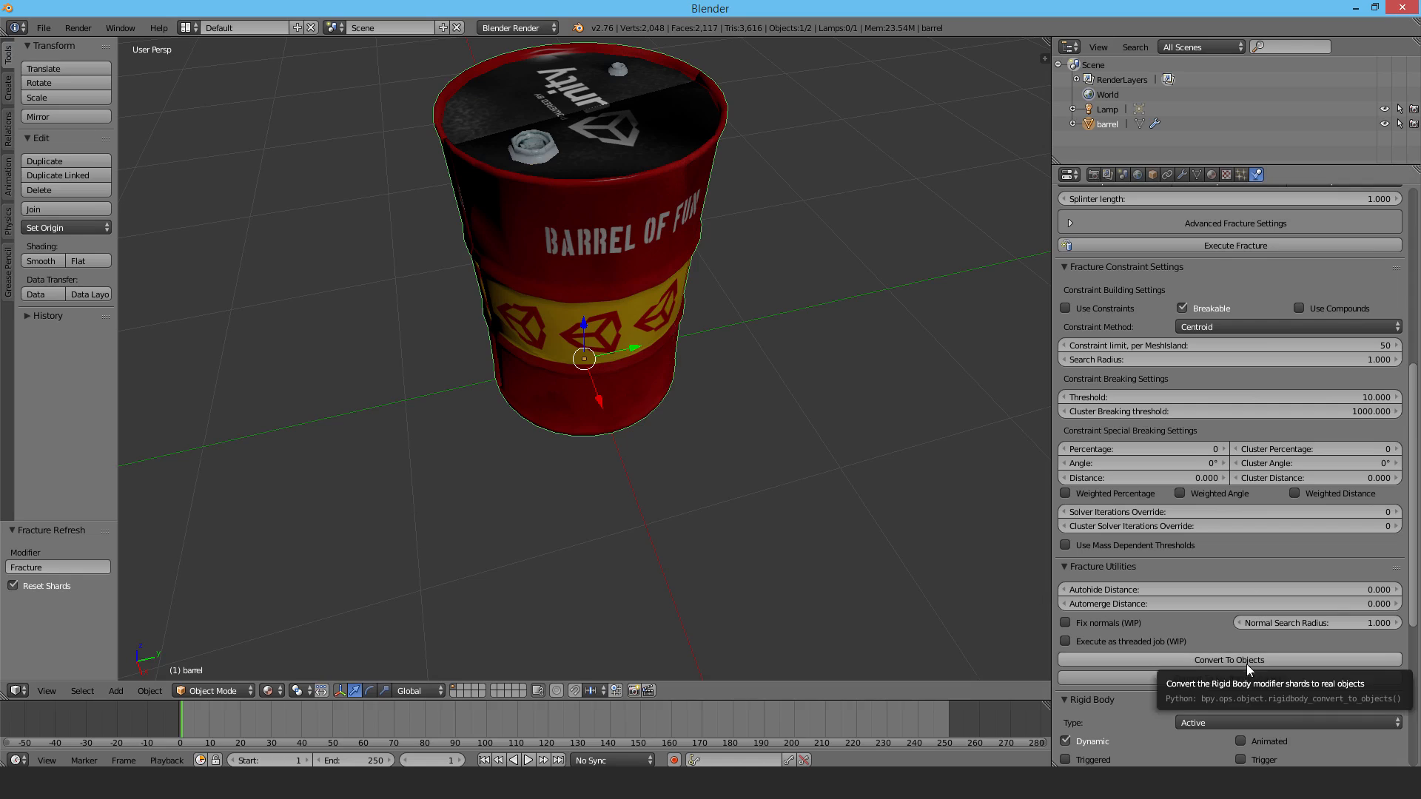
mouse_move(1139, 631)
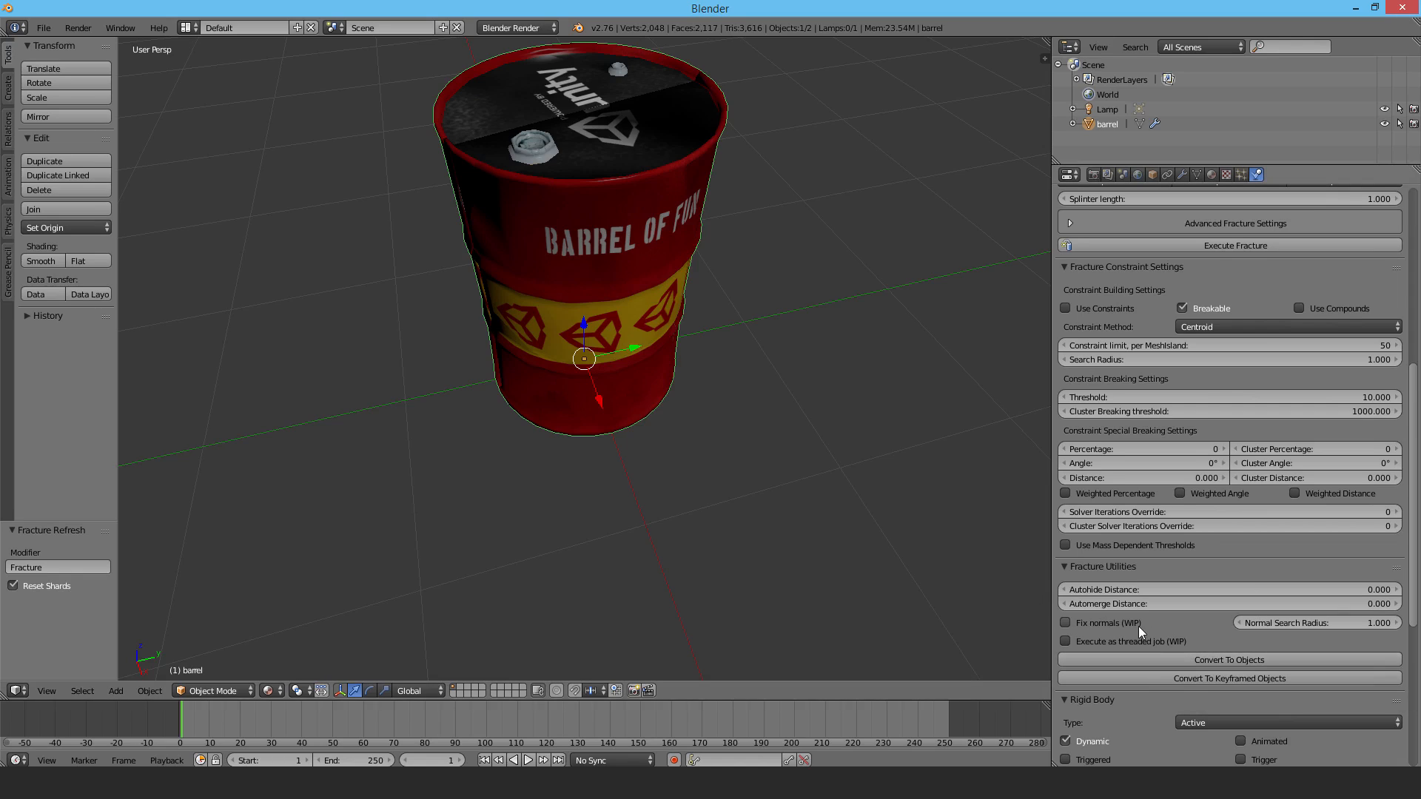
mouse_move(1230, 659)
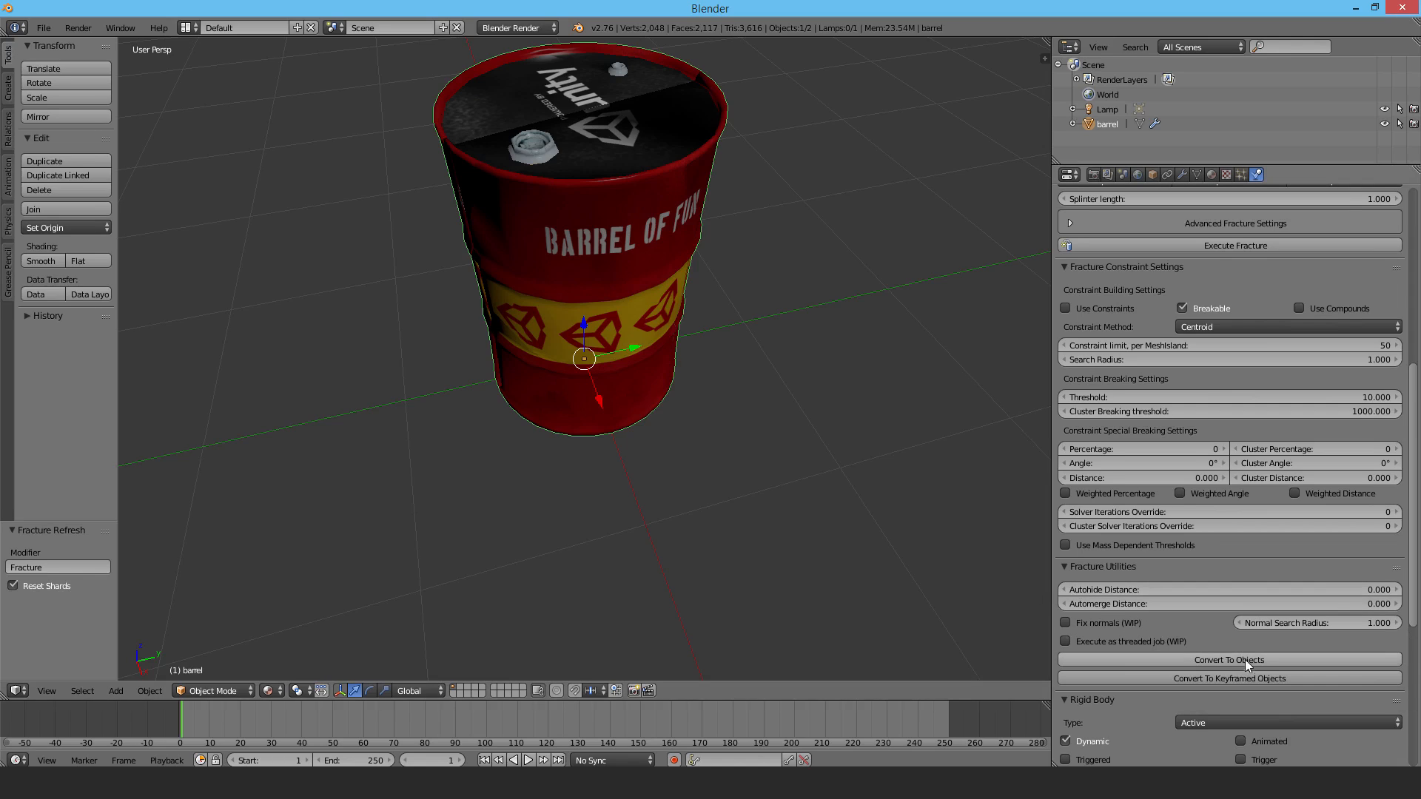
Step: Convert the fractured barrel into separate barrel_shard objects via Fracture Utilities' Convert To Objects
left_click(1228, 659)
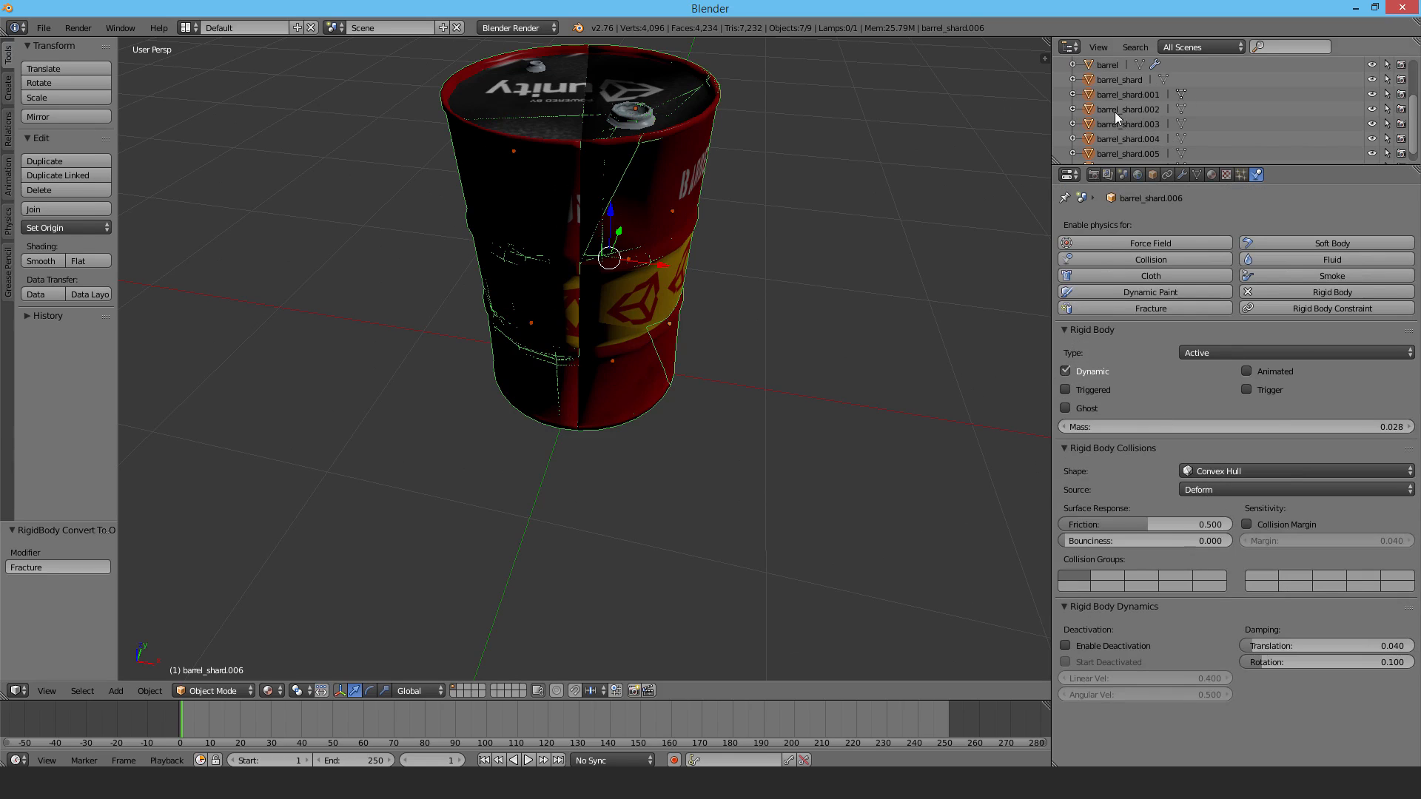
scroll("up", 3)
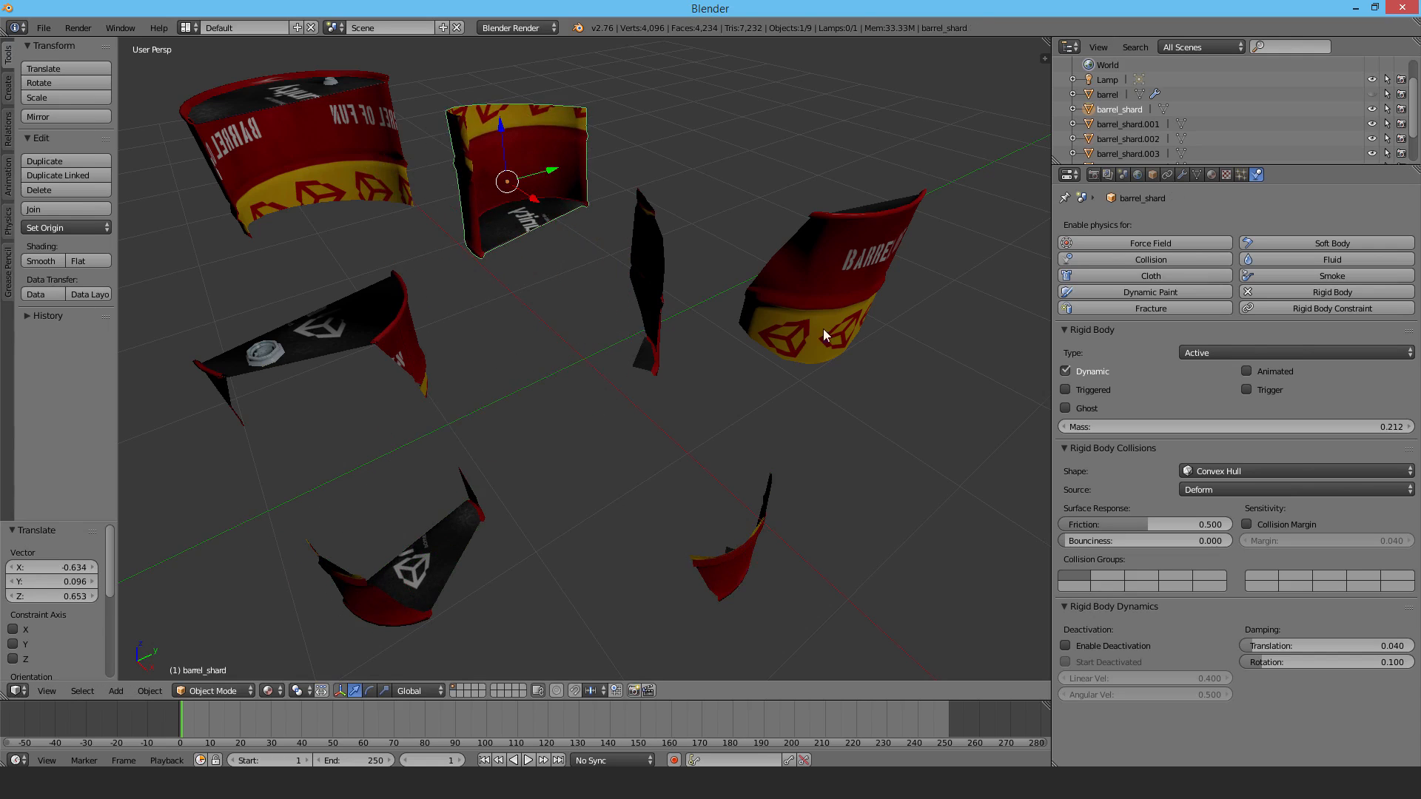
mouse_move(1373, 338)
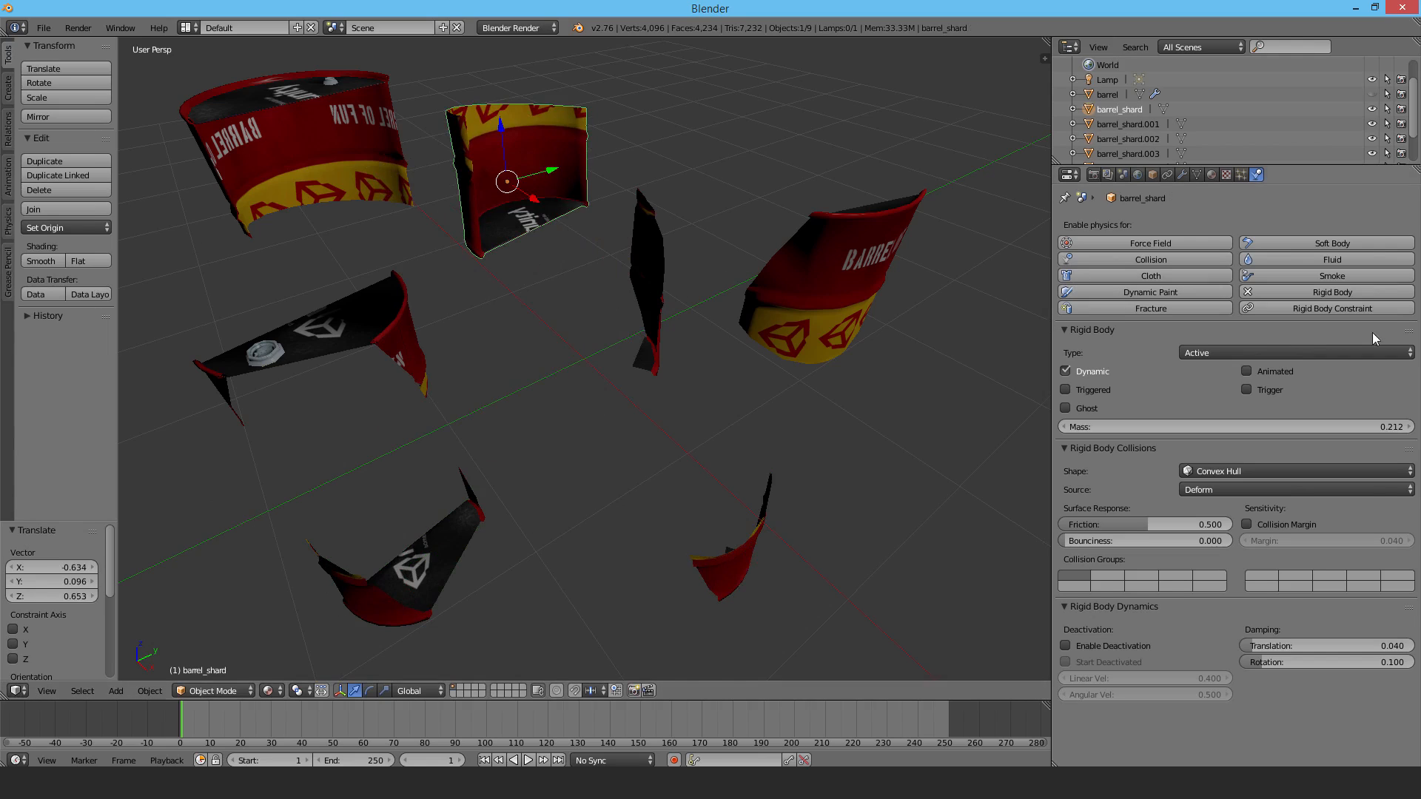
mouse_move(1283, 275)
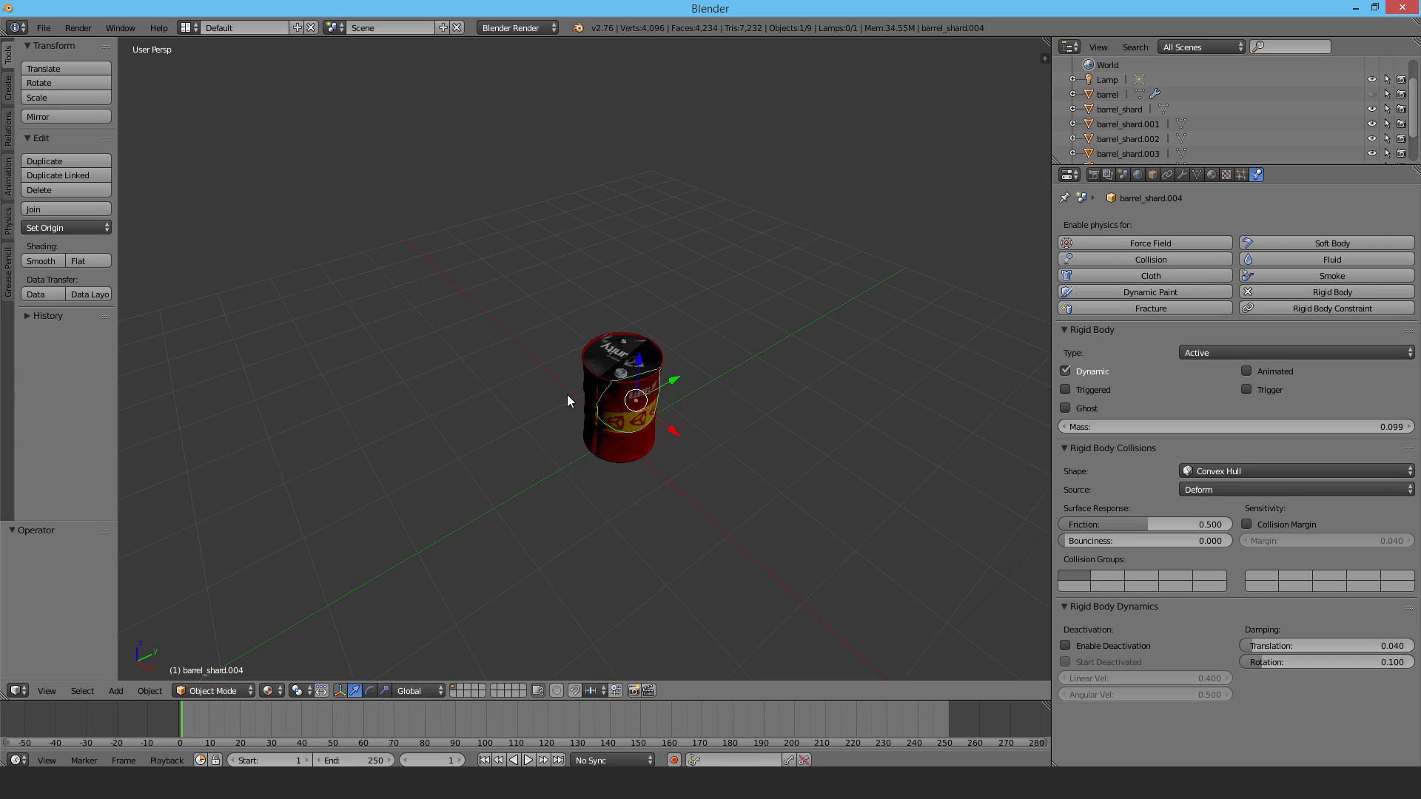
mouse_move(1217, 140)
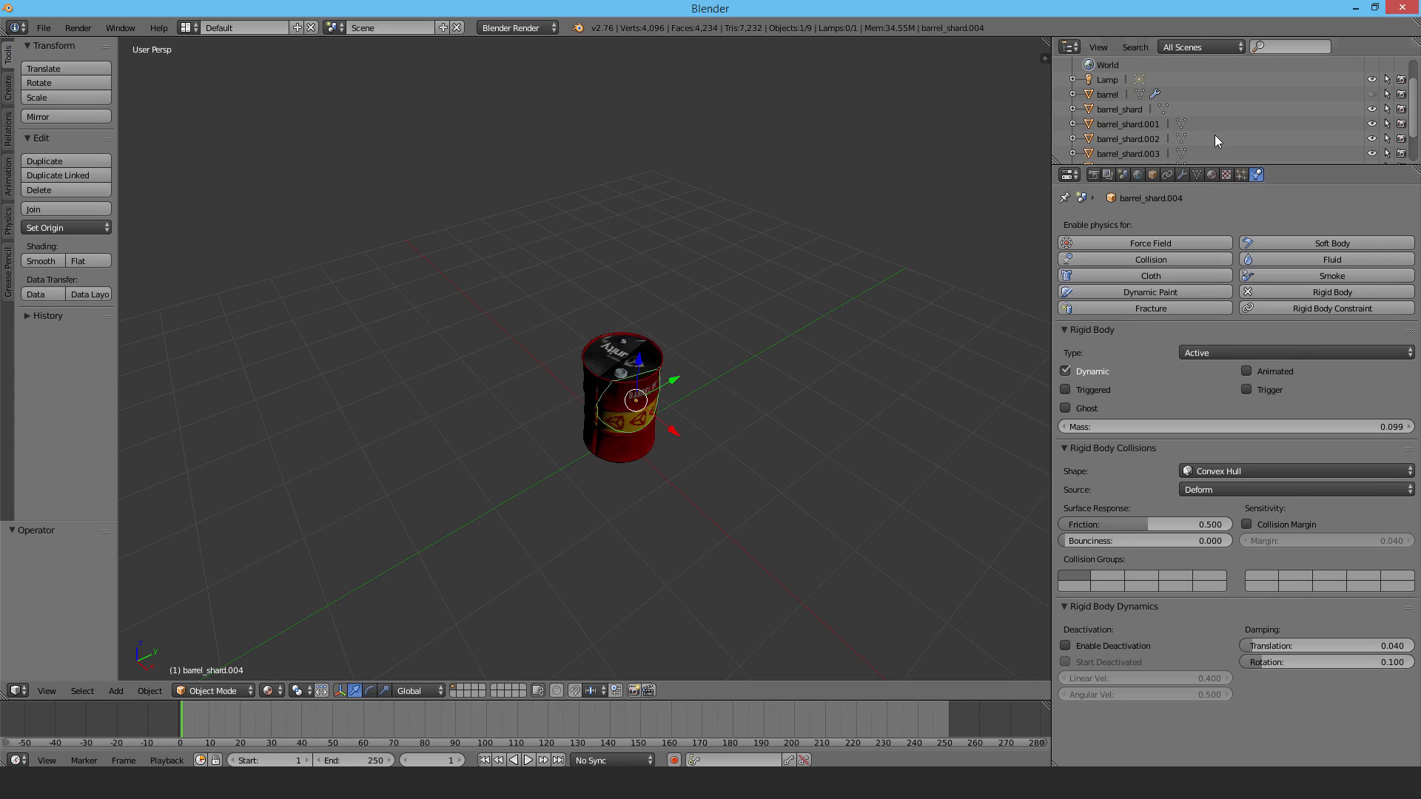
Step: Hide the original intact barrel in the Outliner so only the seven shards show
right_click(1127, 123)
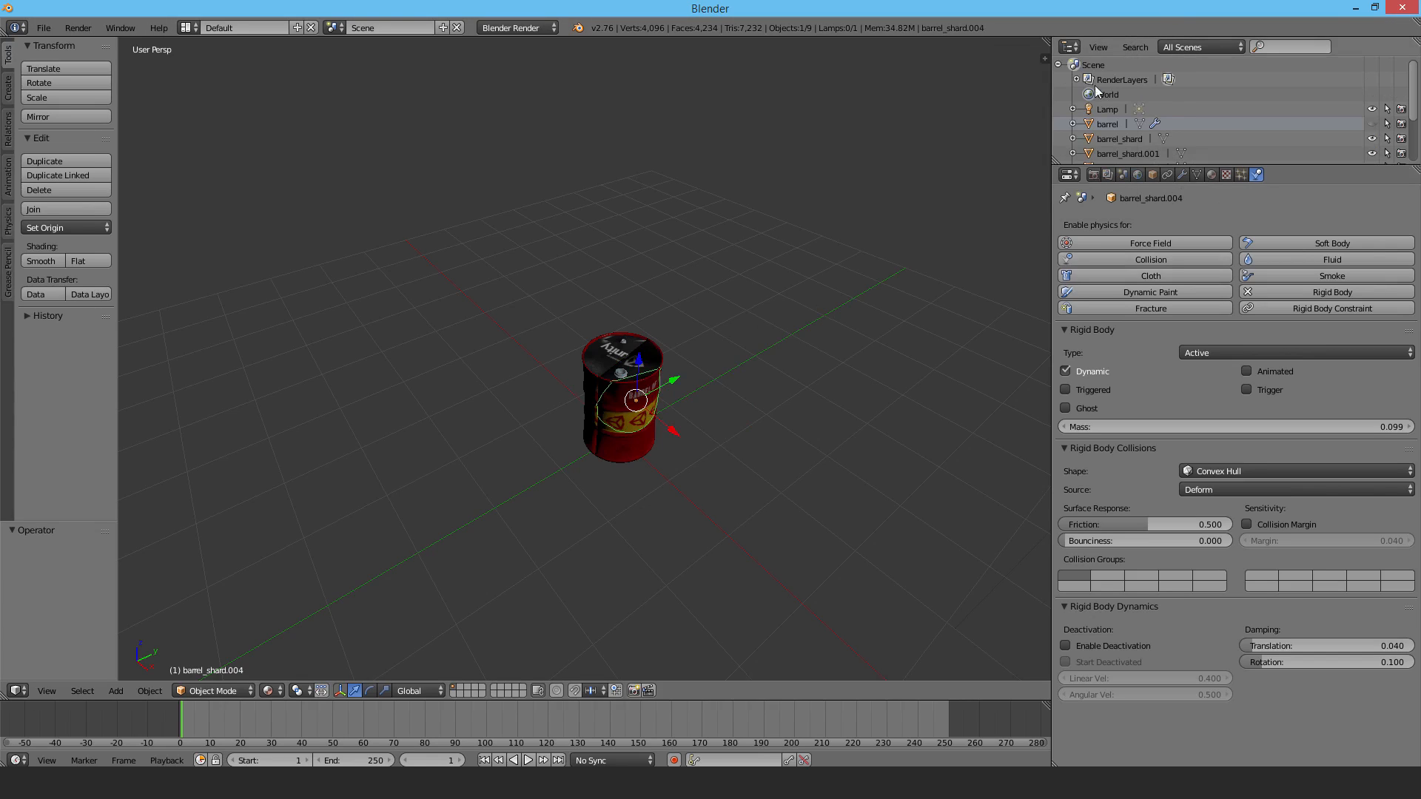
mouse_move(396, 343)
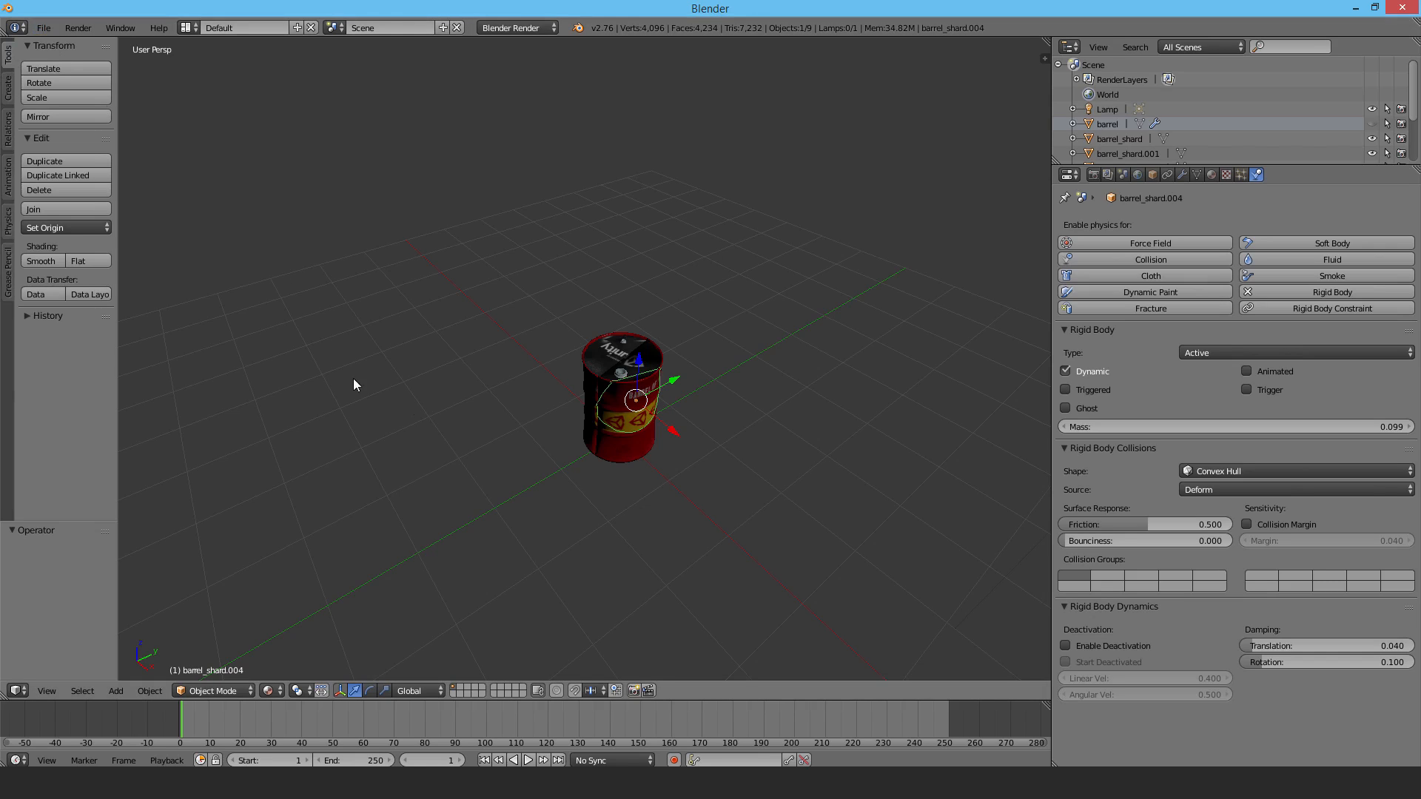
mouse_move(362, 393)
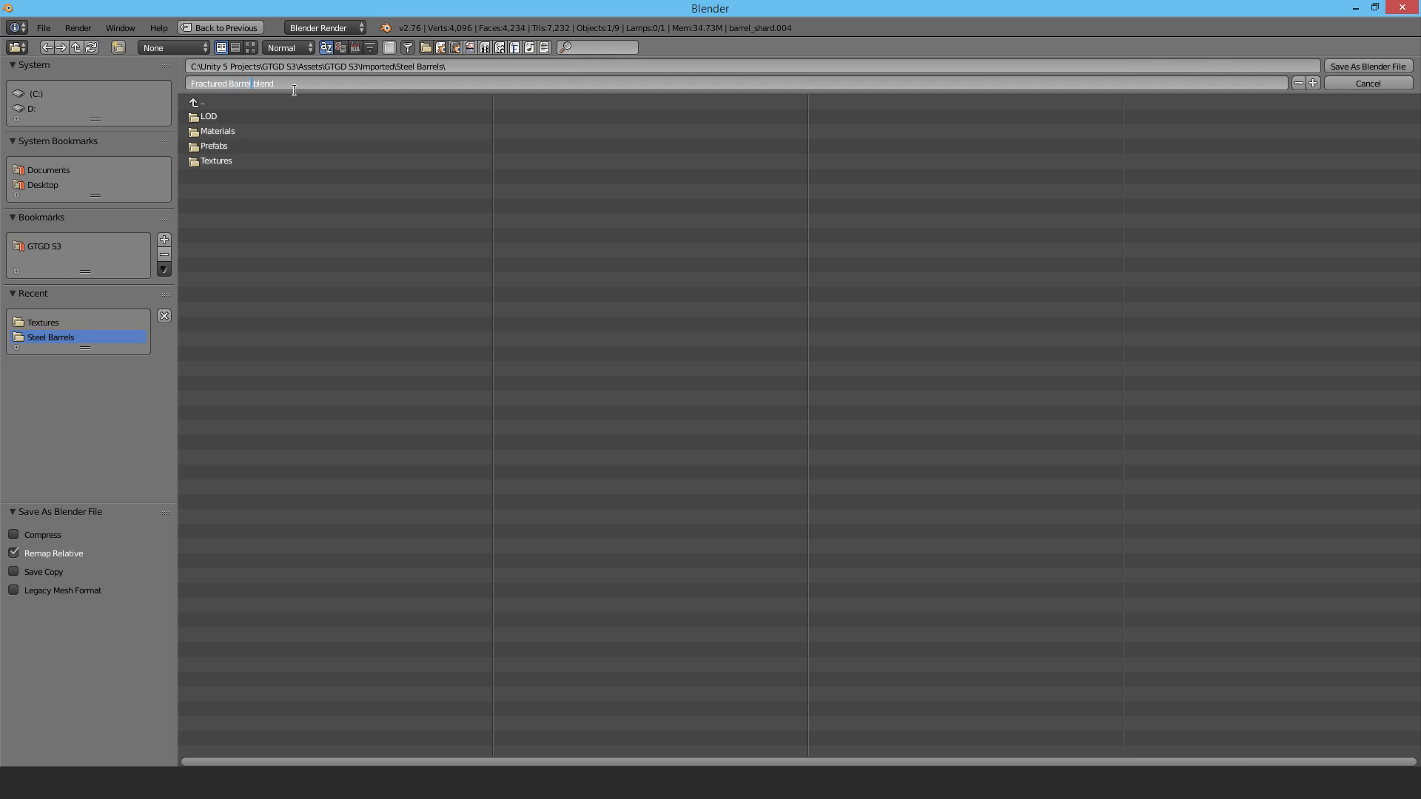
Step: Save the scene as Fractured Barrel.blend in the project's Steel Barrels folder
left_click(1367, 65)
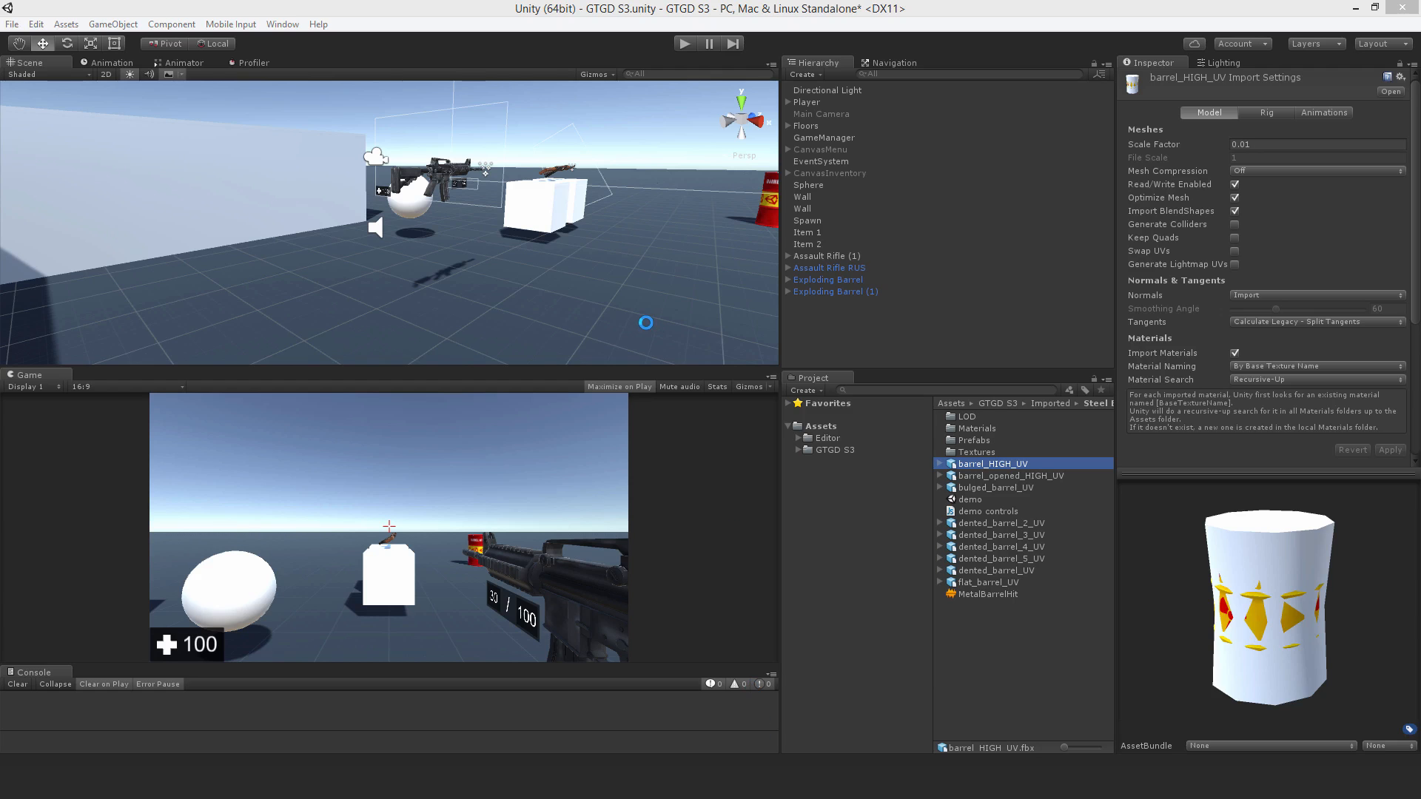
Step: Place Fractured Barrel in the scene and reveal its intact barrel and seven shard children
left_click(992, 593)
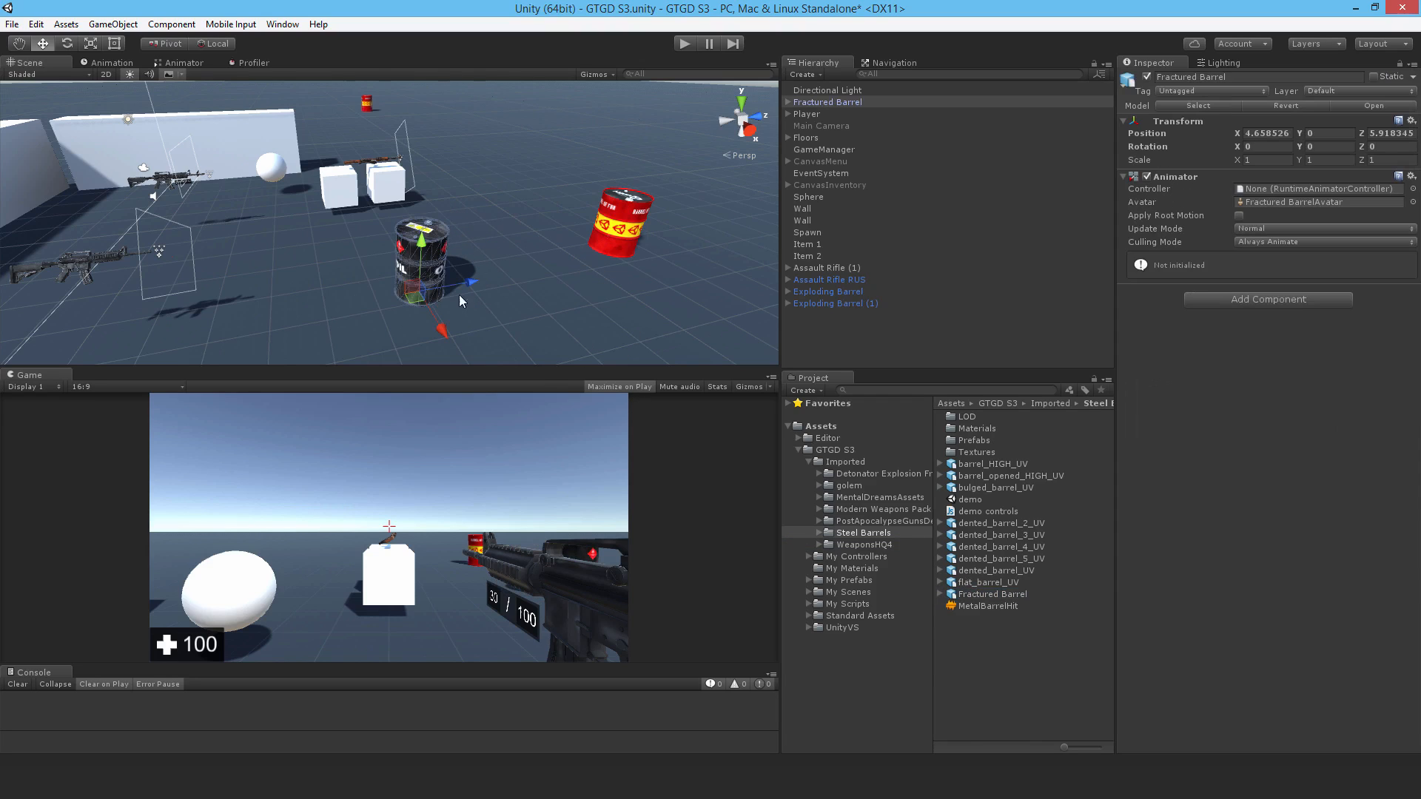
left_click(787, 102)
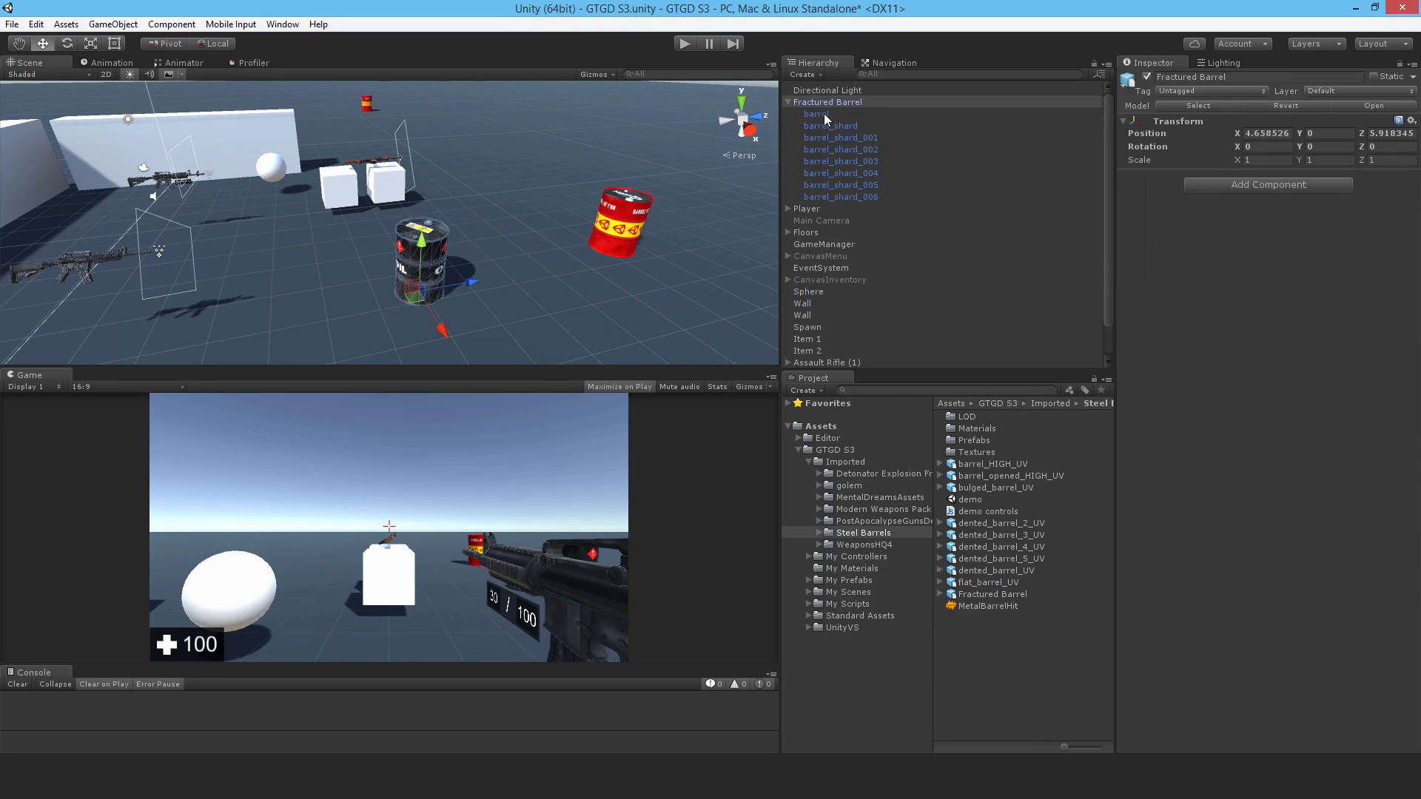
left_click(815, 114)
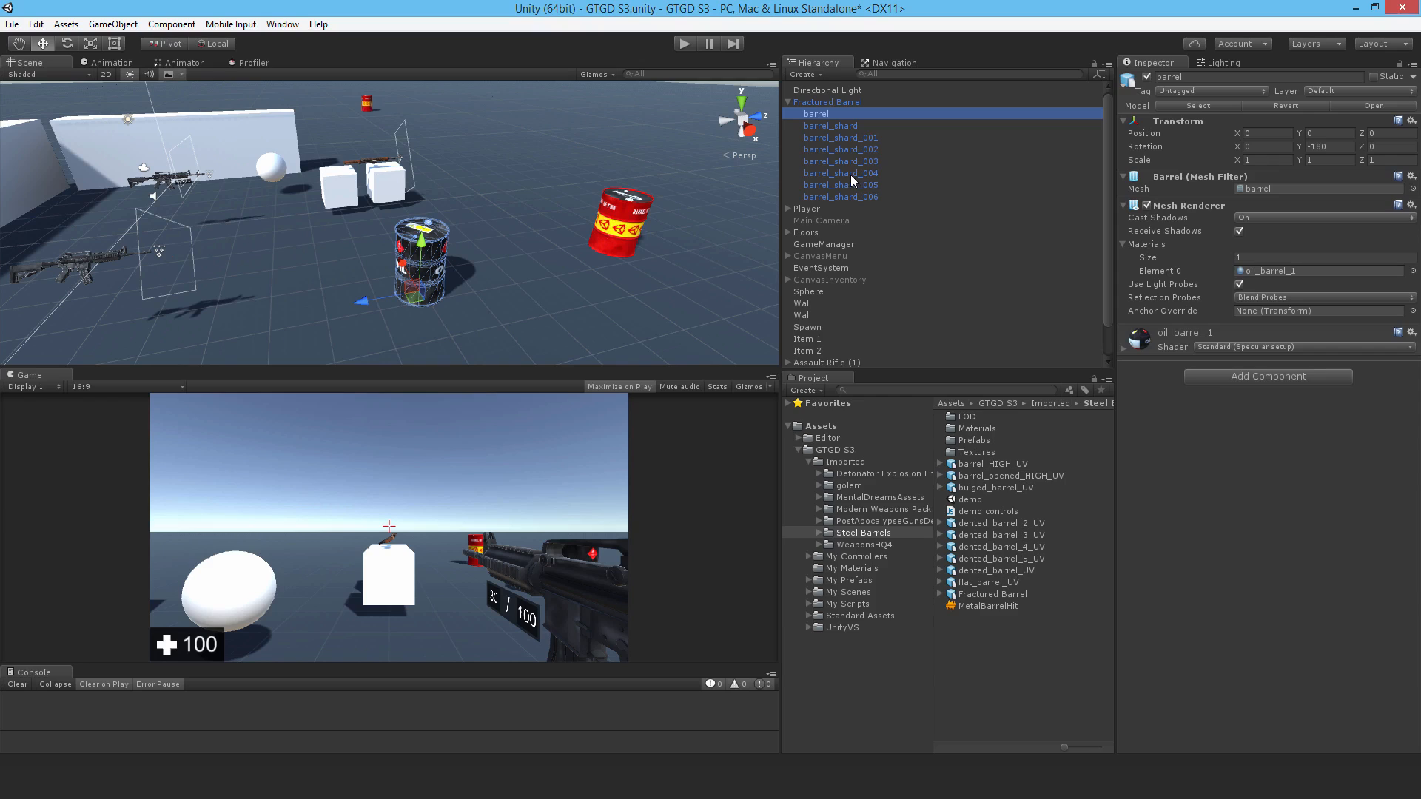
mouse_move(818, 122)
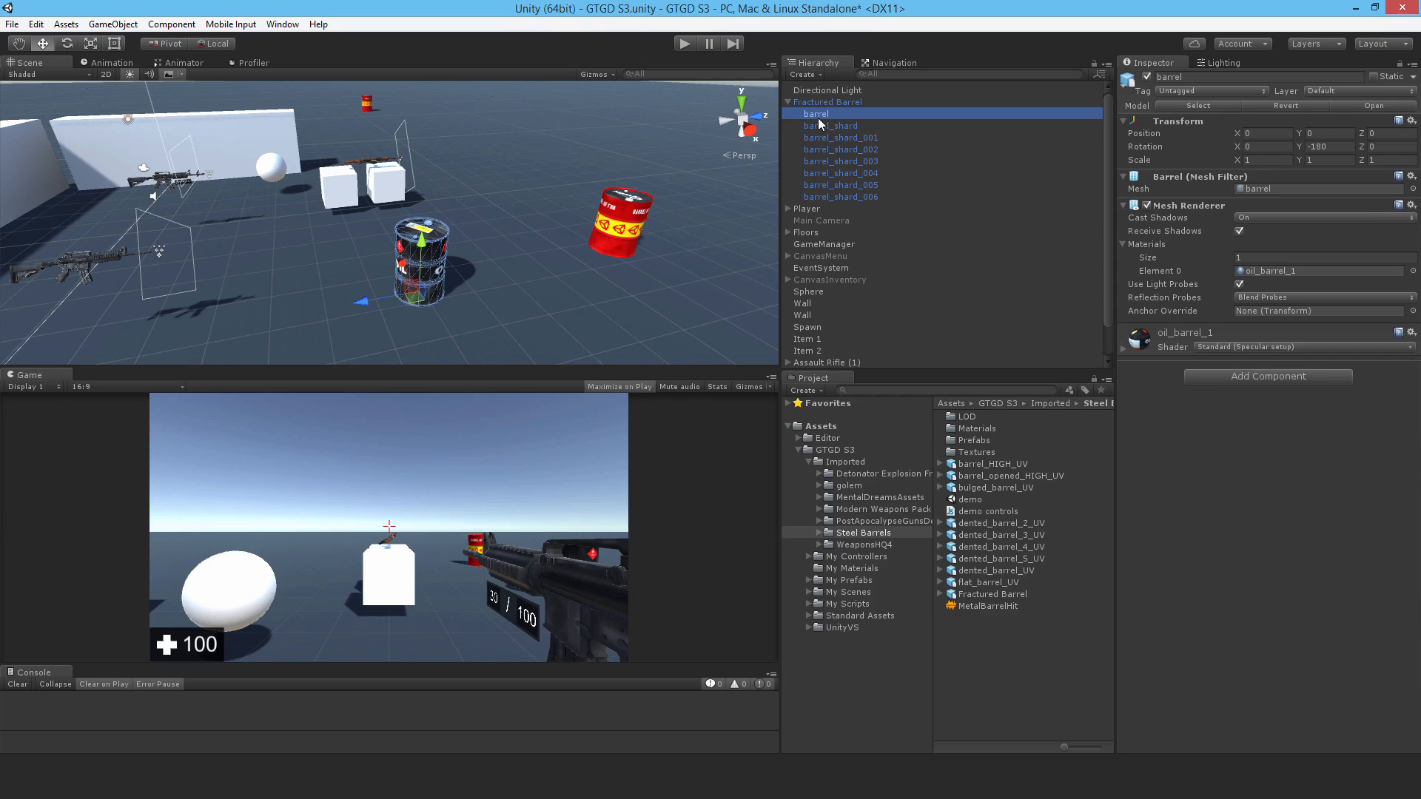
mouse_move(823, 134)
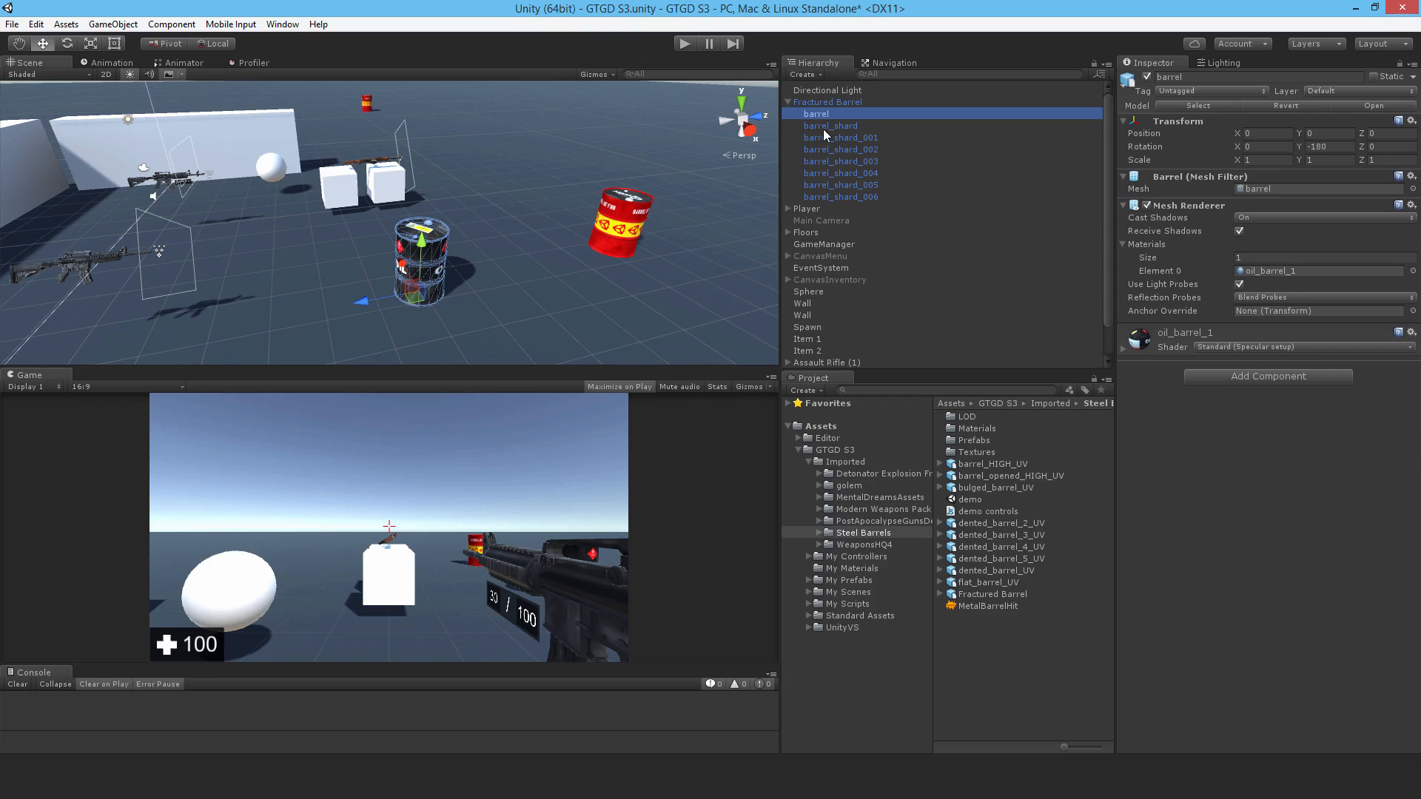
left_click(830, 125)
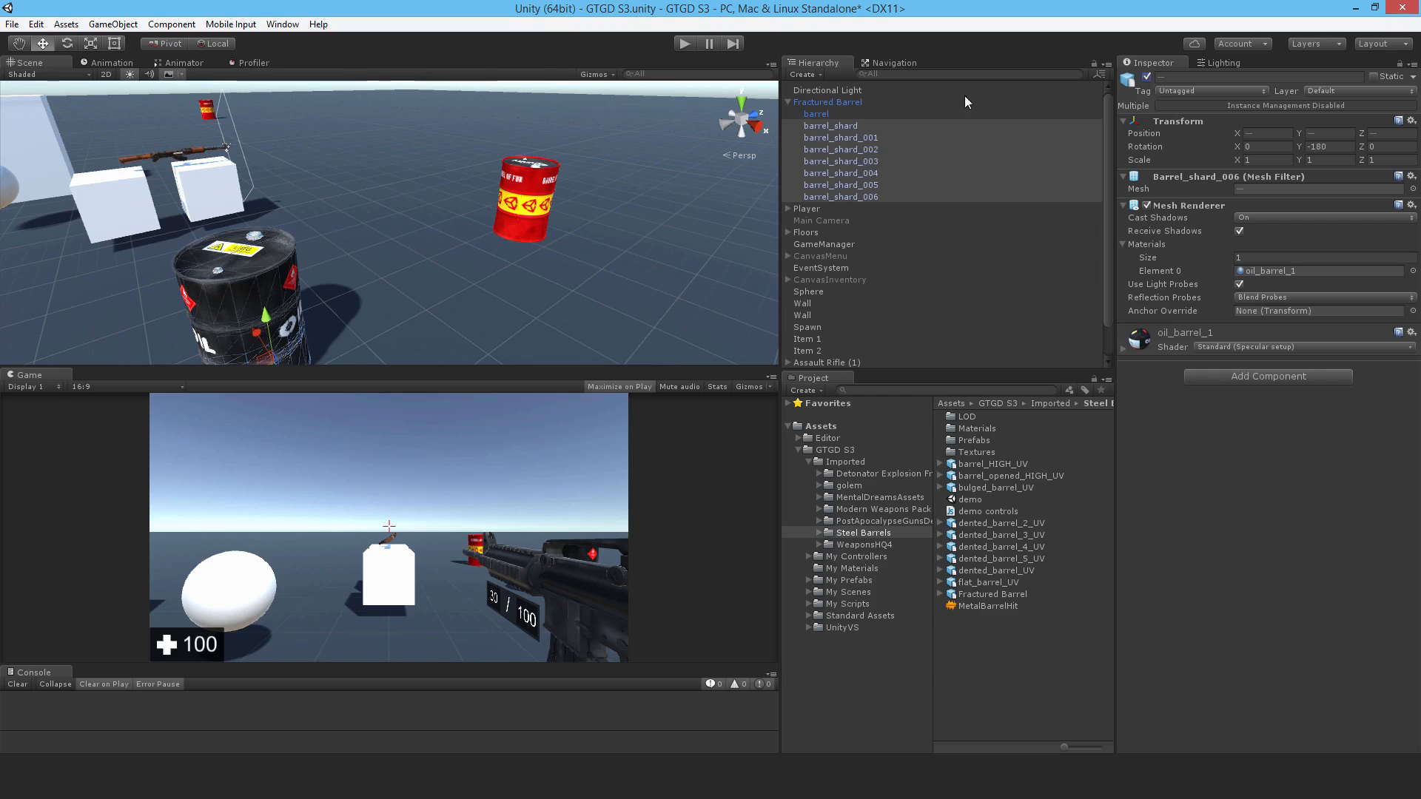
Step: Delete the intact 'barrel' child, breaking the prefab instance, leaving the seven shards selected
left_click(814, 113)
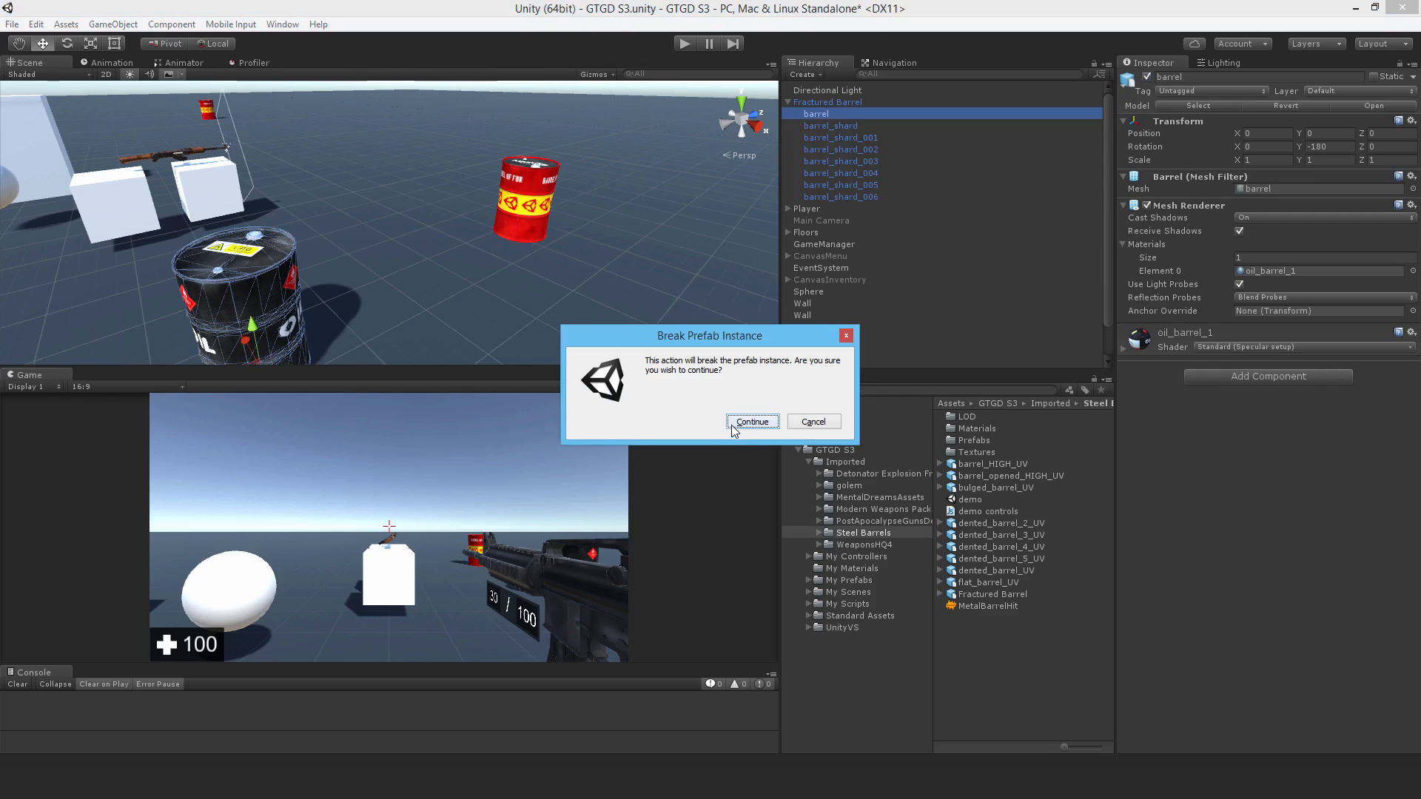
left_click(751, 421)
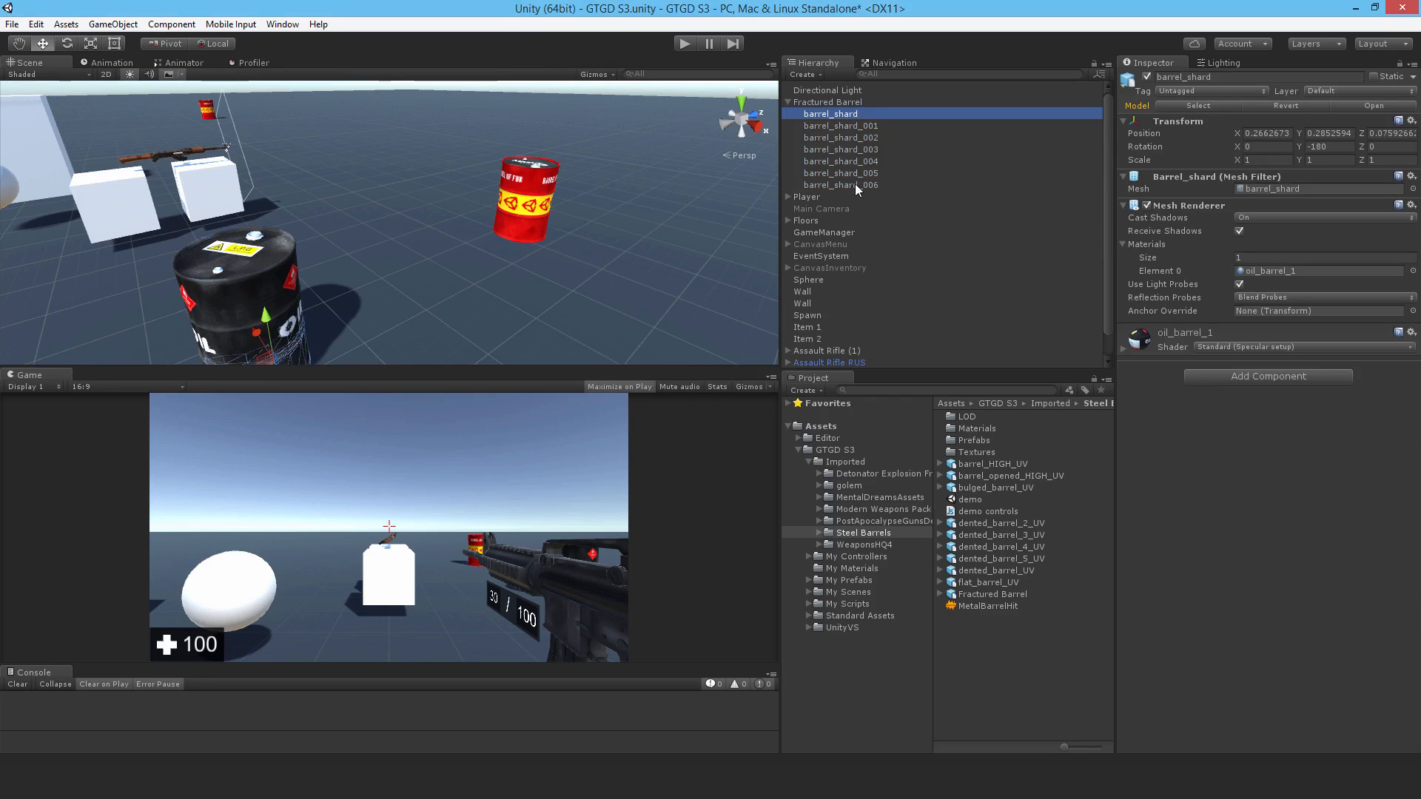
left_click(841, 185)
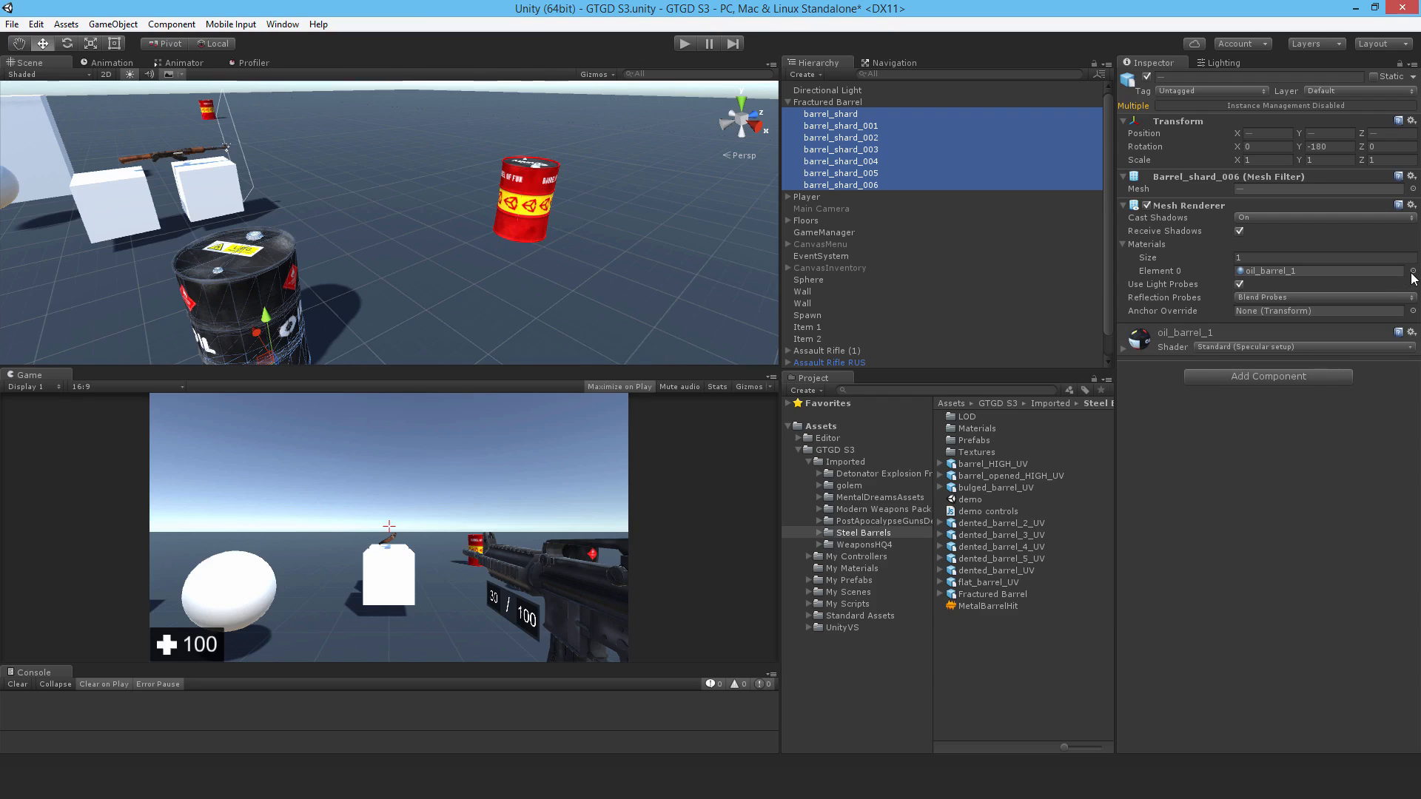
Step: Assign the unity_barrel material to all selected shards via the Element 0 picker
left_click(1412, 271)
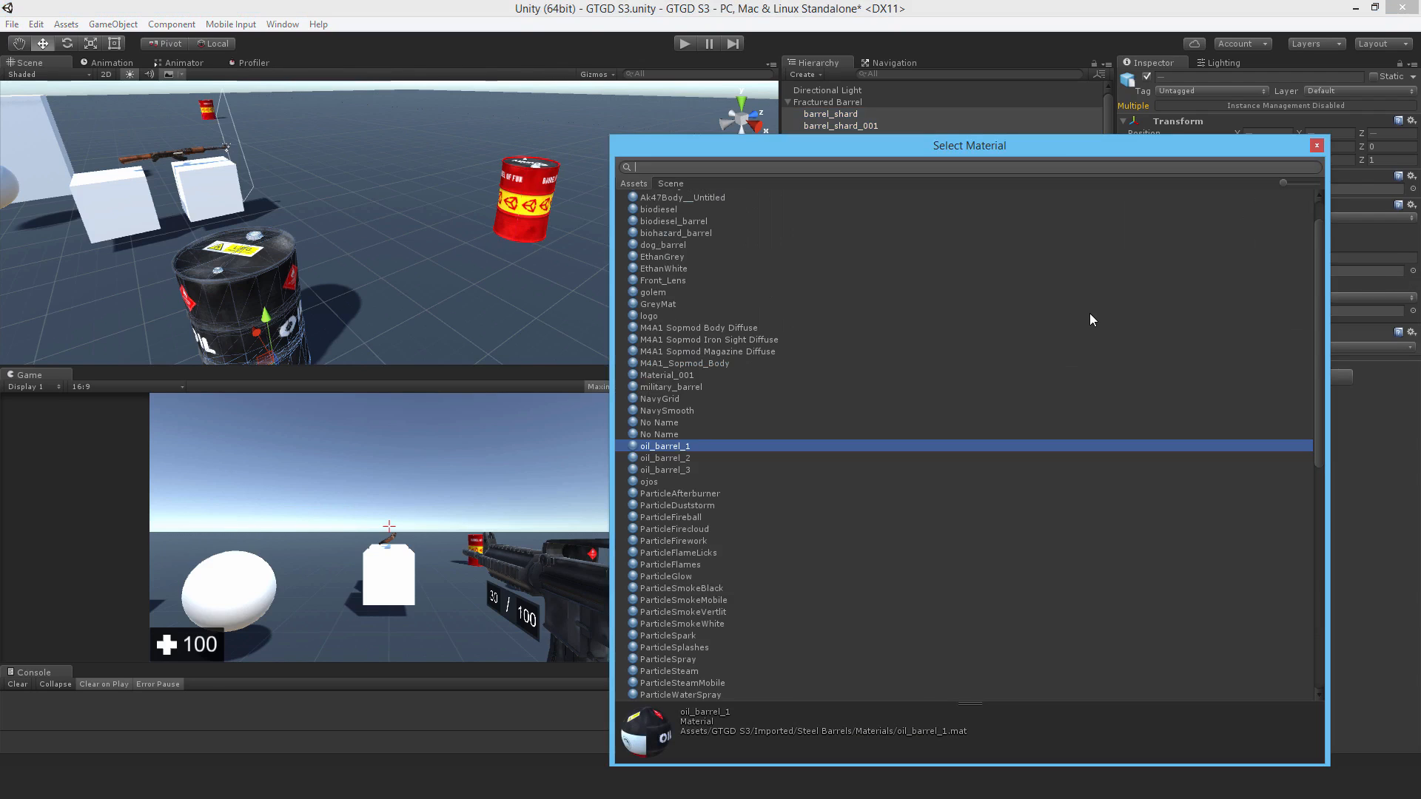
type("unit")
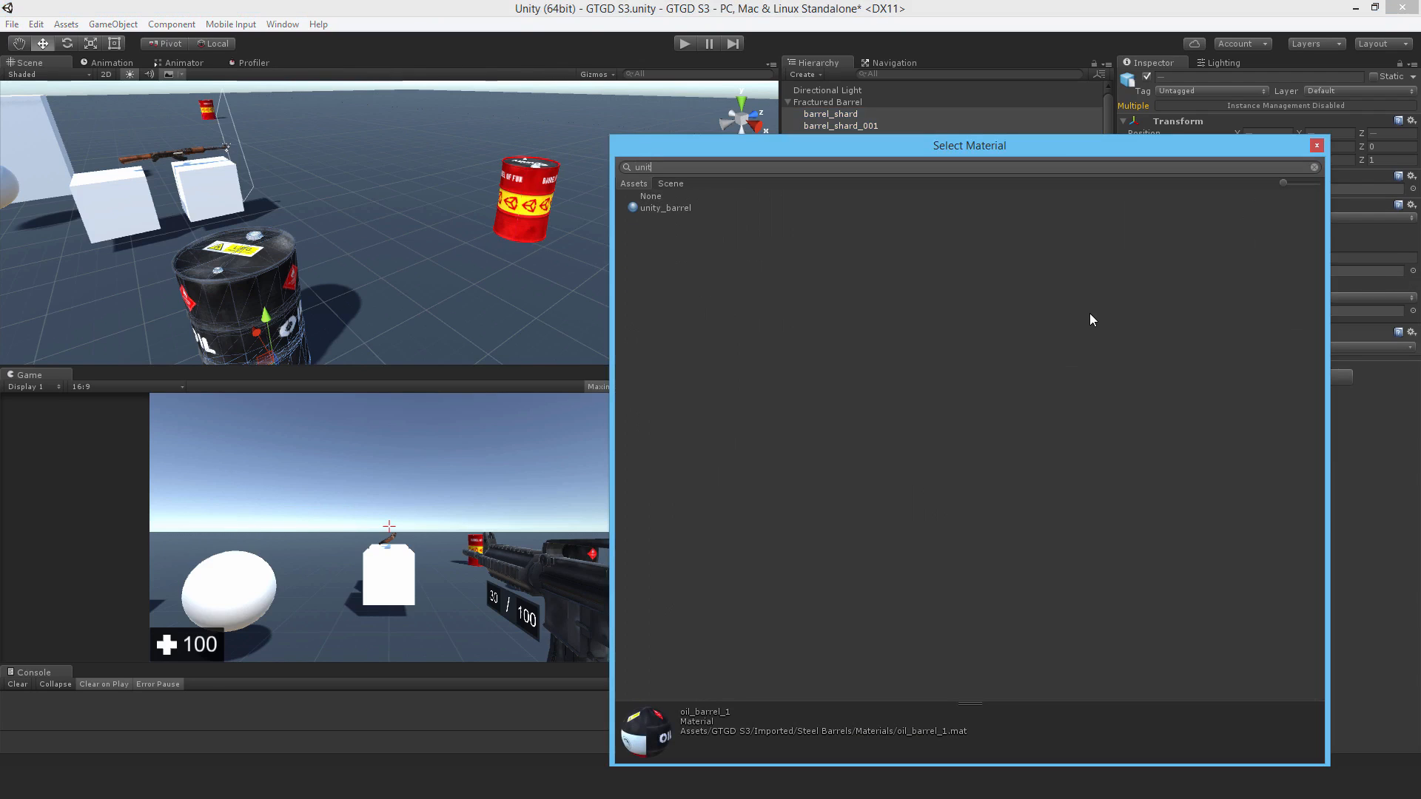
left_click(666, 207)
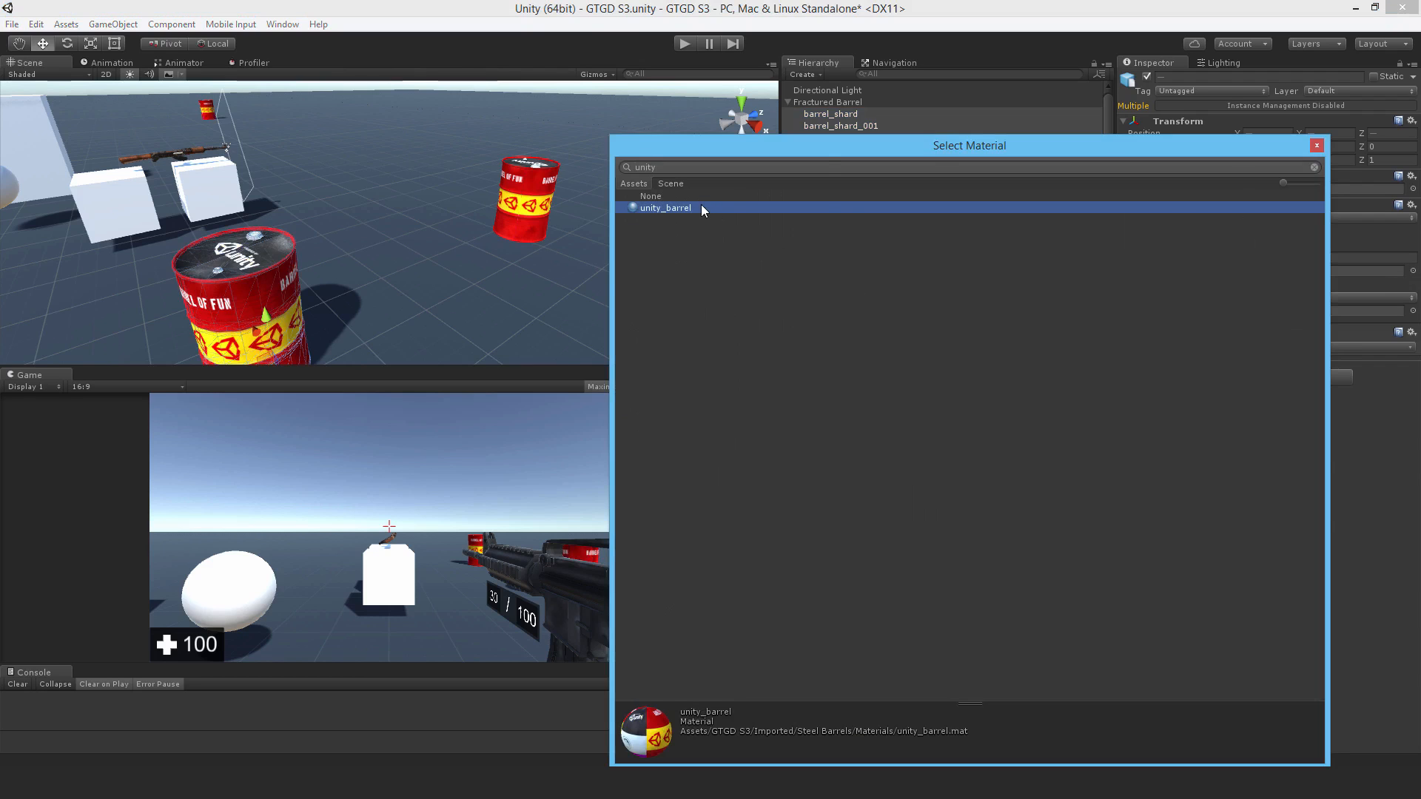
double_click(664, 207)
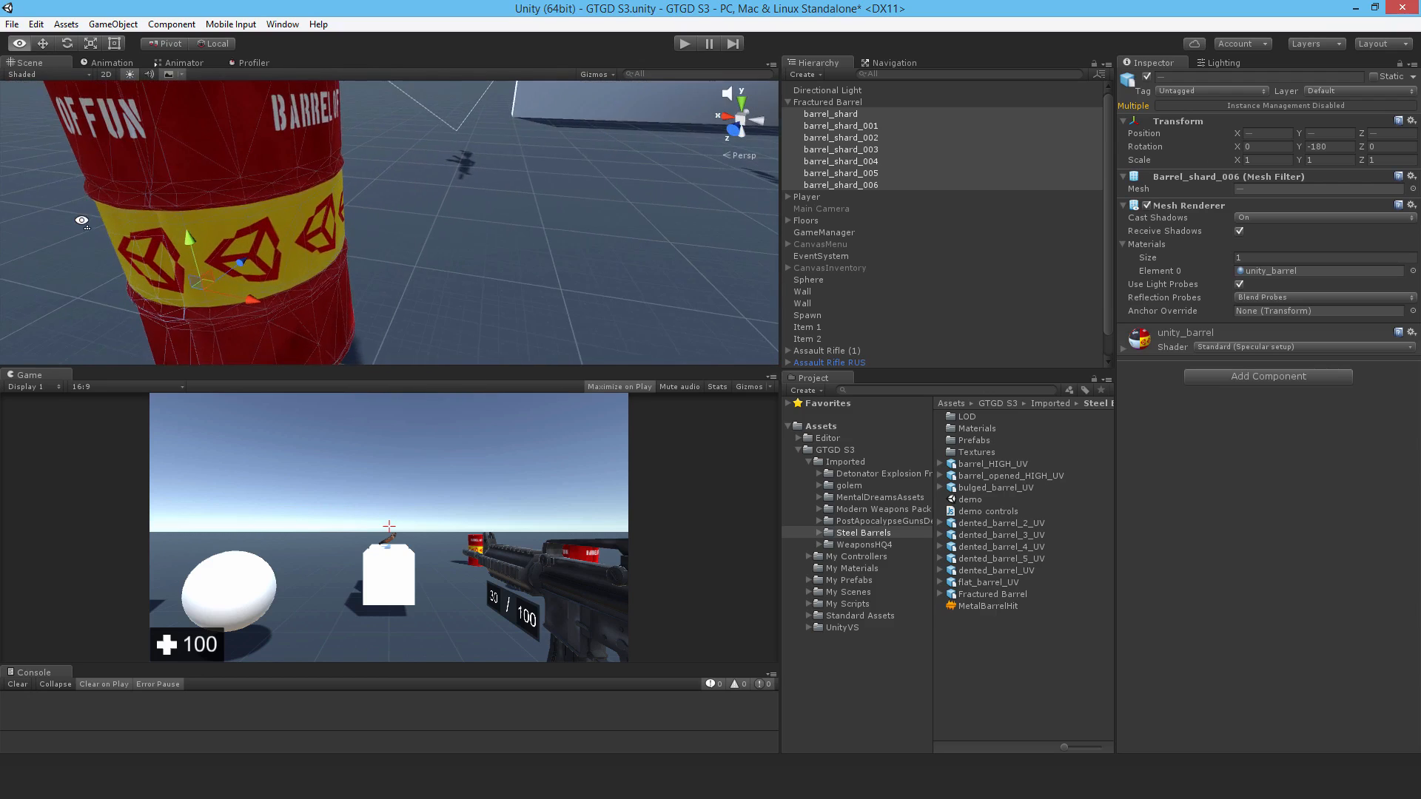
Step: Inspect individual shards, pulling barrel_shard_006 away from the barrel and back
left_click(839, 148)
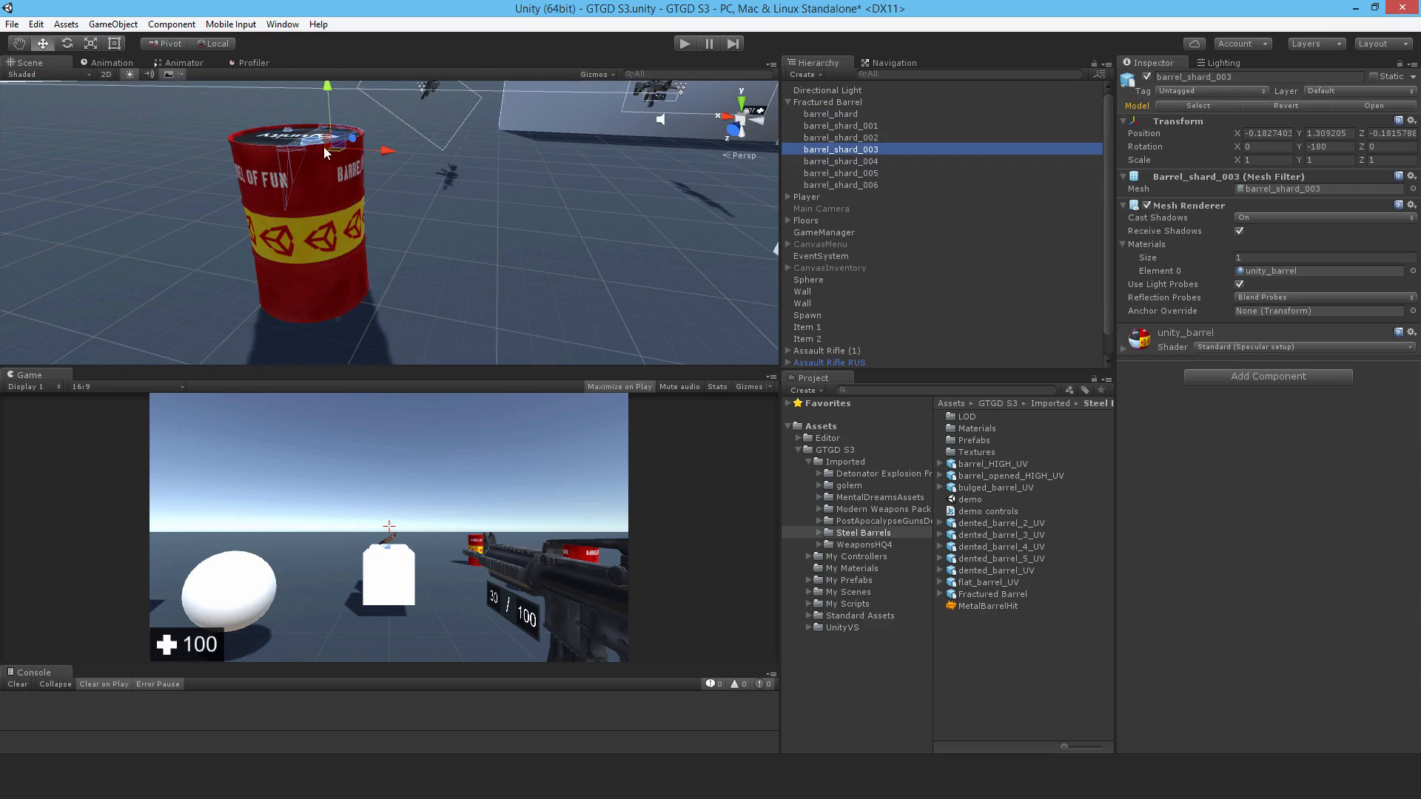
left_click(840, 184)
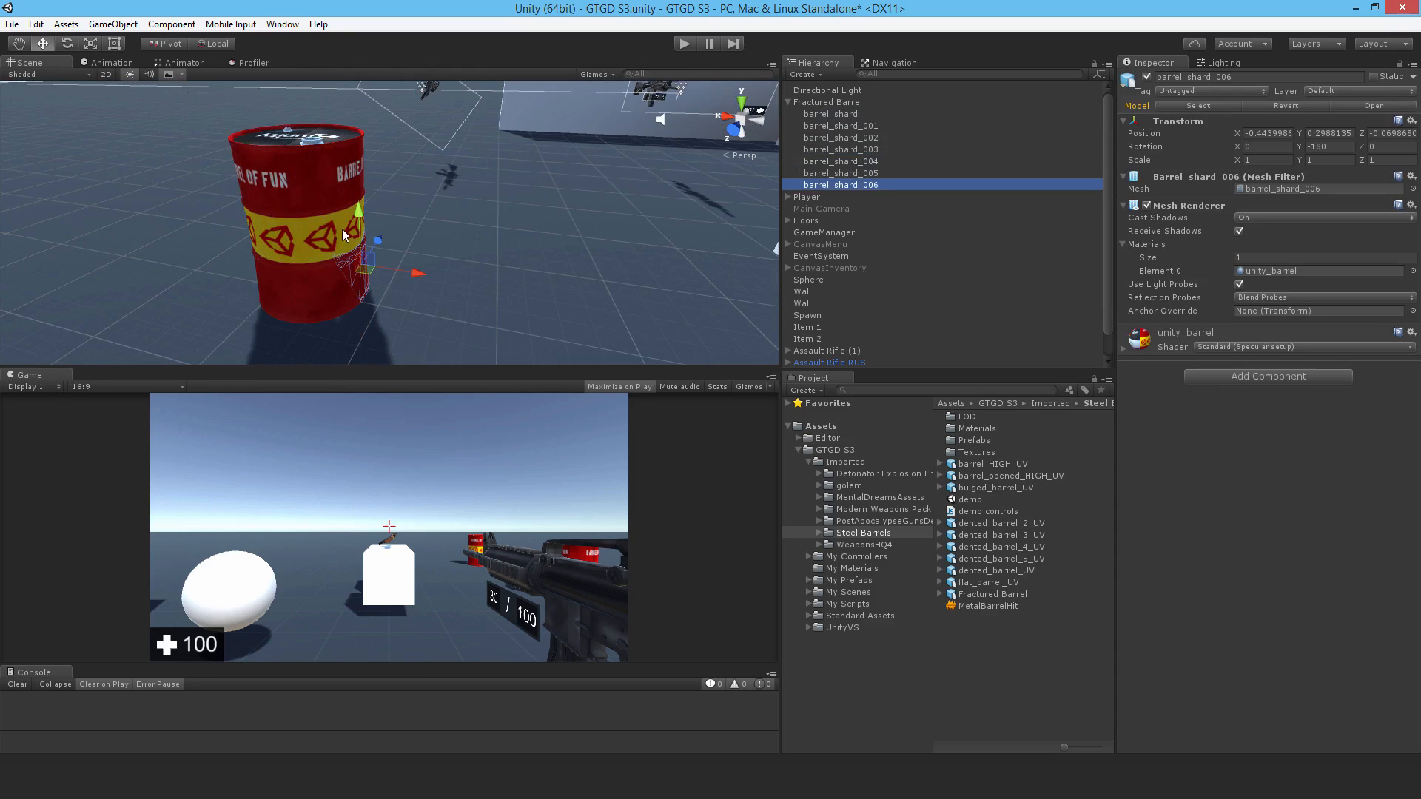
left_click_drag(344, 227, 516, 263)
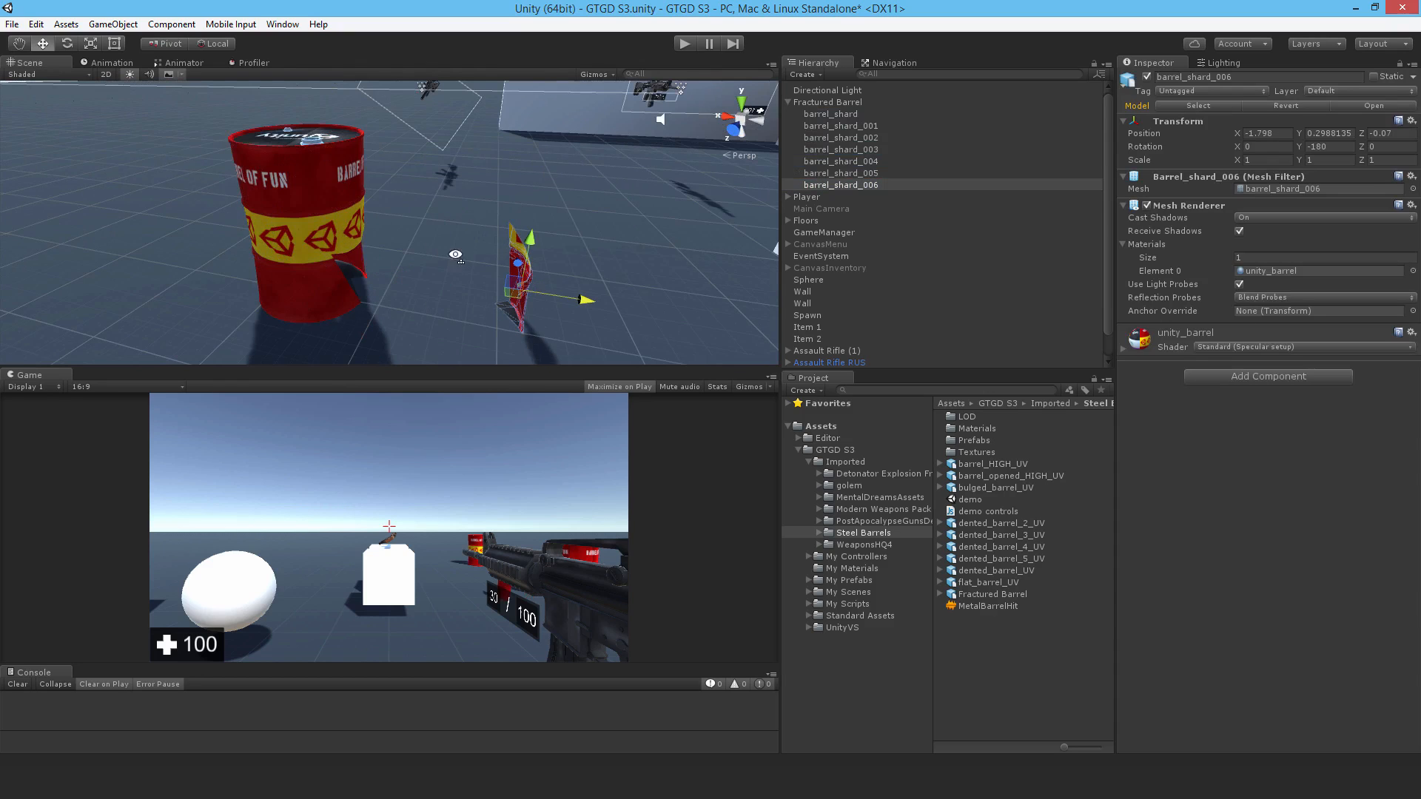
left_click(839, 173)
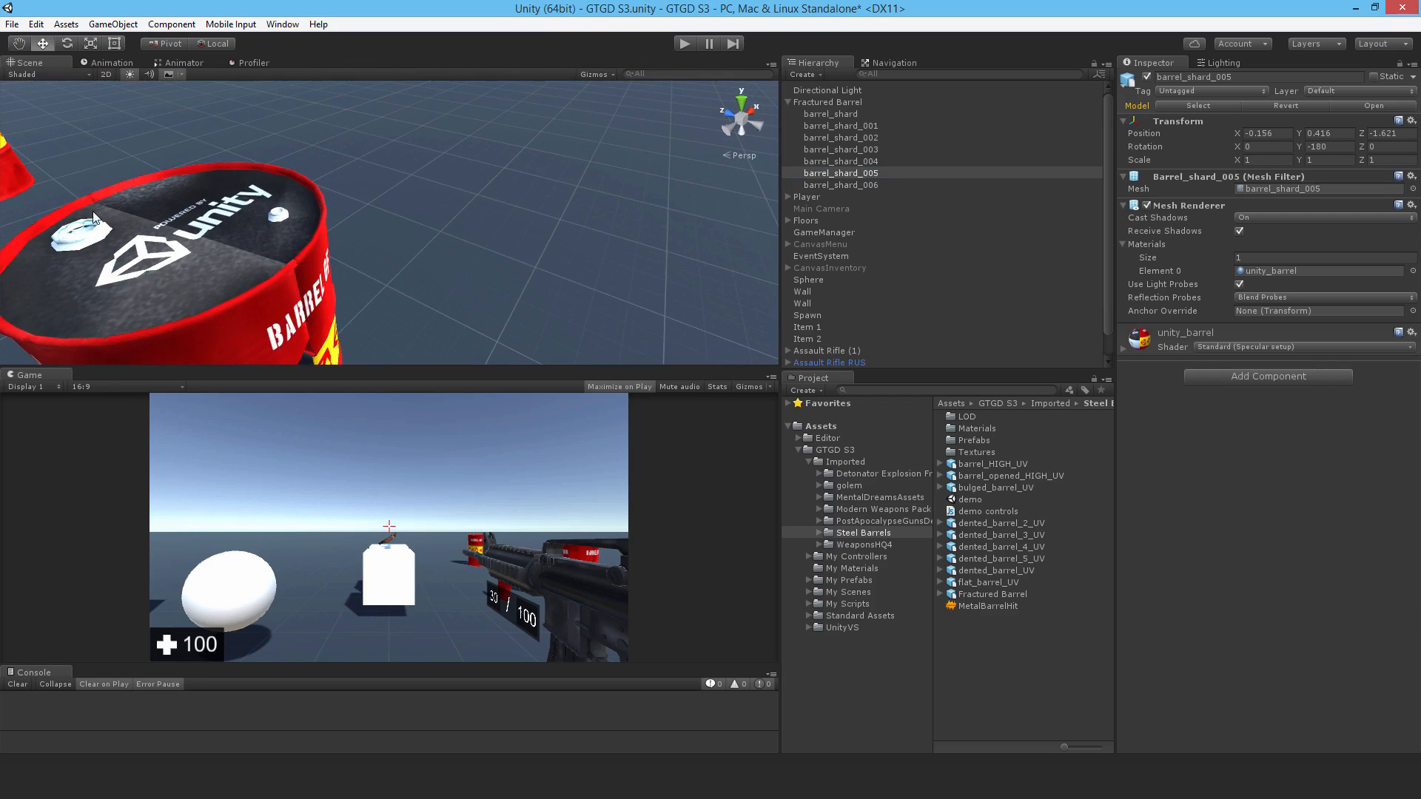
mouse_move(116, 213)
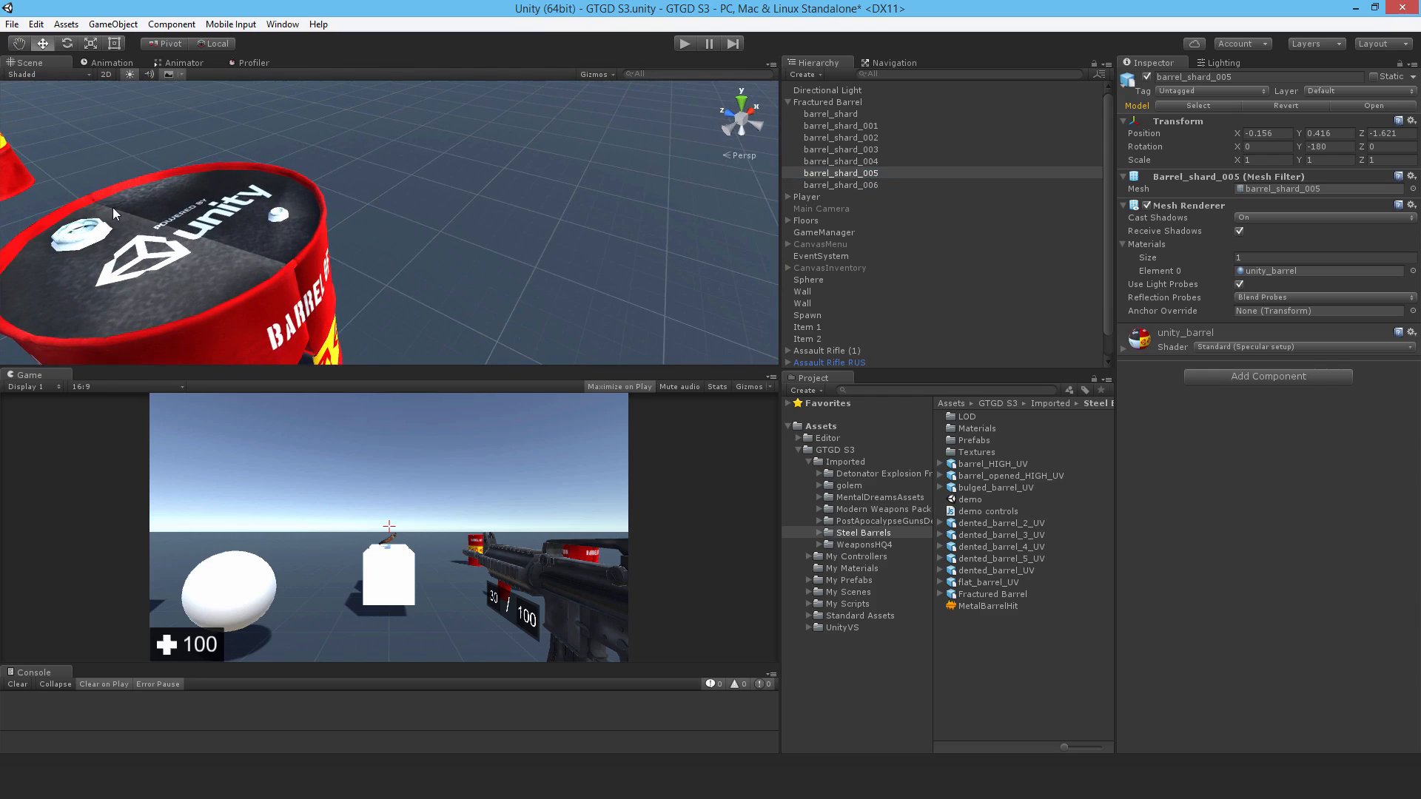
left_click(840, 185)
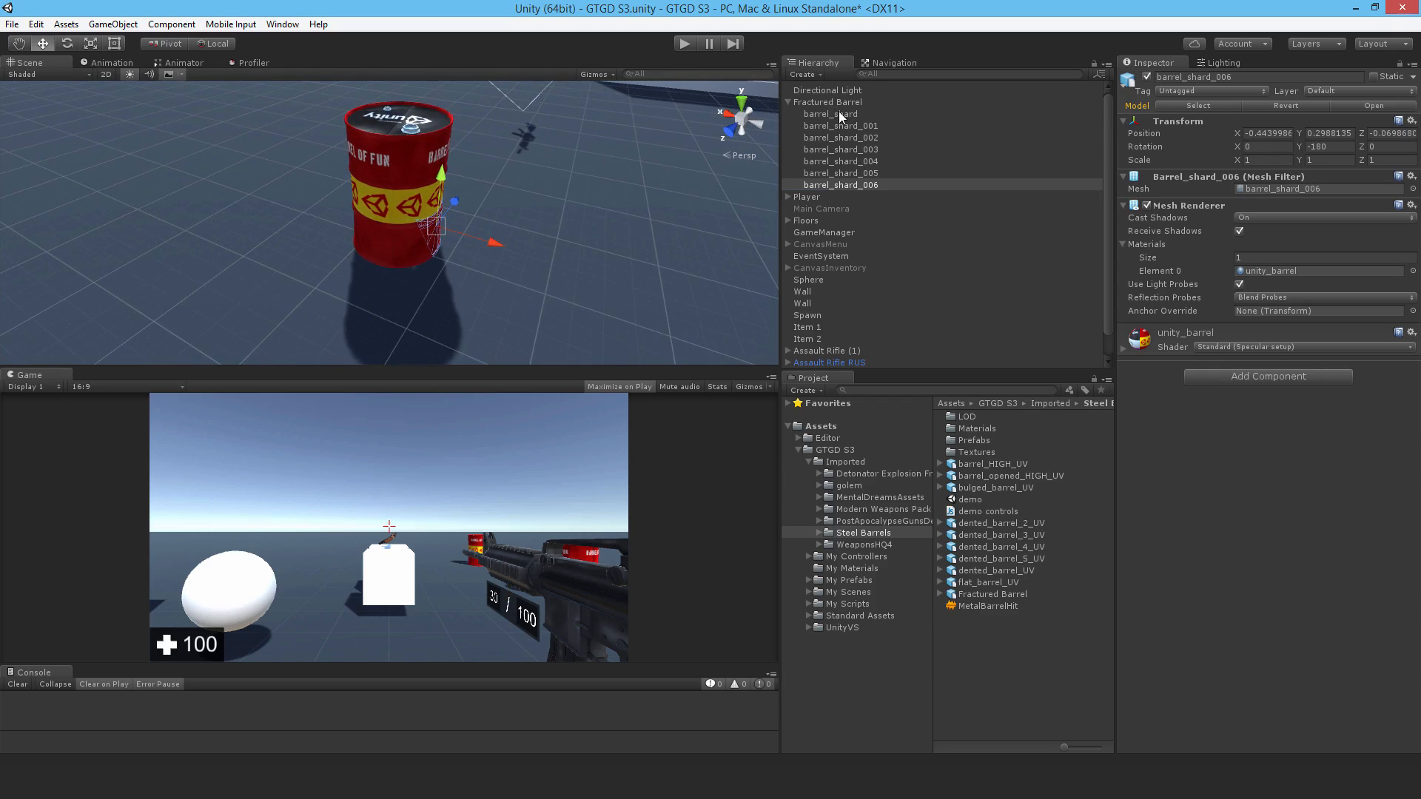
Step: Give all seven shards a Rigidbody with mass 20 and a convex Mesh Collider
left_click(829, 114)
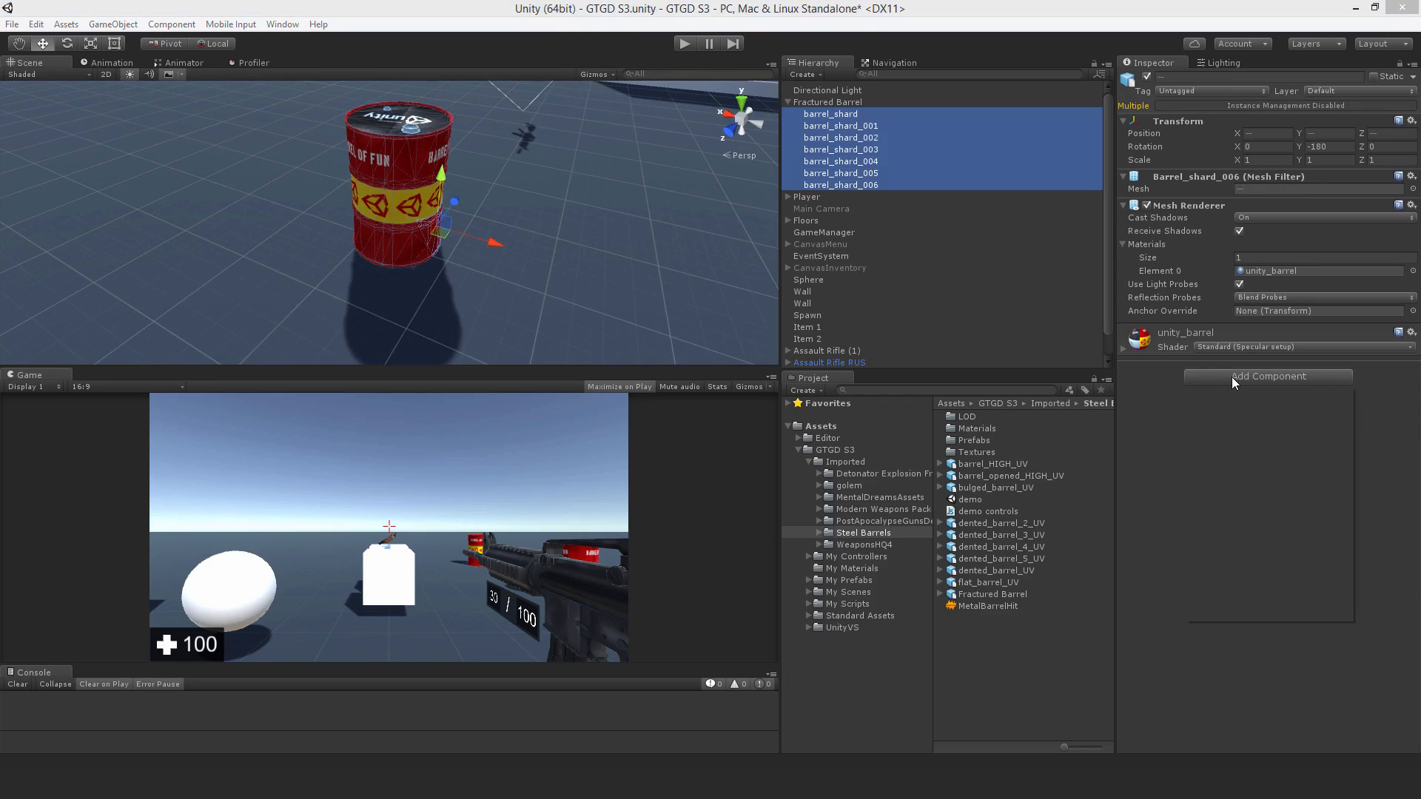
left_click(1268, 376)
type("mesh")
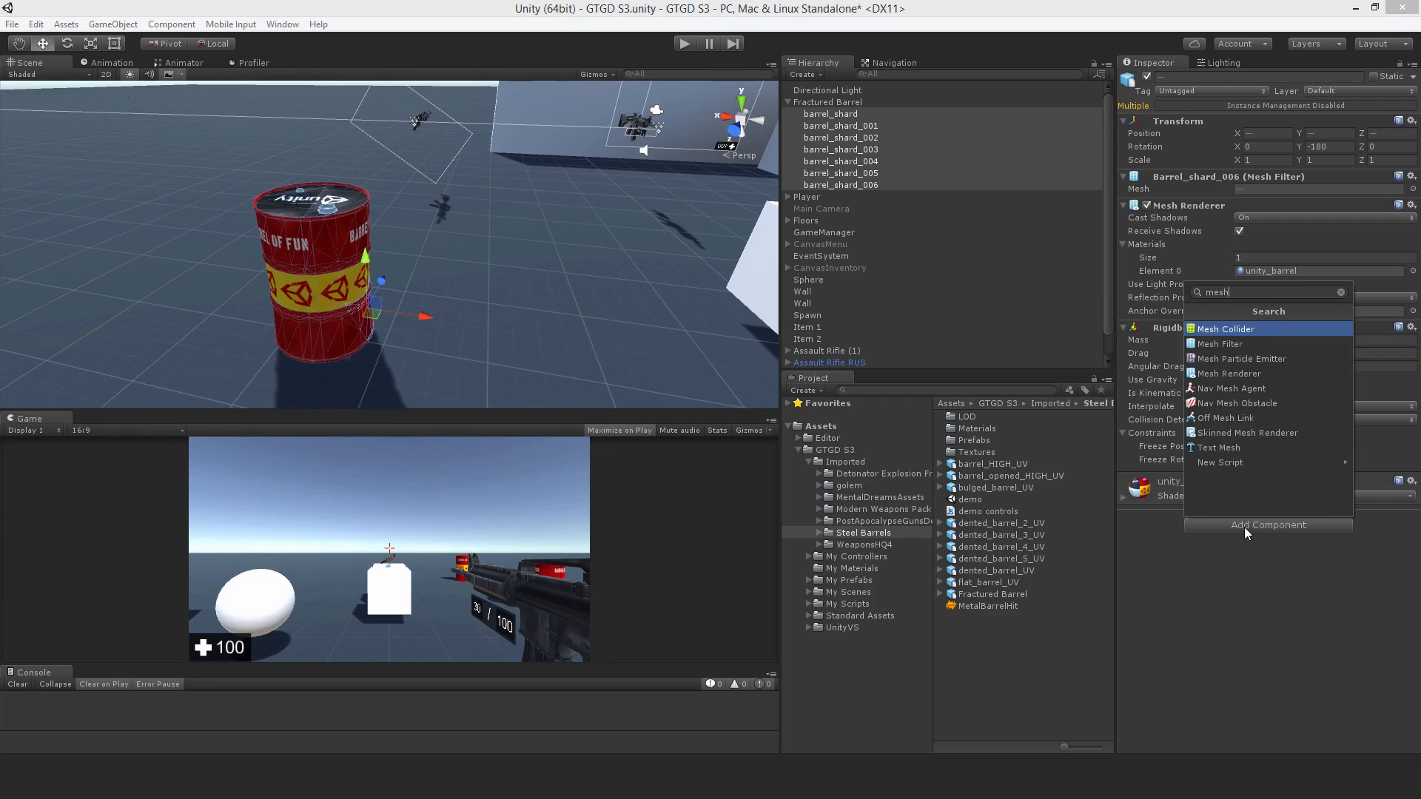
left_click(1223, 327)
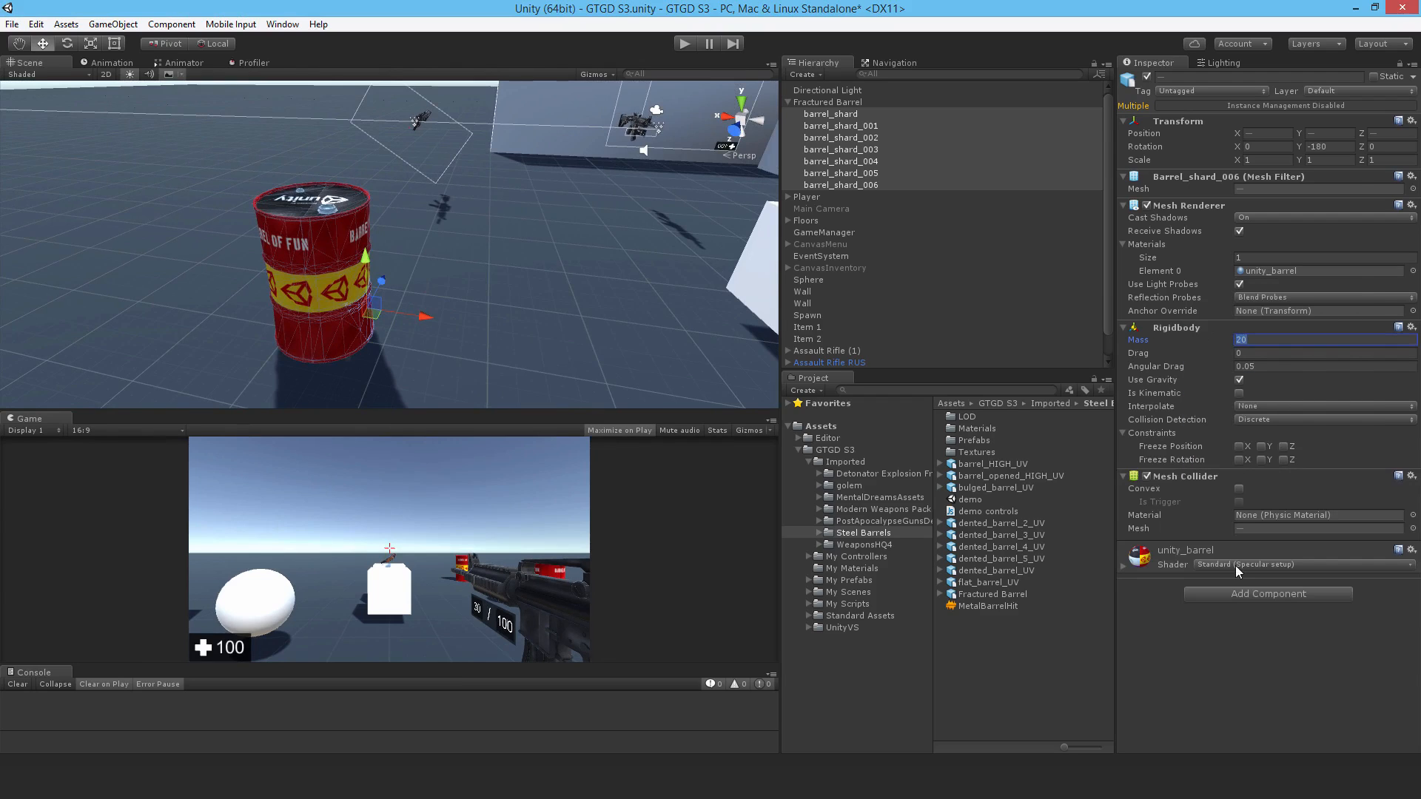
left_click(1237, 488)
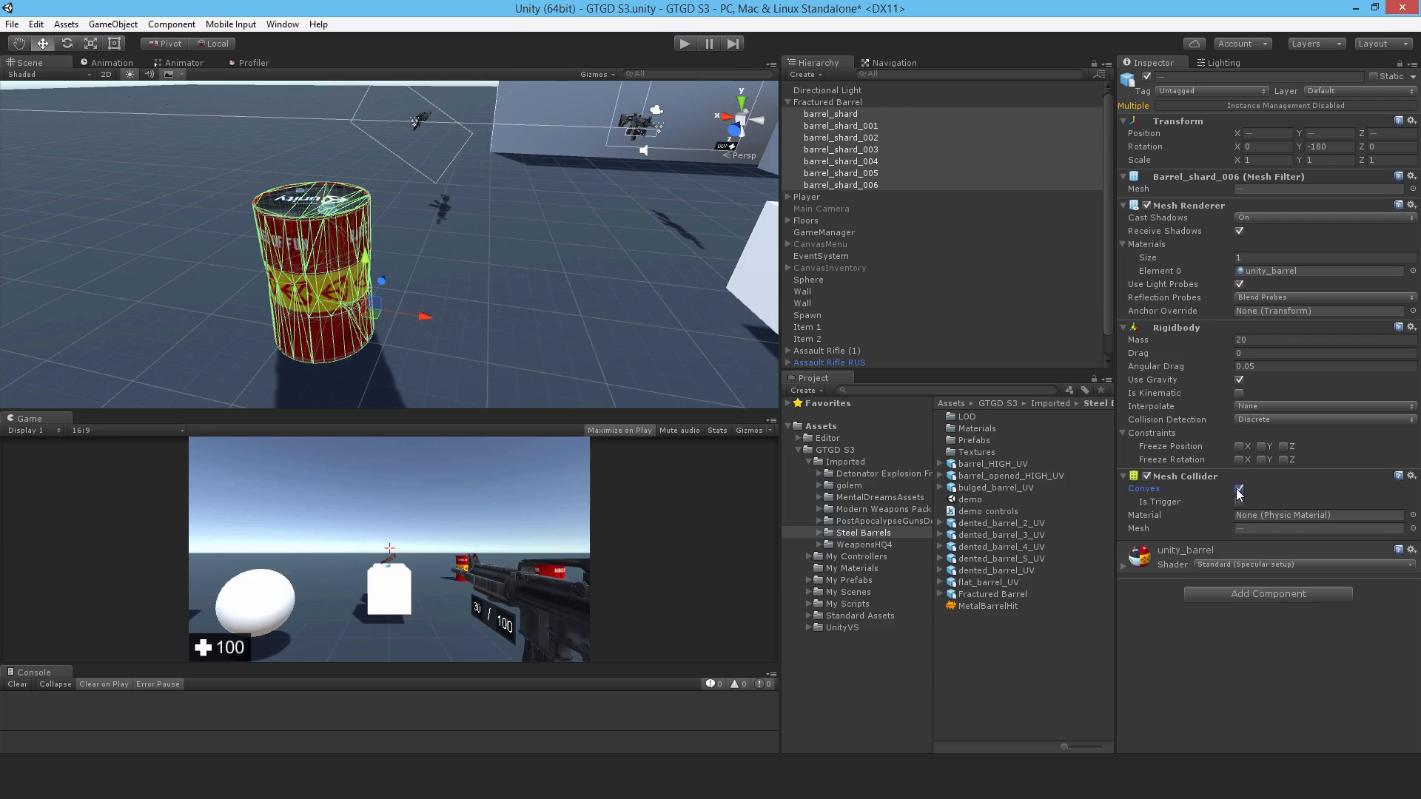
left_click(1238, 489)
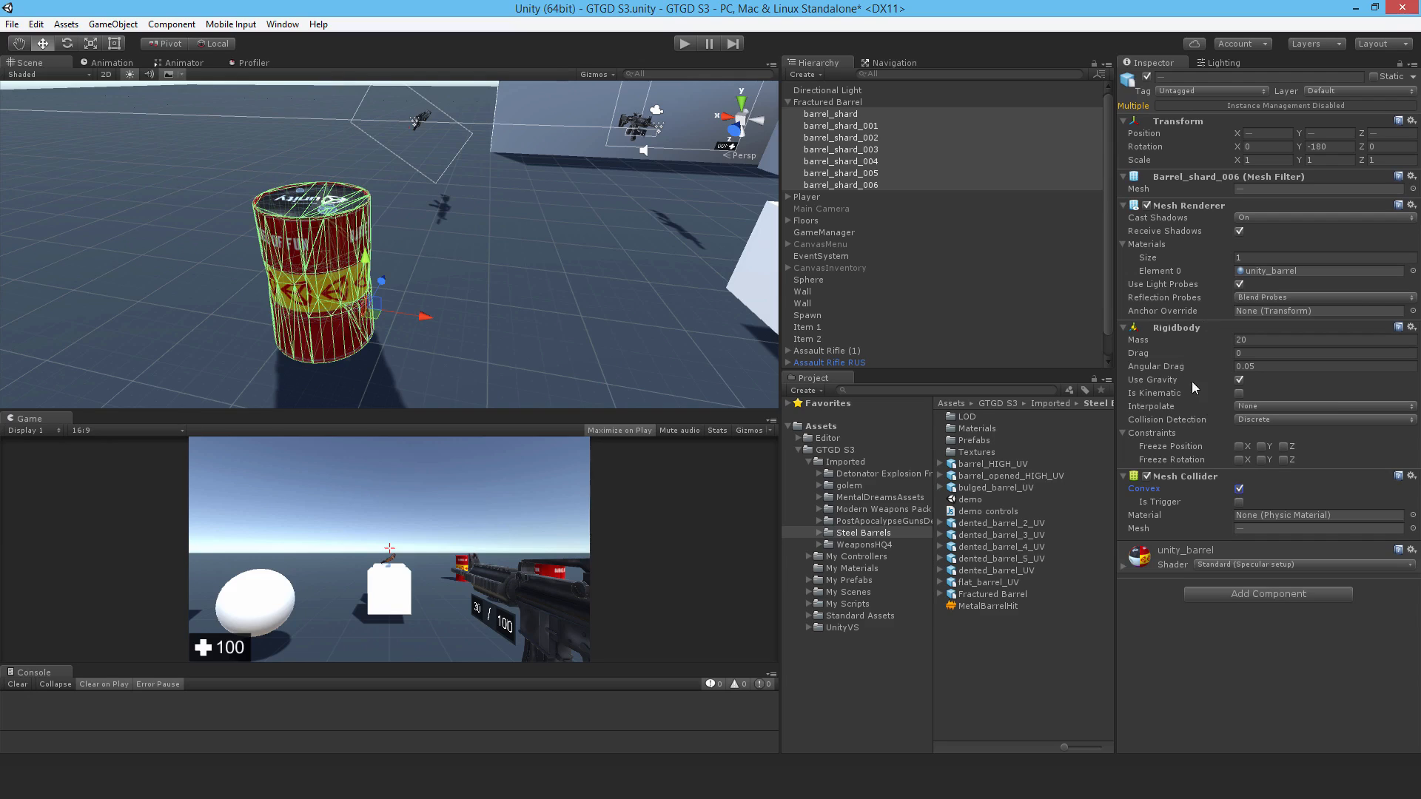
mouse_move(1235, 403)
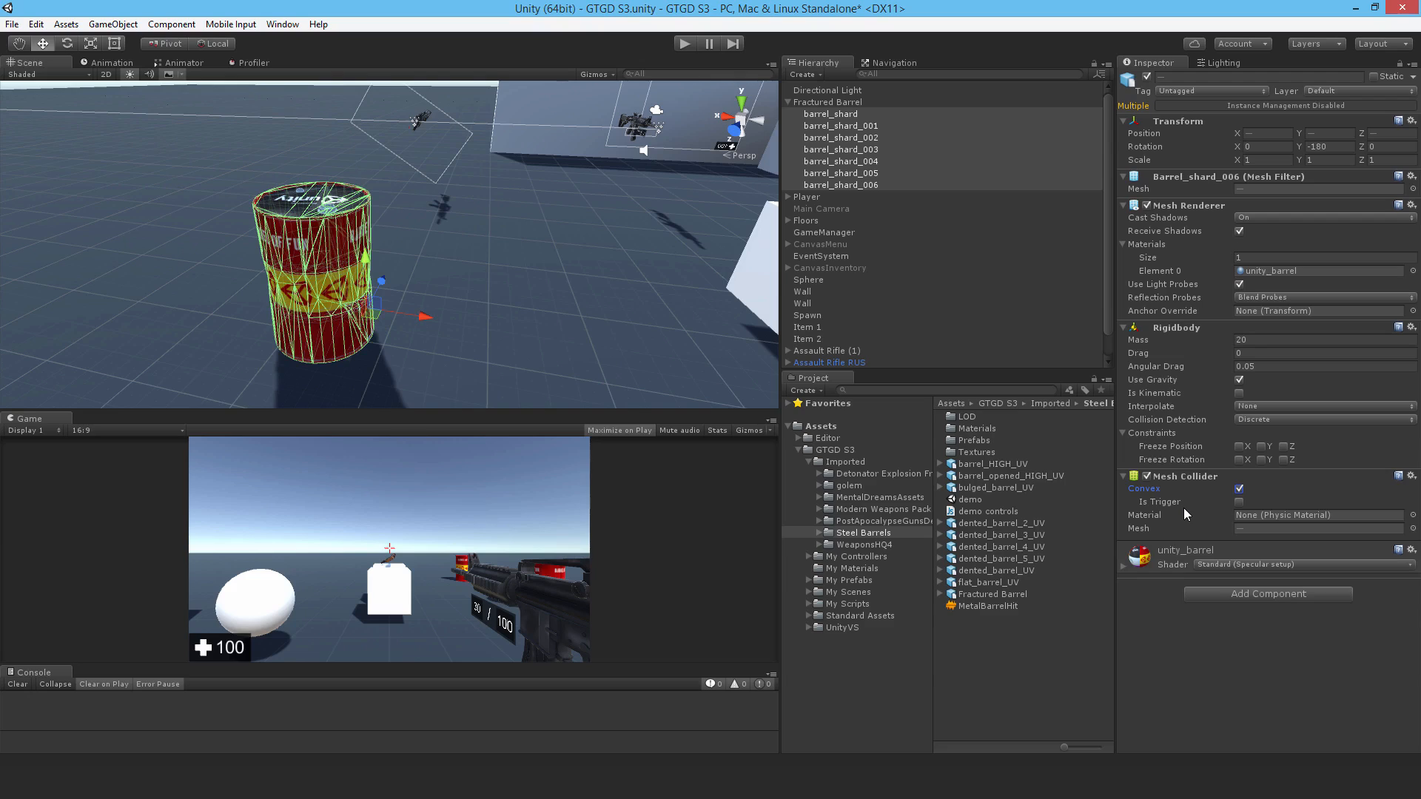
mouse_move(1195, 450)
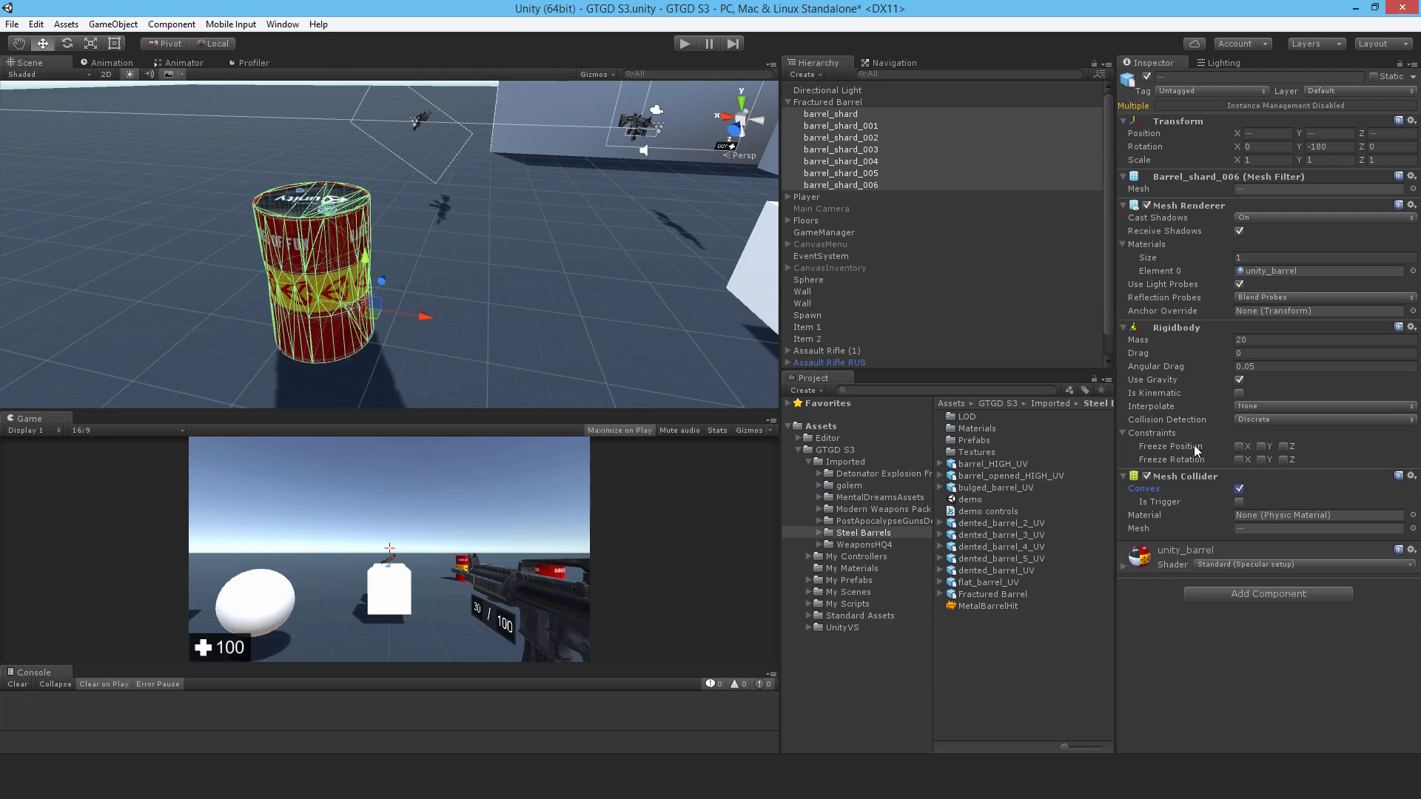
mouse_move(234, 263)
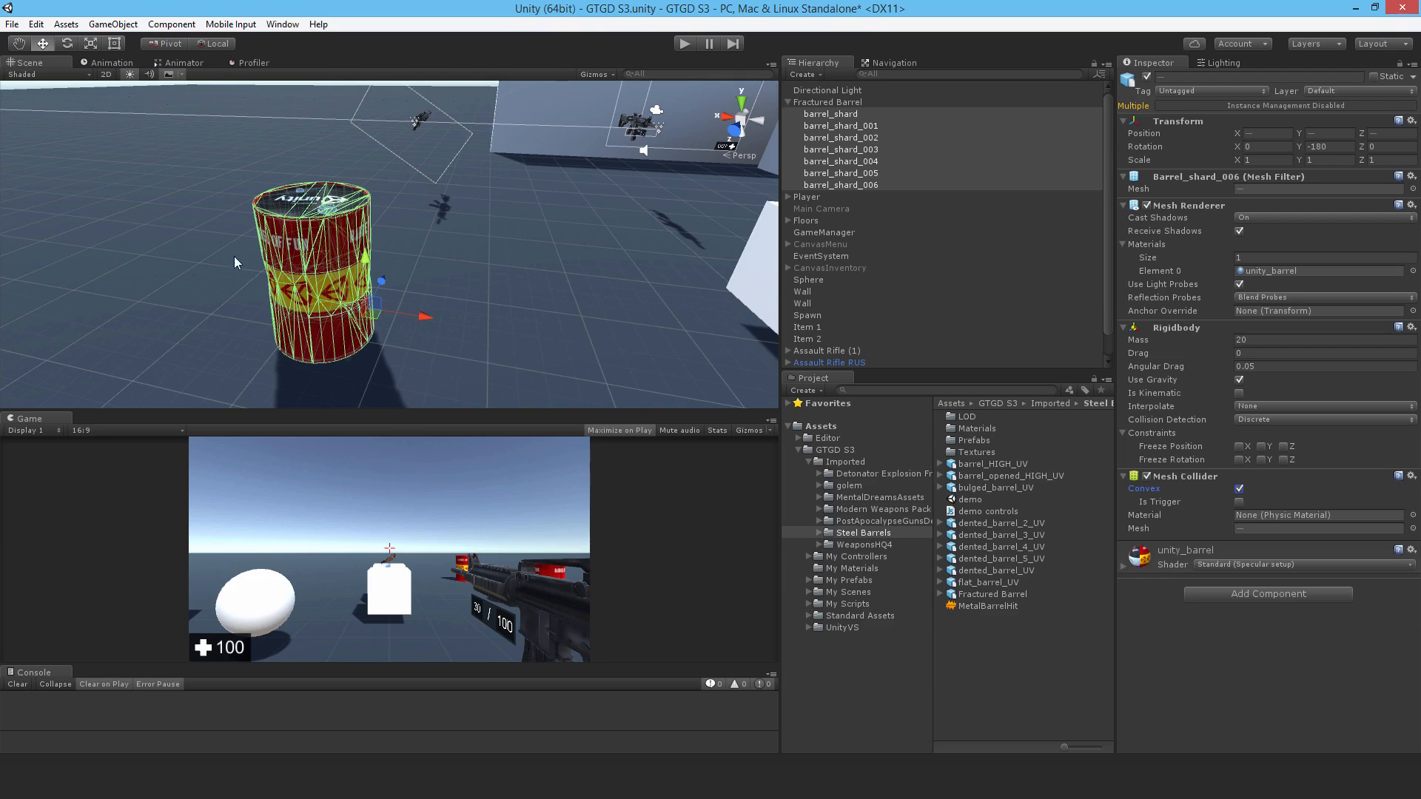
mouse_move(591, 237)
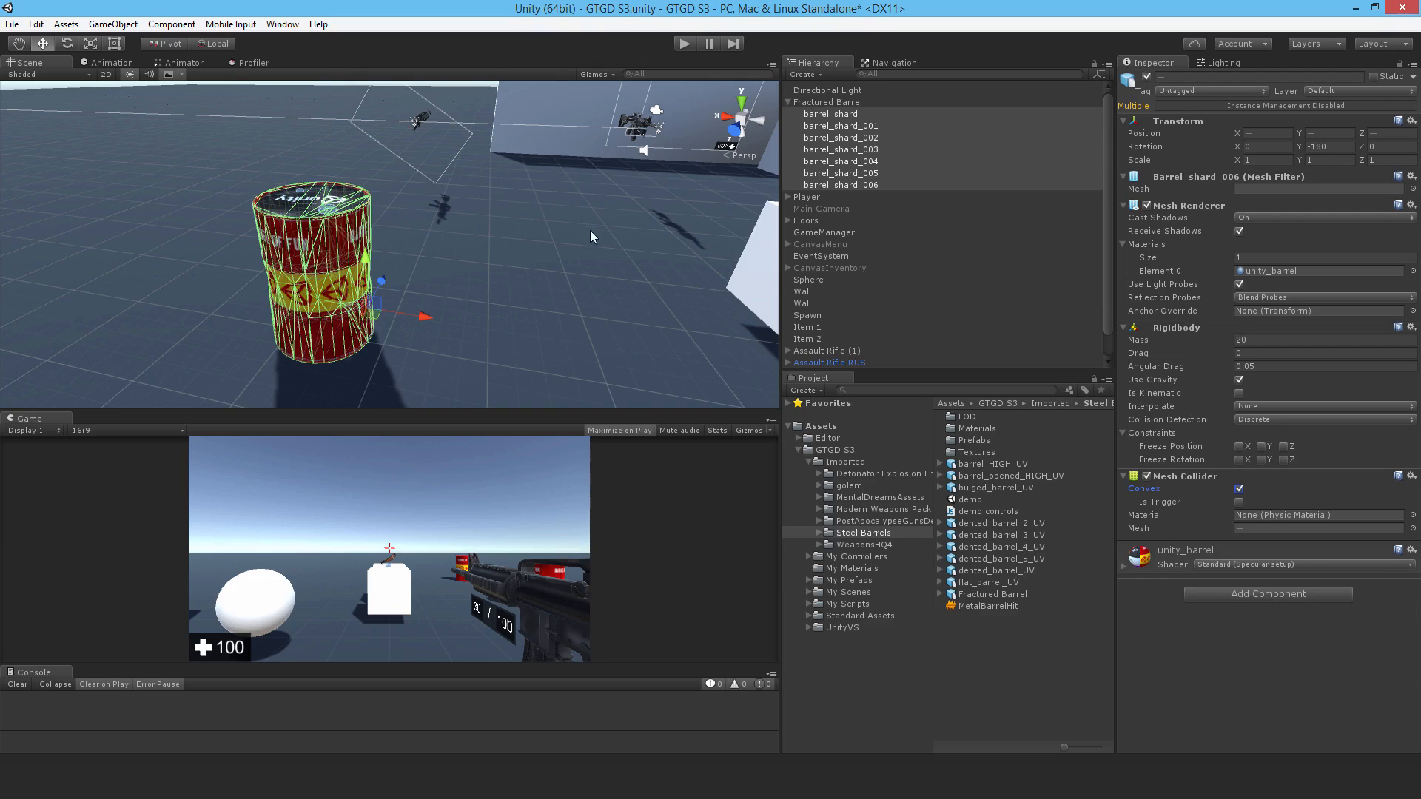
mouse_move(1239, 493)
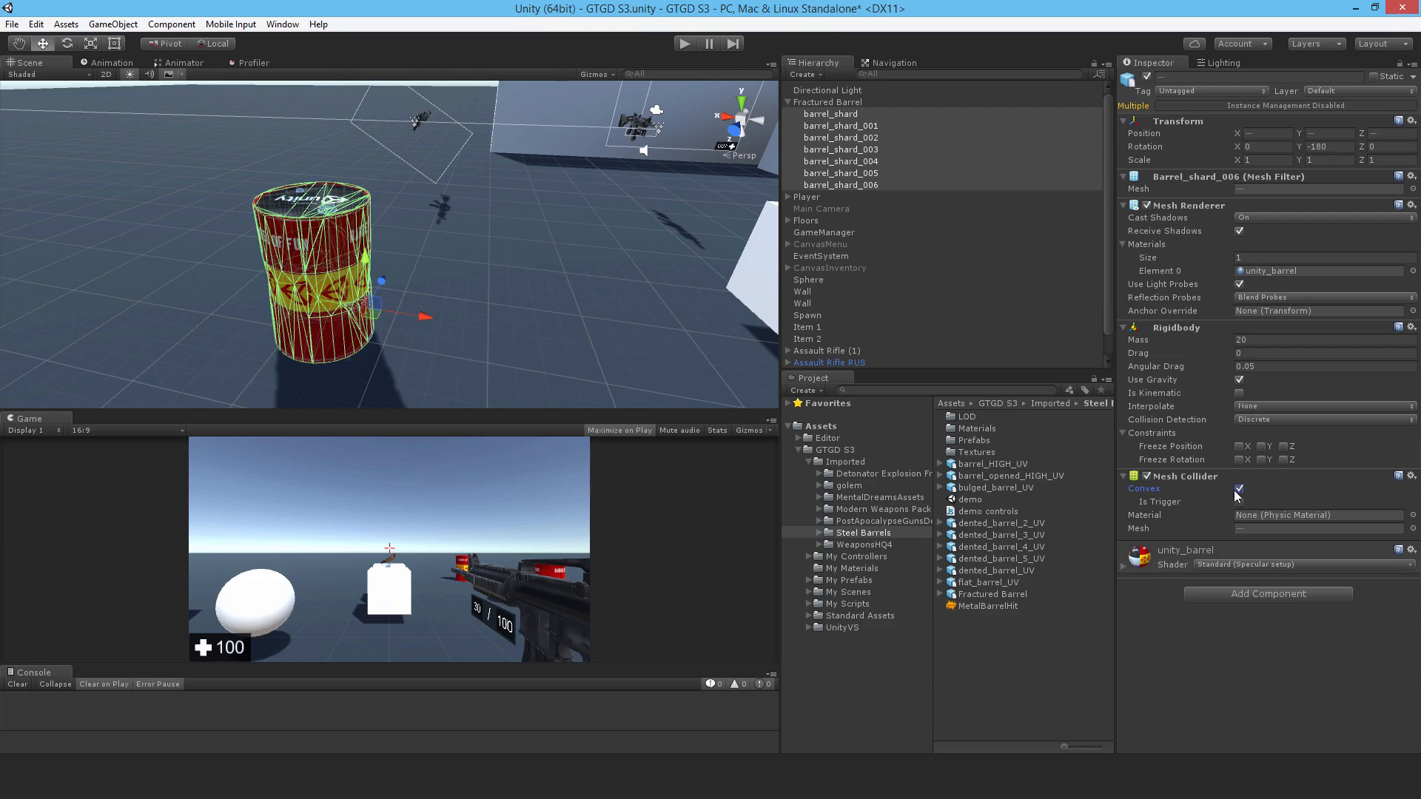
mouse_move(725, 339)
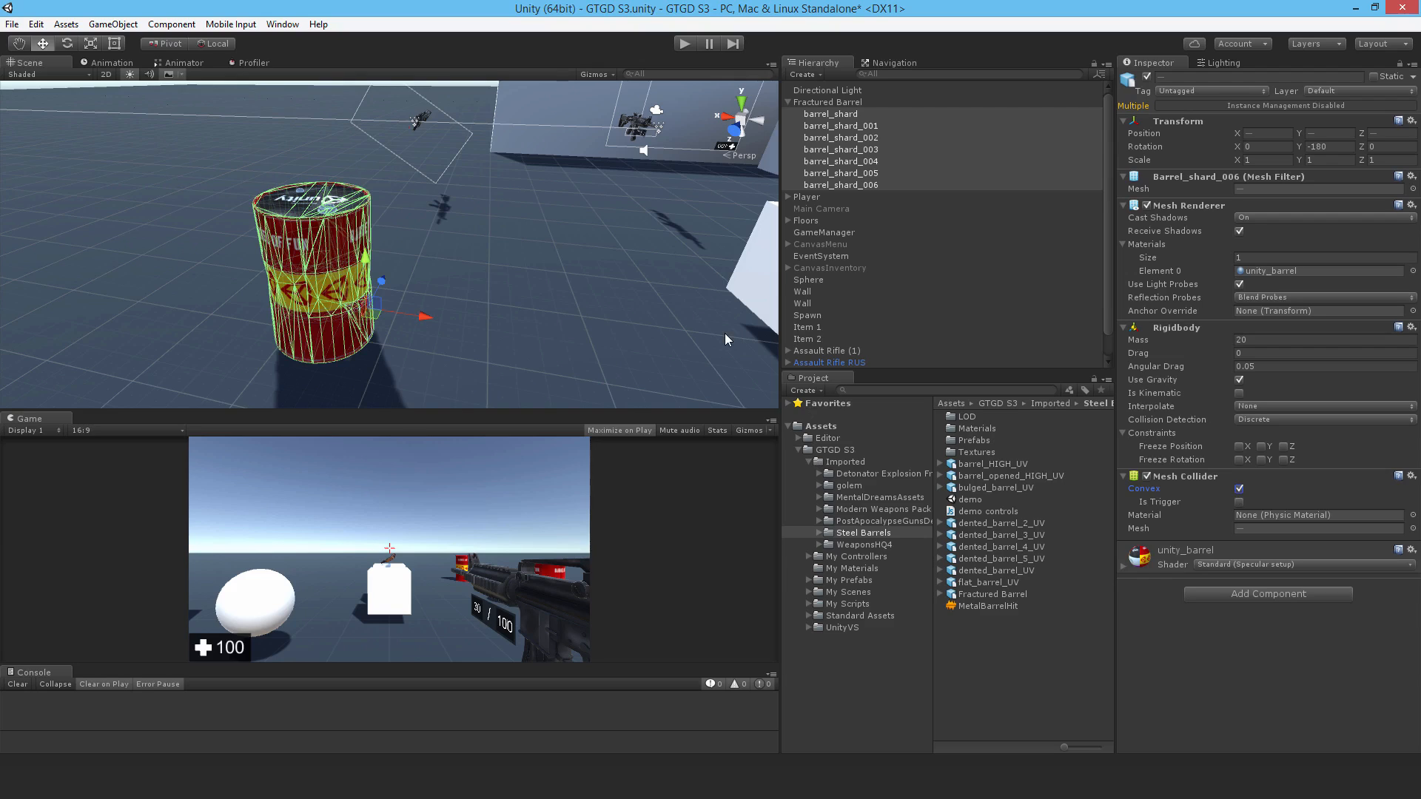
mouse_move(613, 347)
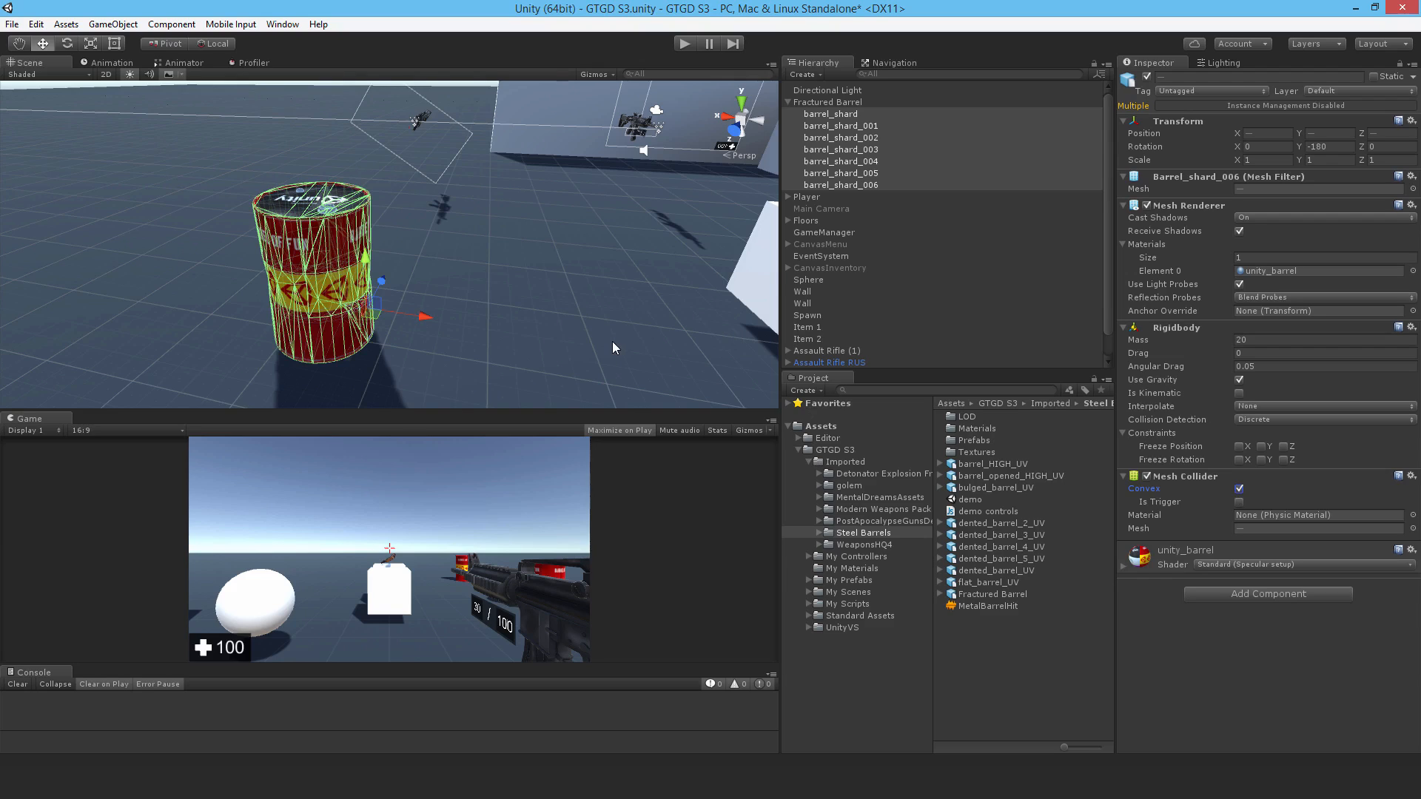
mouse_move(1187, 408)
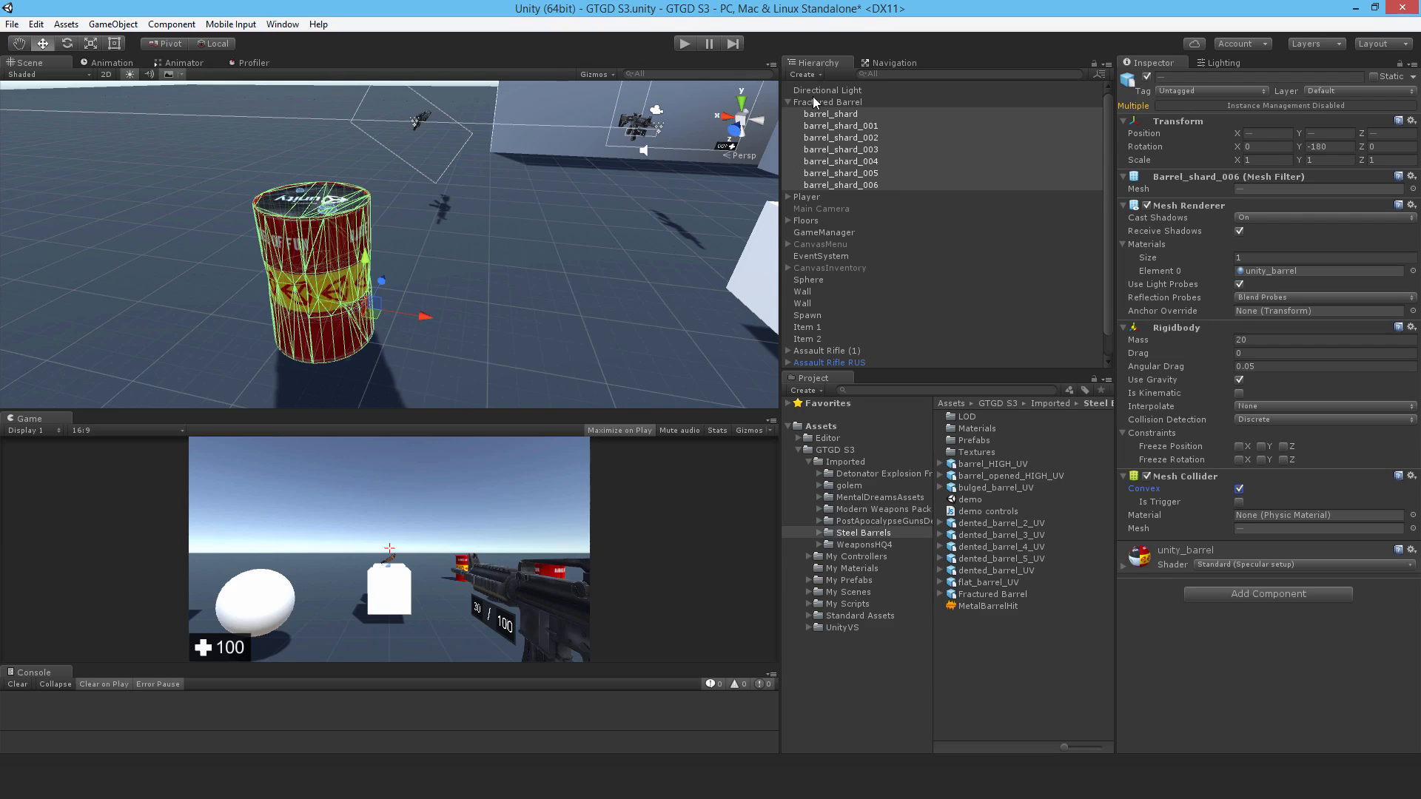
left_click(832, 101)
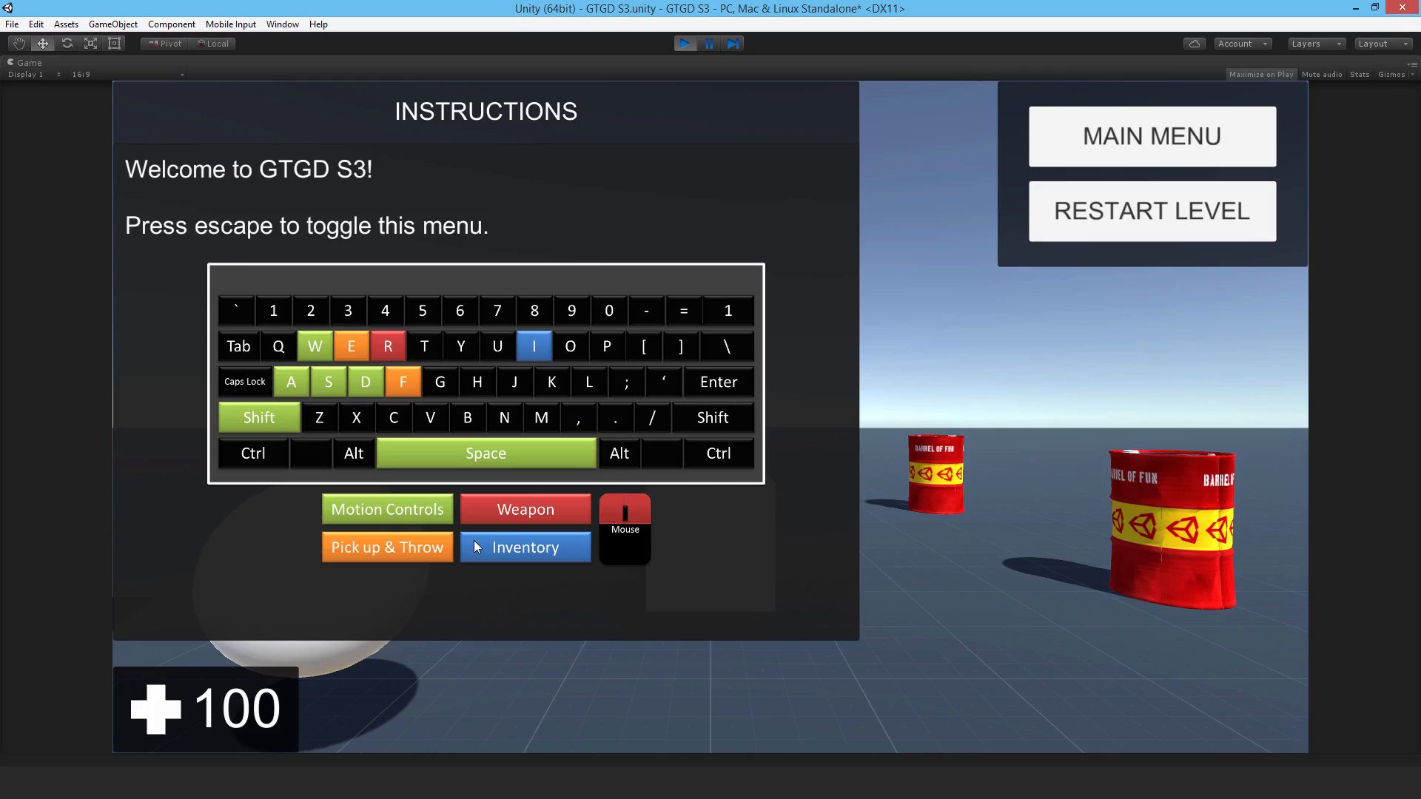
key("escape")
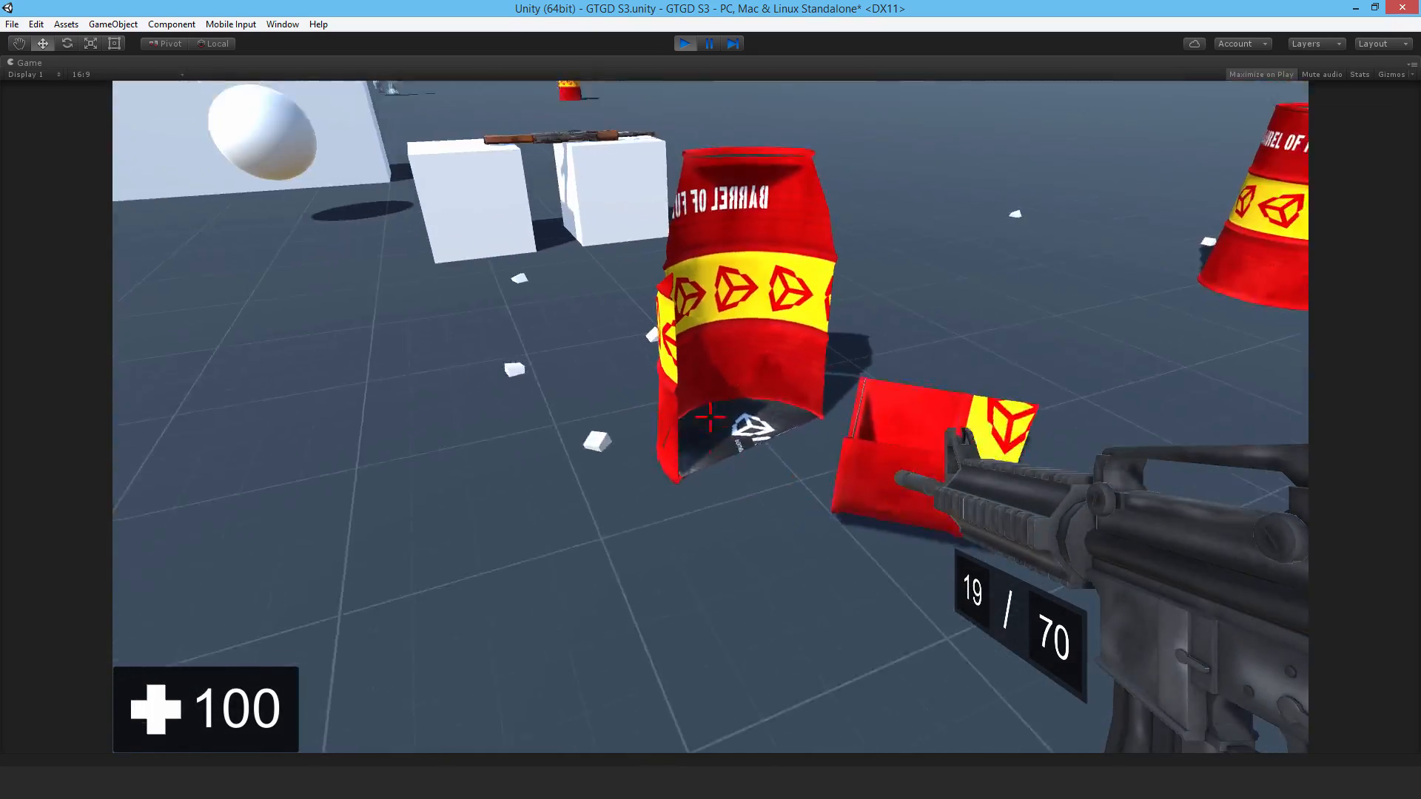
left_click(710, 416)
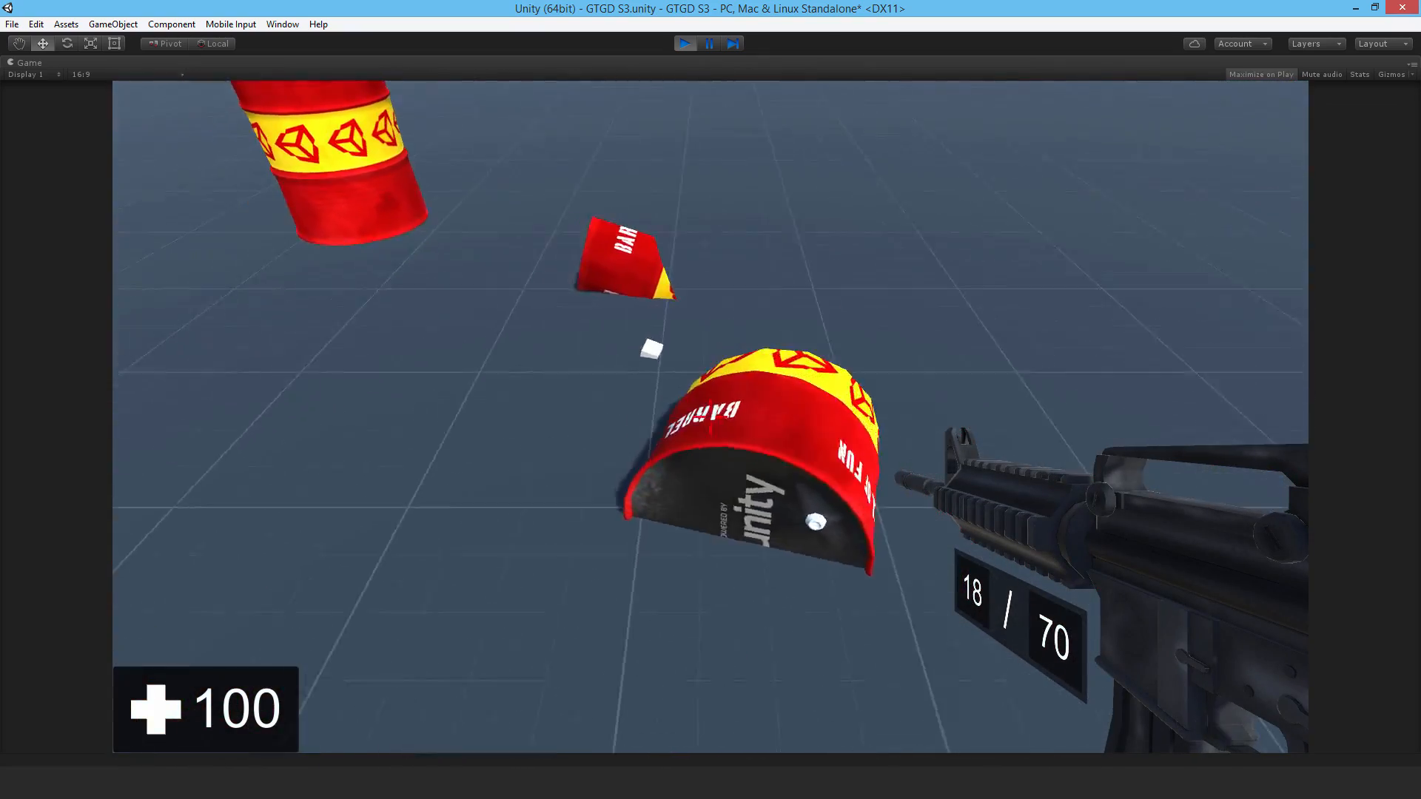
key("escape")
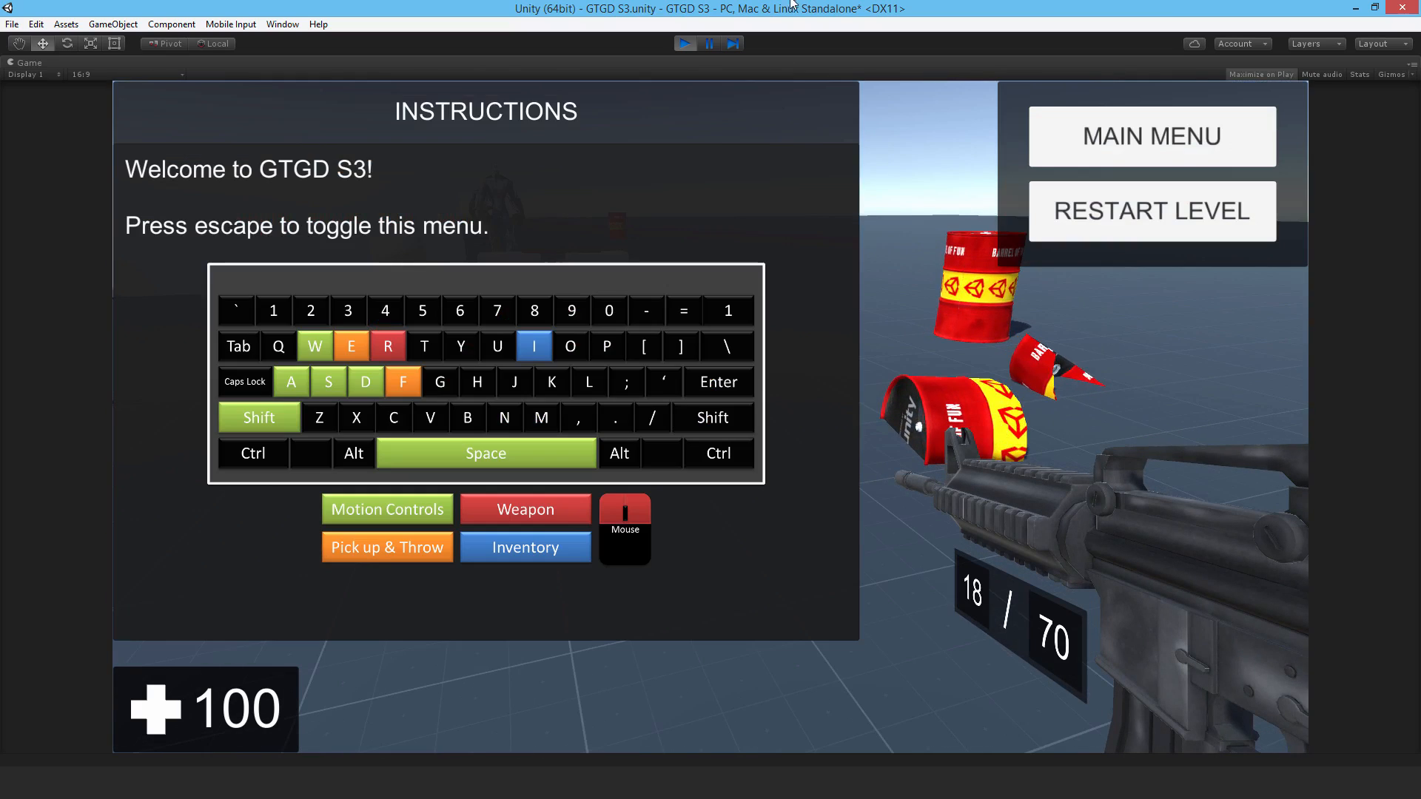
left_click(684, 43)
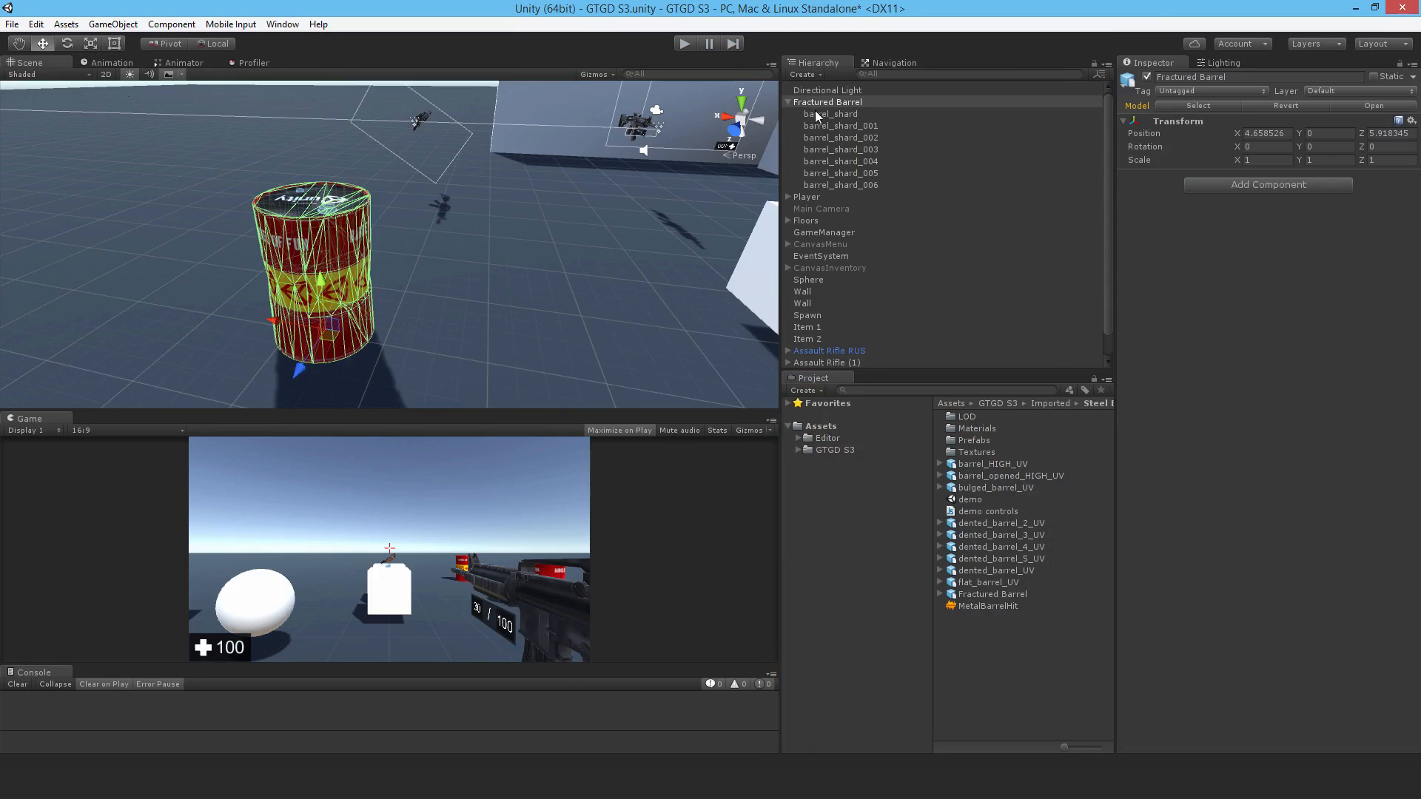
Step: Parent Fractured Barrel under Exploding Barrel and reset its position to the parent's origin
left_click(788, 101)
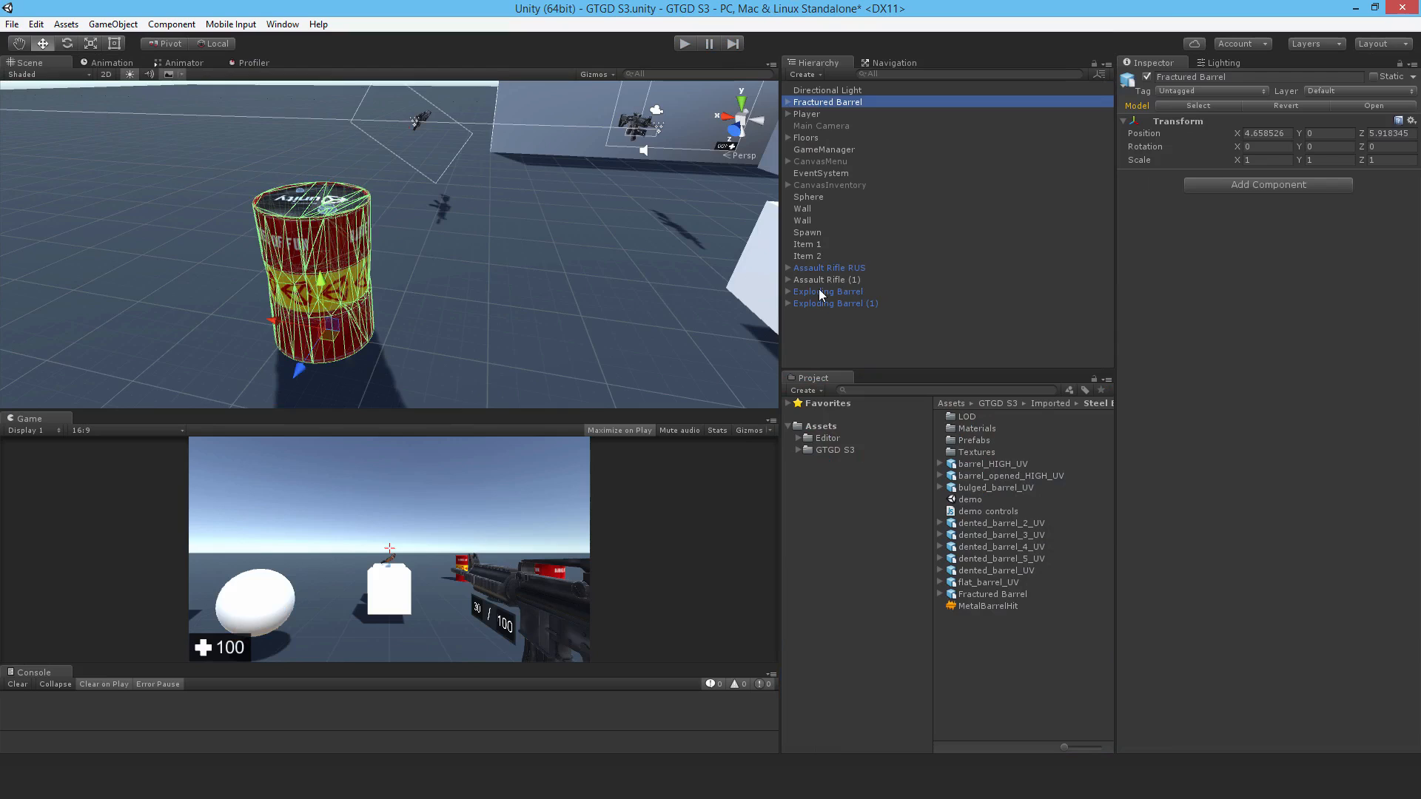
left_click(827, 291)
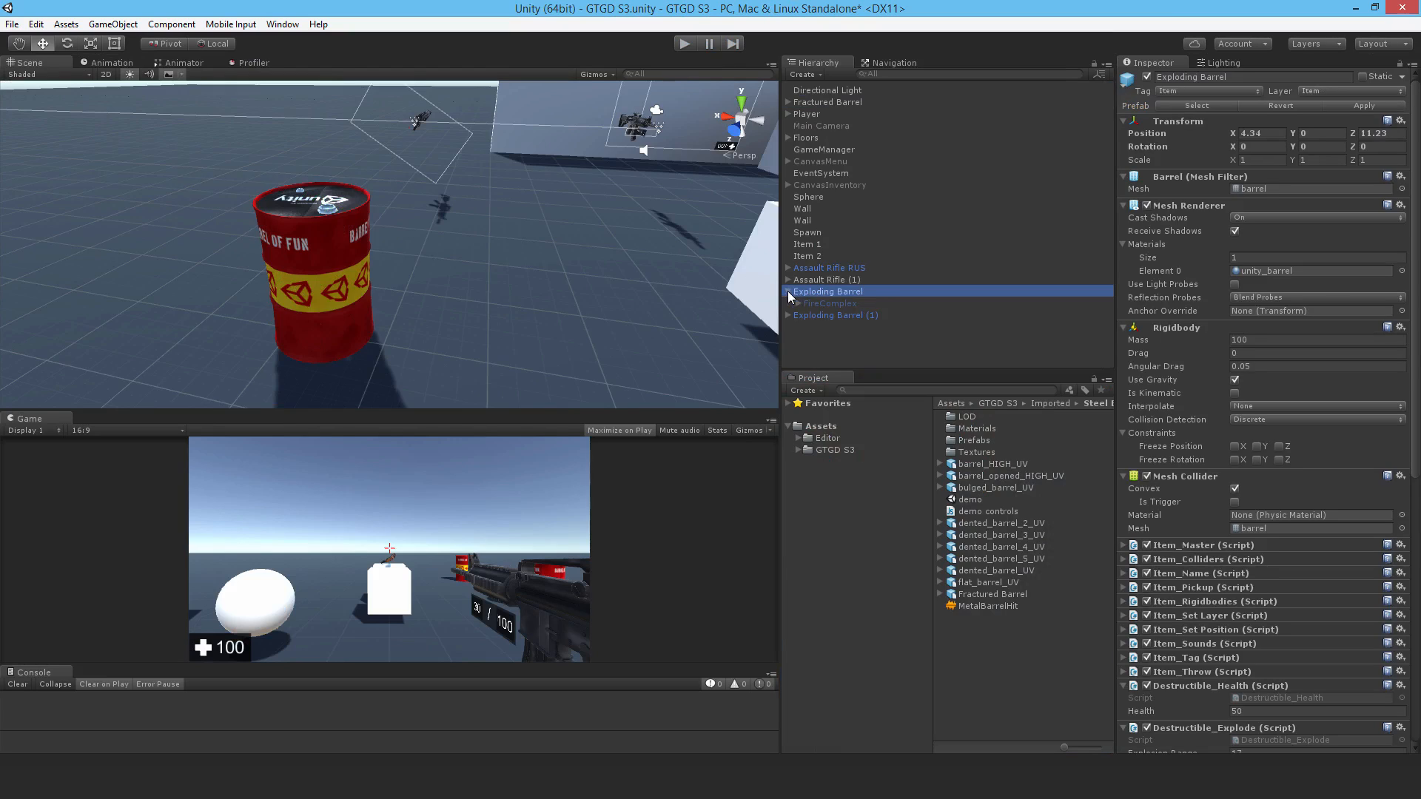
mouse_move(826, 106)
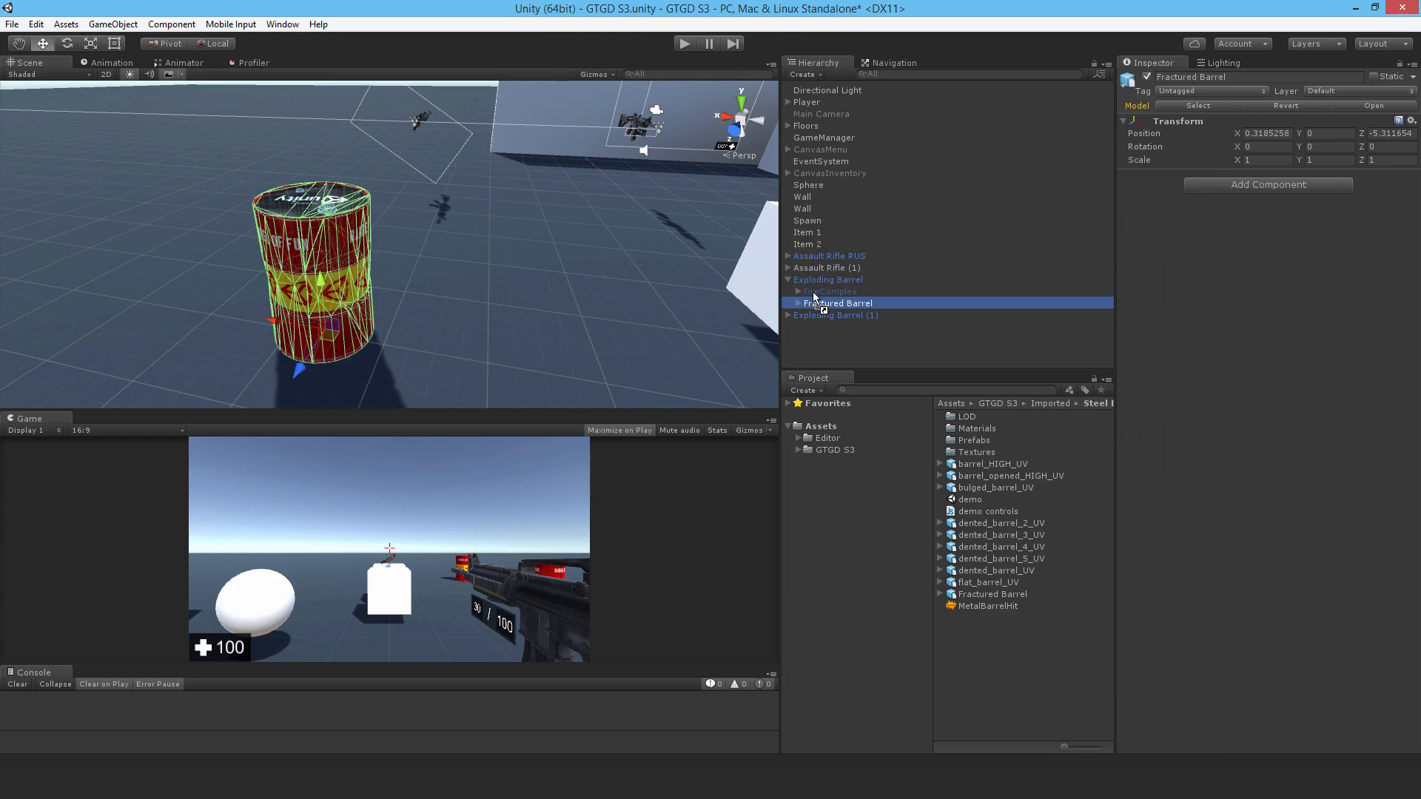
left_click(1410, 120)
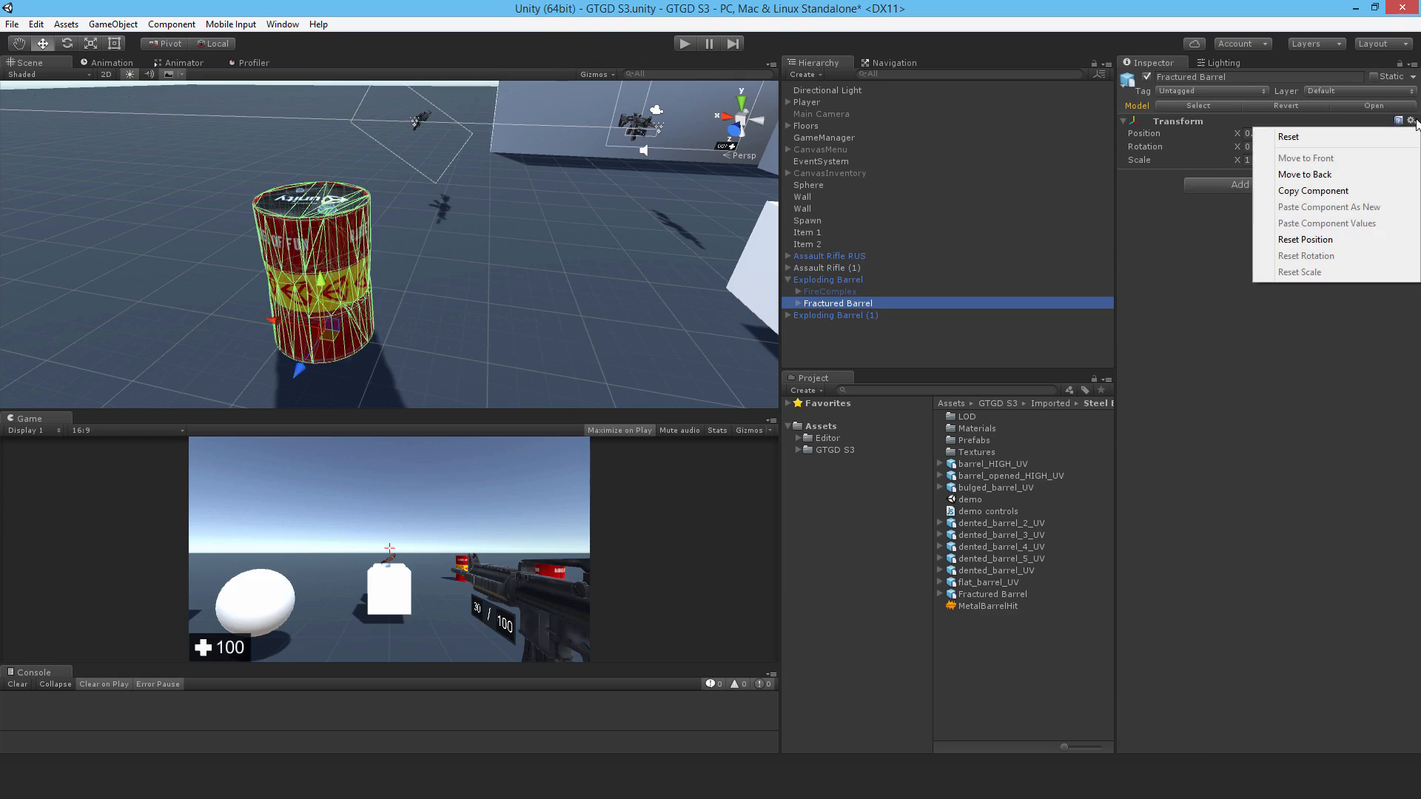
left_click(1305, 239)
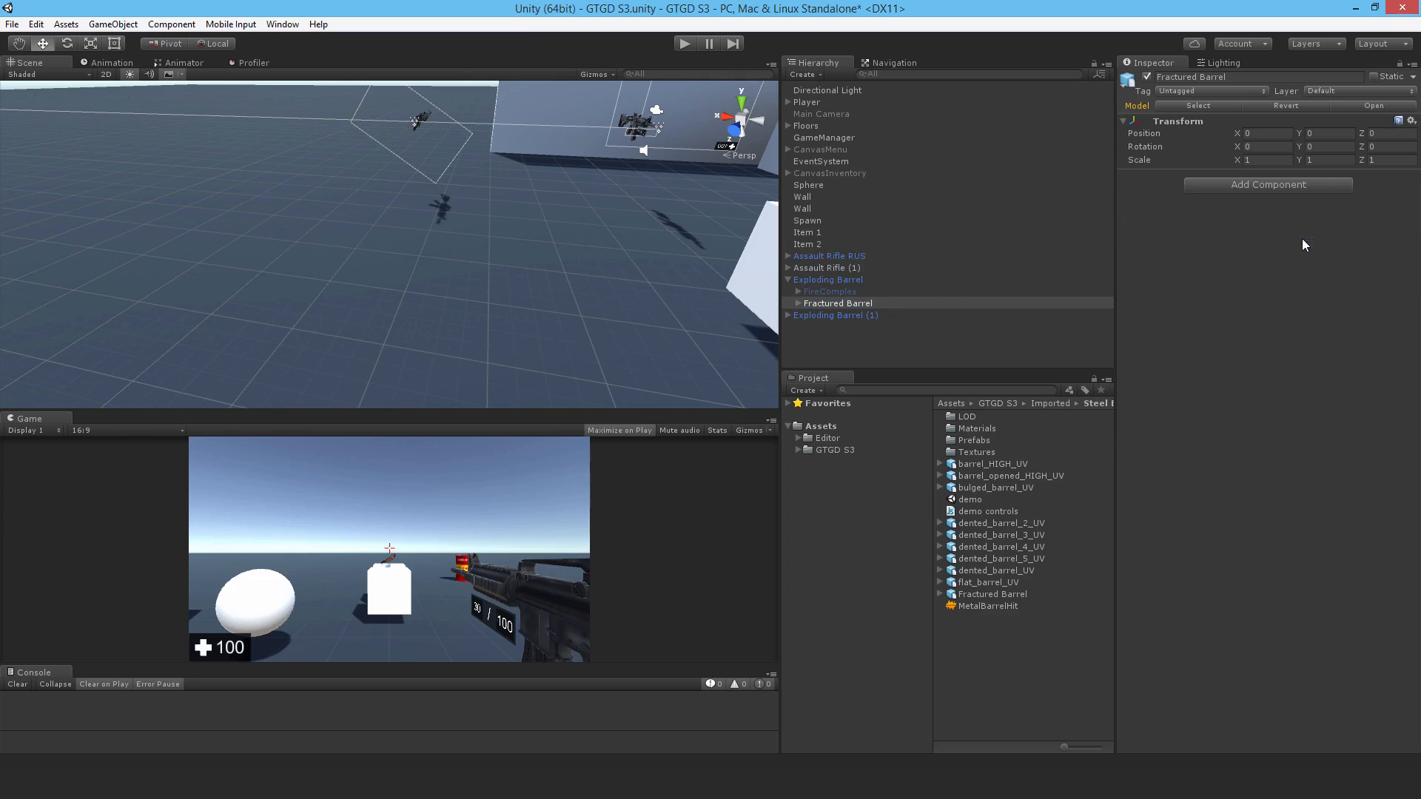
left_click(828, 279)
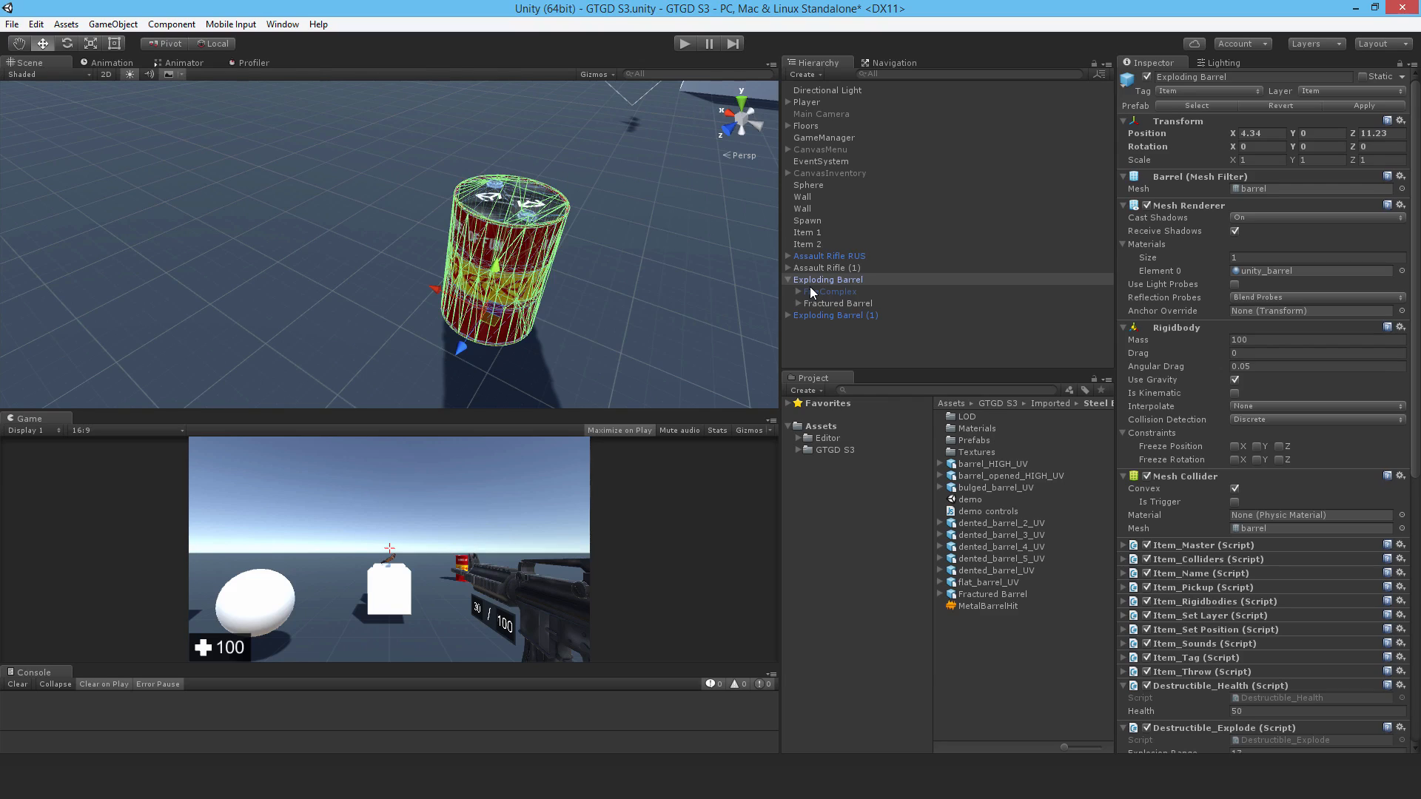
mouse_move(813, 292)
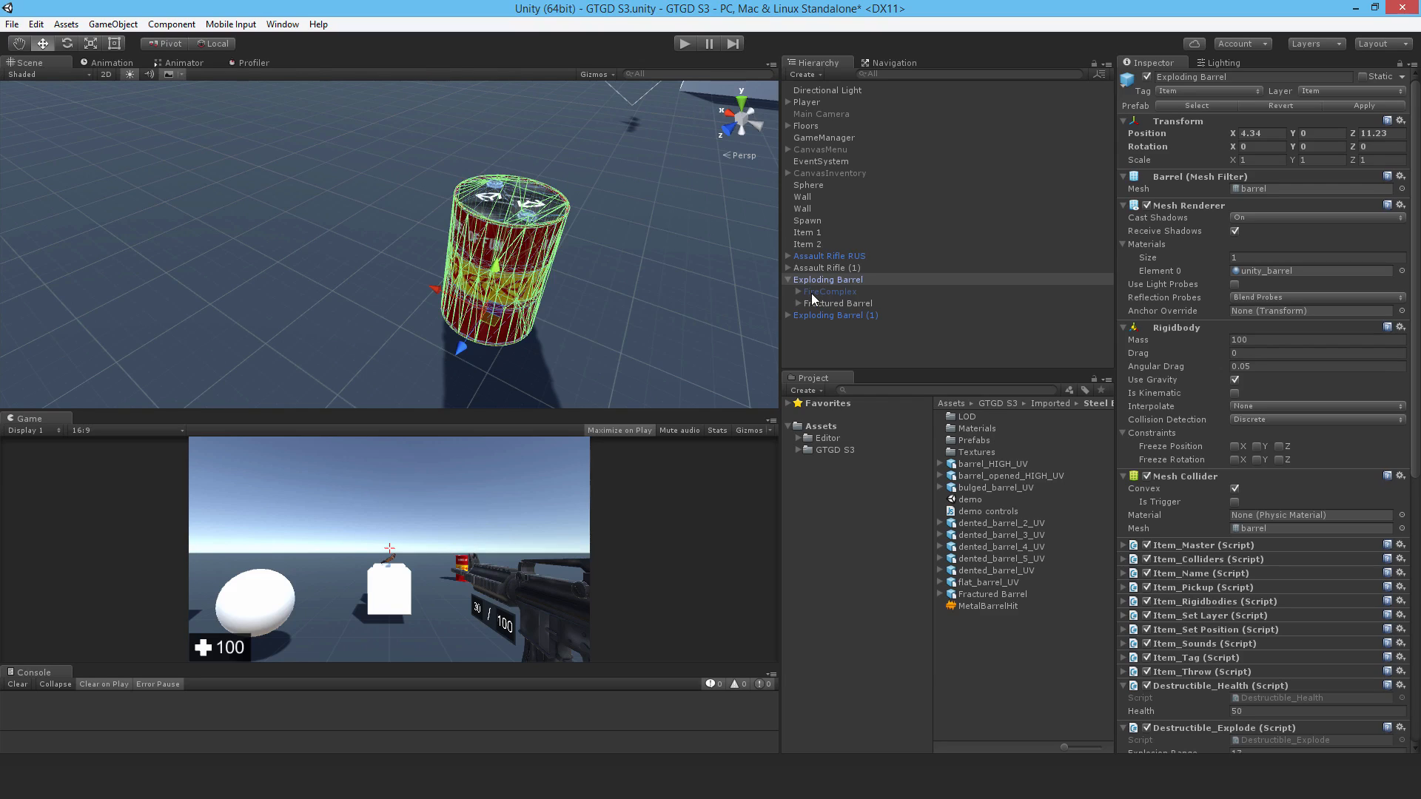
mouse_move(827, 311)
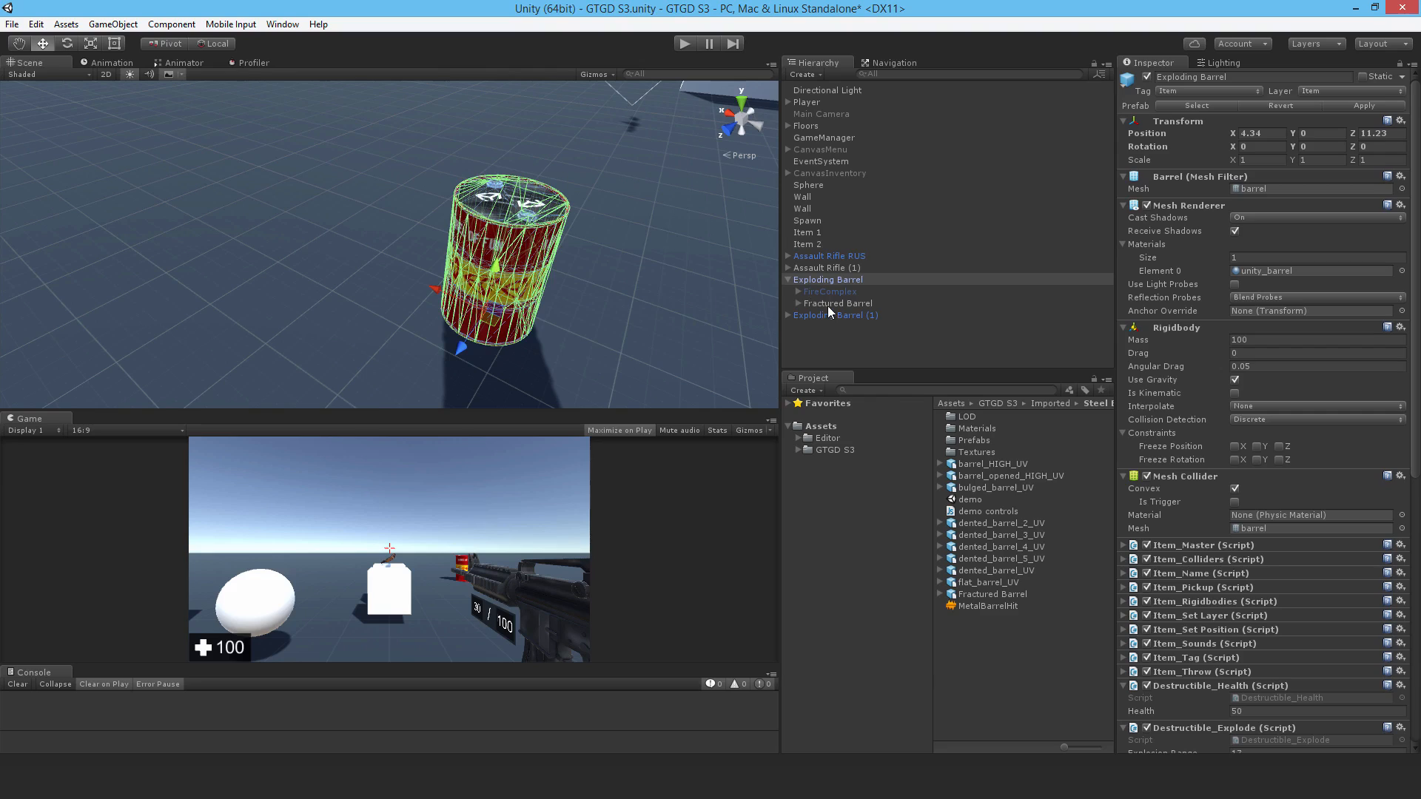
left_click(835, 302)
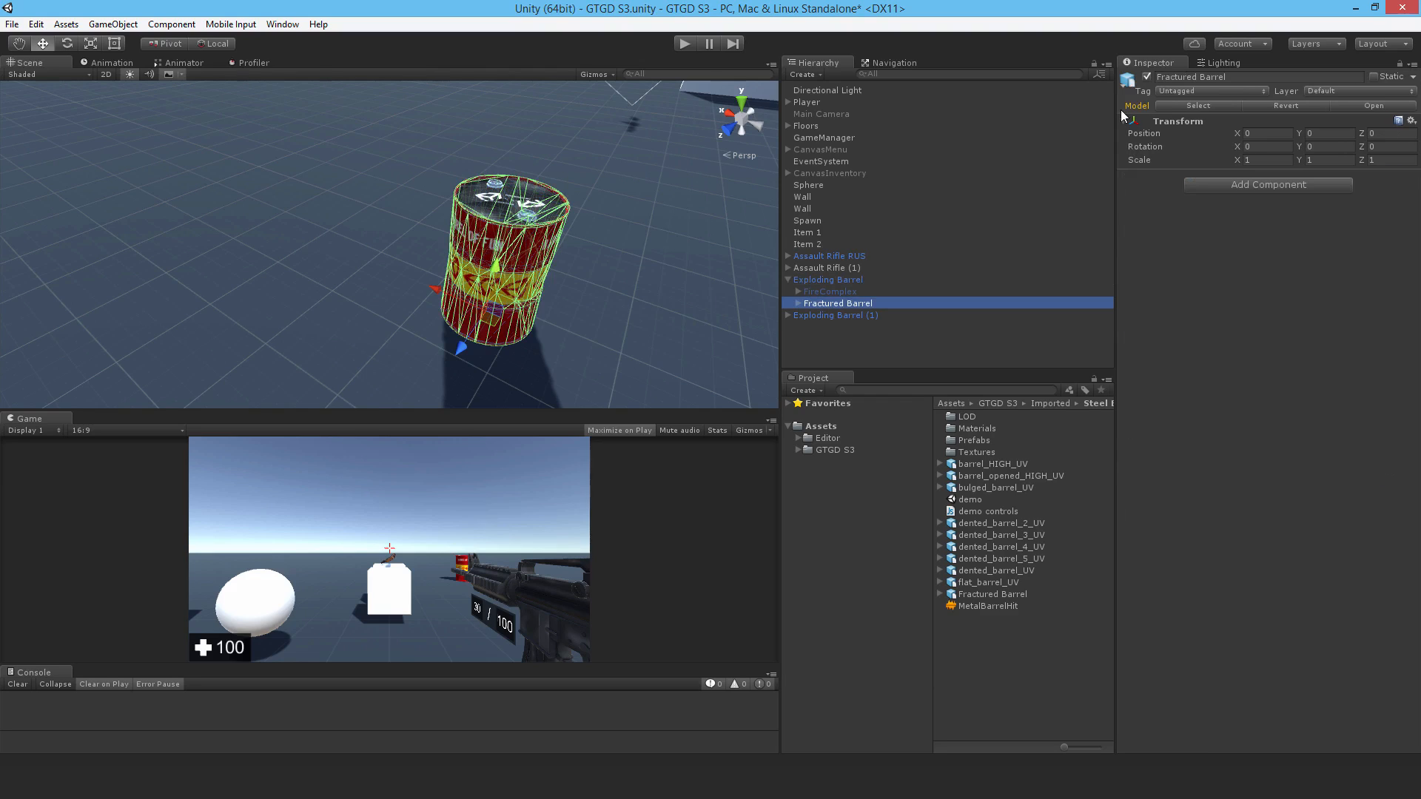
mouse_move(799, 307)
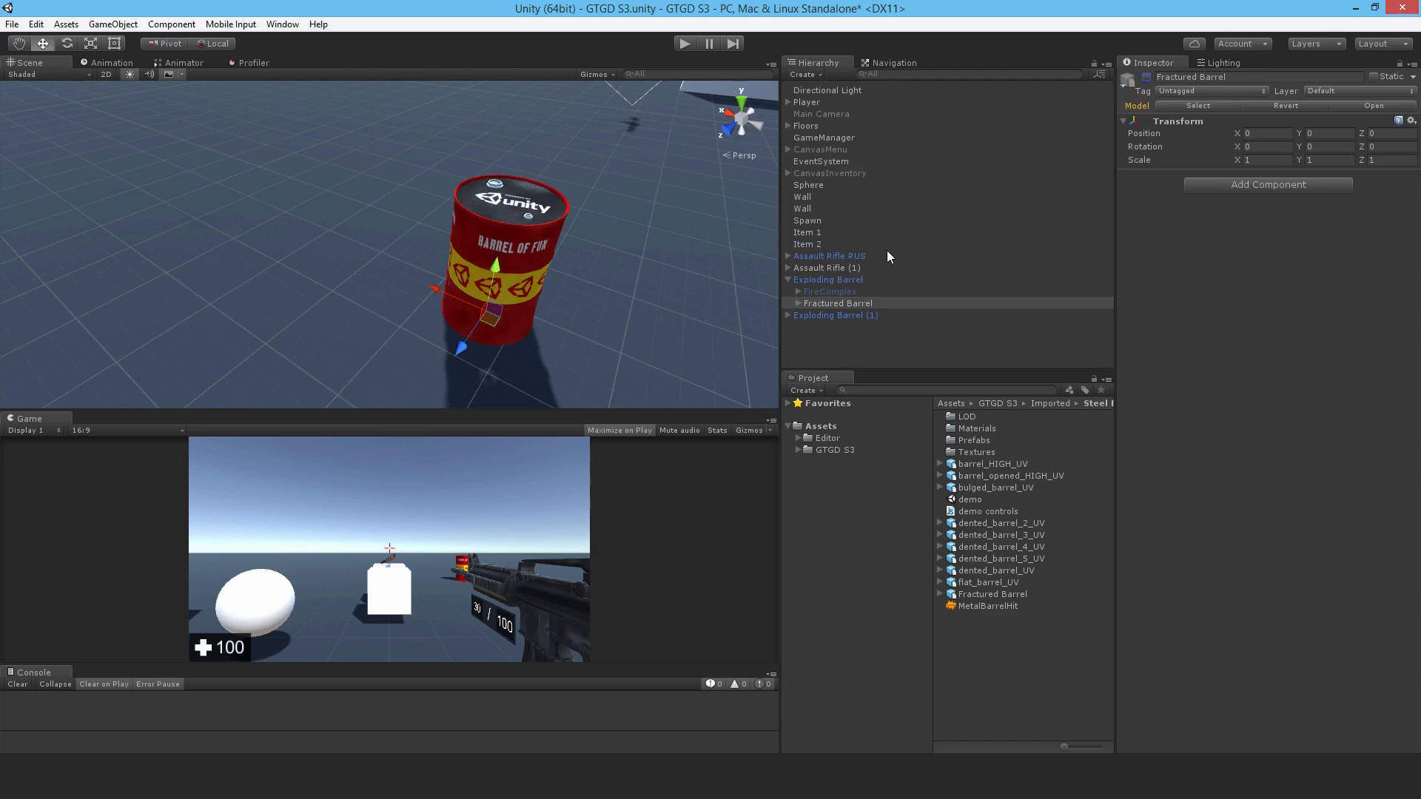
Step: Untick Fractured Barrel's active checkbox so only the intact Exploding Barrel shows
left_click(828, 279)
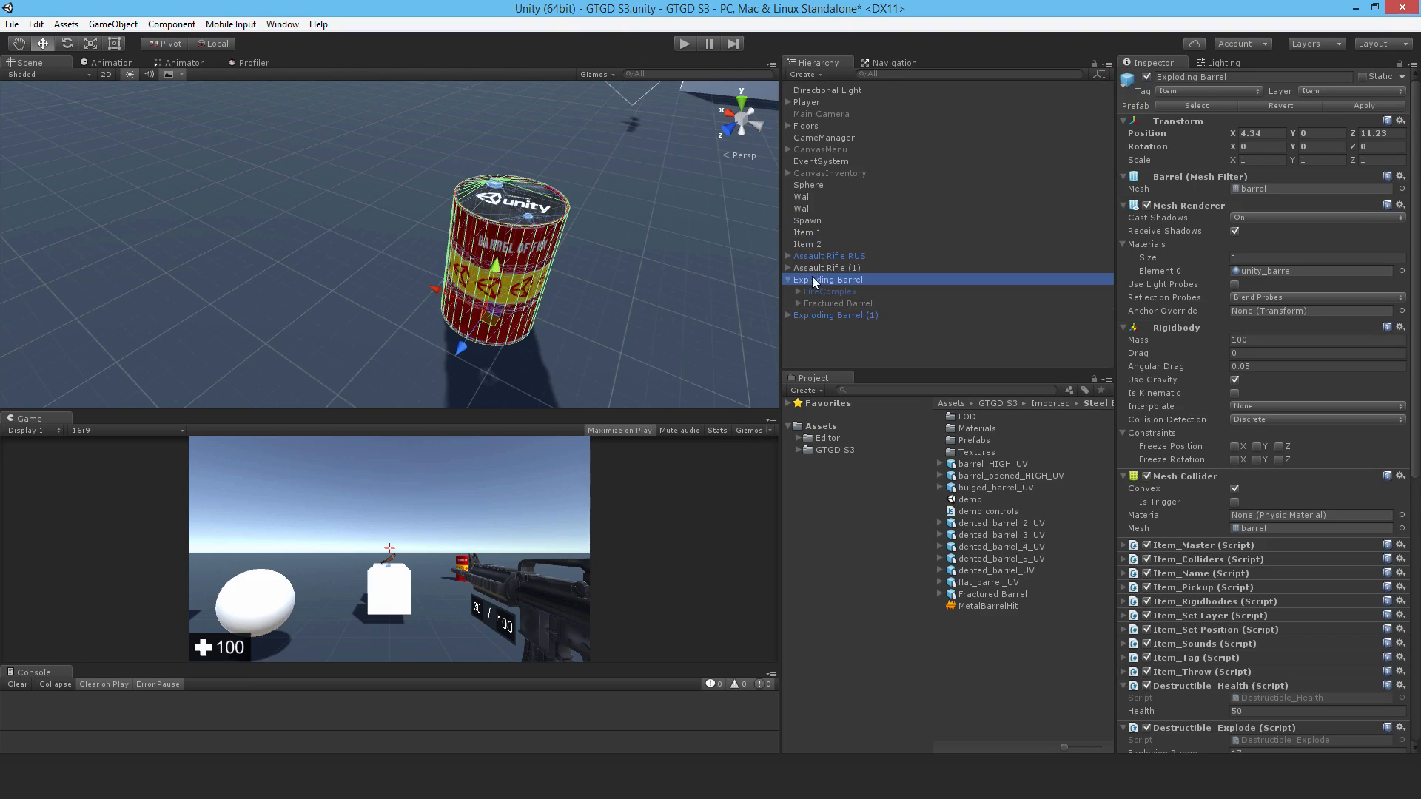
left_click(837, 302)
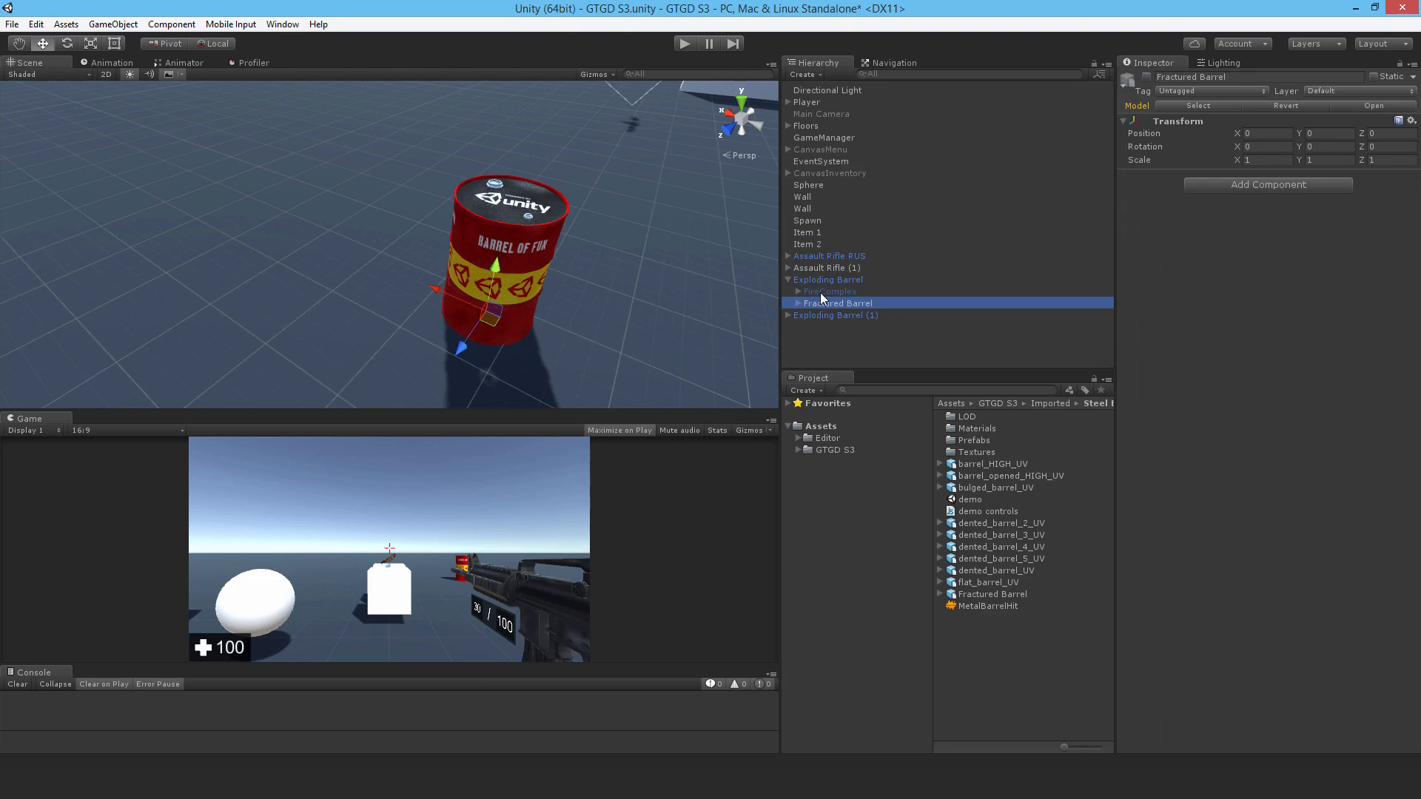
mouse_move(512, 232)
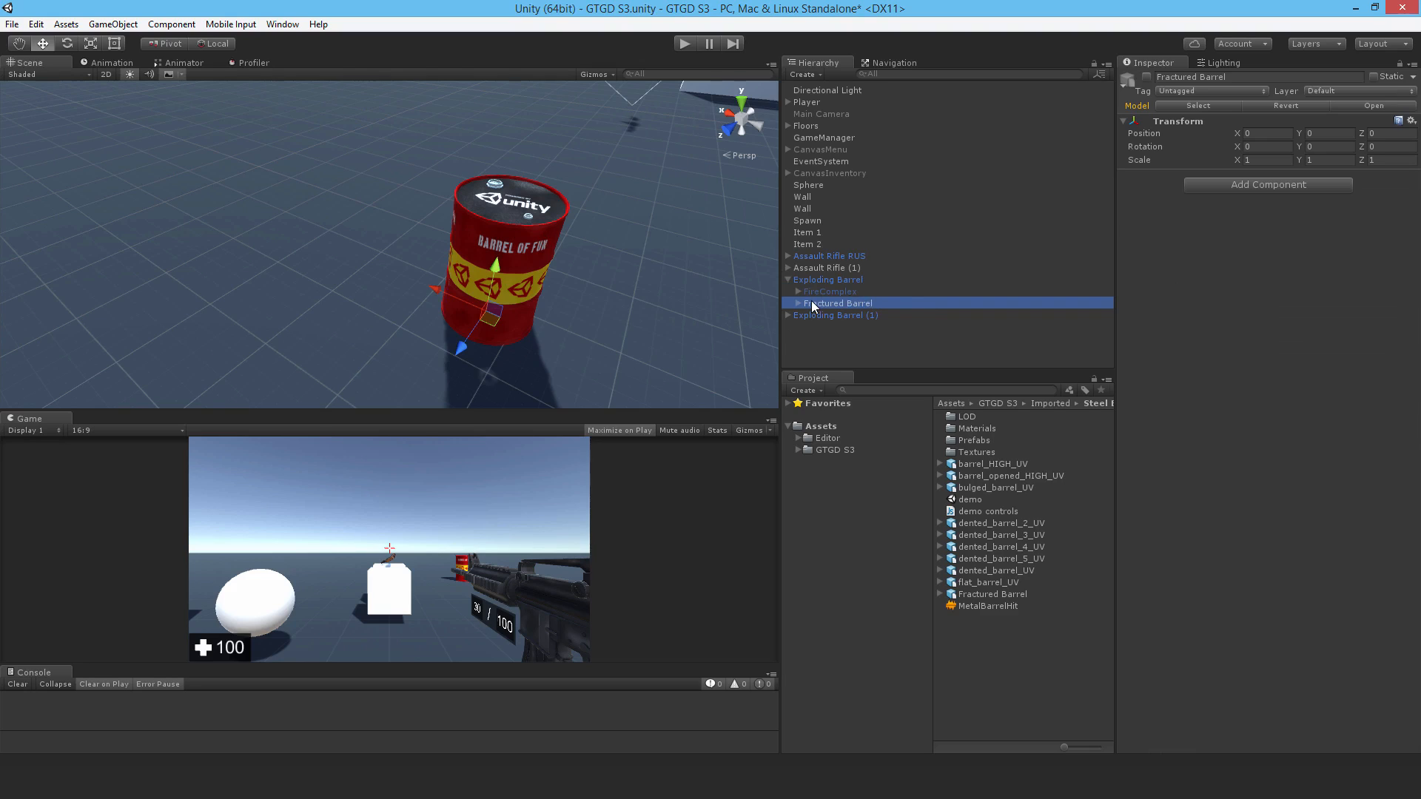
mouse_move(834, 306)
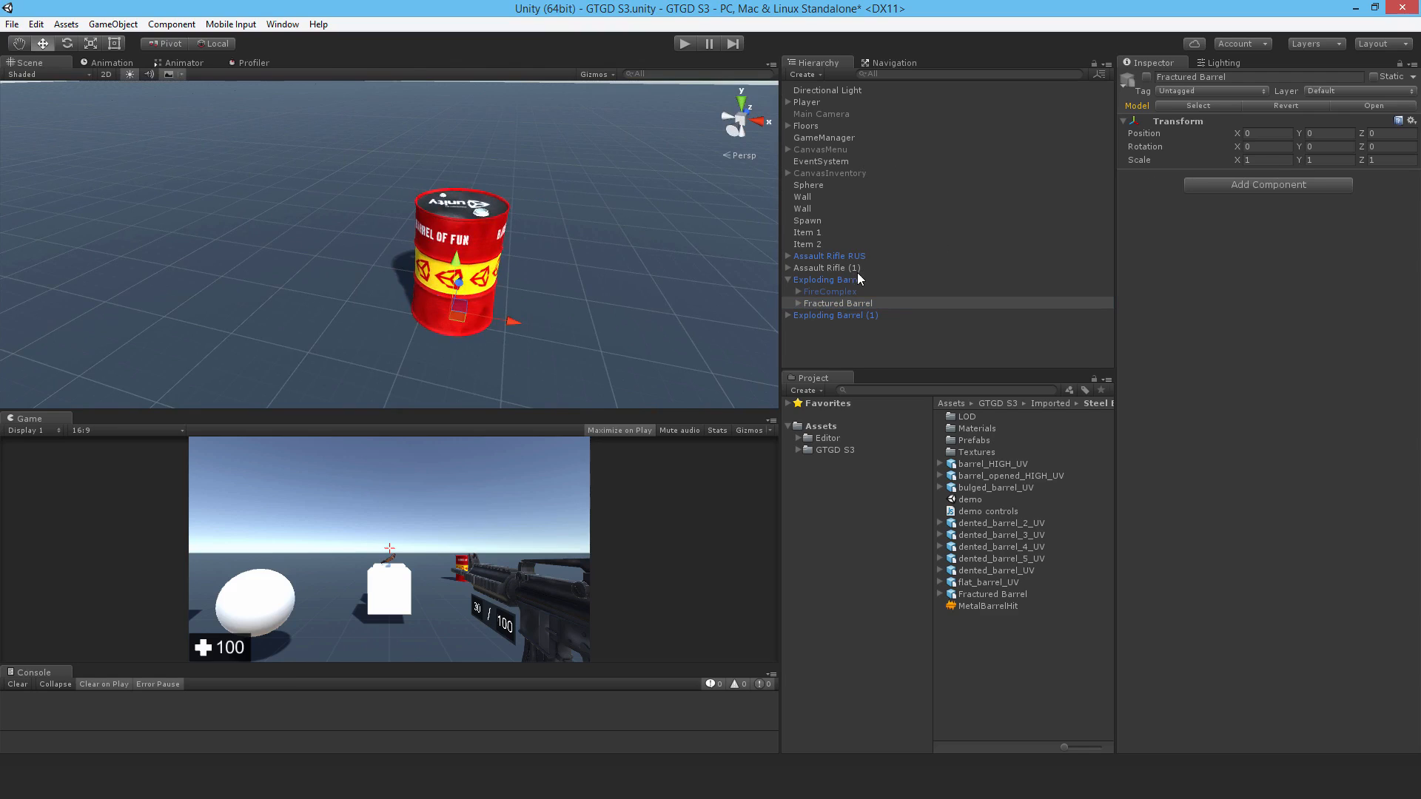
mouse_move(836, 311)
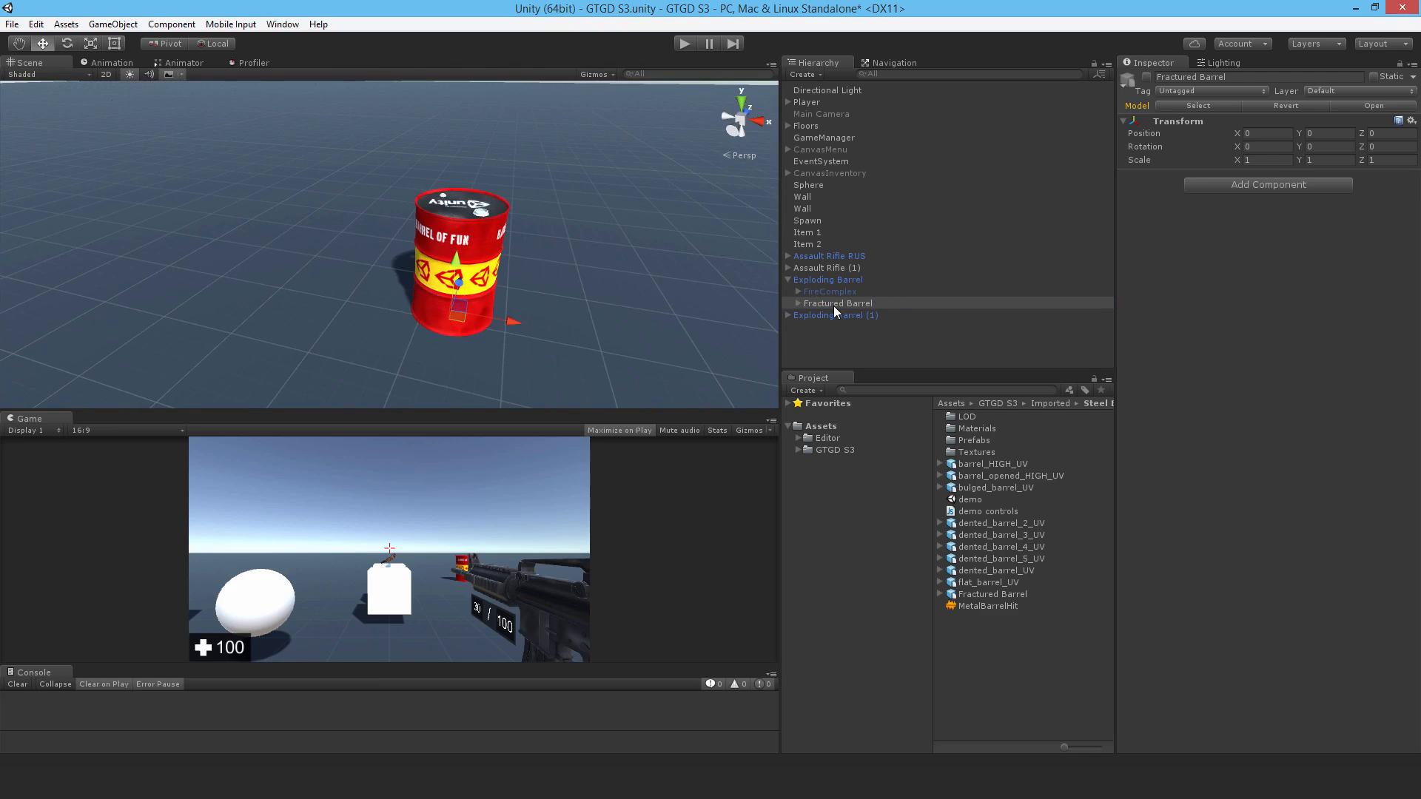
left_click(828, 279)
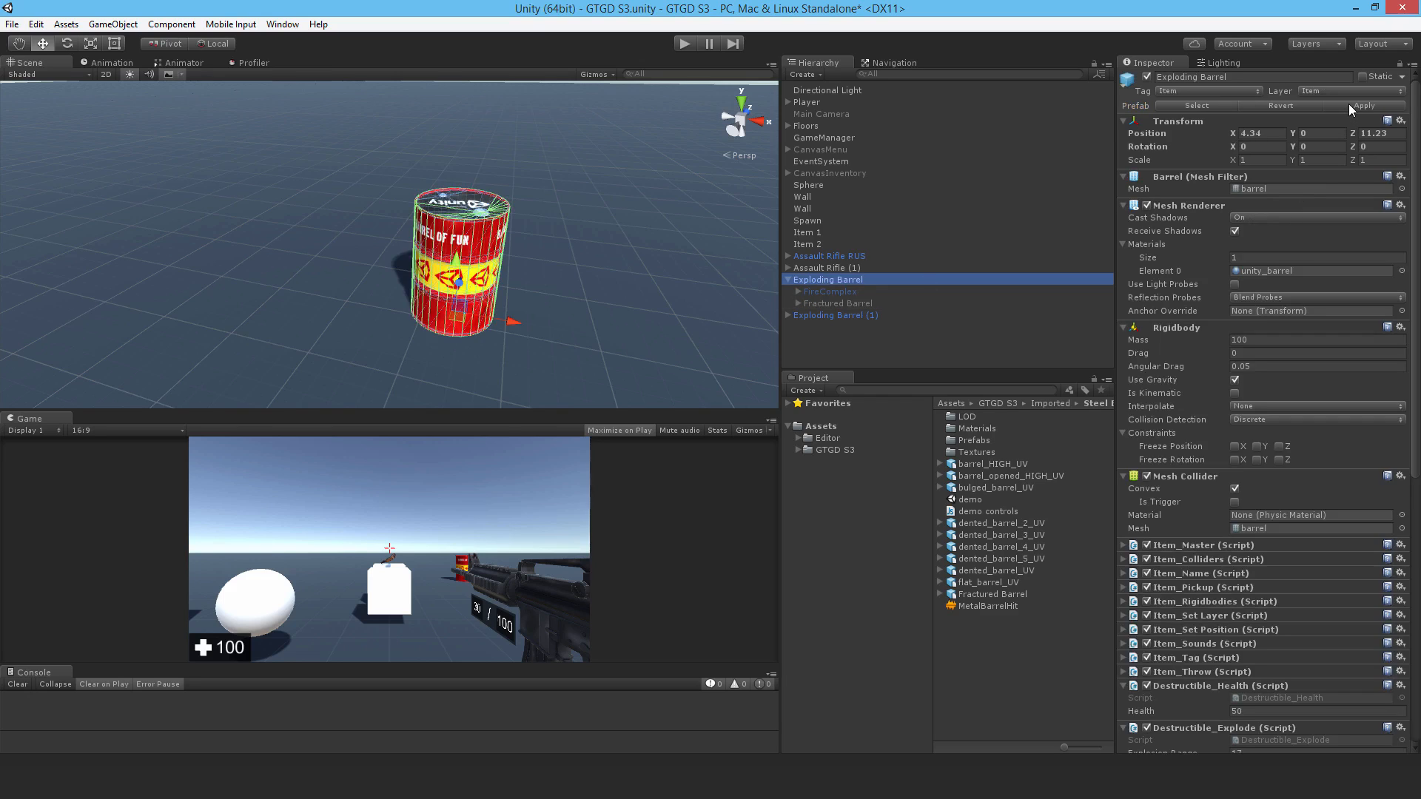
Step: Apply the Exploding Barrel prefab changes and verify Exploding Barrel (1) gained the Fractured Barrel
left_click(805, 449)
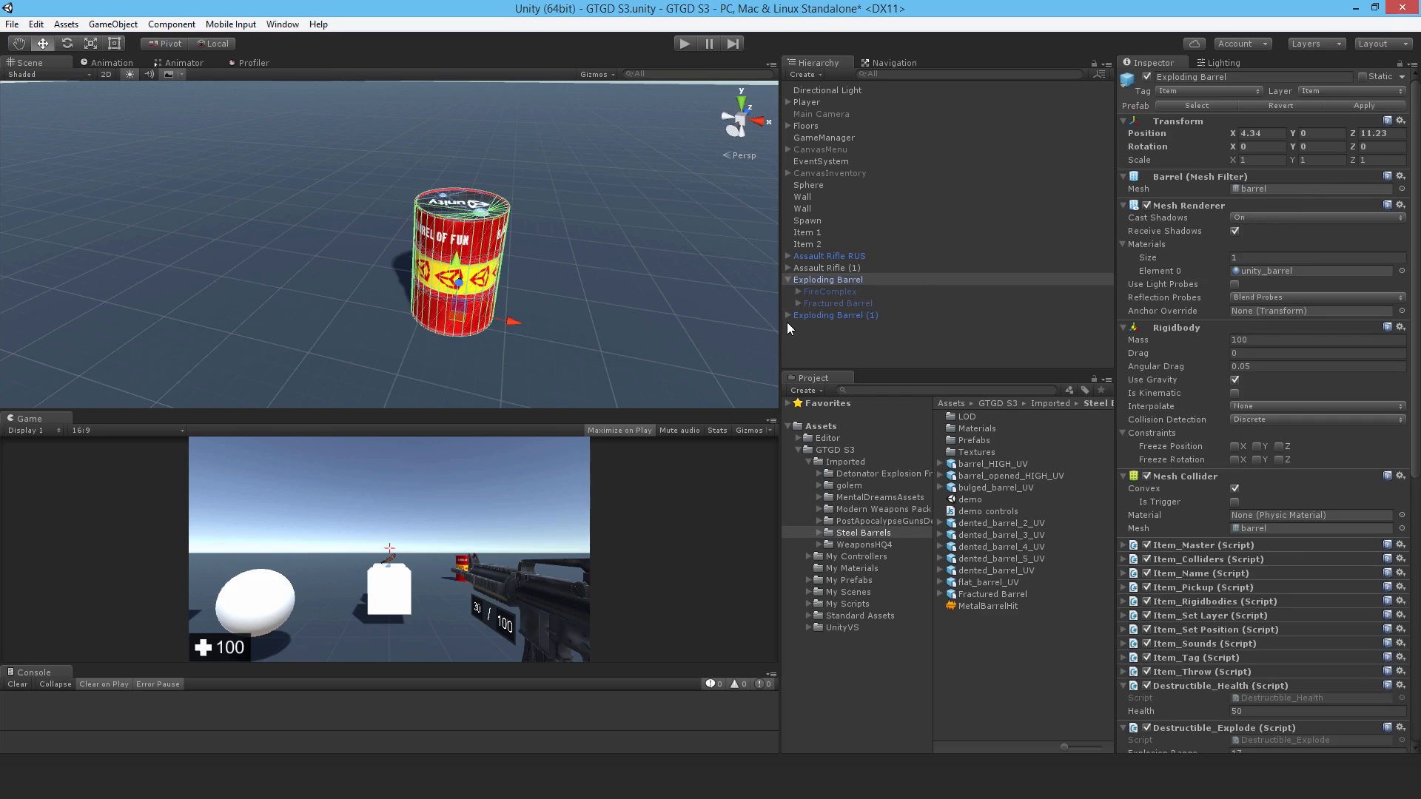
left_click(838, 338)
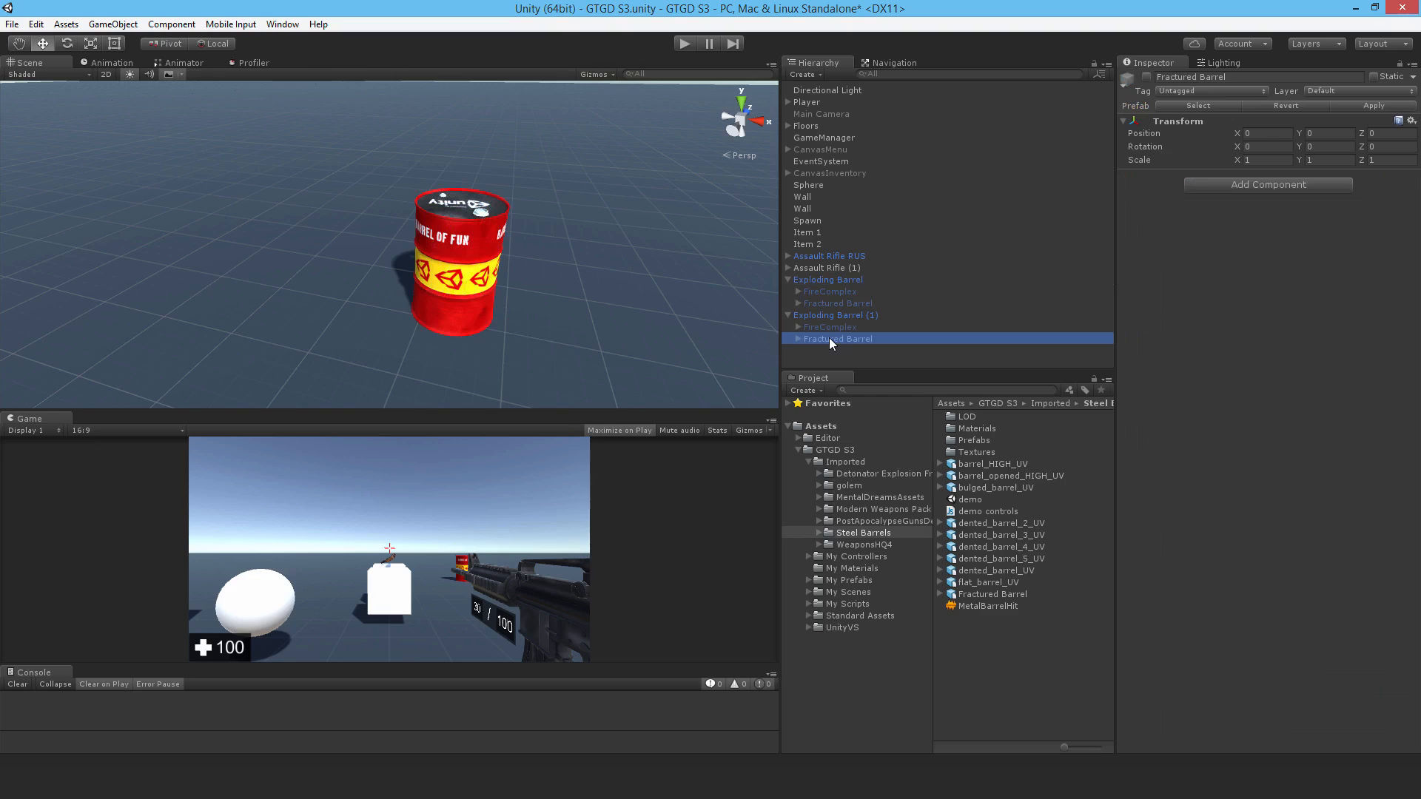
mouse_move(795, 341)
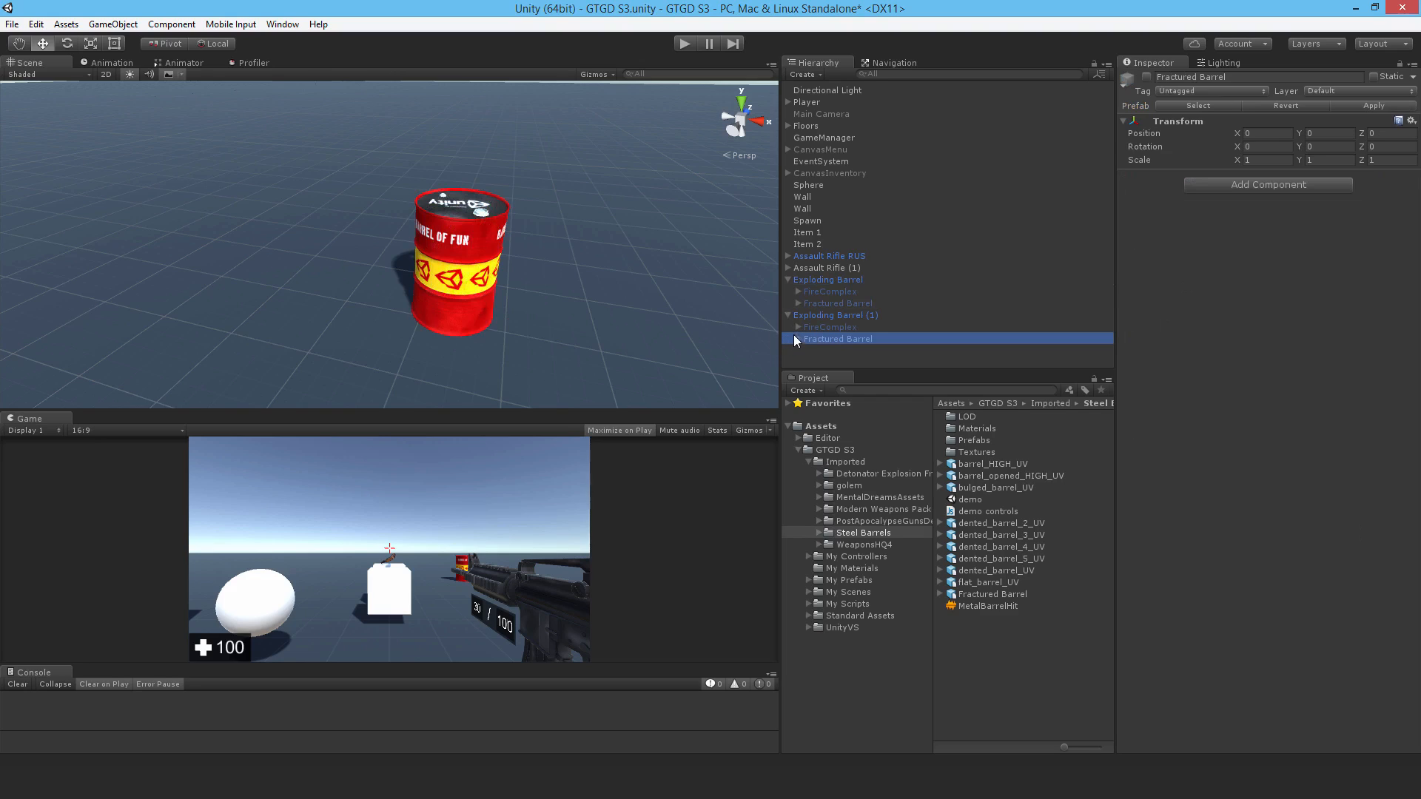
left_click(788, 315)
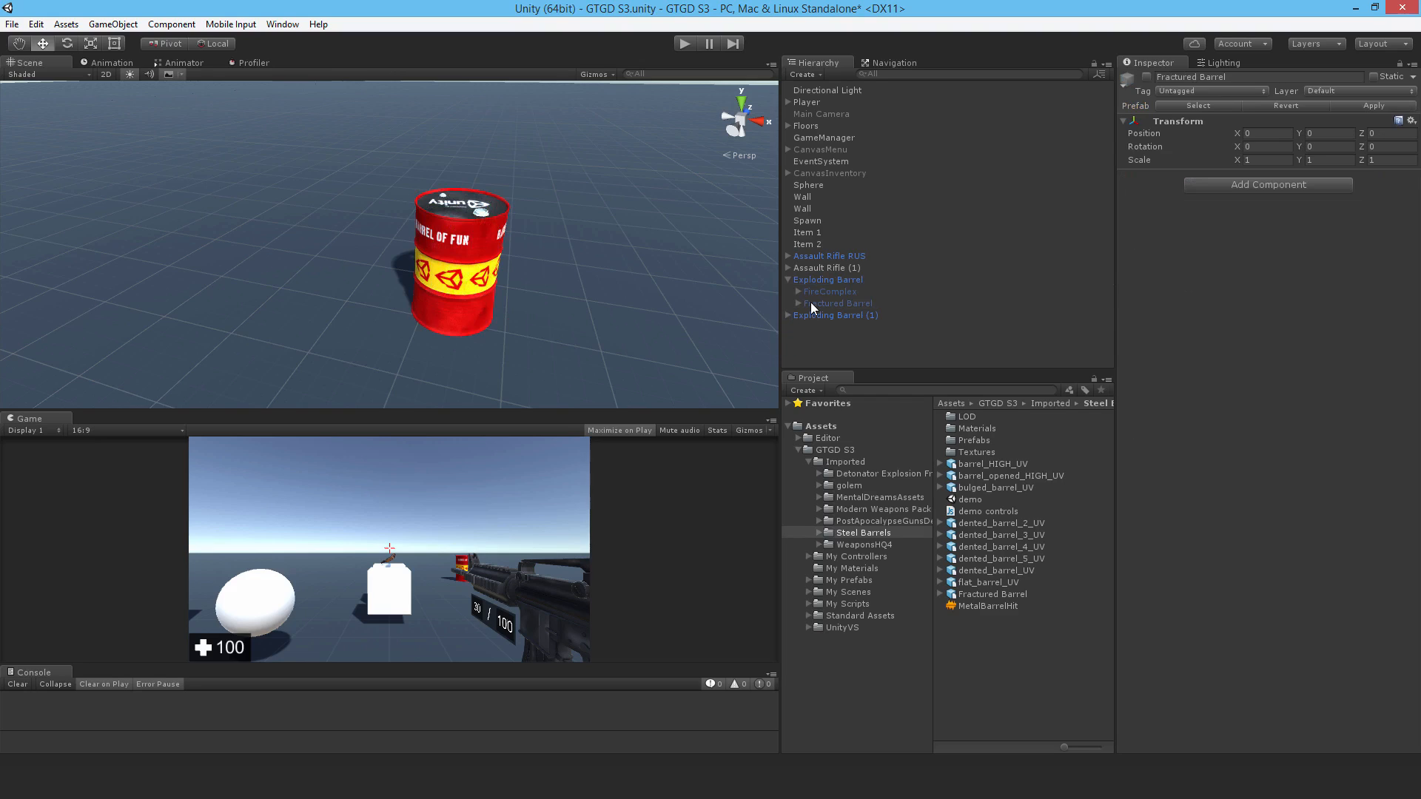
mouse_move(689, 44)
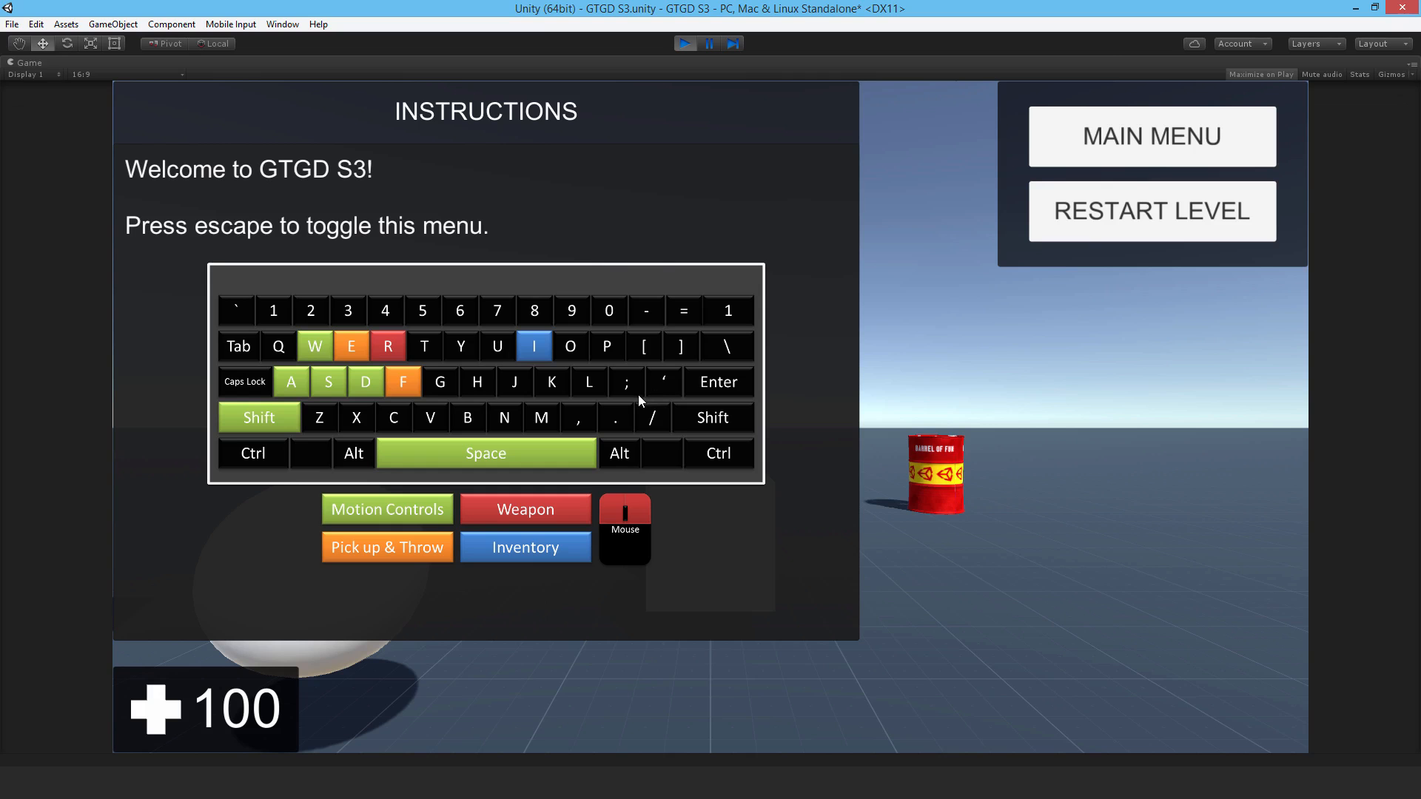
Step: Play-test the barrel explosion (health drops to 73), then stop Play mode and return to editing
key("escape")
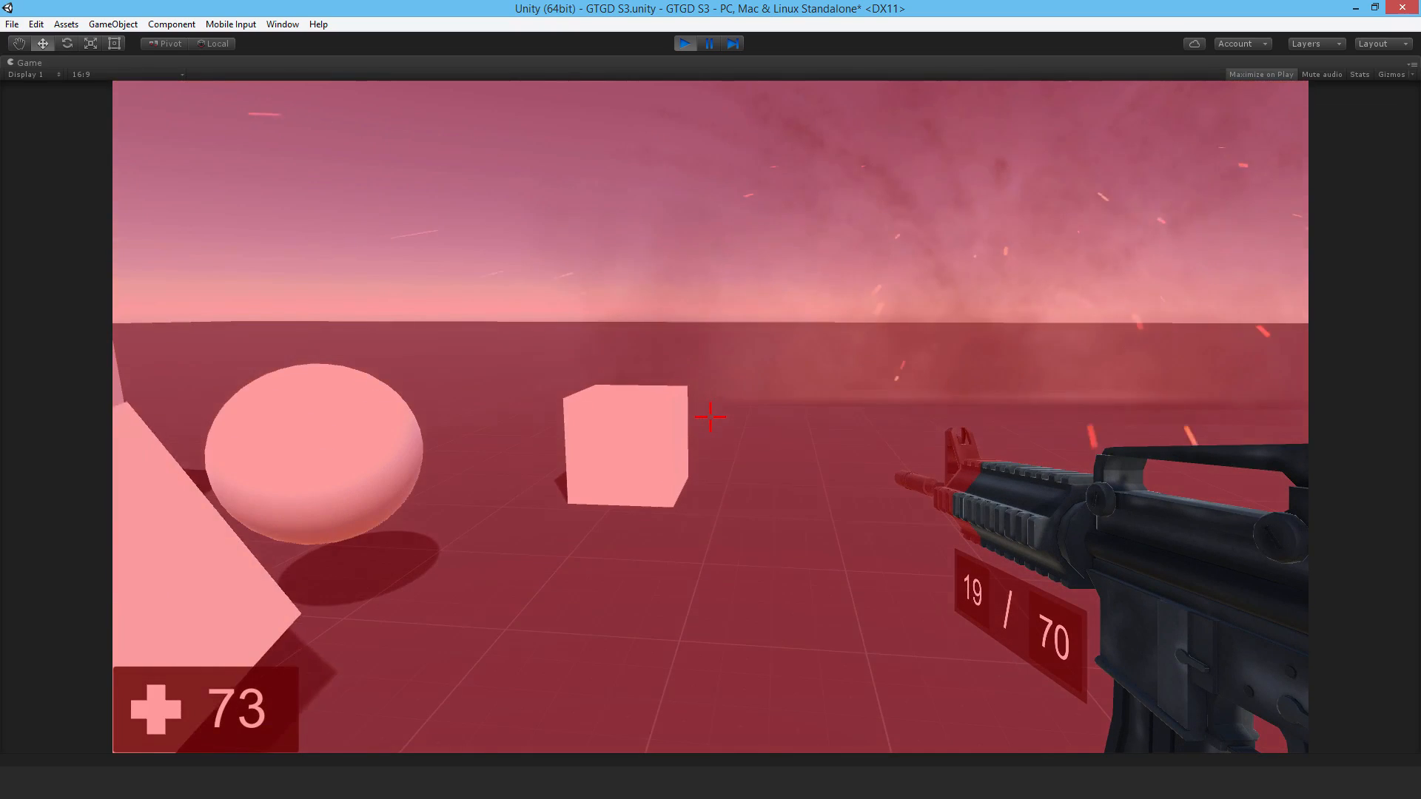
key("escape")
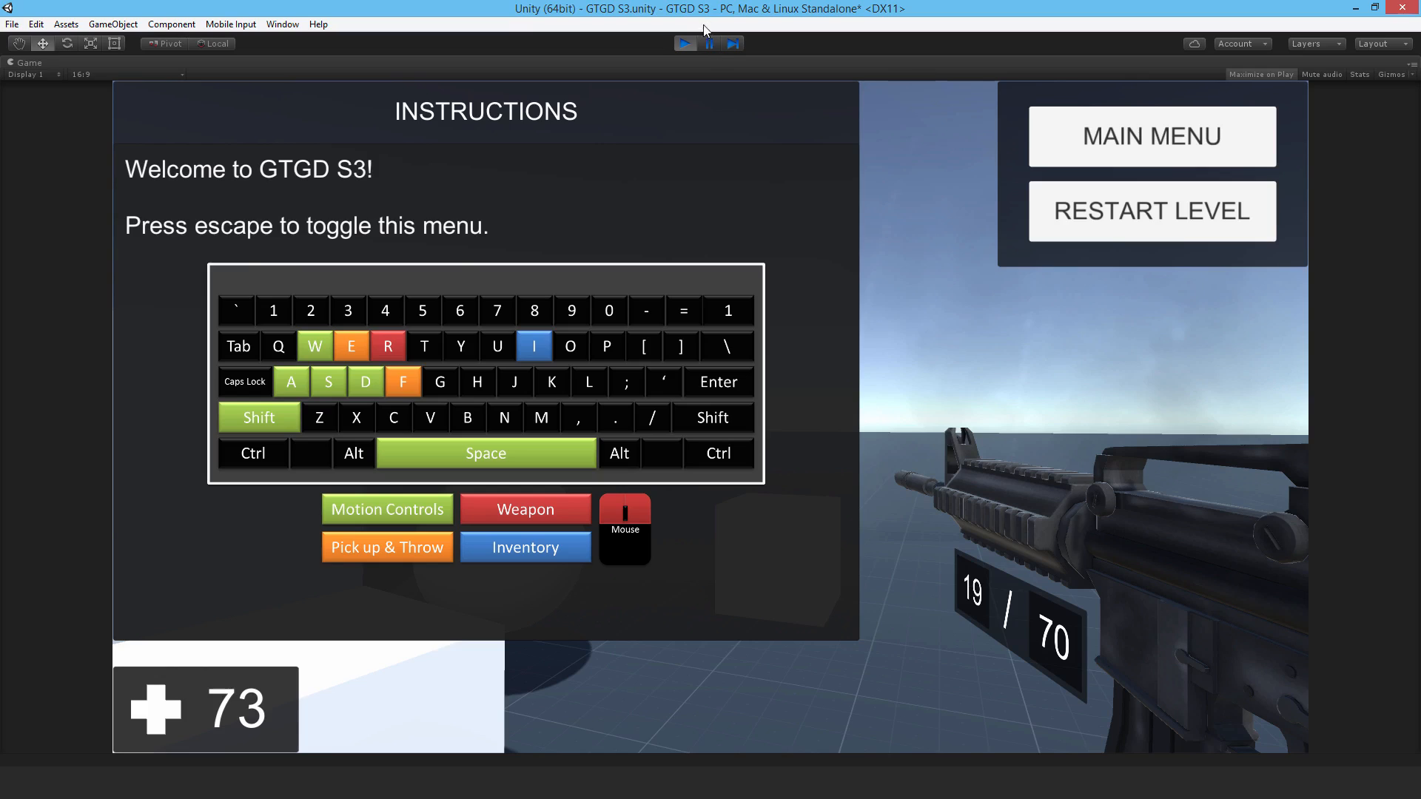
left_click(683, 43)
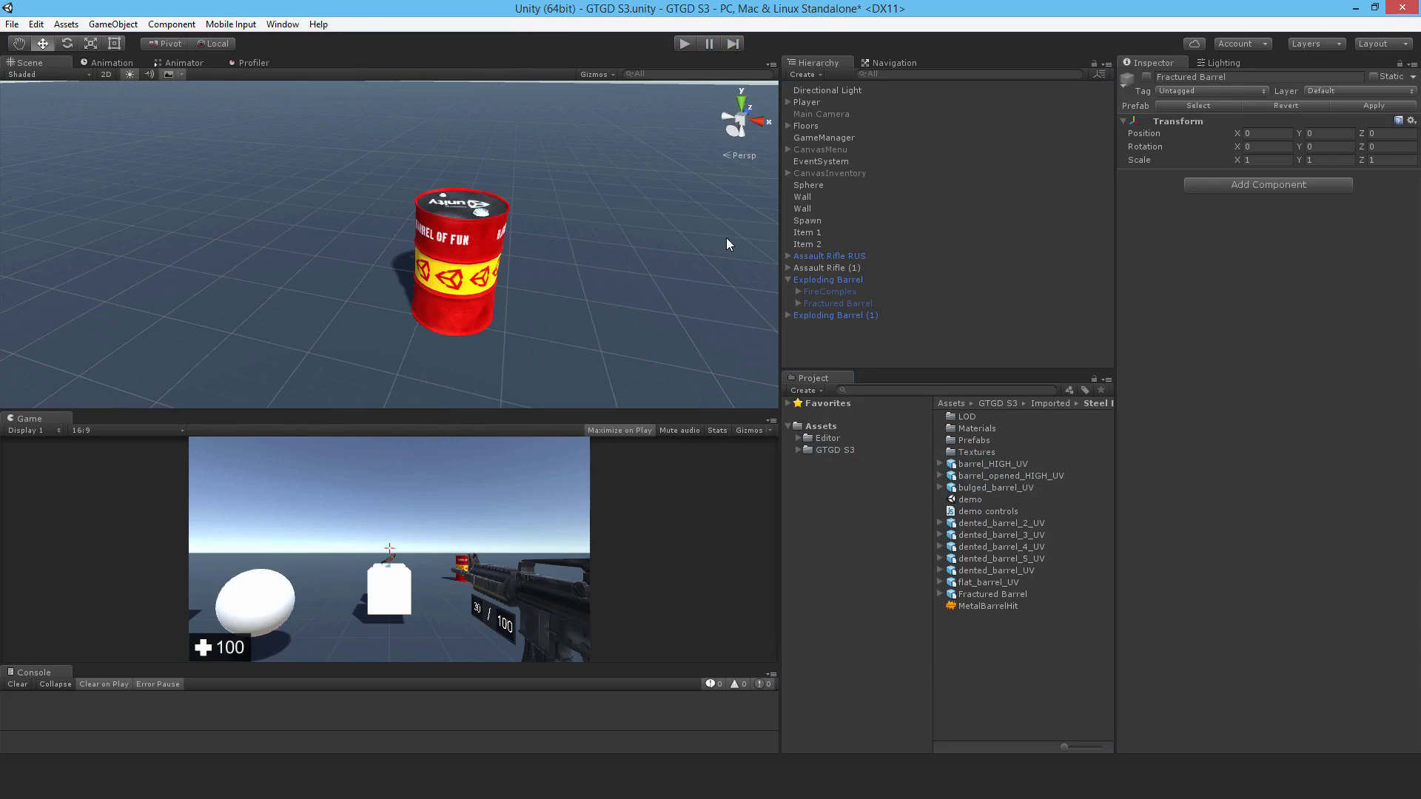